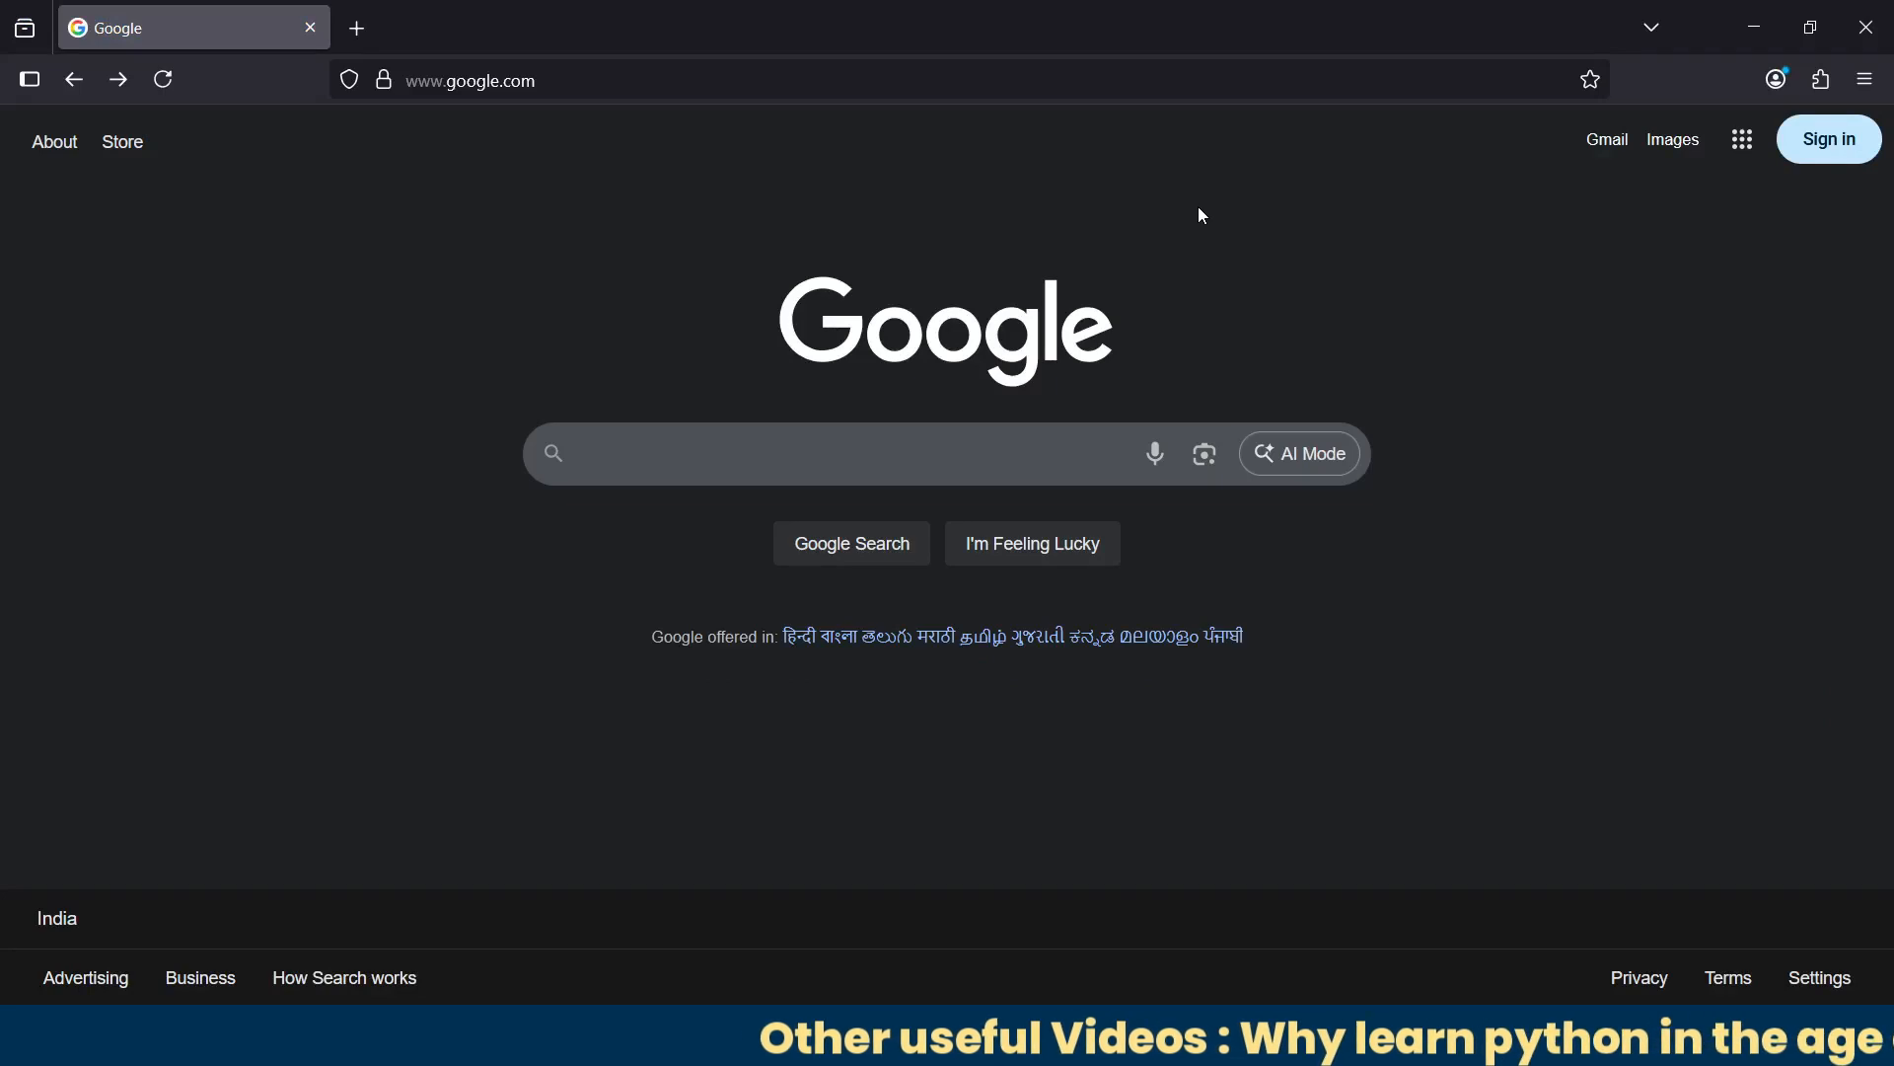
Step: Search Google for "anaconda" to list the official anaconda.com site
{"action": "left_click", "coordinate": [821, 454]}
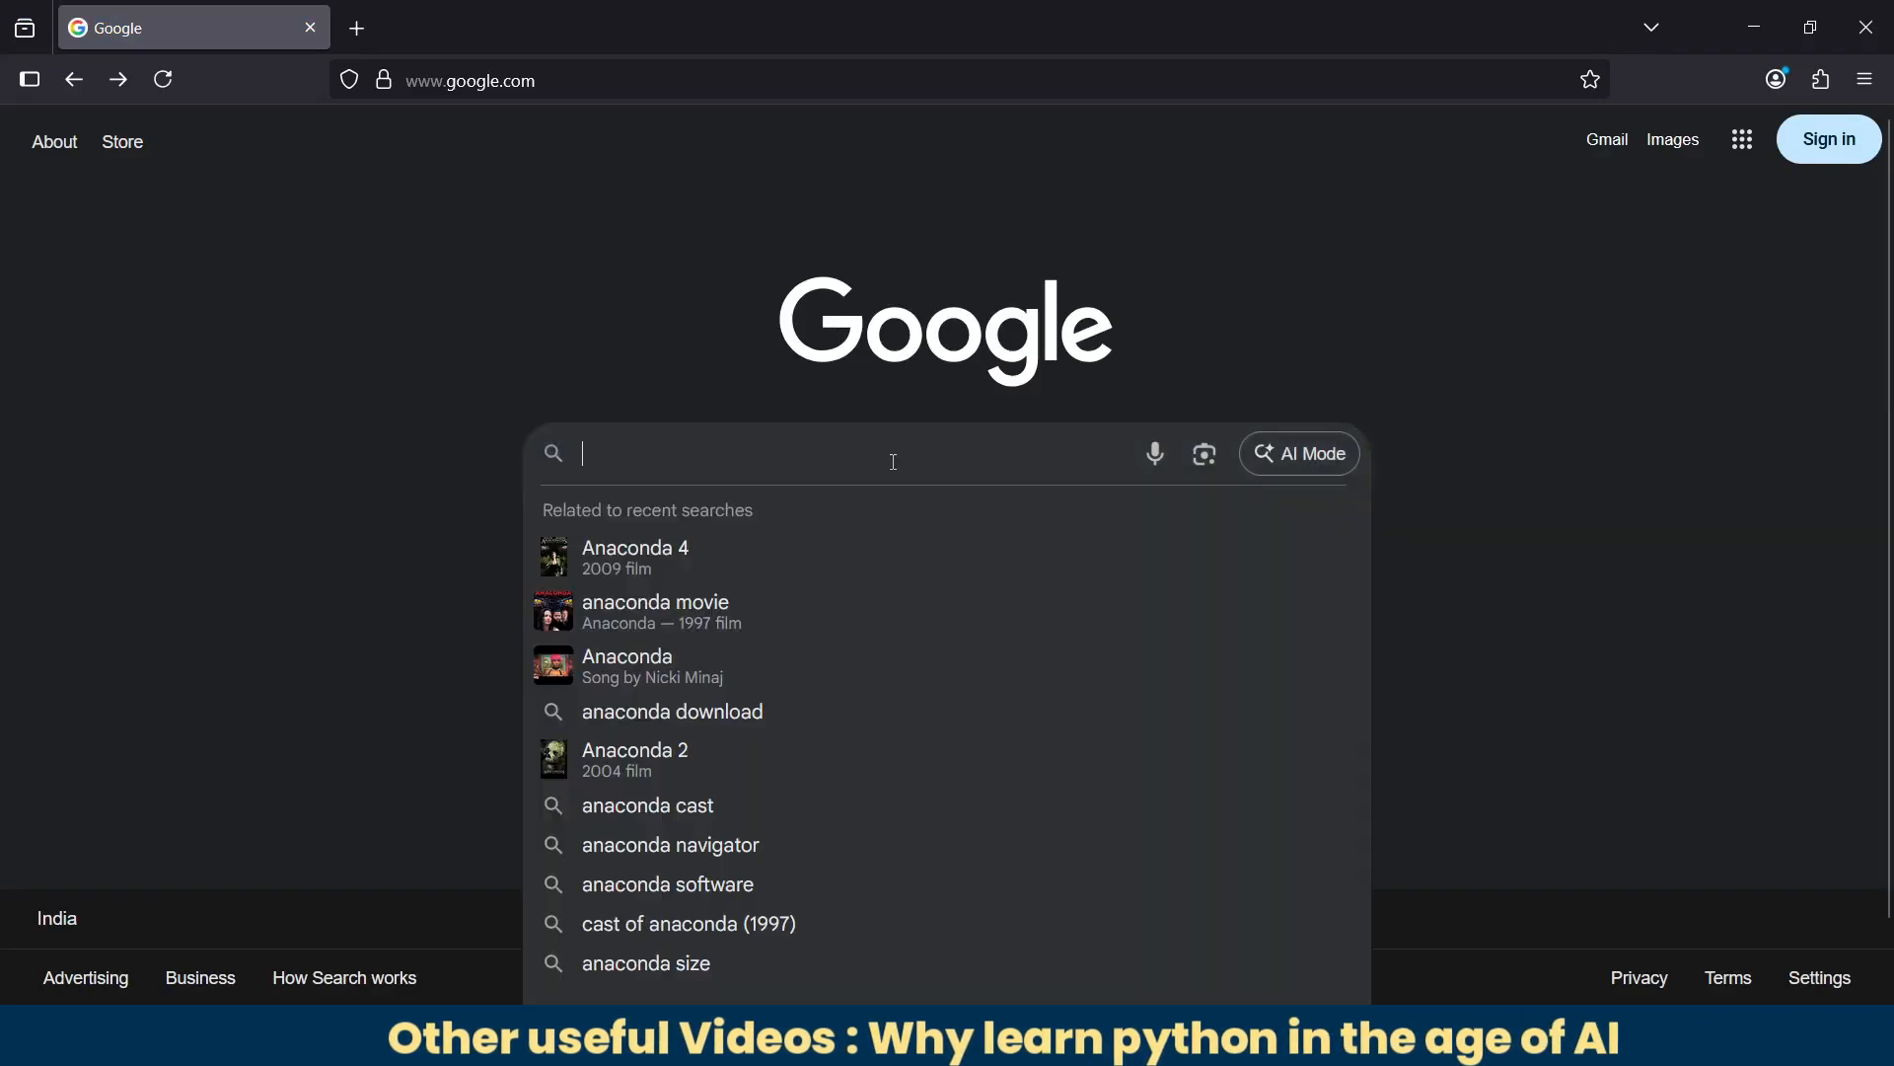
{"action": "type", "text": "ana"}
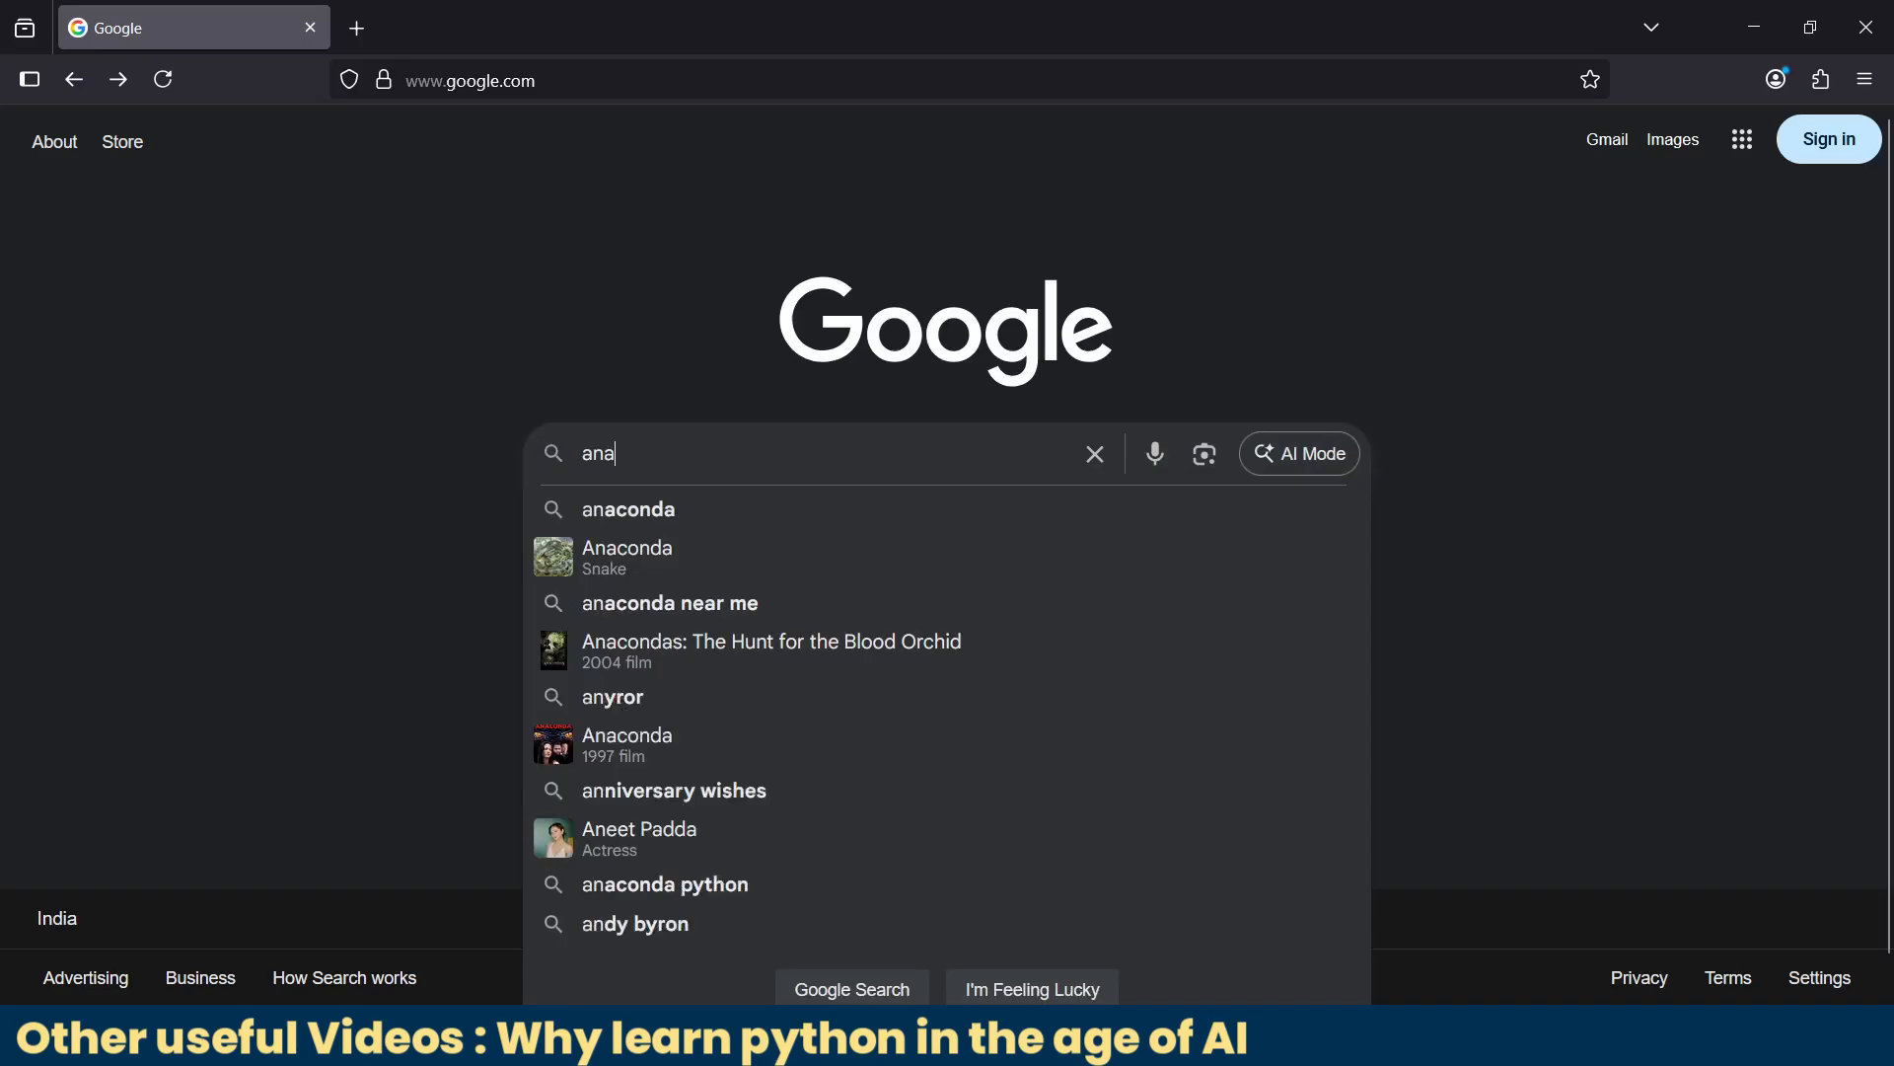
{"action": "type", "text": "conda"}
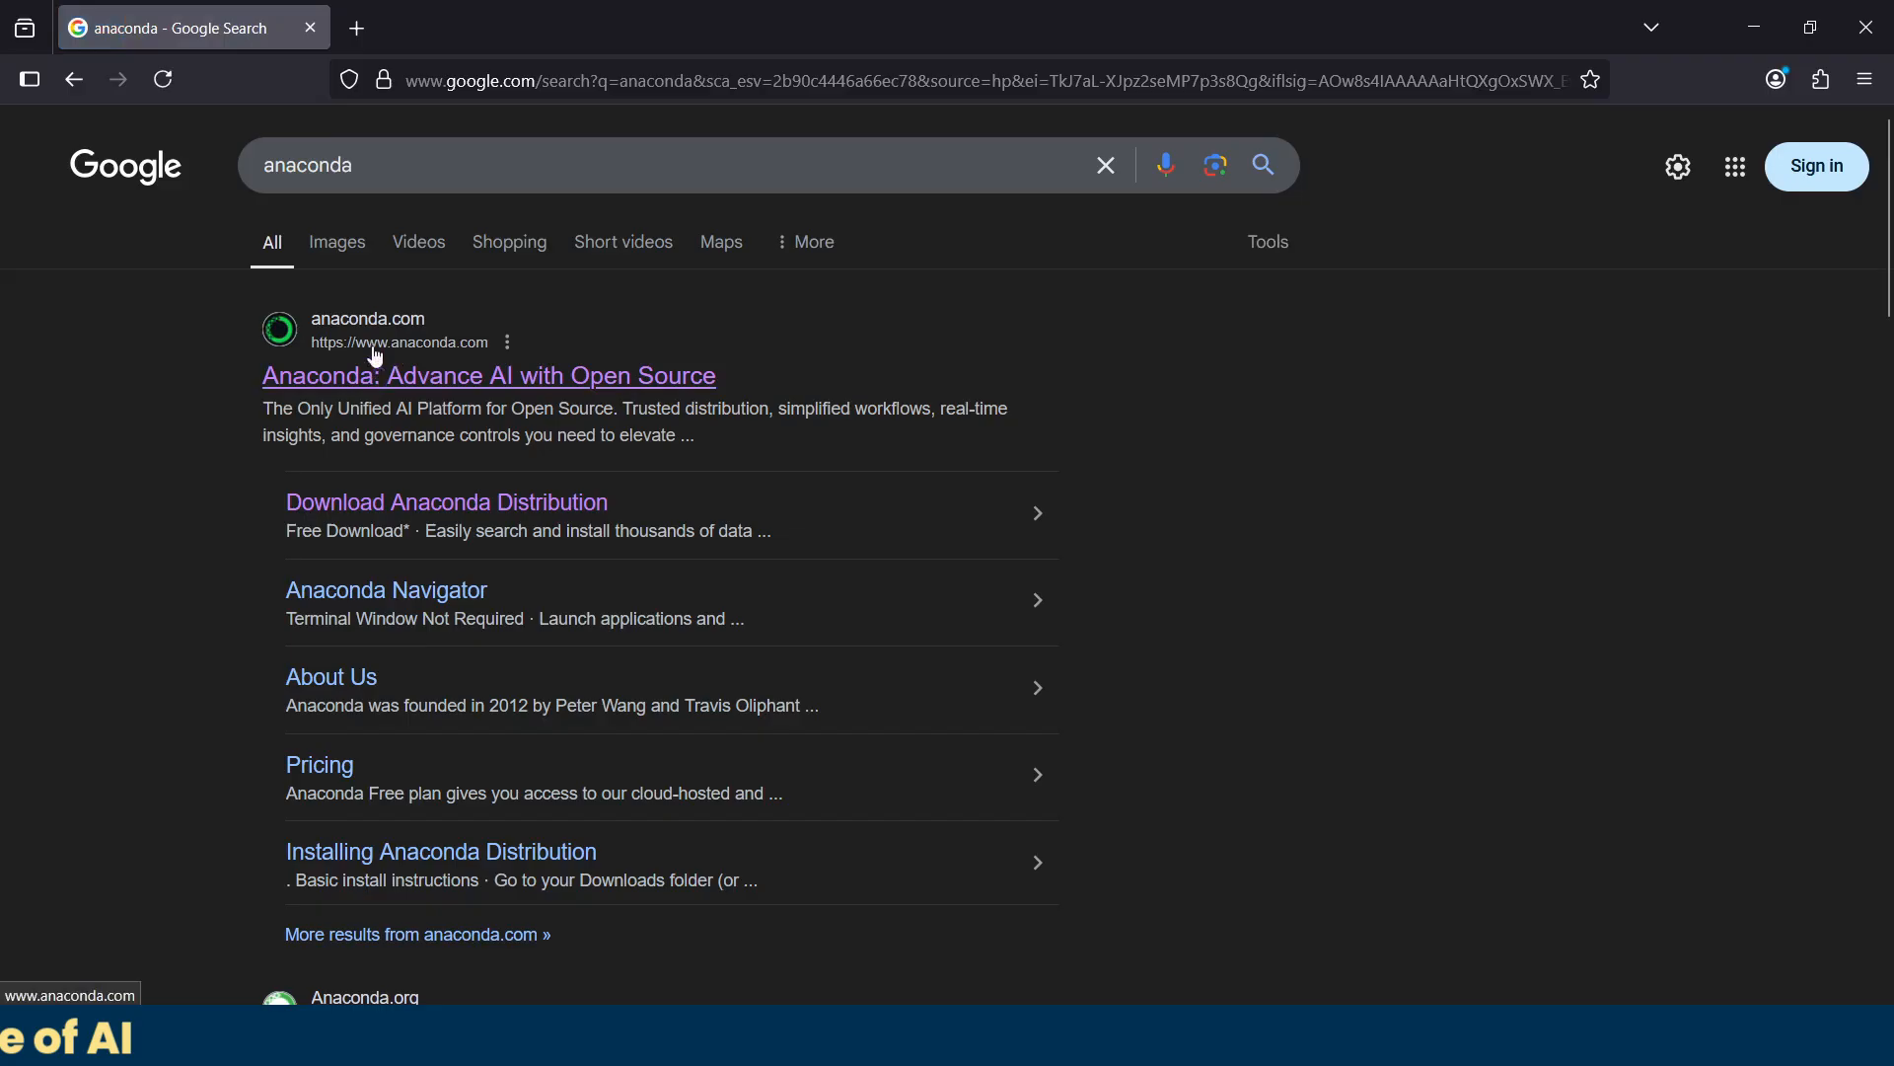
Step: Go from the anaconda.com result to the Free Download page and skip email registration
{"action": "left_click", "coordinate": [488, 375]}
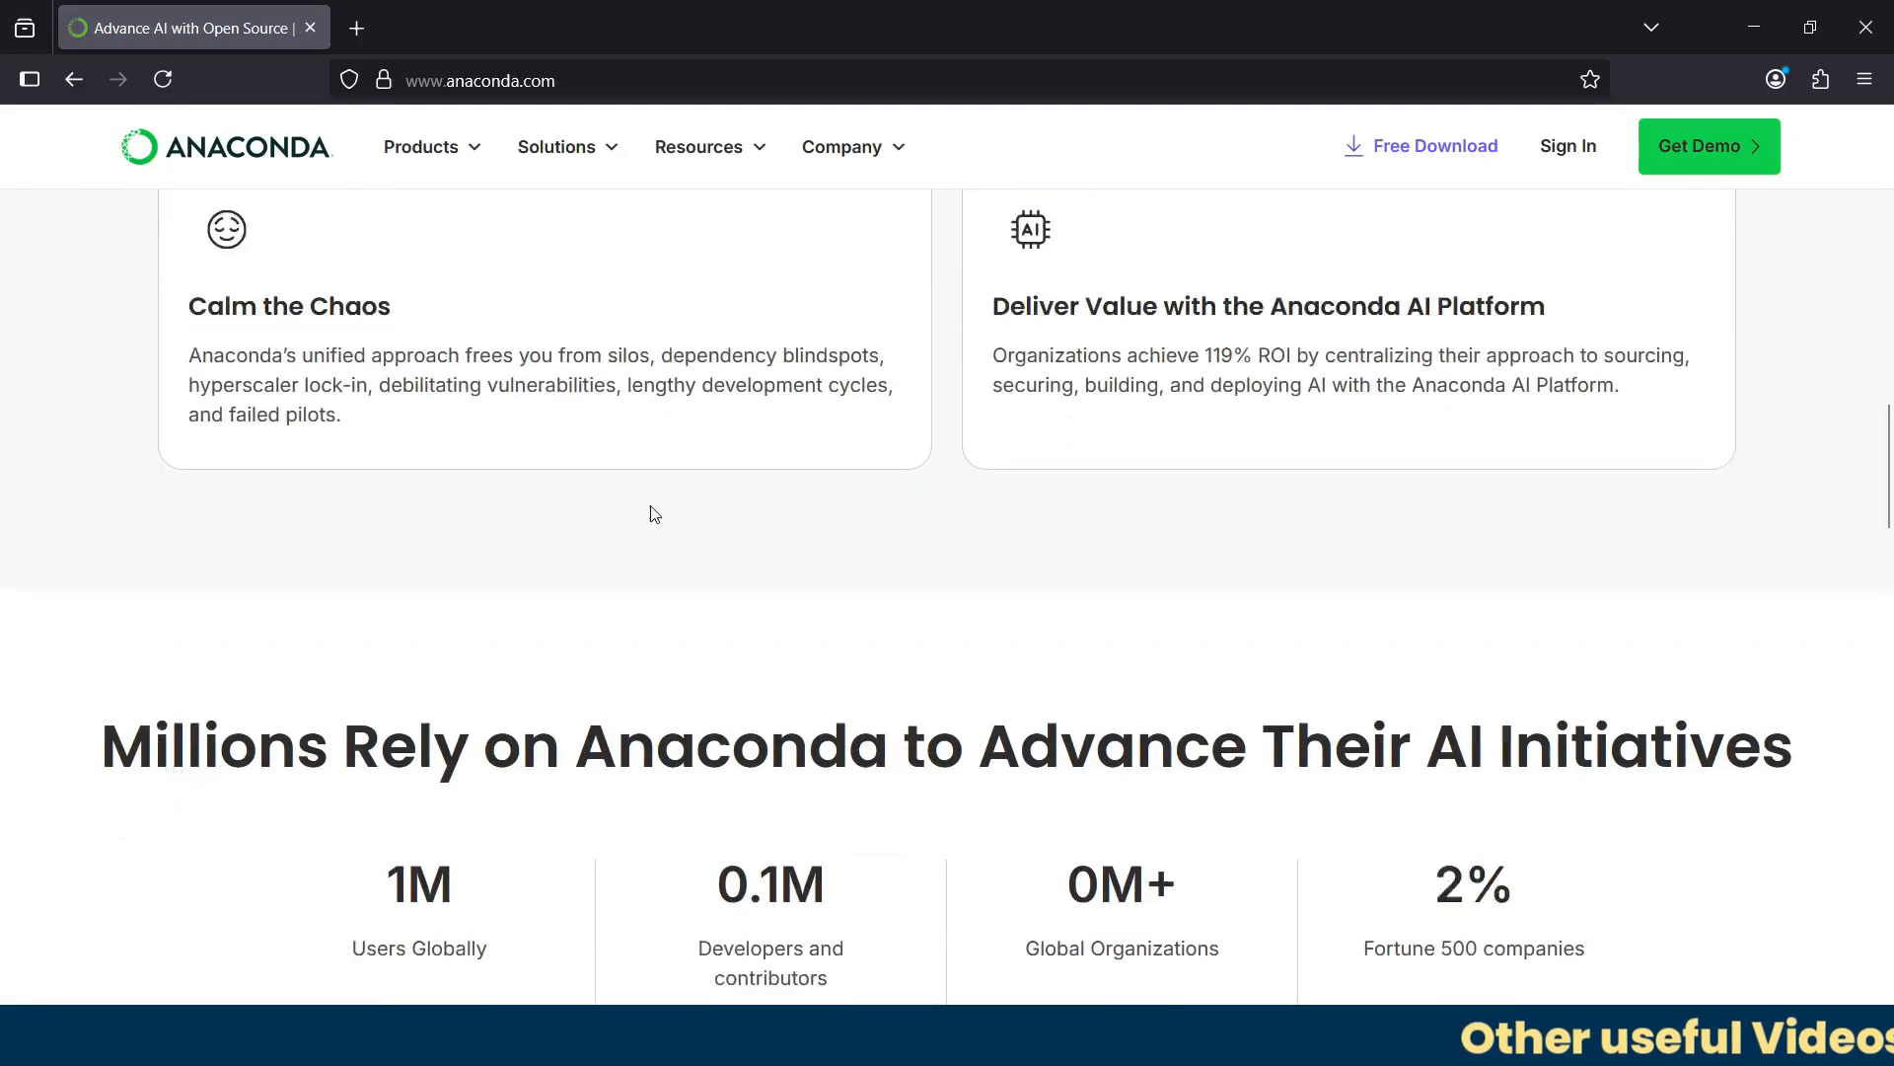
{"action": "scroll", "scroll_direction": "up", "scroll_amount": 3}
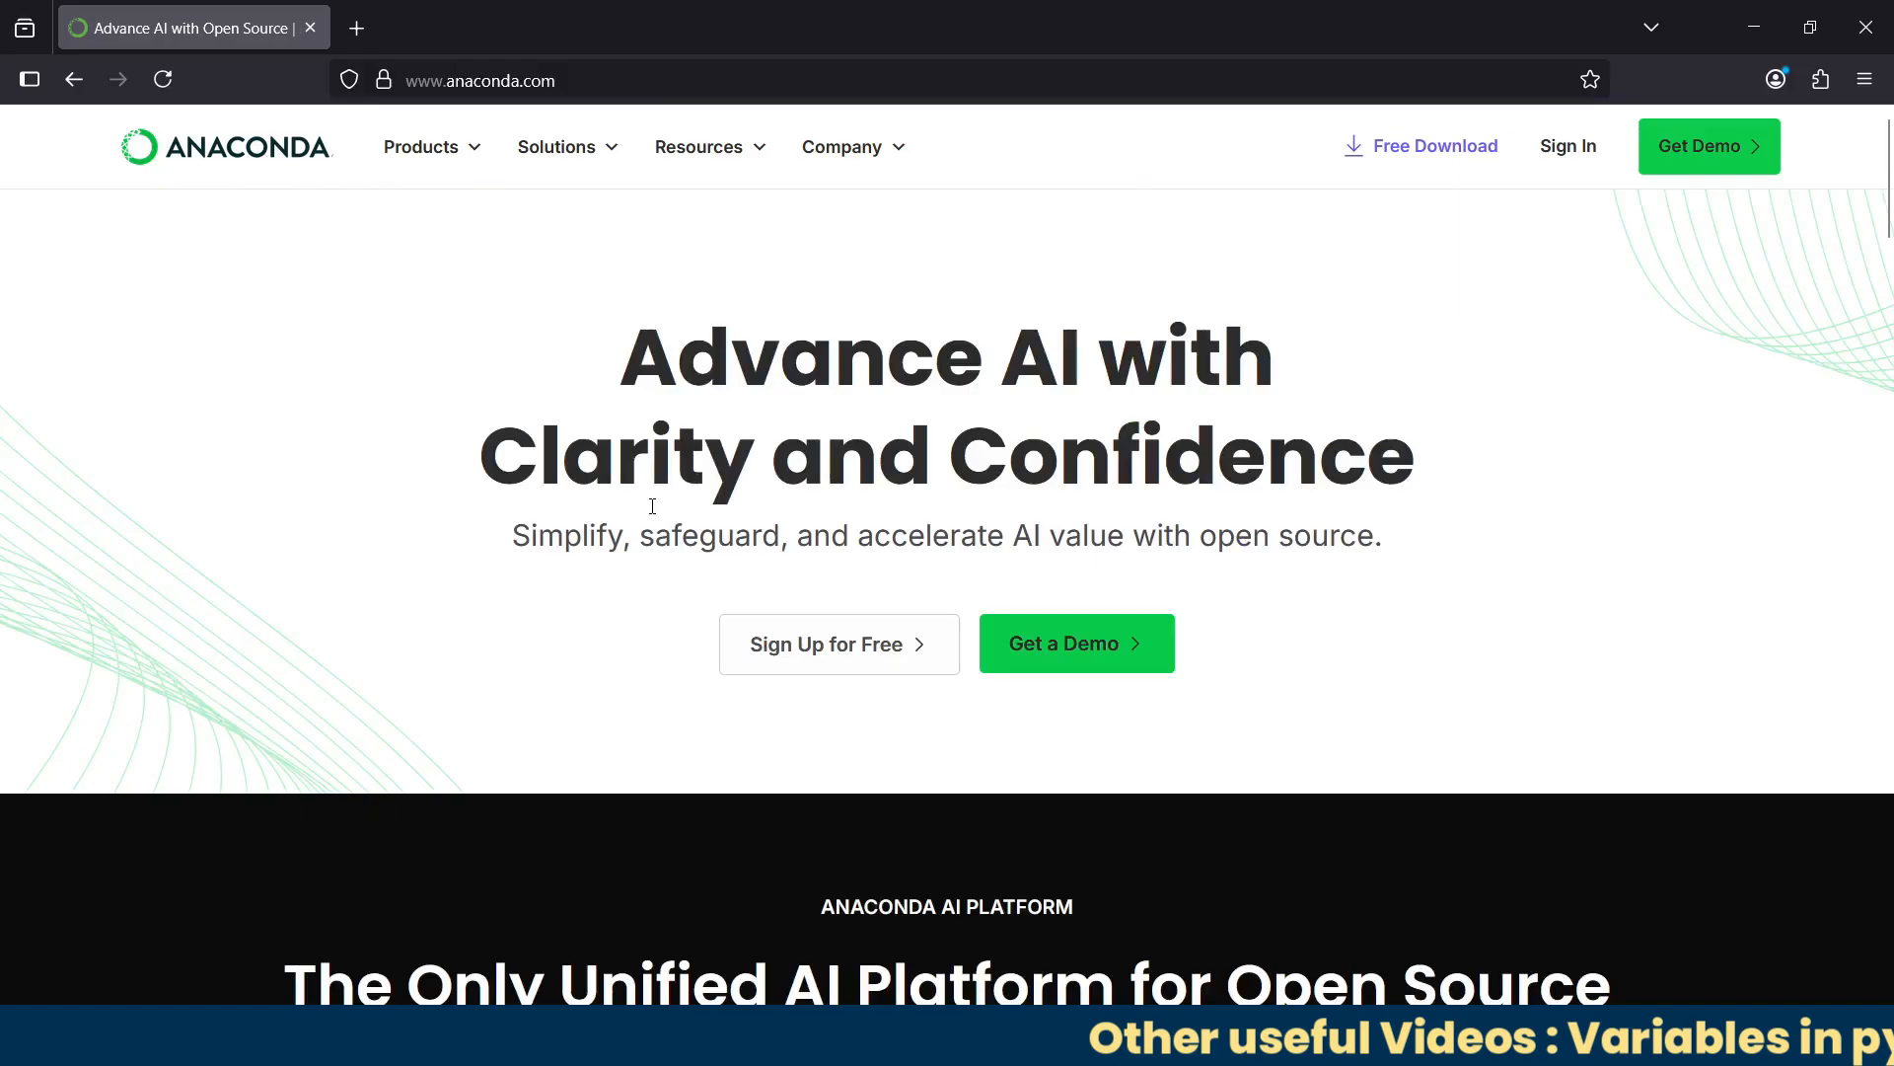
{"action": "mouse_move", "coordinate": [1429, 154]}
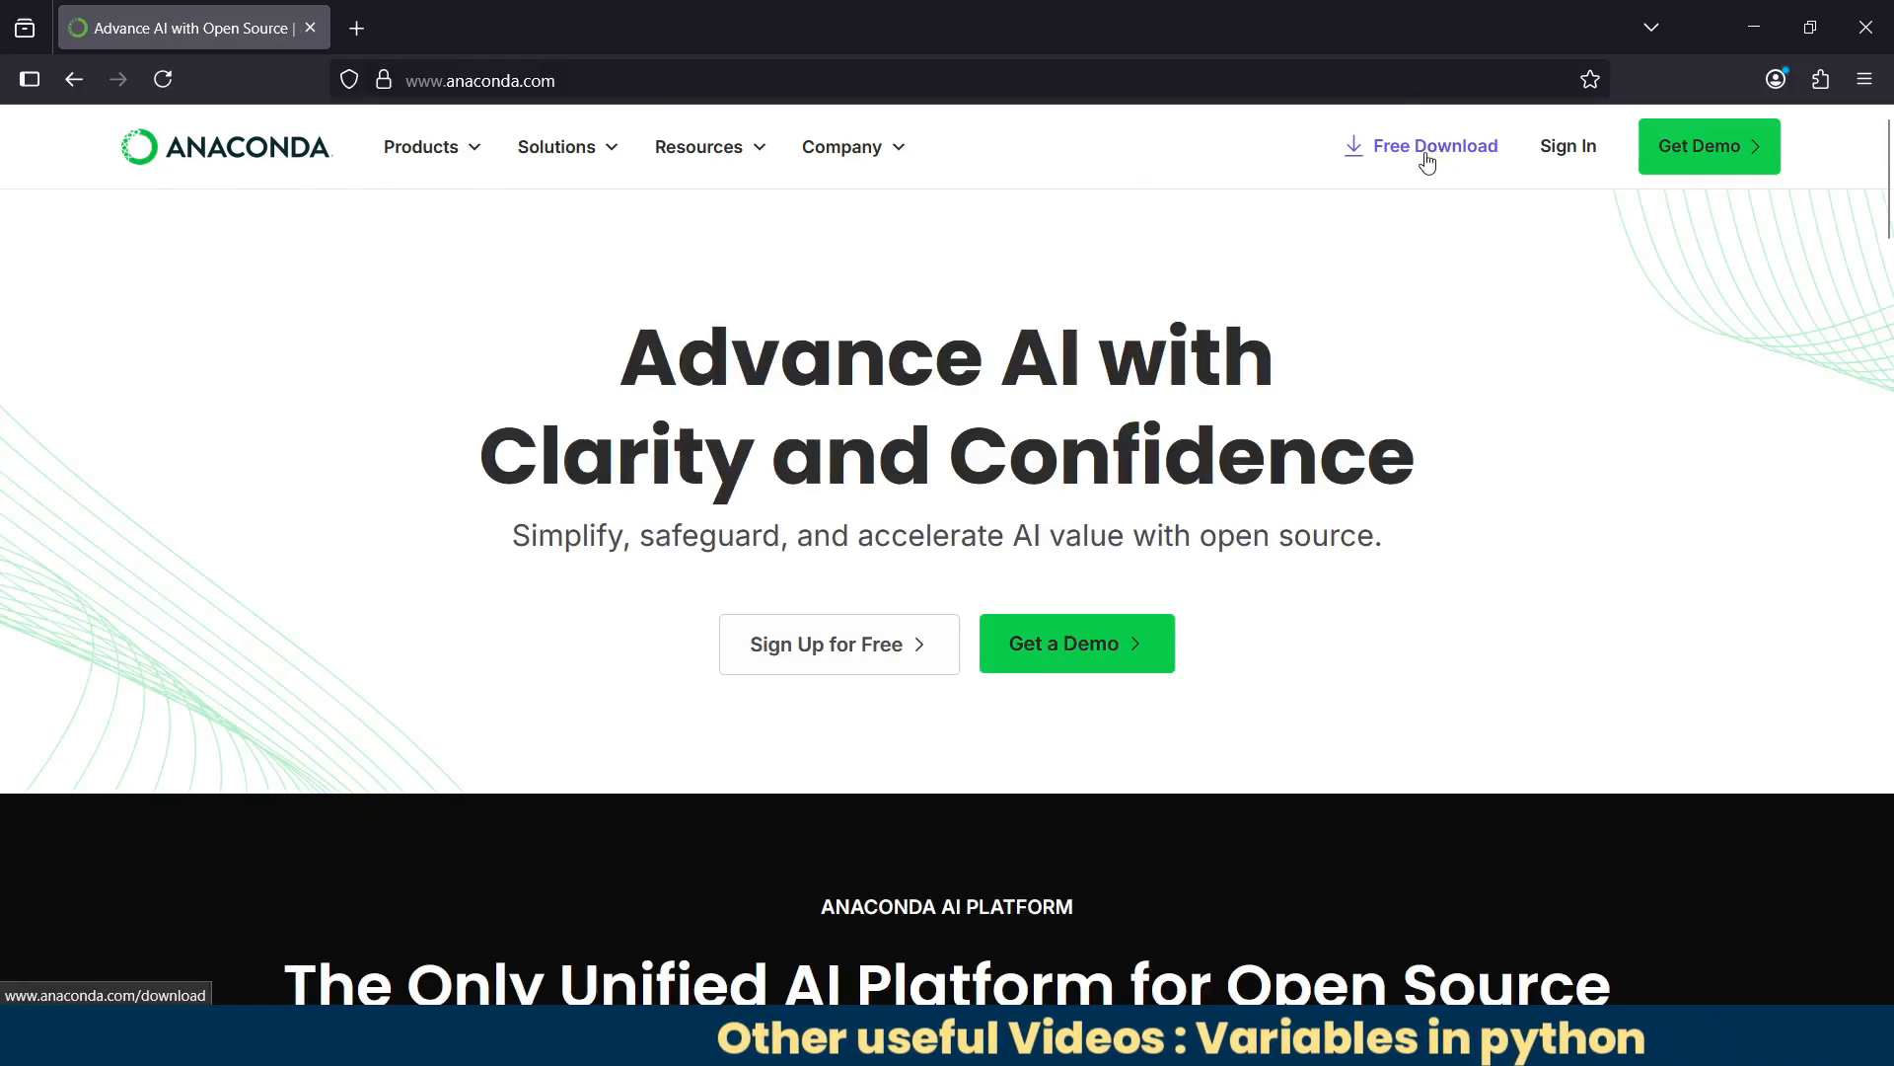
{"action": "left_click", "coordinate": [1434, 144]}
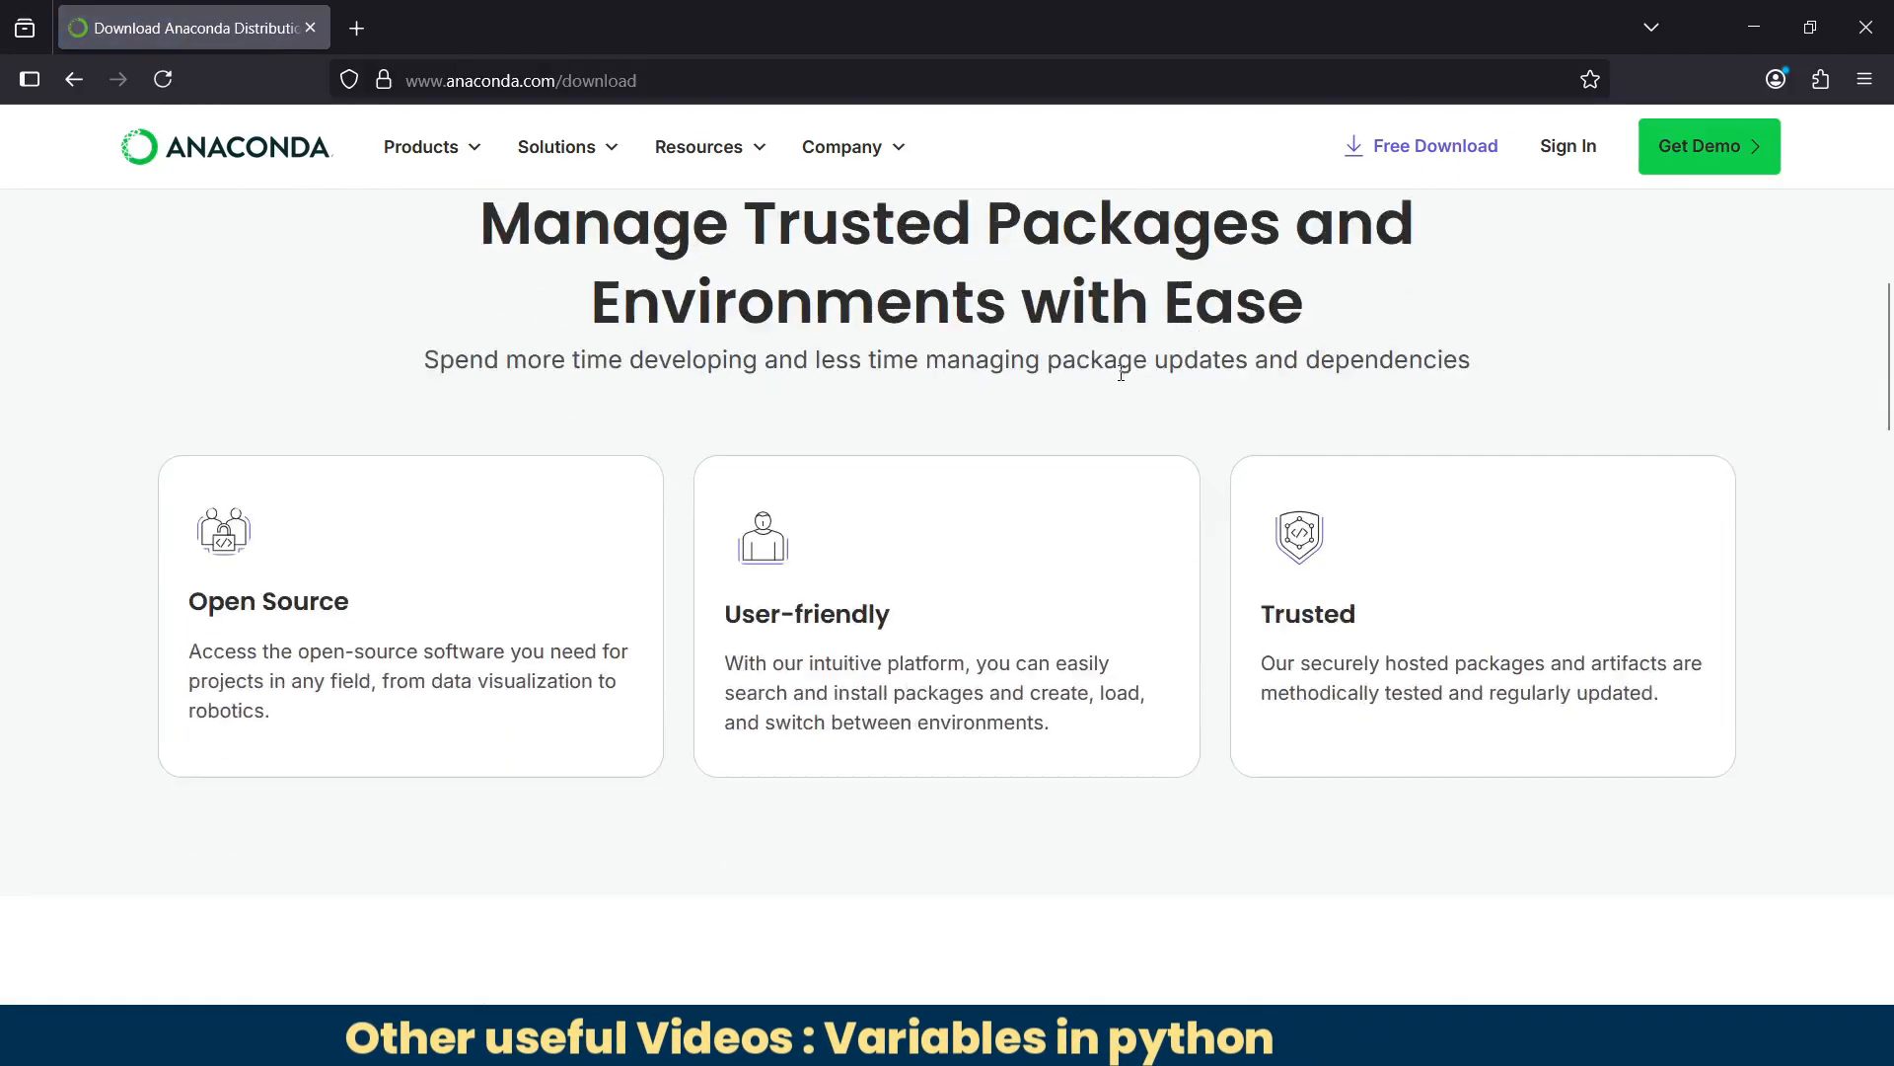
{"action": "scroll", "scroll_direction": "up", "scroll_amount": 3}
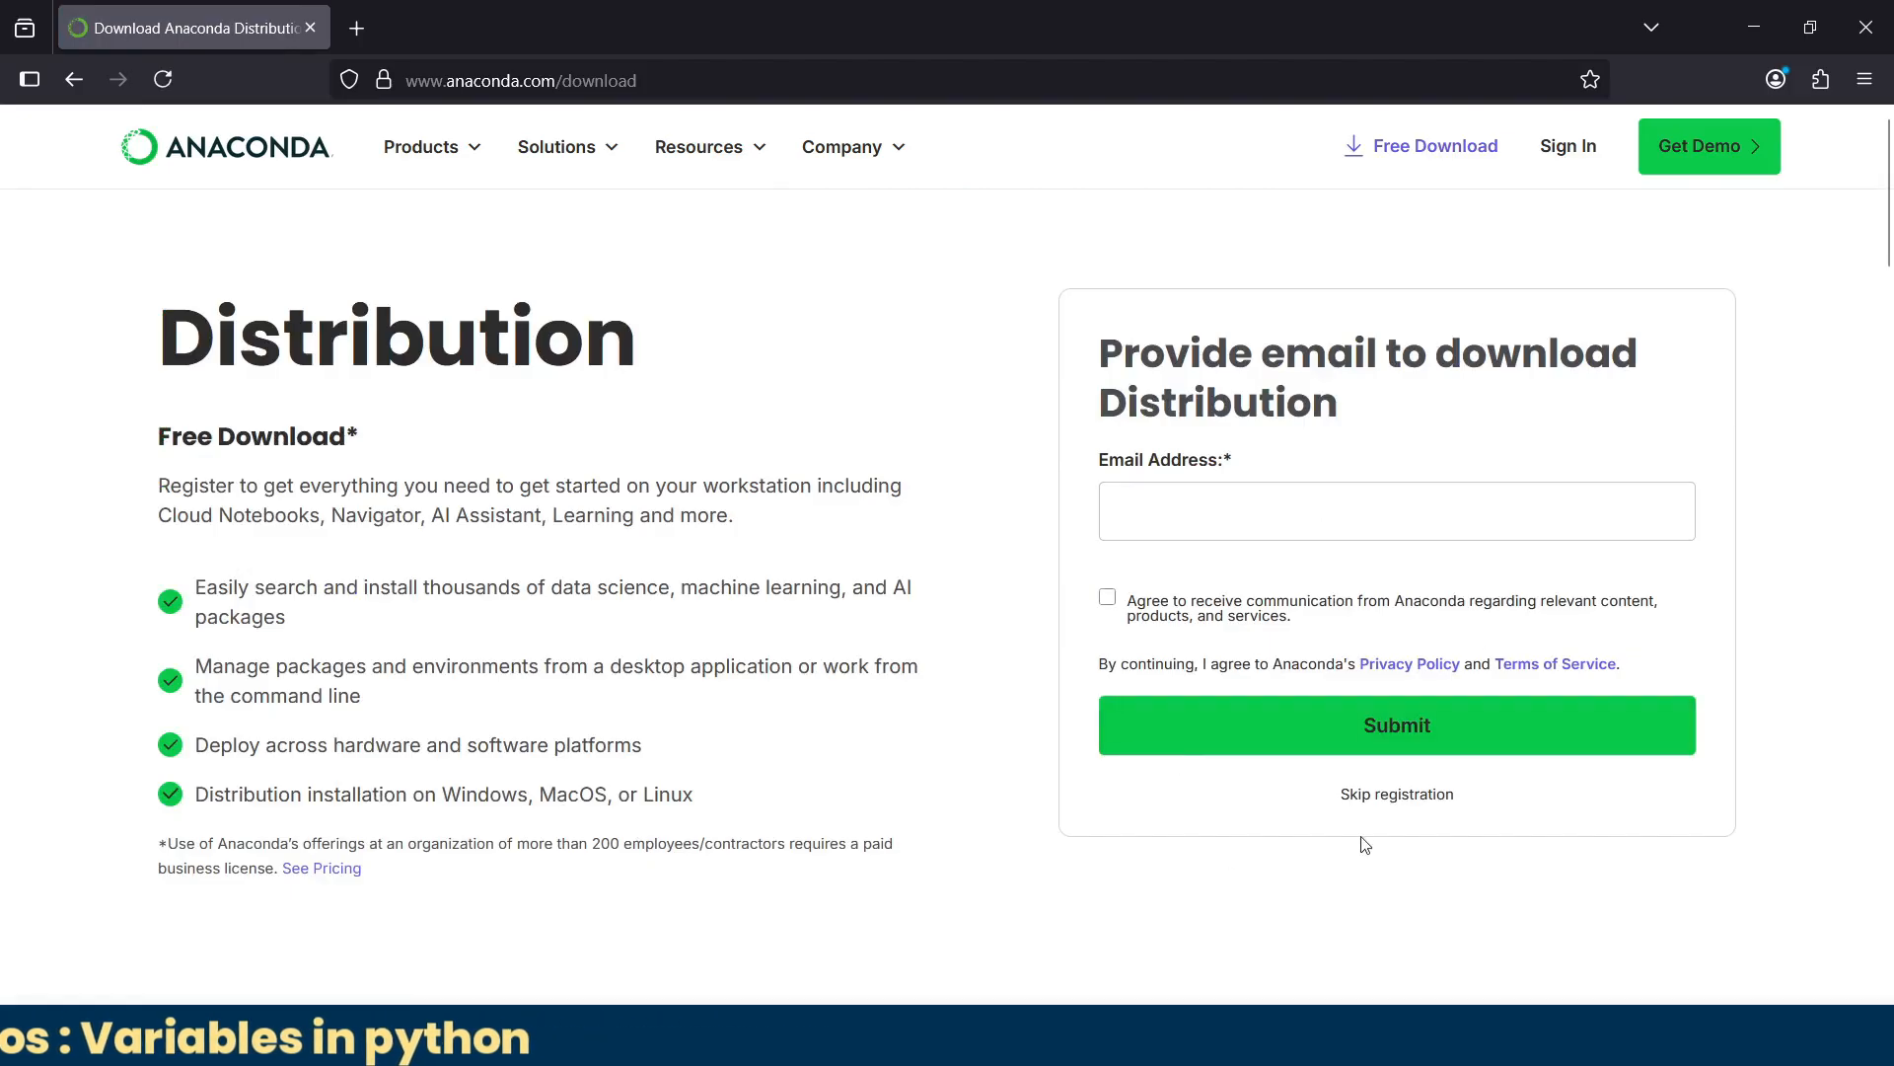
{"action": "left_click", "coordinate": [1397, 795]}
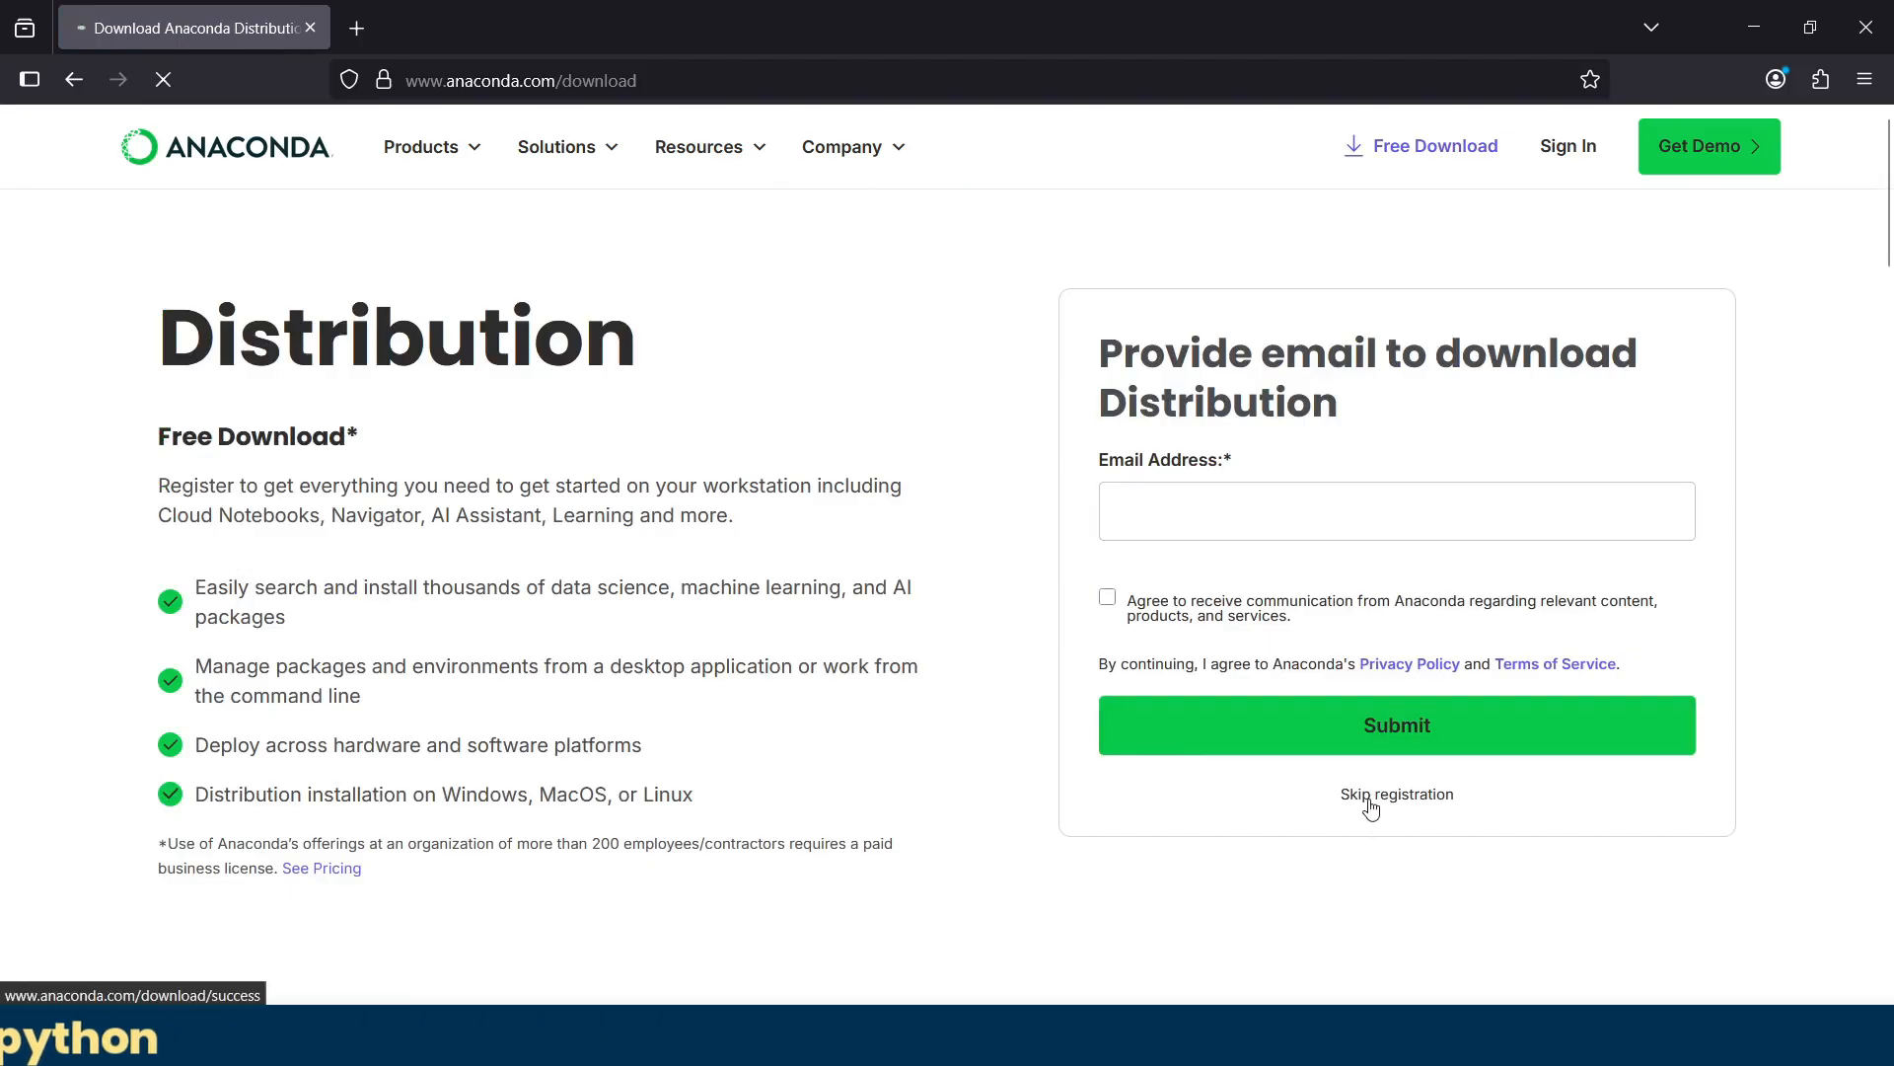
Step: Reach the Download Now page and expand the Mac and Windows Distribution installer options
{"action": "left_click", "coordinate": [1395, 793]}
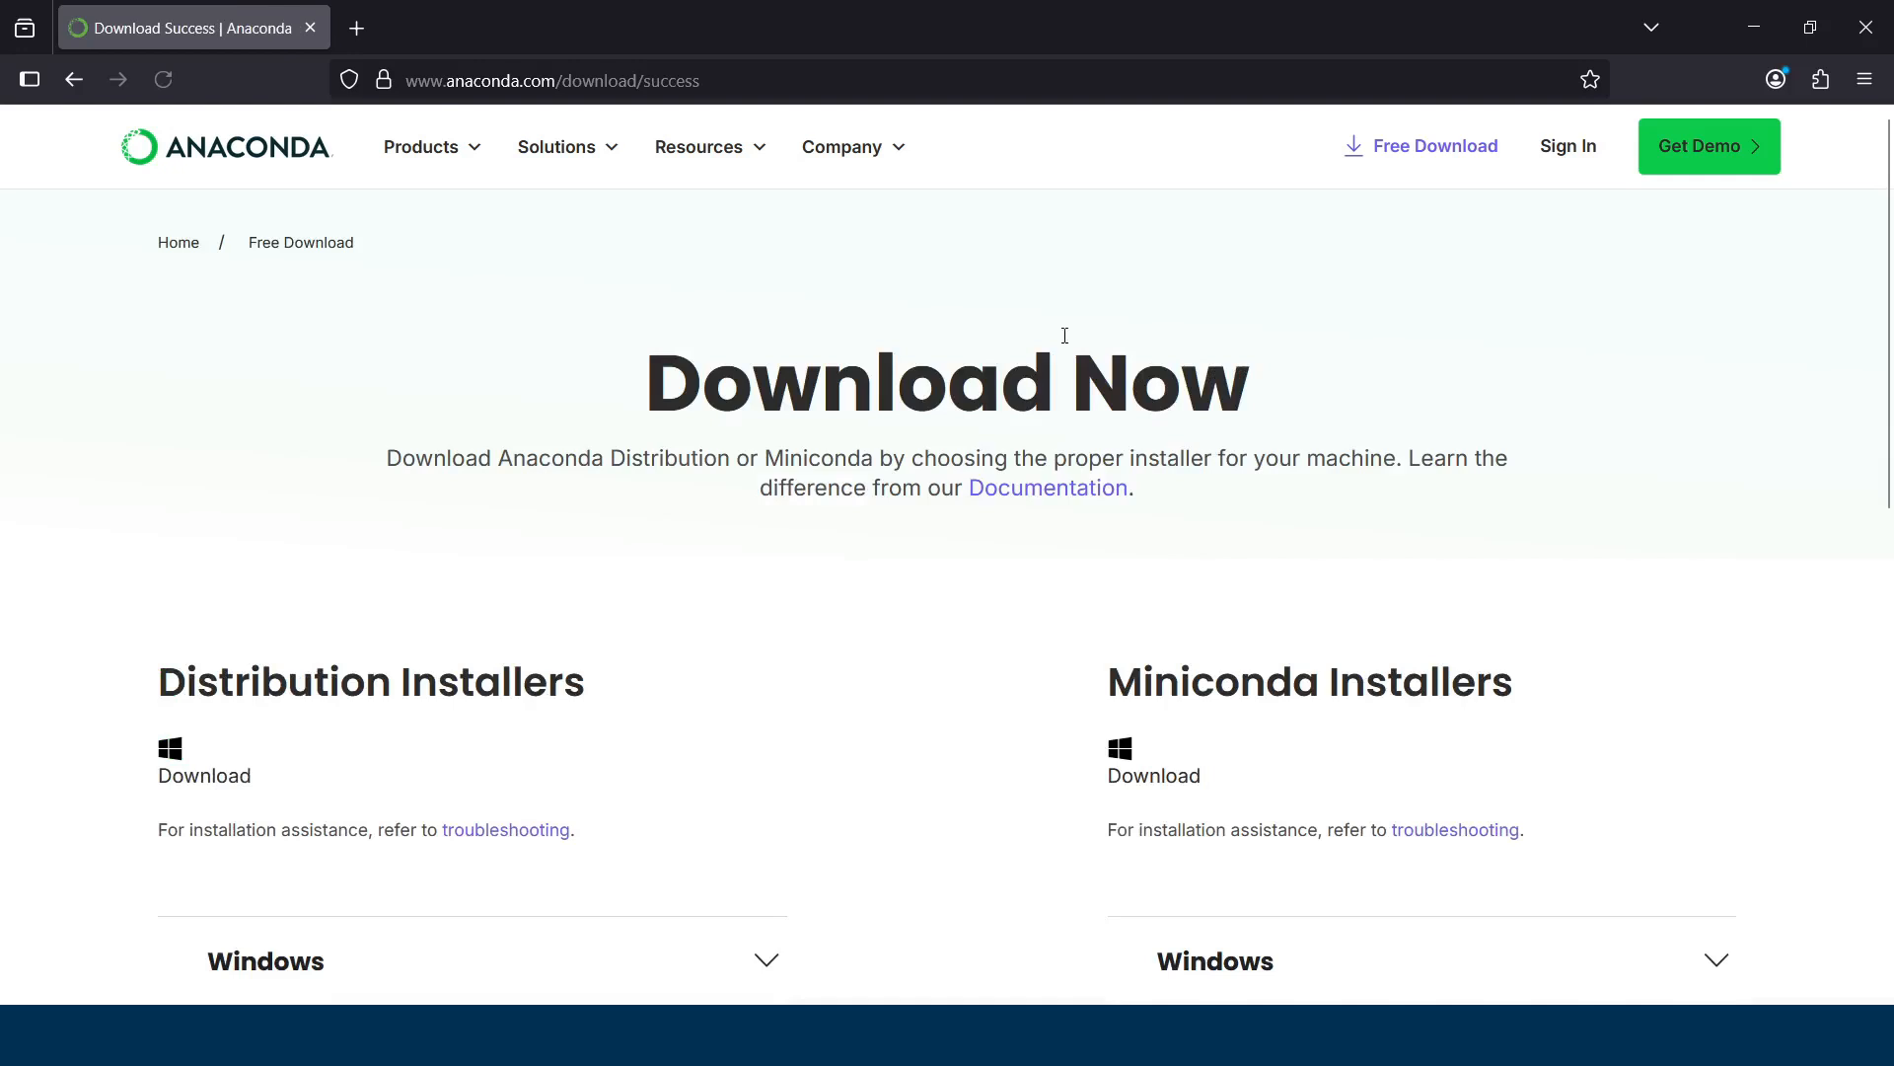
{"action": "mouse_move", "coordinate": [929, 312]}
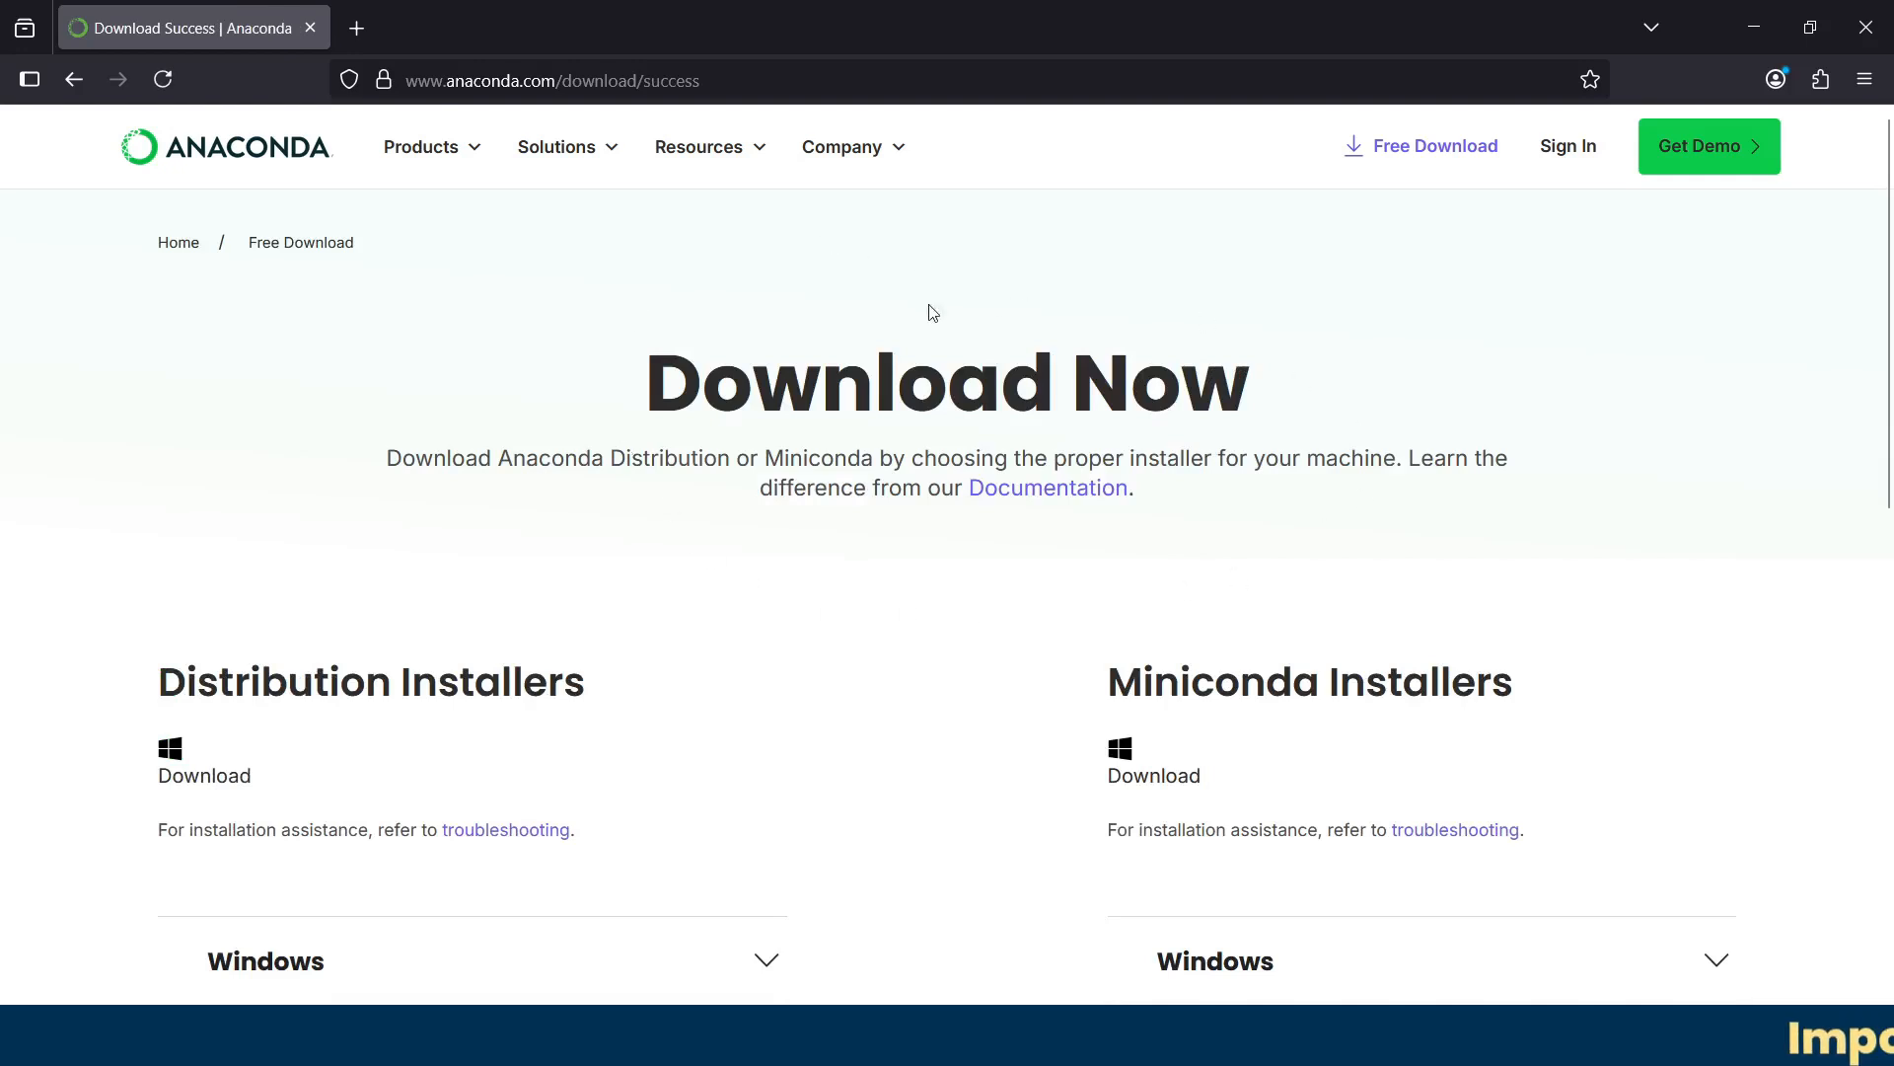
{"action": "mouse_move", "coordinate": [1058, 294]}
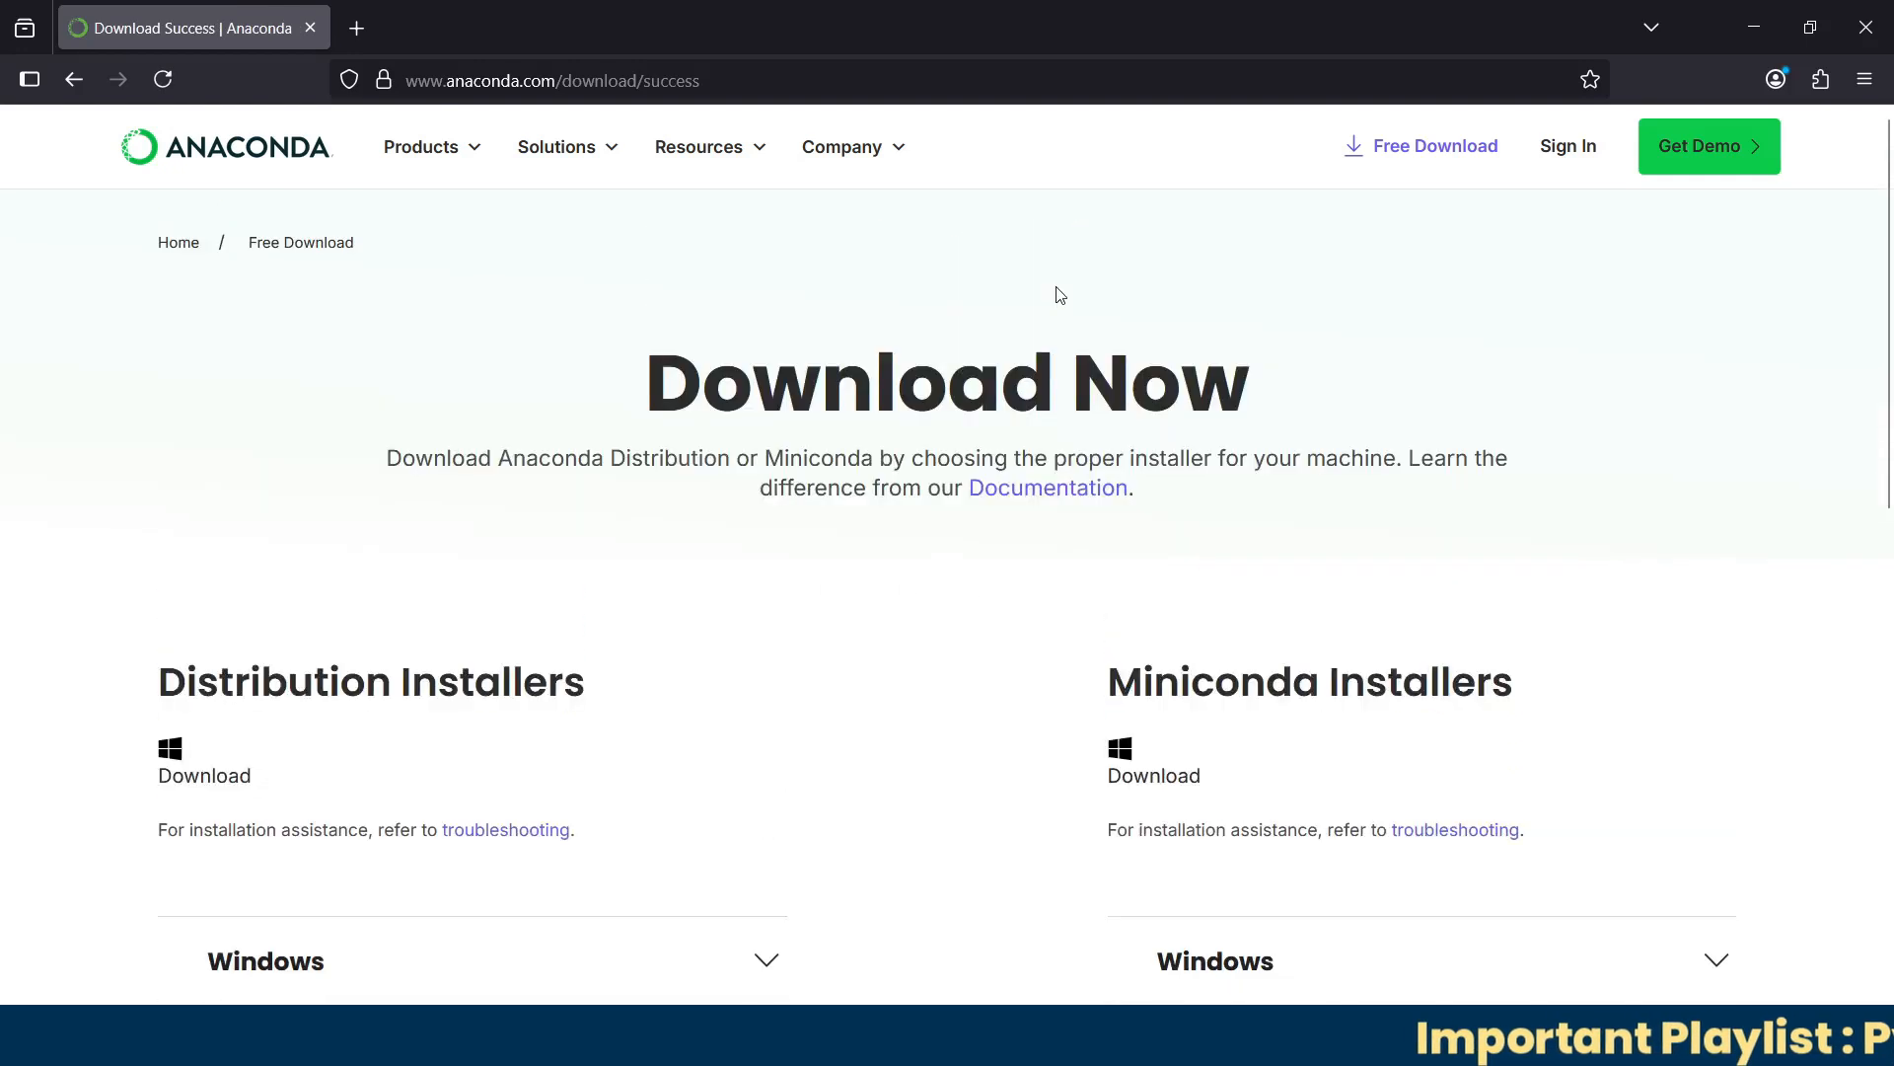
{"action": "mouse_move", "coordinate": [584, 659]}
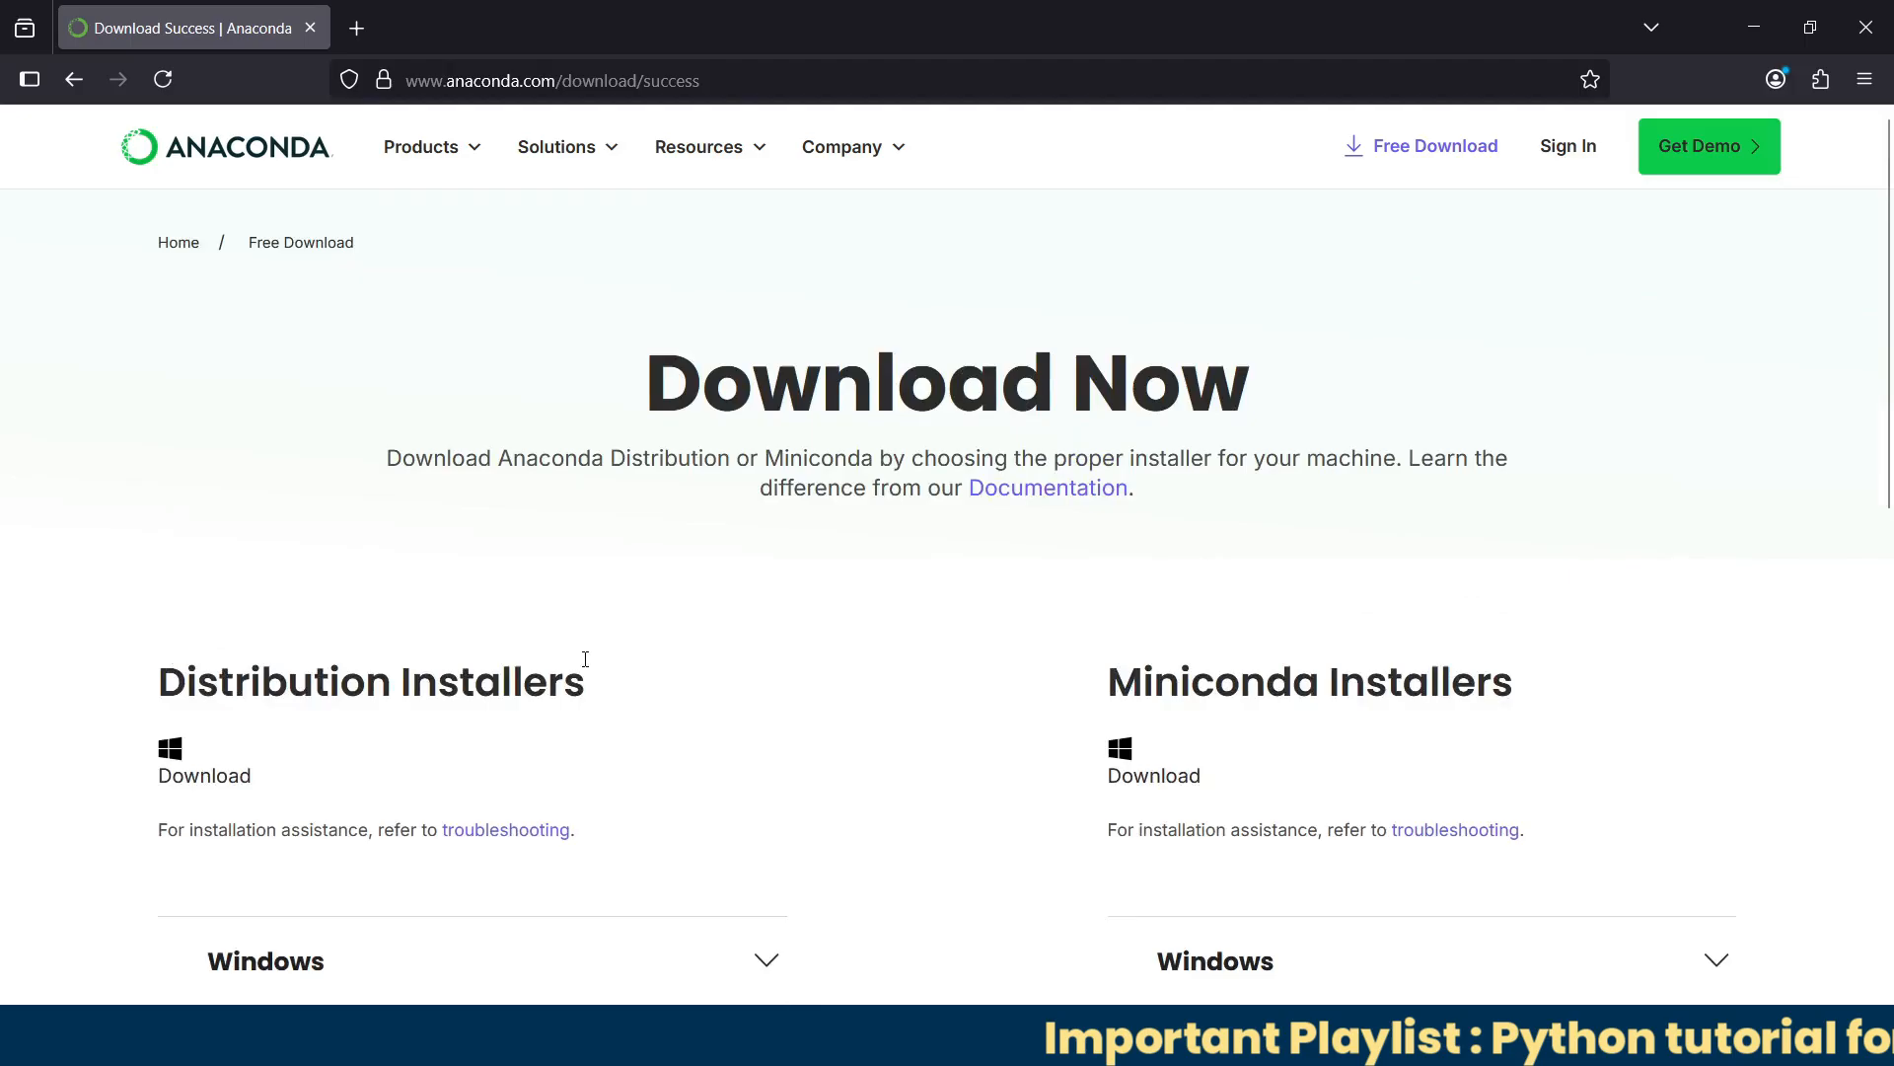
{"action": "mouse_move", "coordinate": [983, 562]}
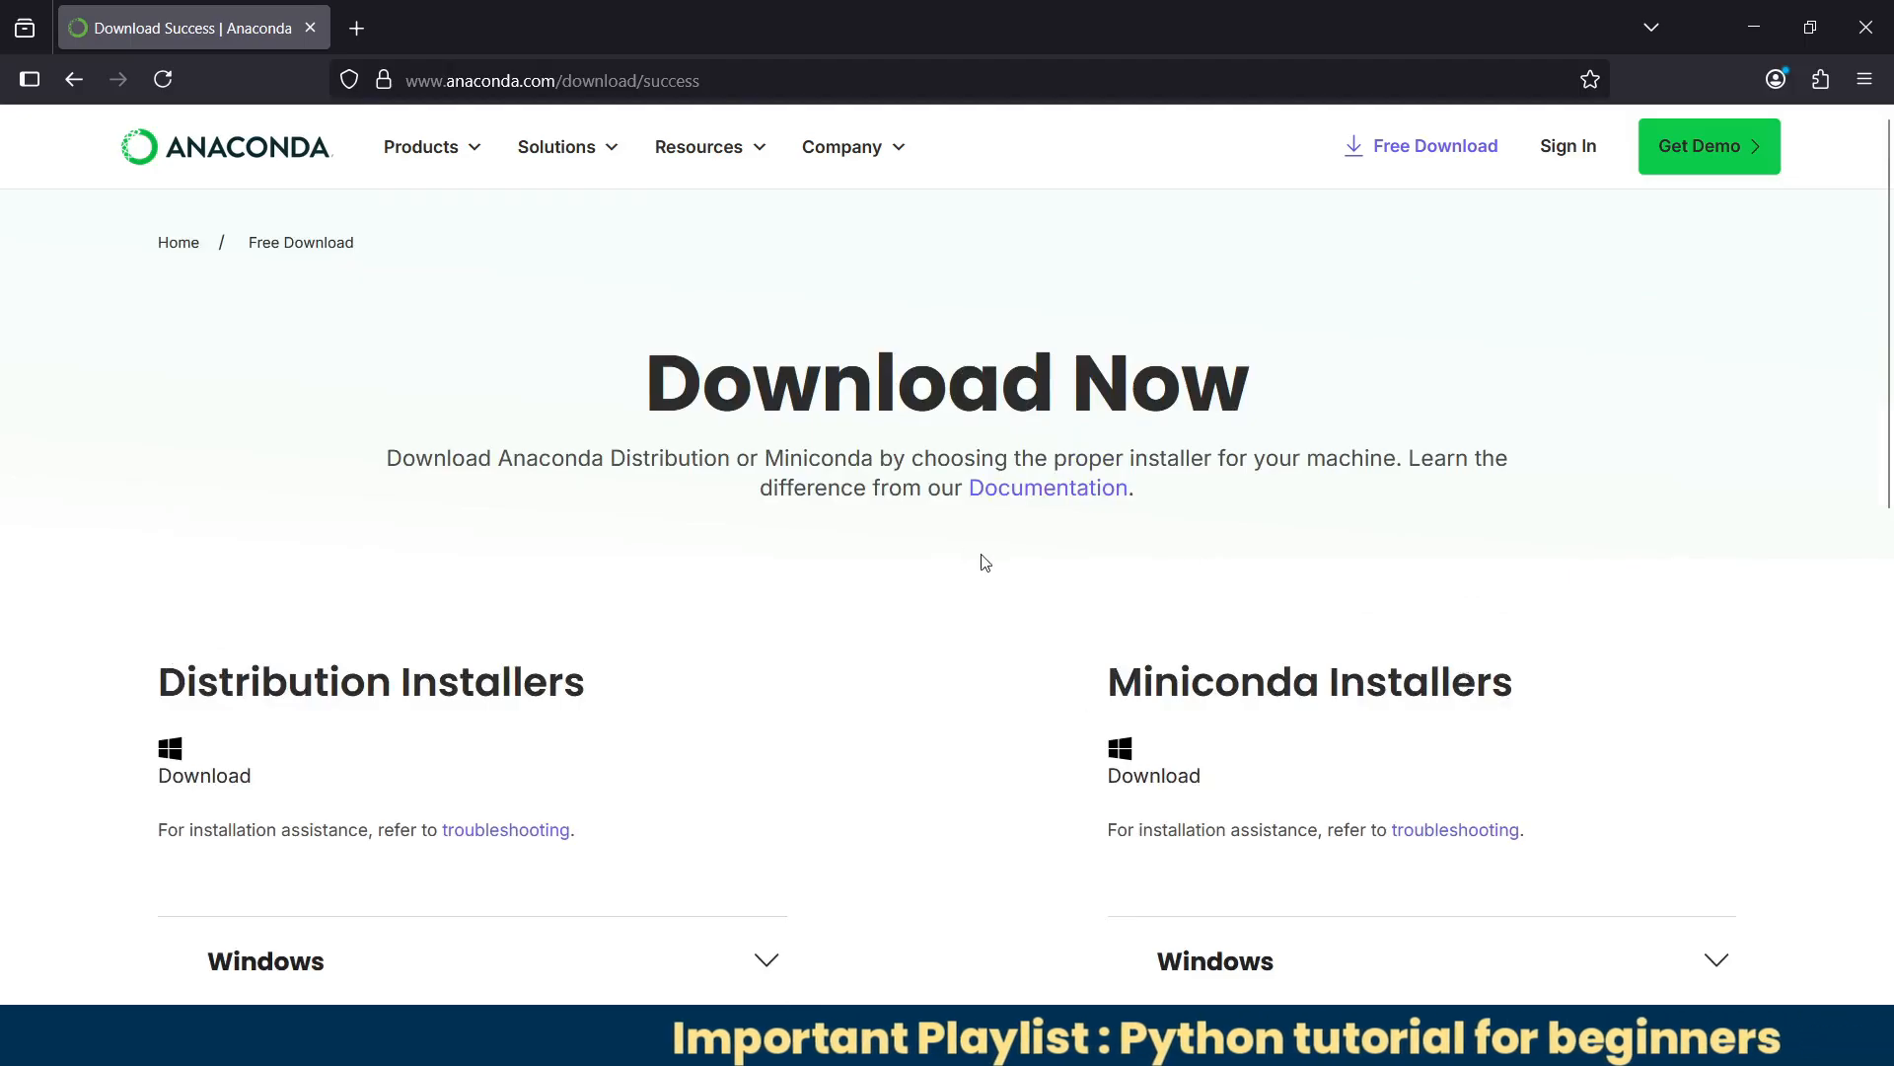
{"action": "scroll", "scroll_direction": "down", "scroll_amount": 3}
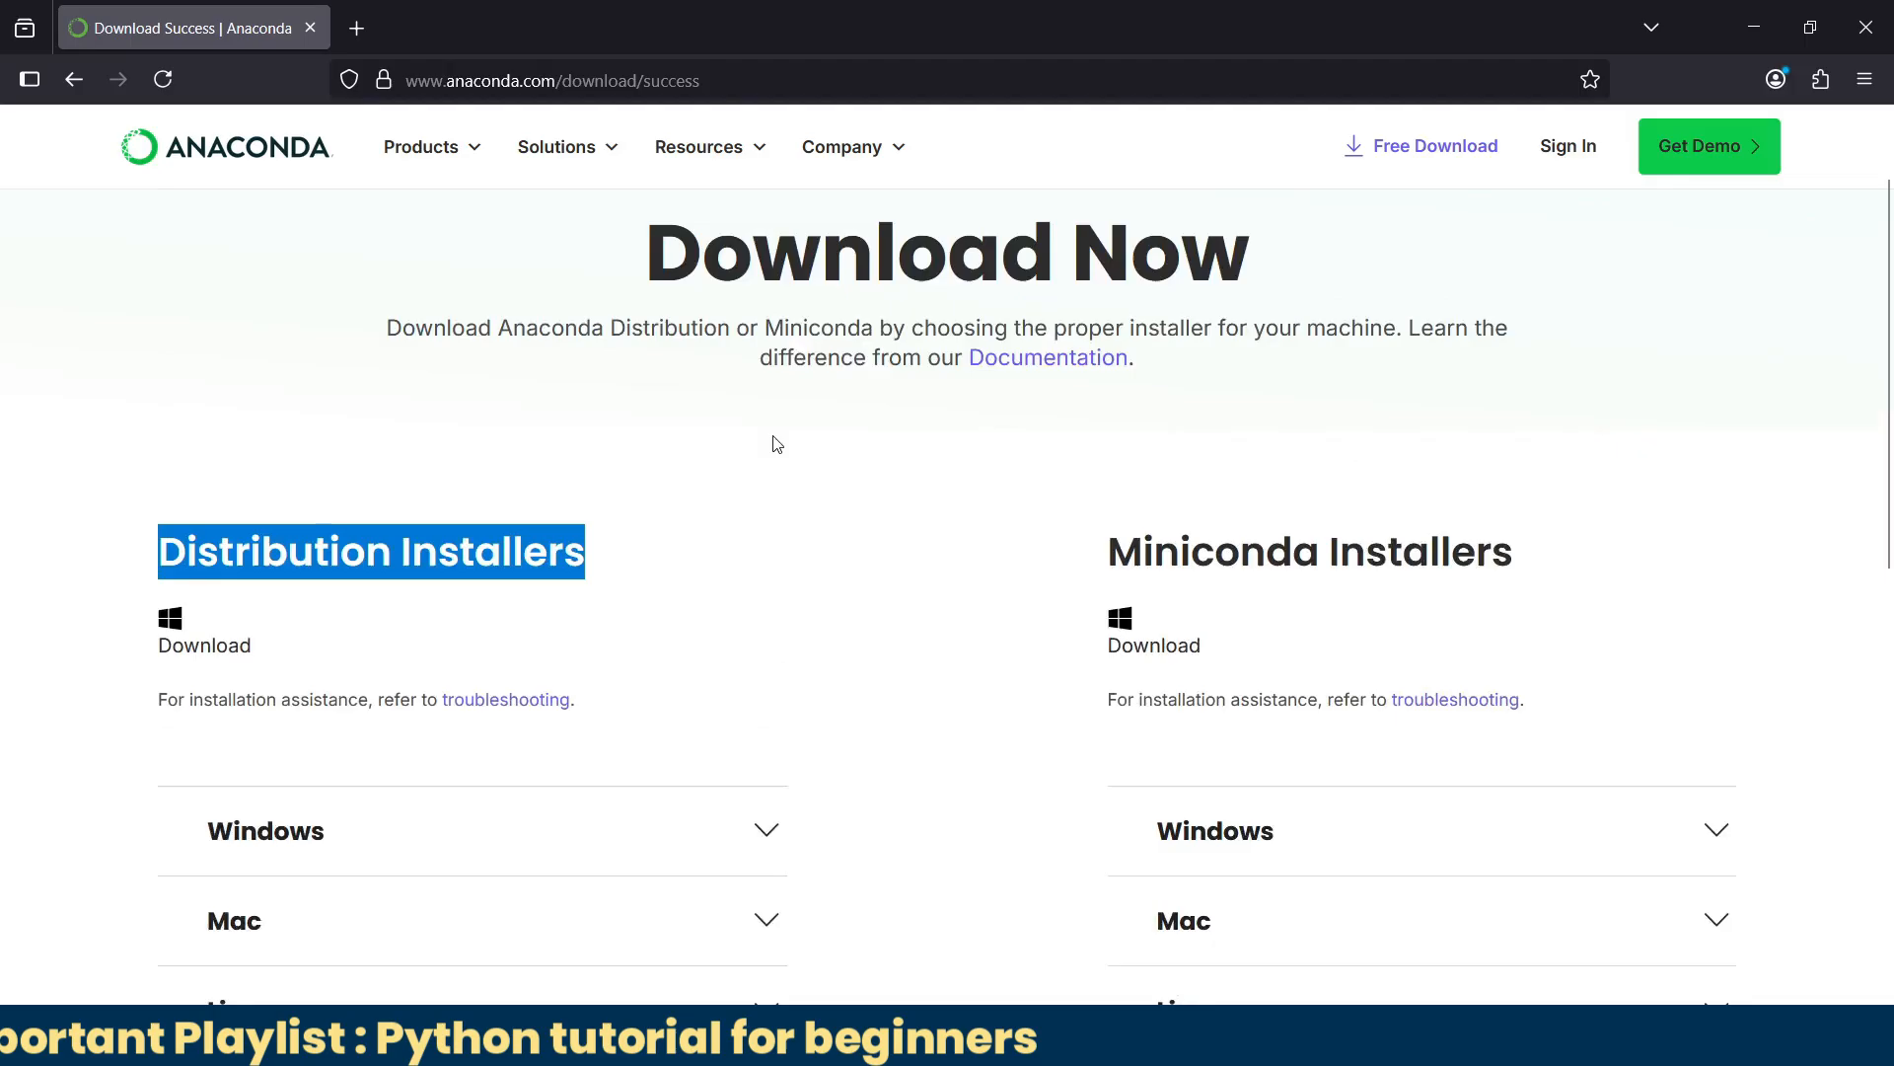
{"action": "scroll", "scroll_direction": "down", "scroll_amount": 3}
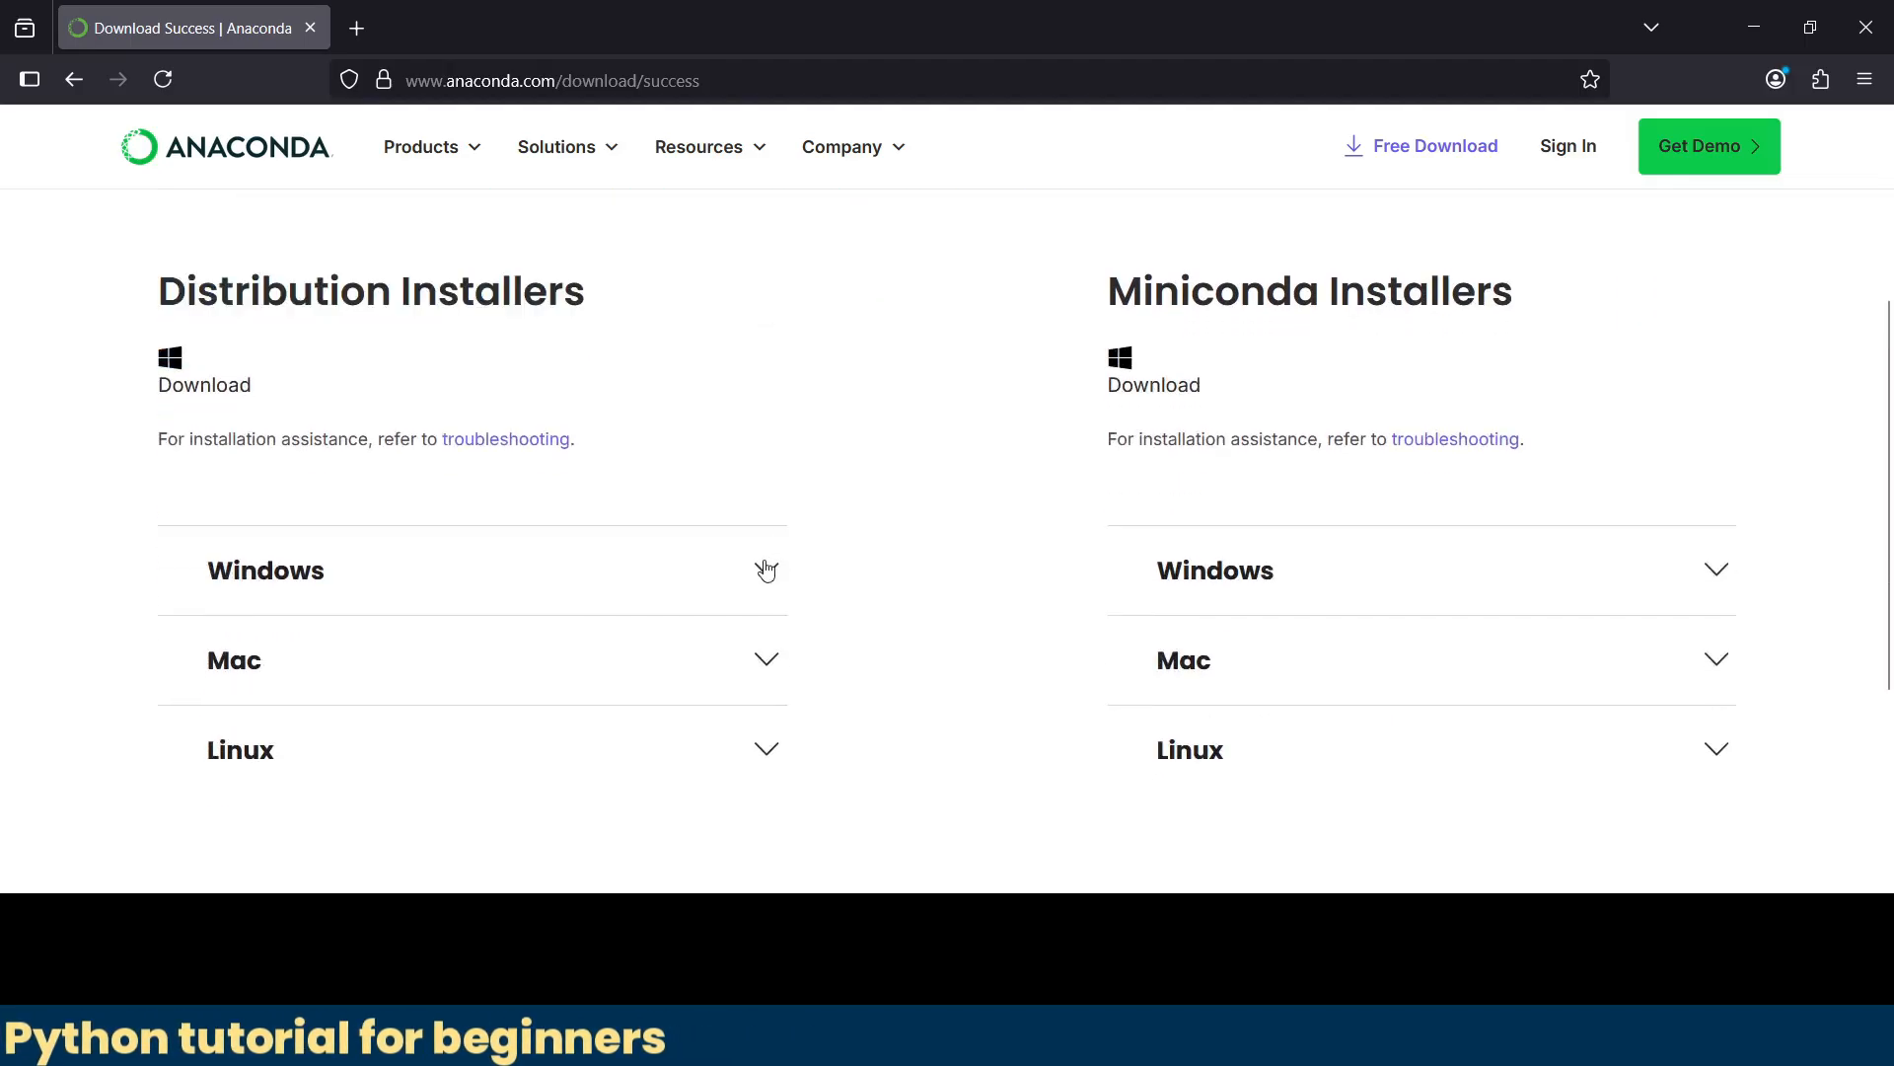
{"action": "left_click", "coordinate": [471, 659]}
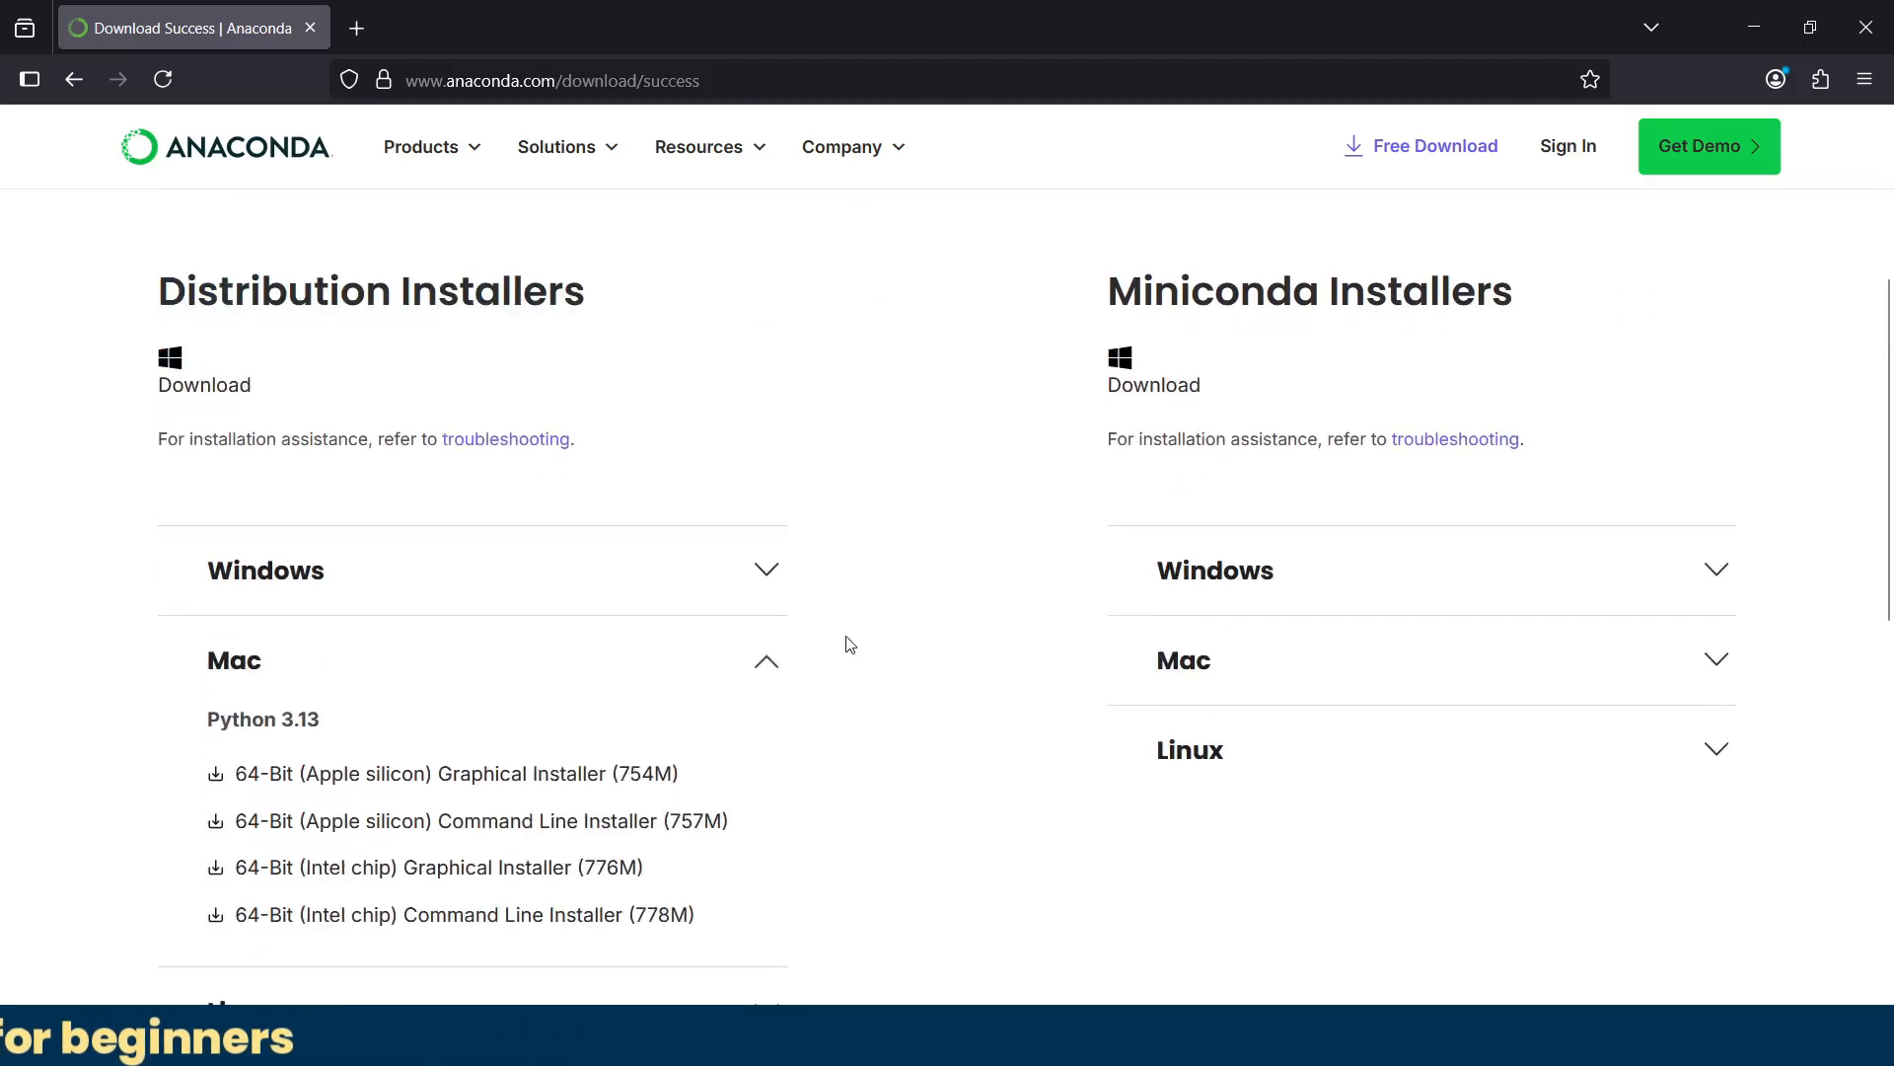
{"action": "scroll", "scroll_direction": "down", "scroll_amount": 3}
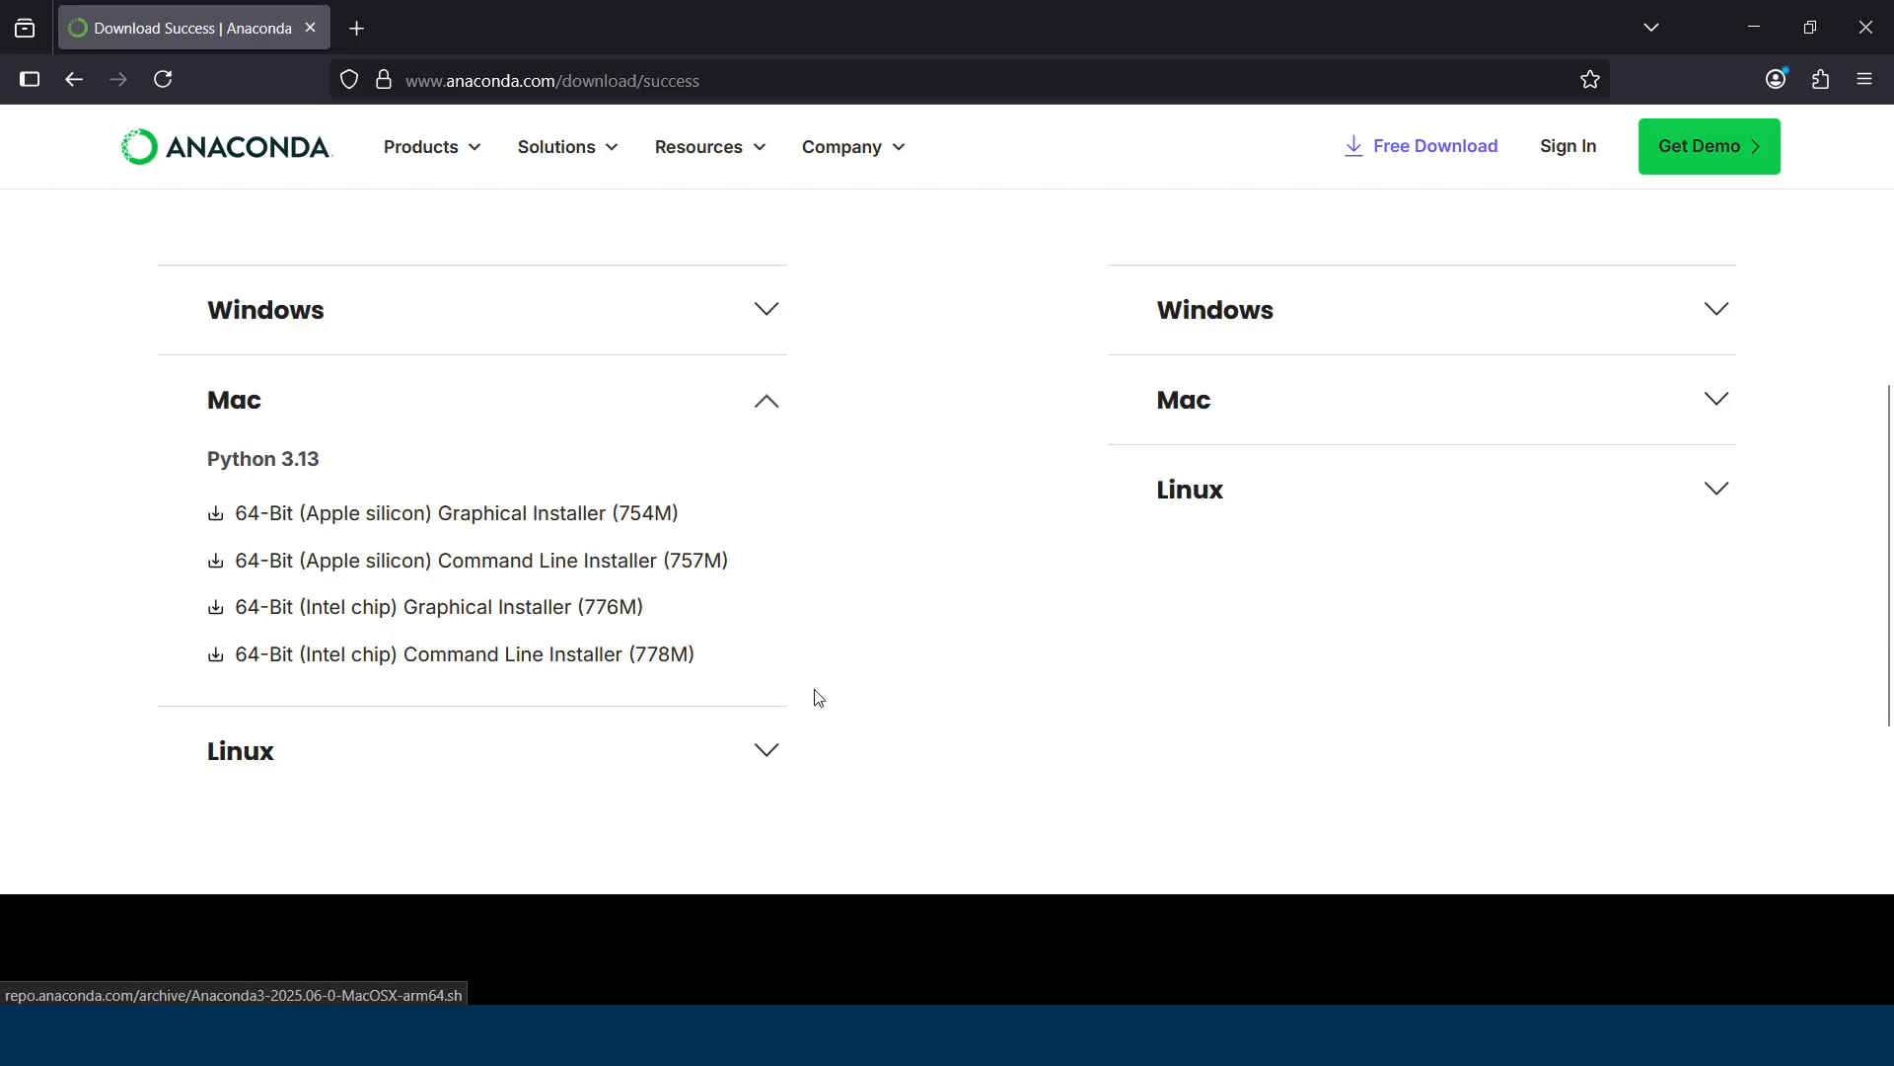
{"action": "left_click", "coordinate": [483, 750]}
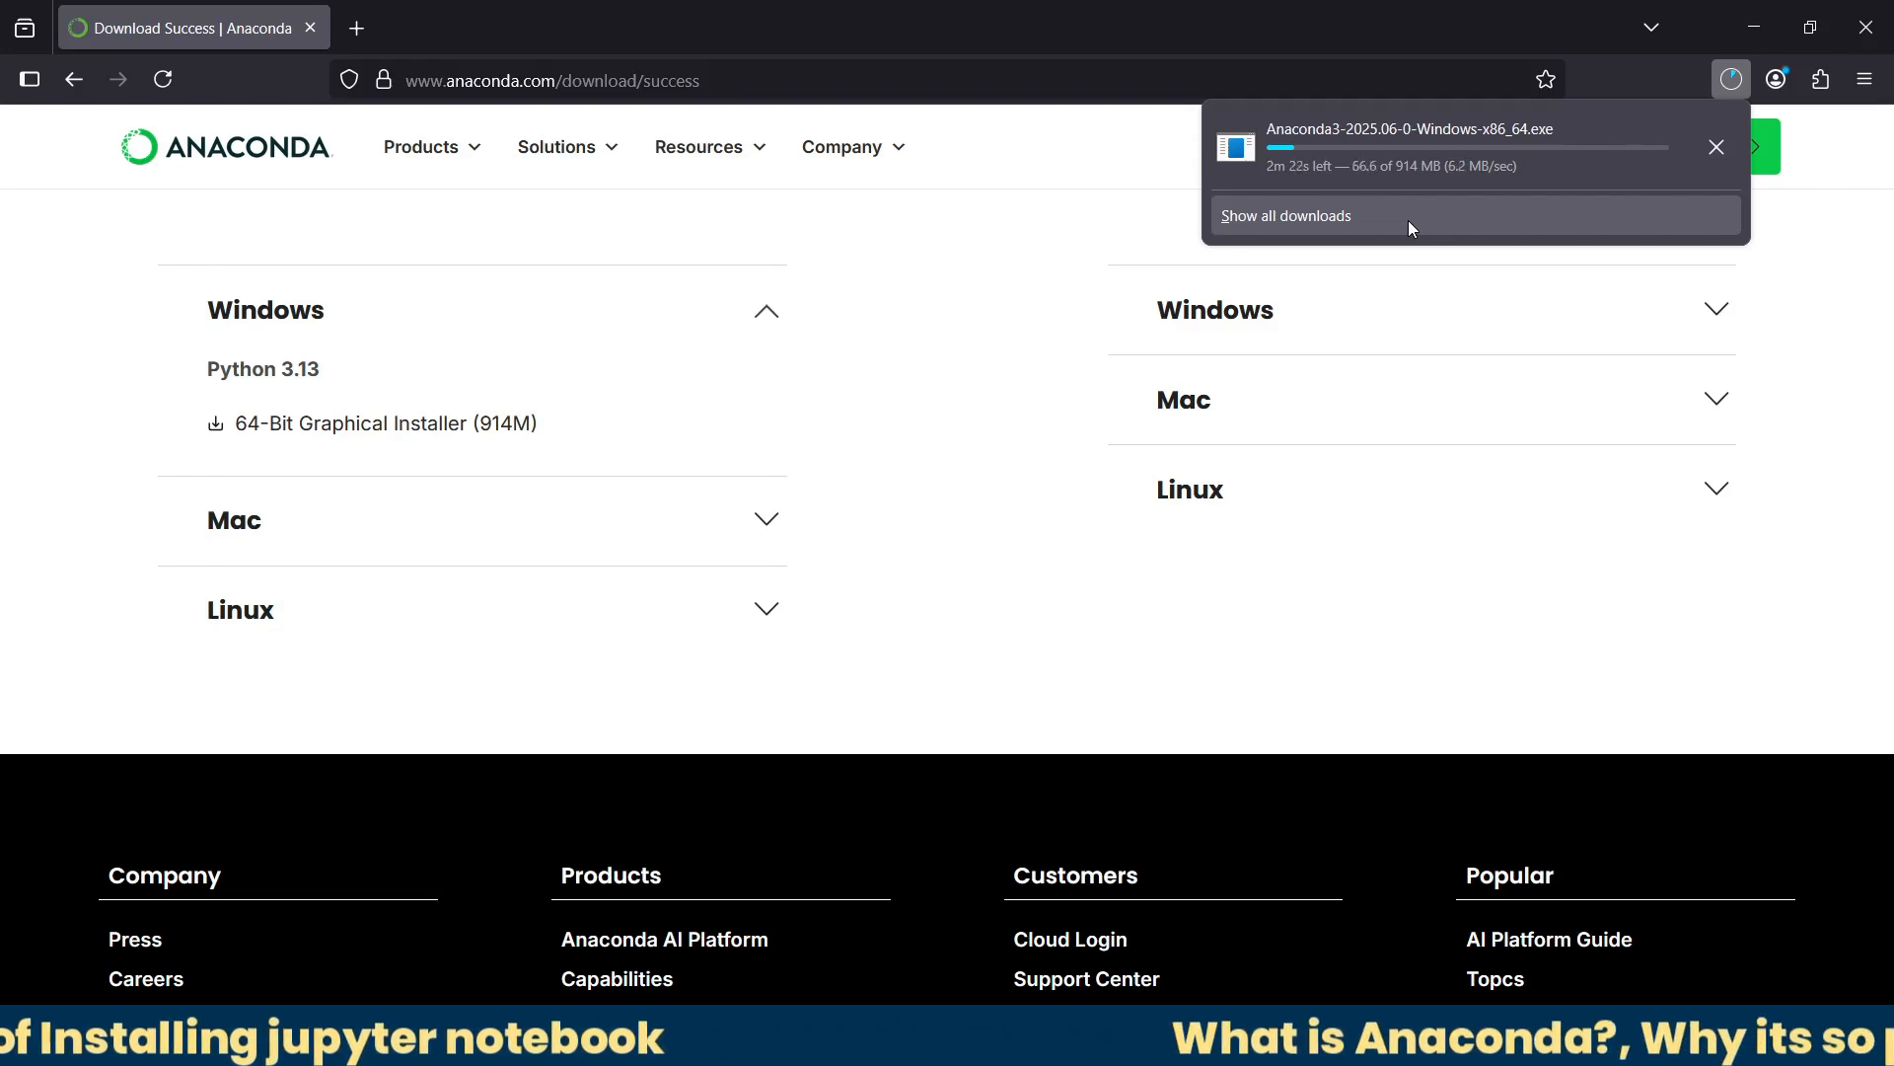
{"action": "mouse_move", "coordinate": [1079, 264]}
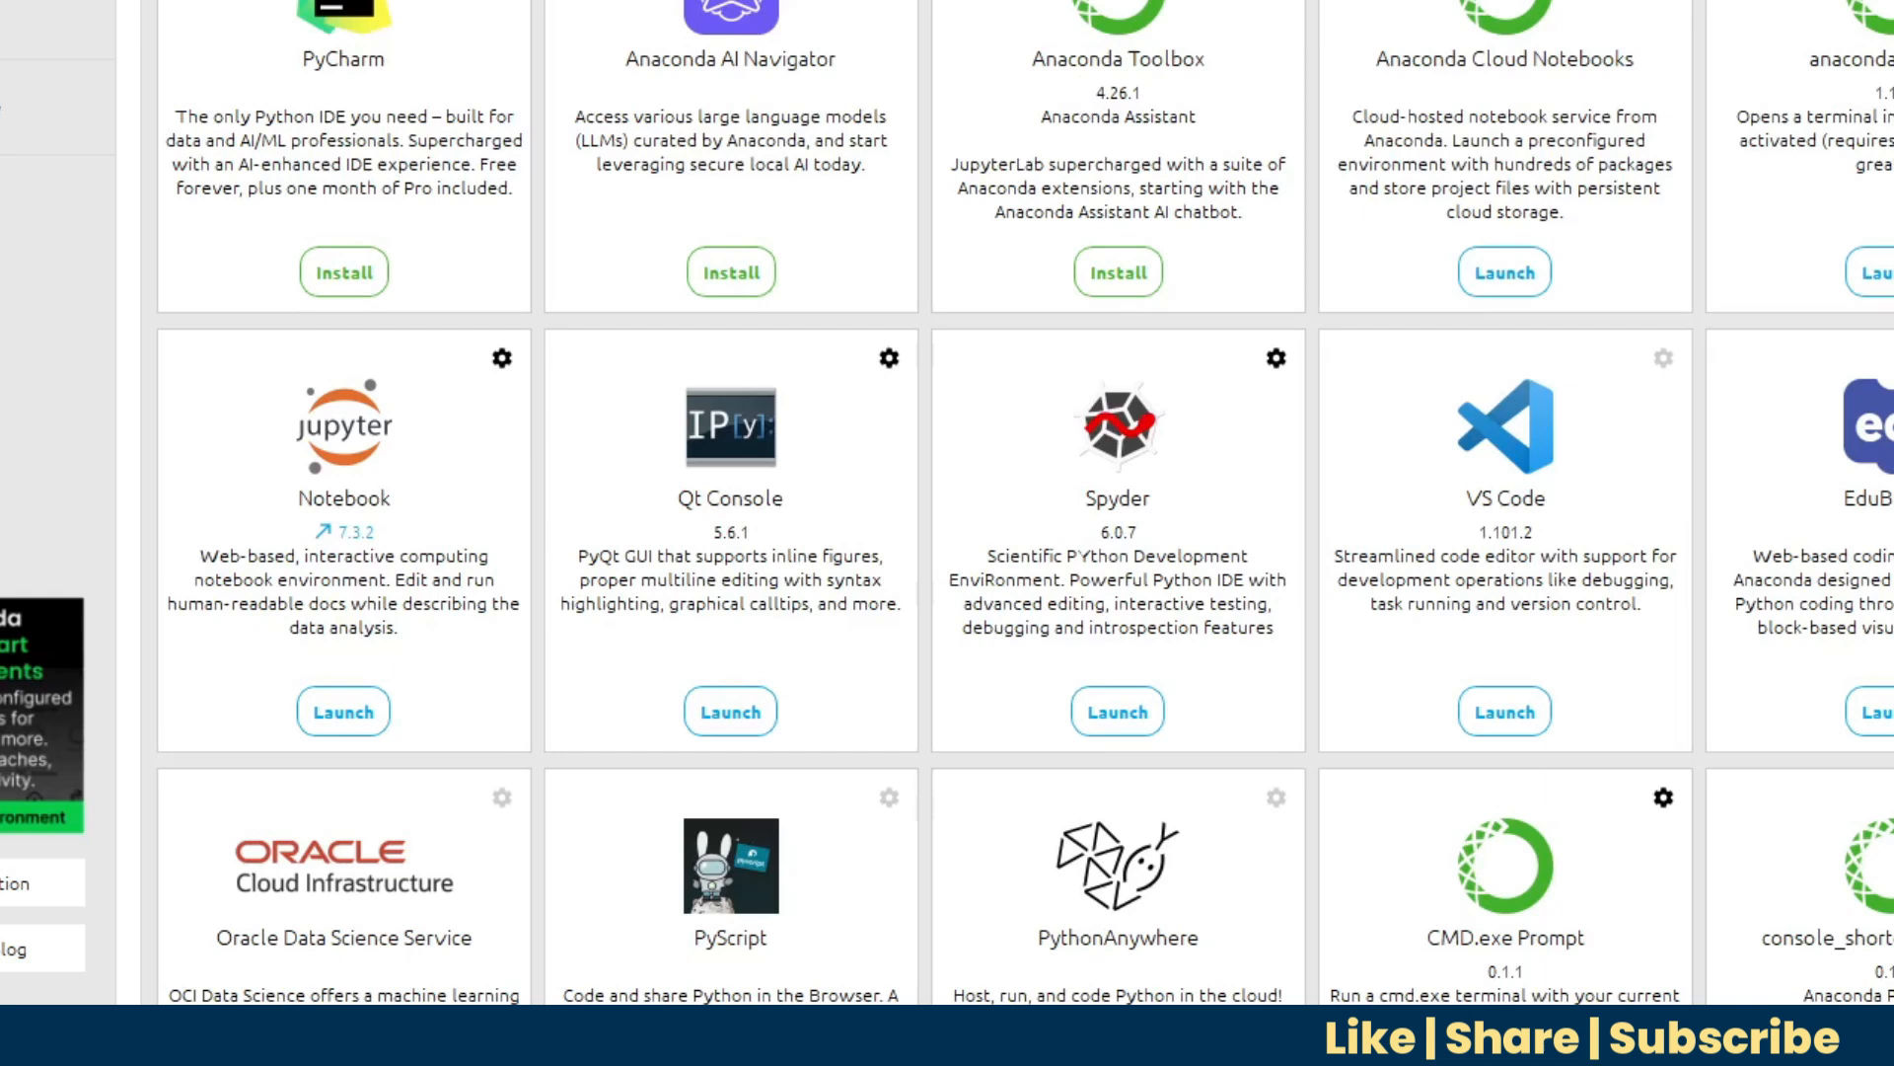
Step: Browse the Home application tiles, then read the Matplotlib Documentation from the Learning section
{"action": "scroll", "scroll_direction": "down", "scroll_amount": 3}
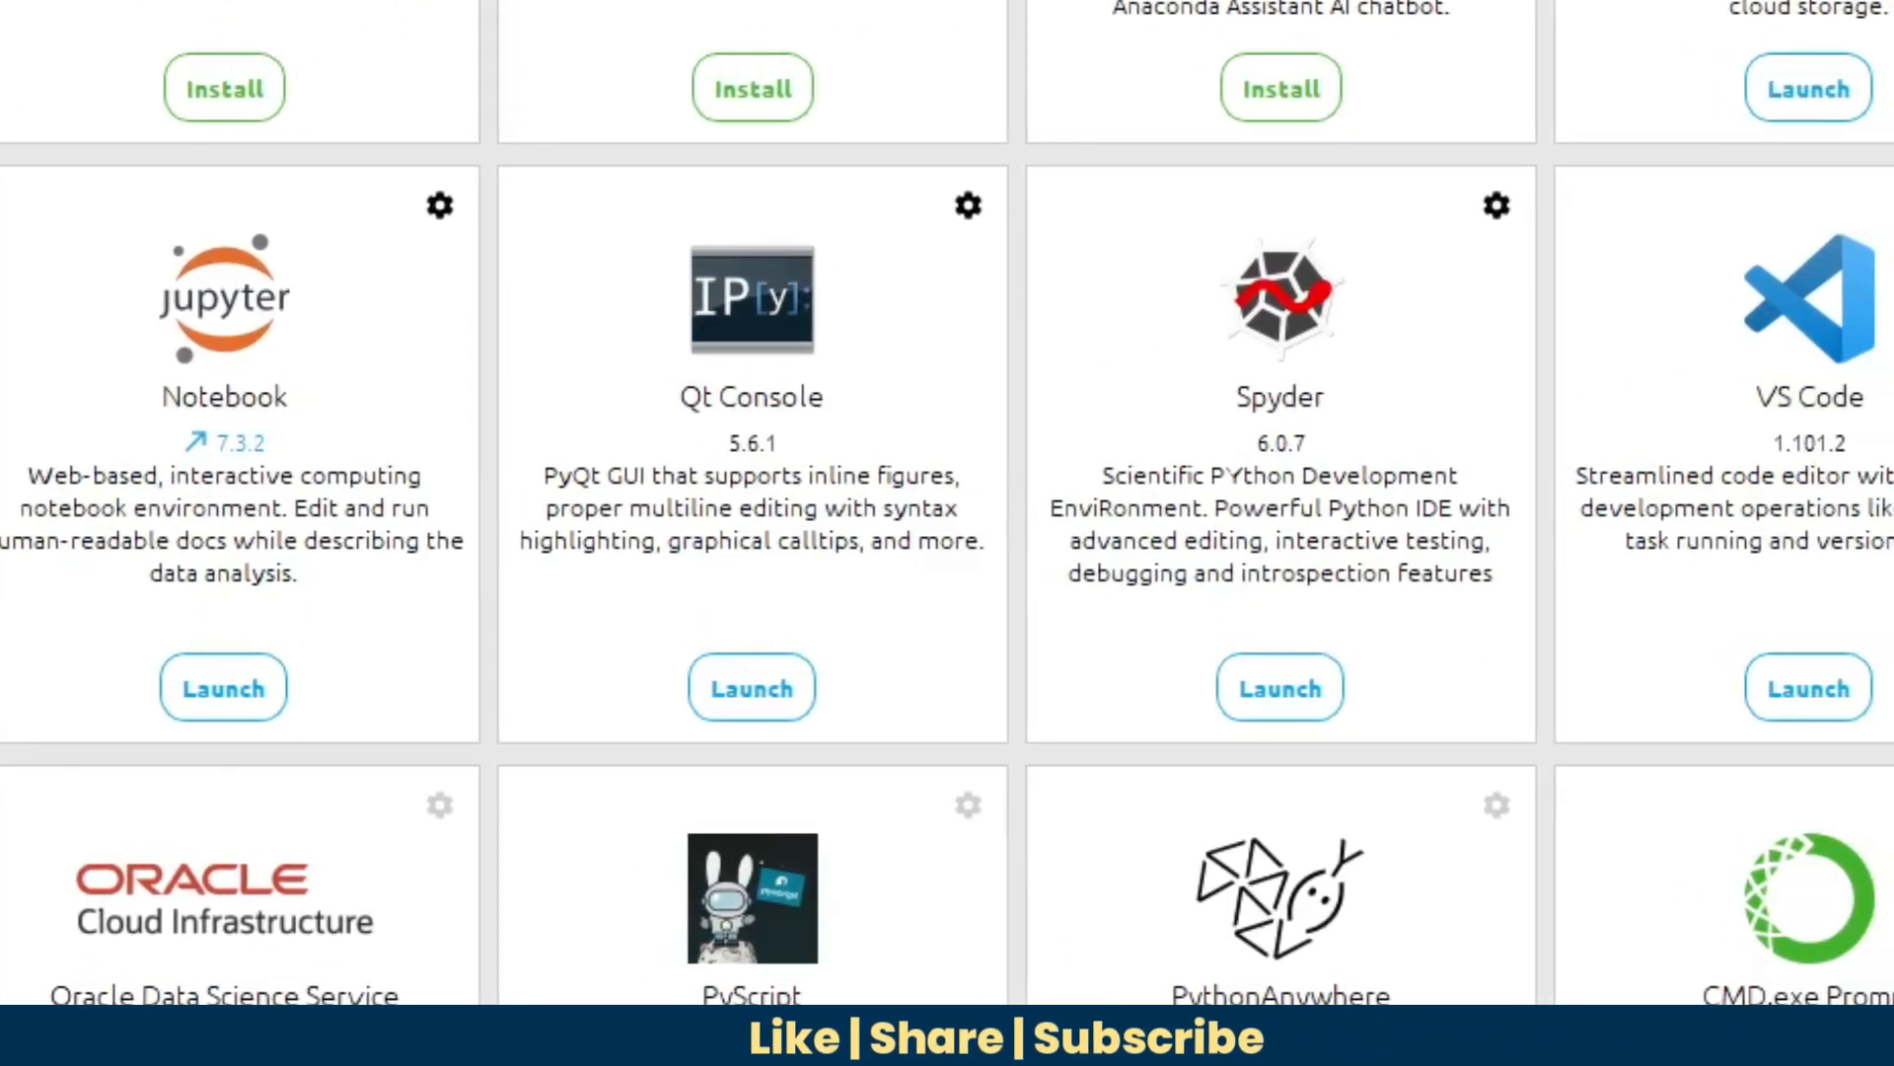
{"action": "scroll", "scroll_direction": "right", "scroll_amount": 3}
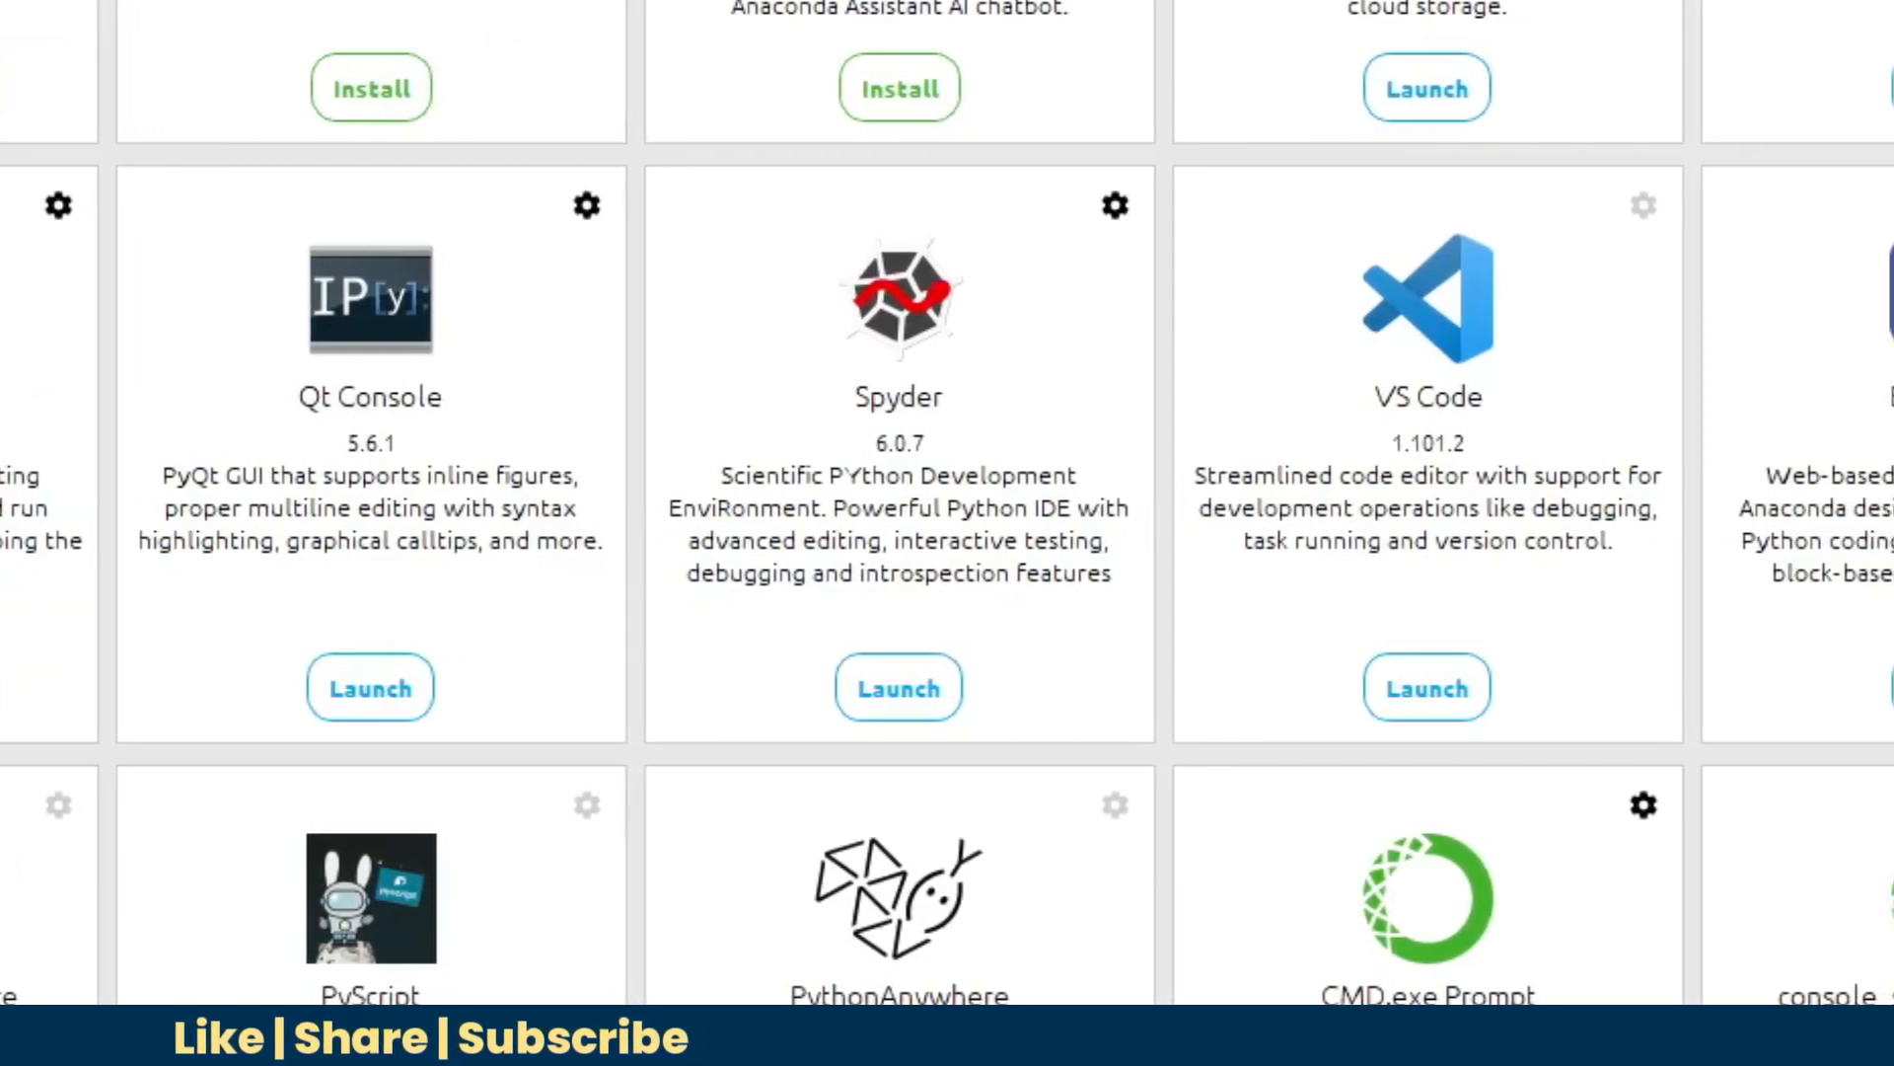
{"action": "left_click", "coordinate": [77, 270]}
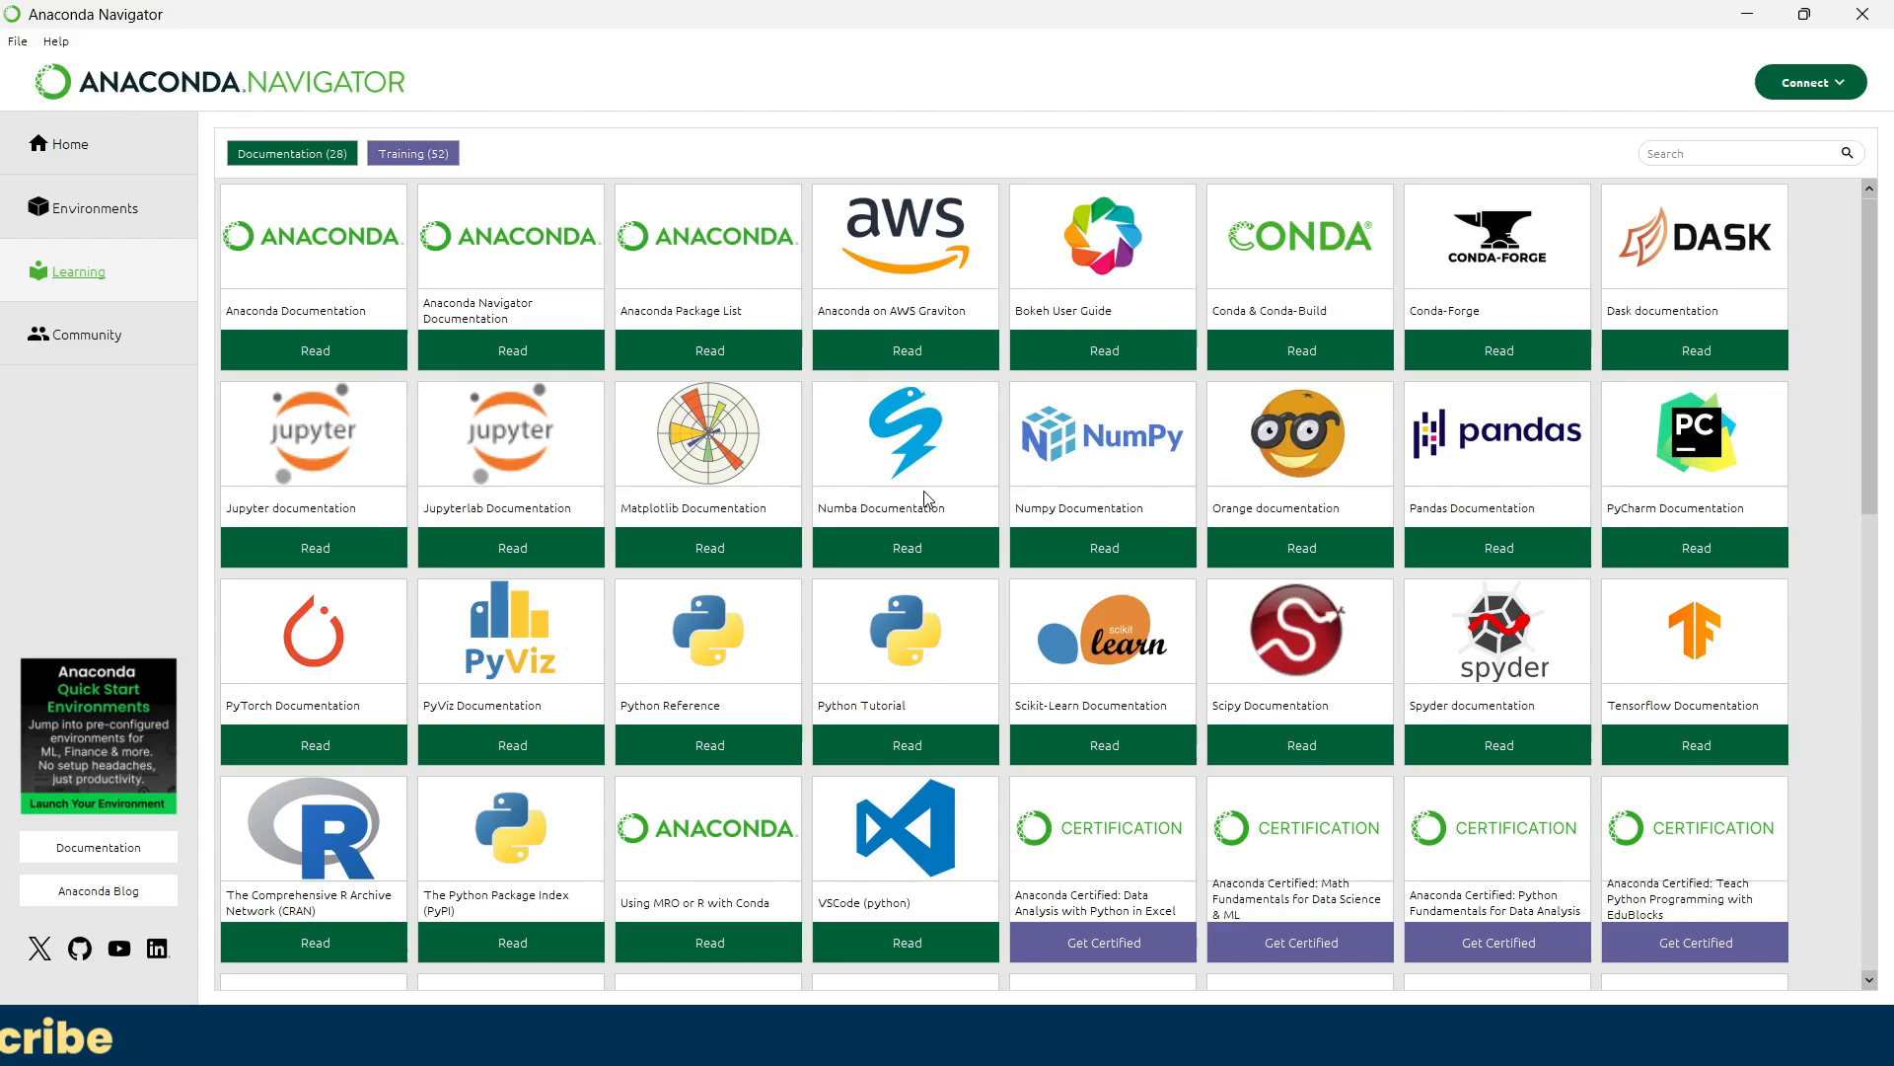
{"action": "mouse_move", "coordinate": [384, 519]}
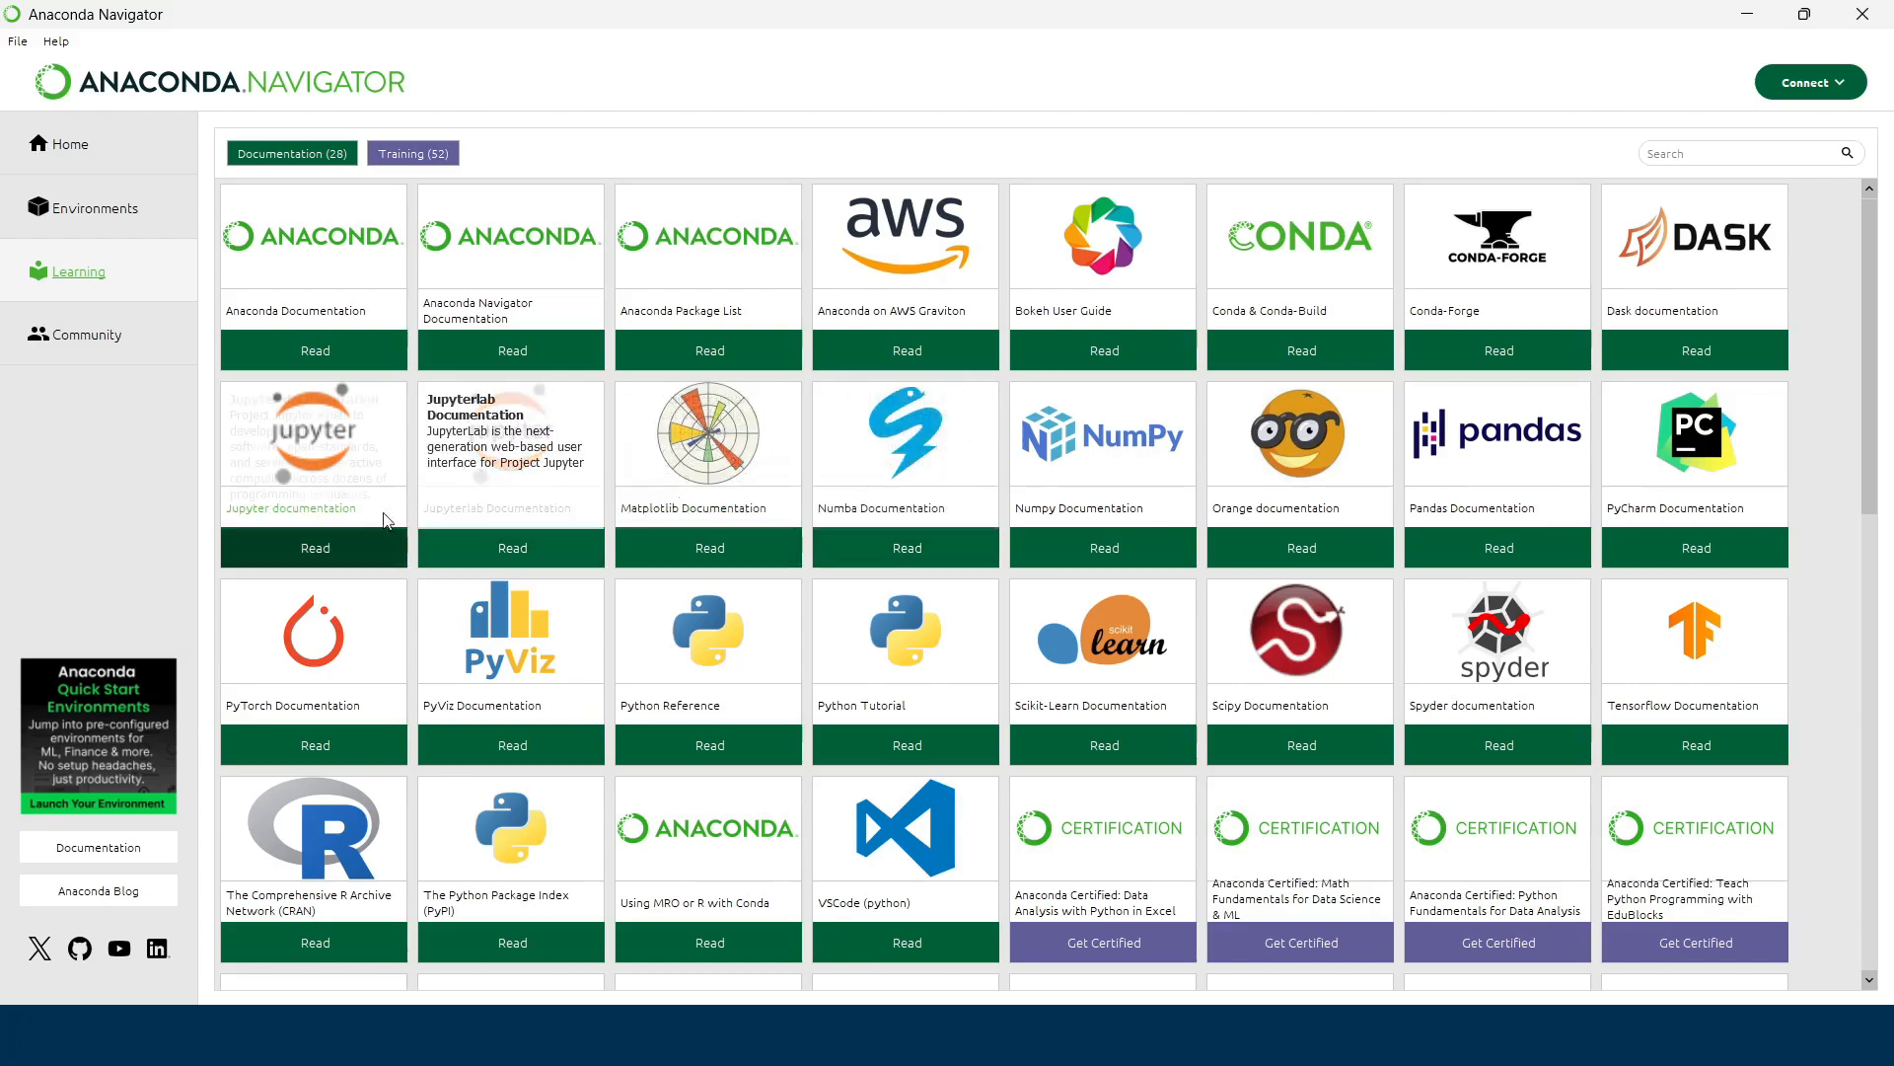
{"action": "left_click", "coordinate": [708, 546]}
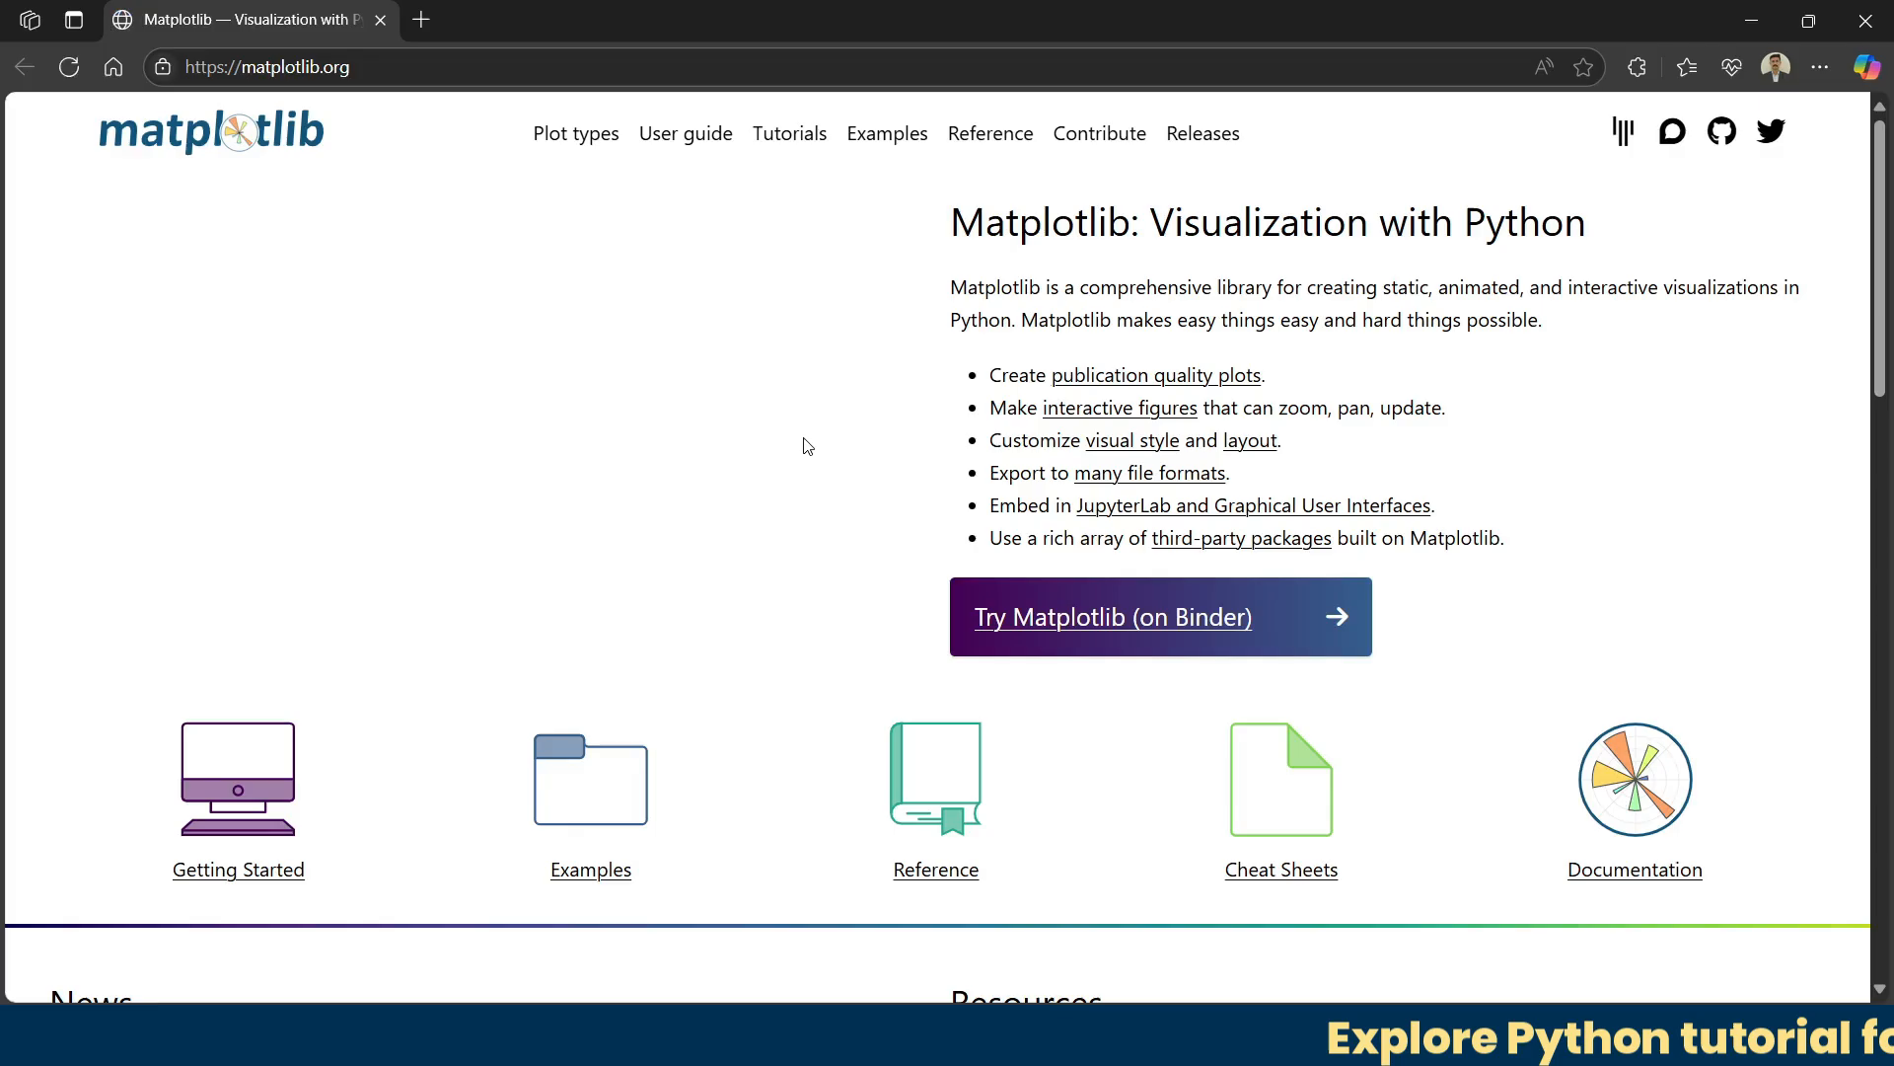
{"action": "scroll", "scroll_direction": "down", "scroll_amount": 3}
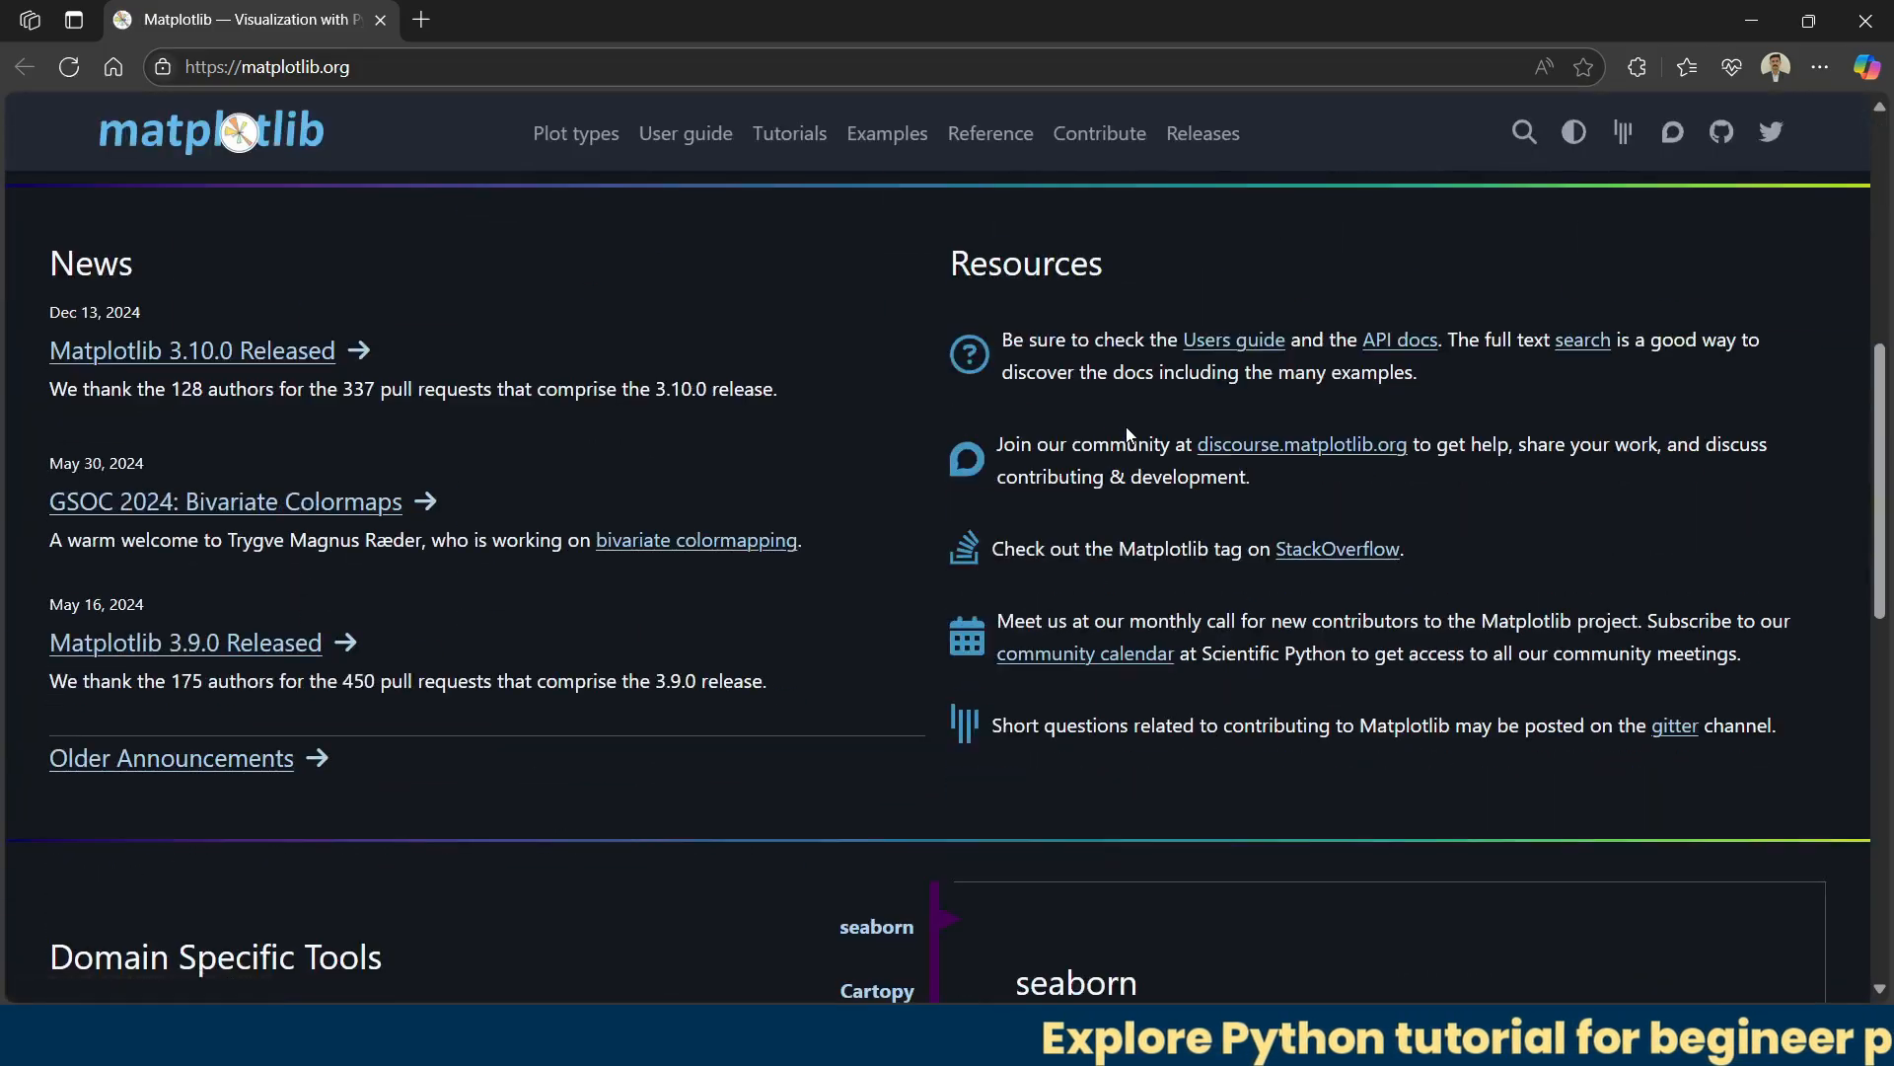
{"action": "scroll", "scroll_direction": "up", "scroll_amount": 3}
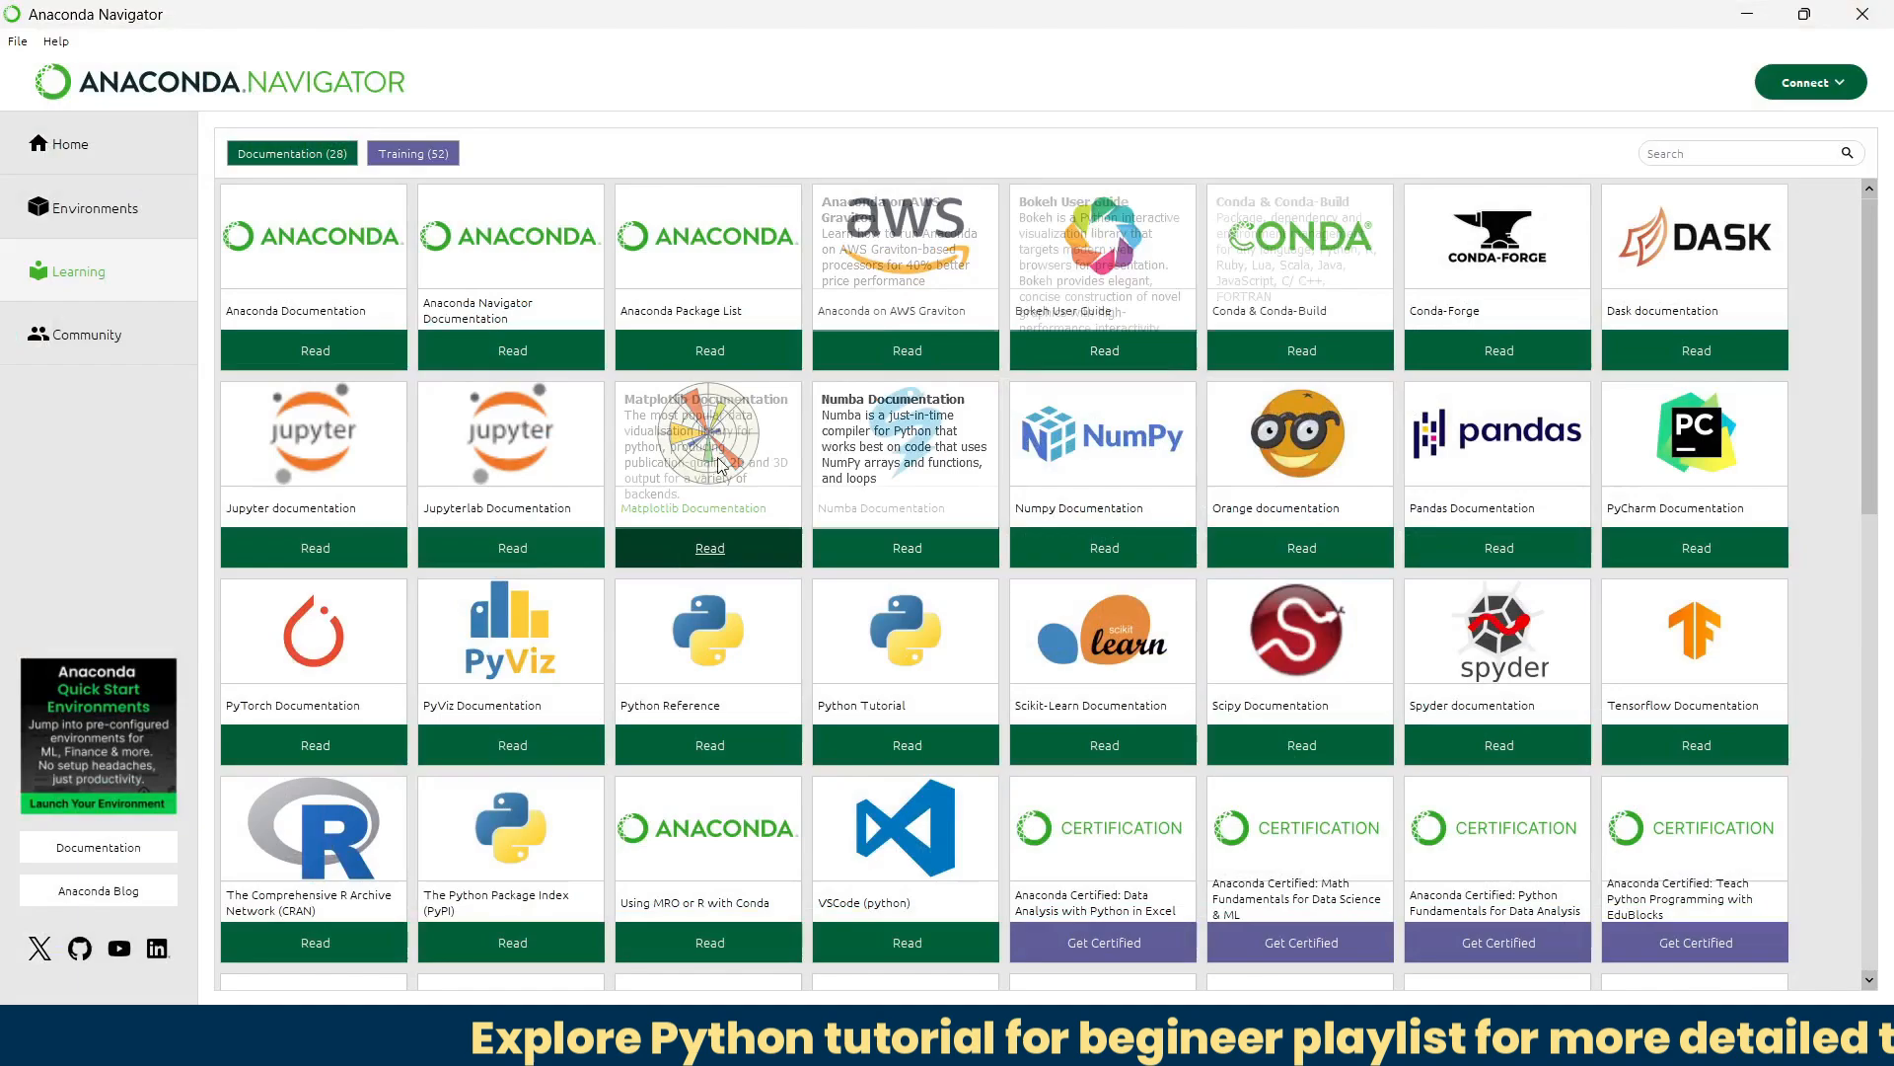
{"action": "mouse_move", "coordinate": [894, 64]}
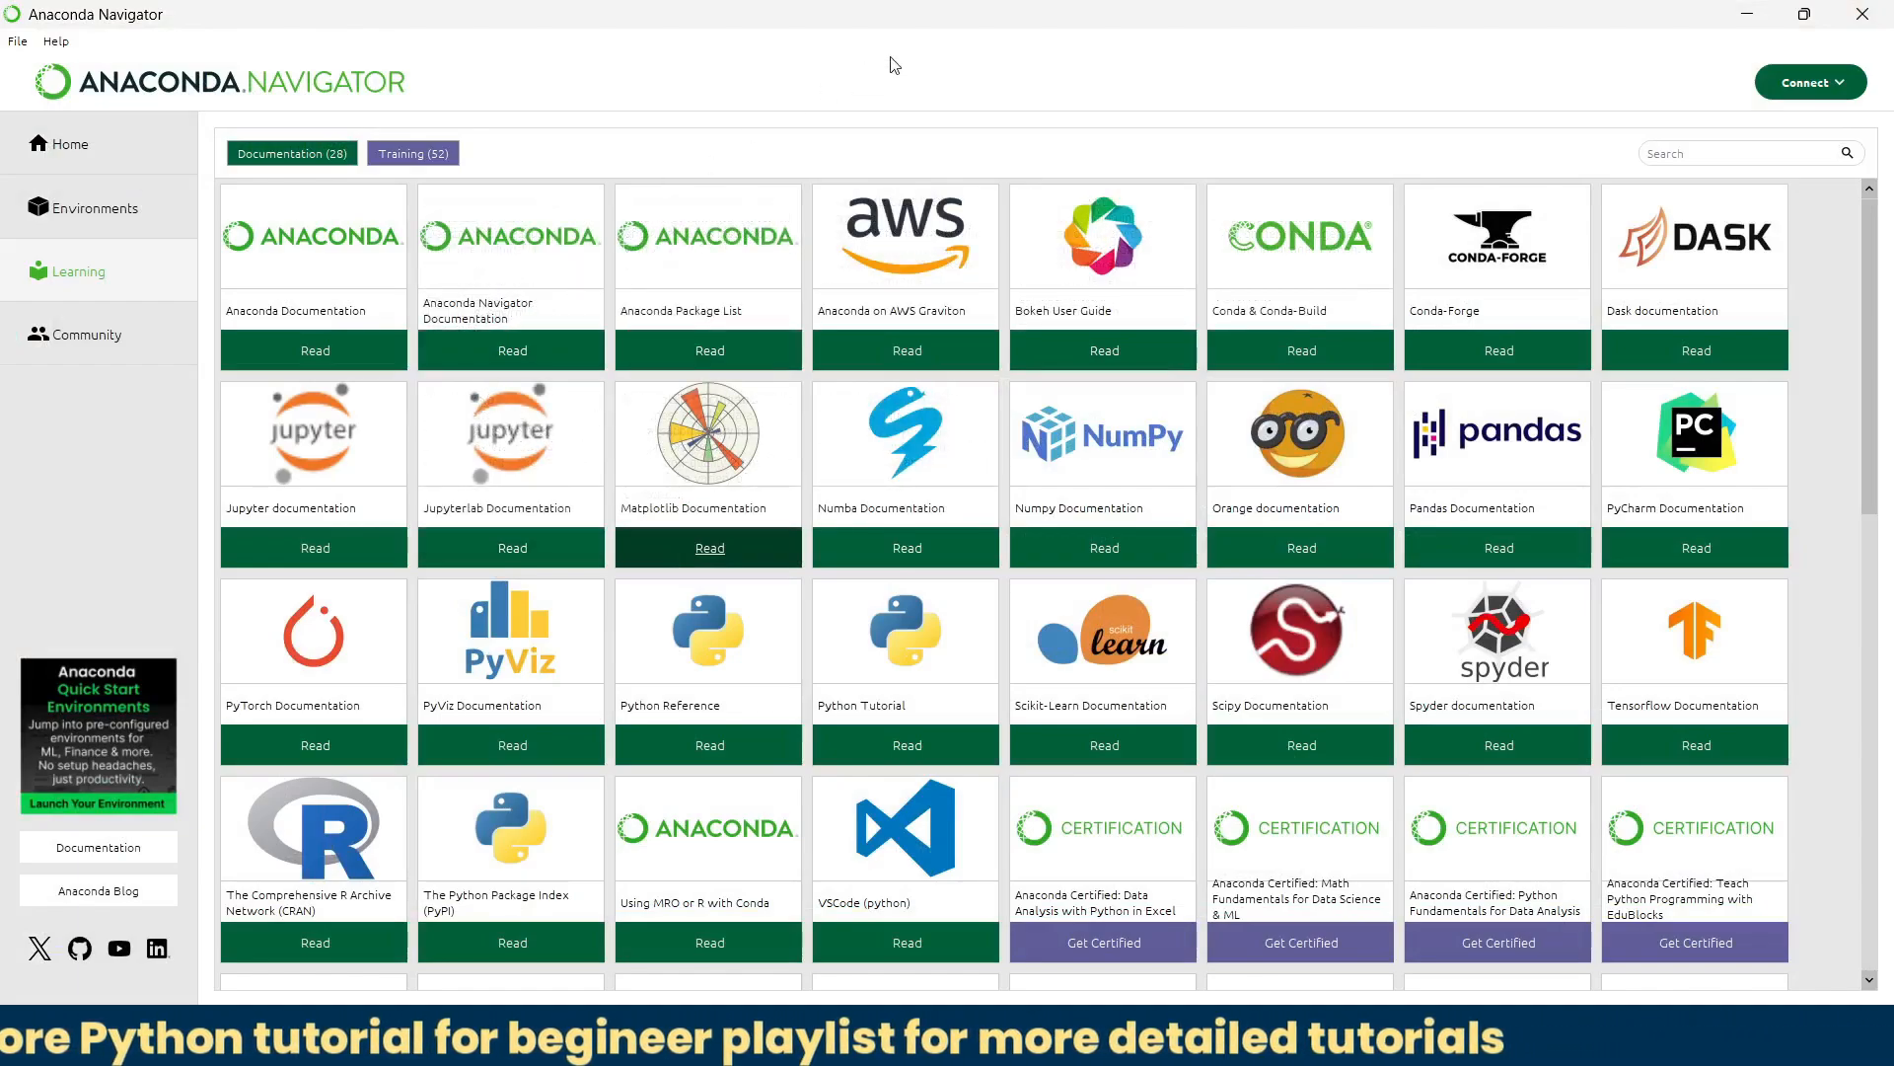
Step: Show the Environments view with the base (root) installed packages
{"action": "left_click", "coordinate": [94, 208]}
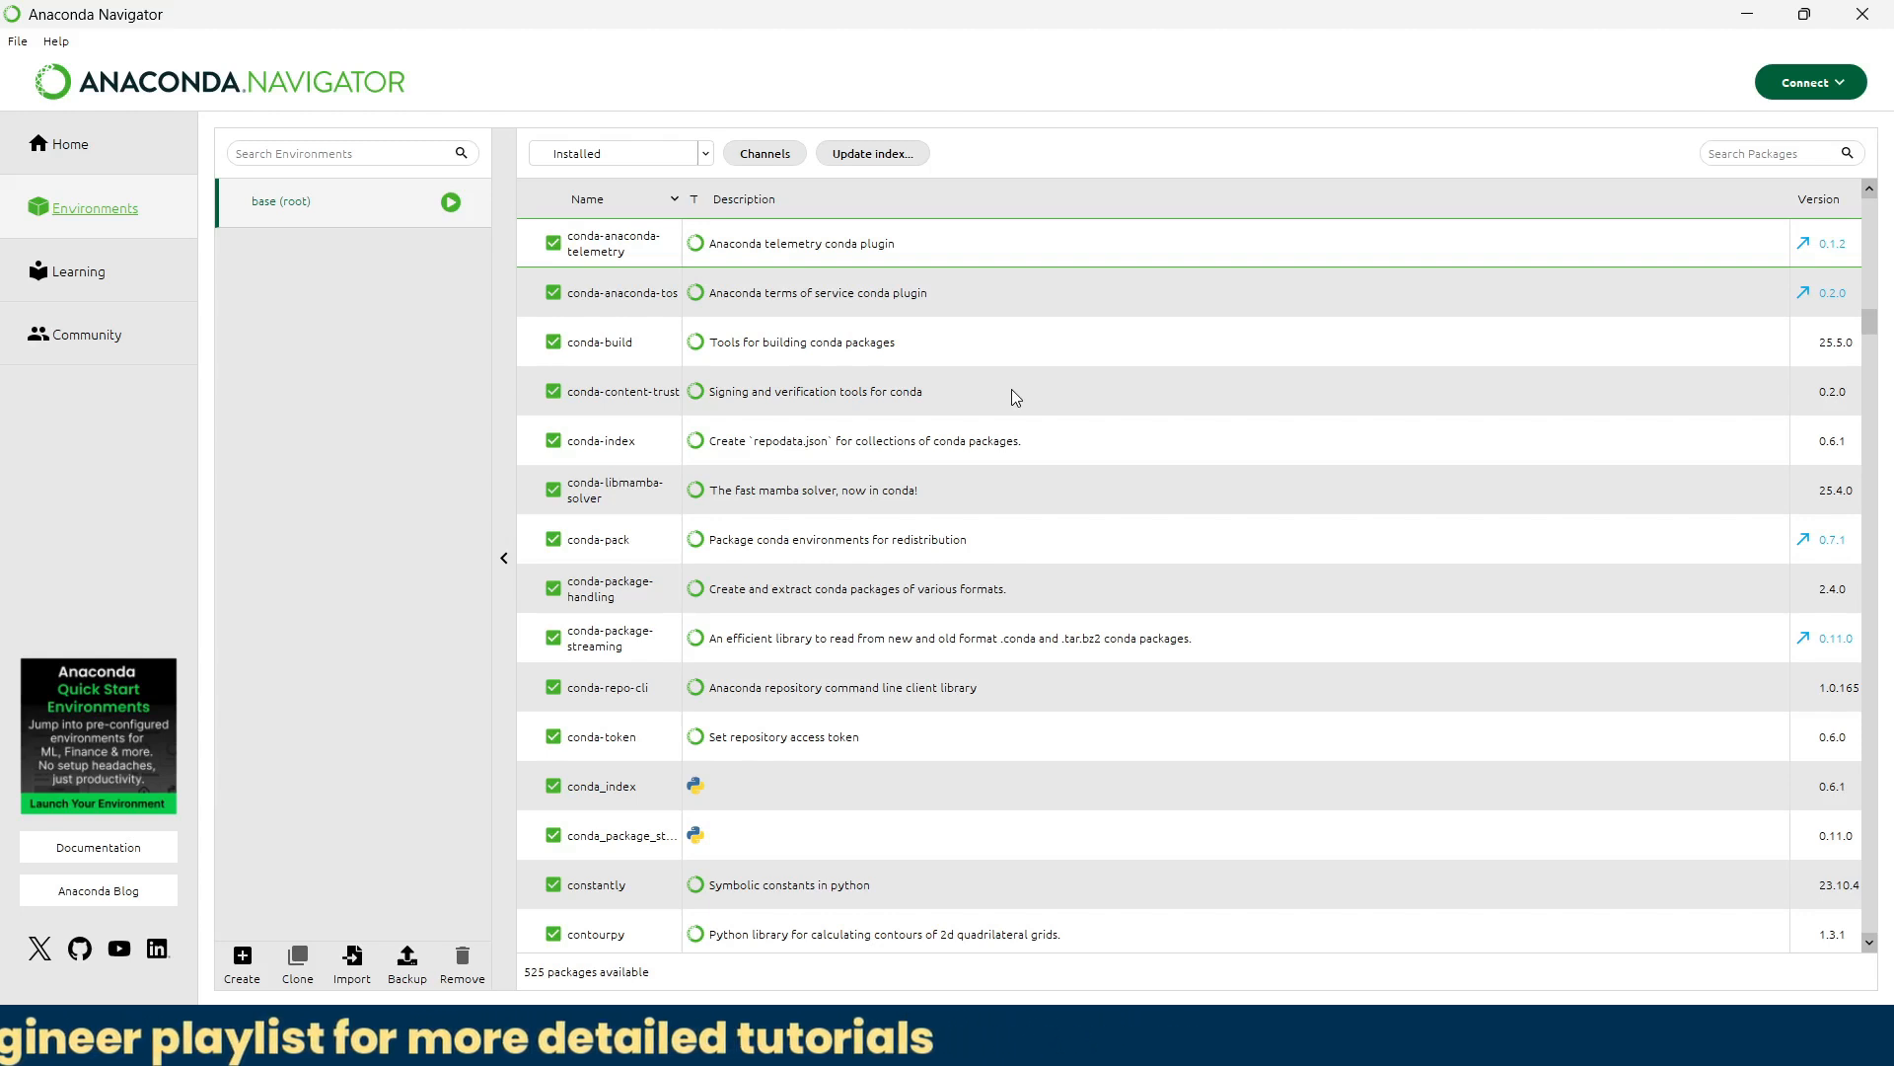
Step: Dismiss the new environment dialog from the base (root) packages and return to the Learning courses
{"action": "scroll", "scroll_direction": "up", "scroll_amount": 3}
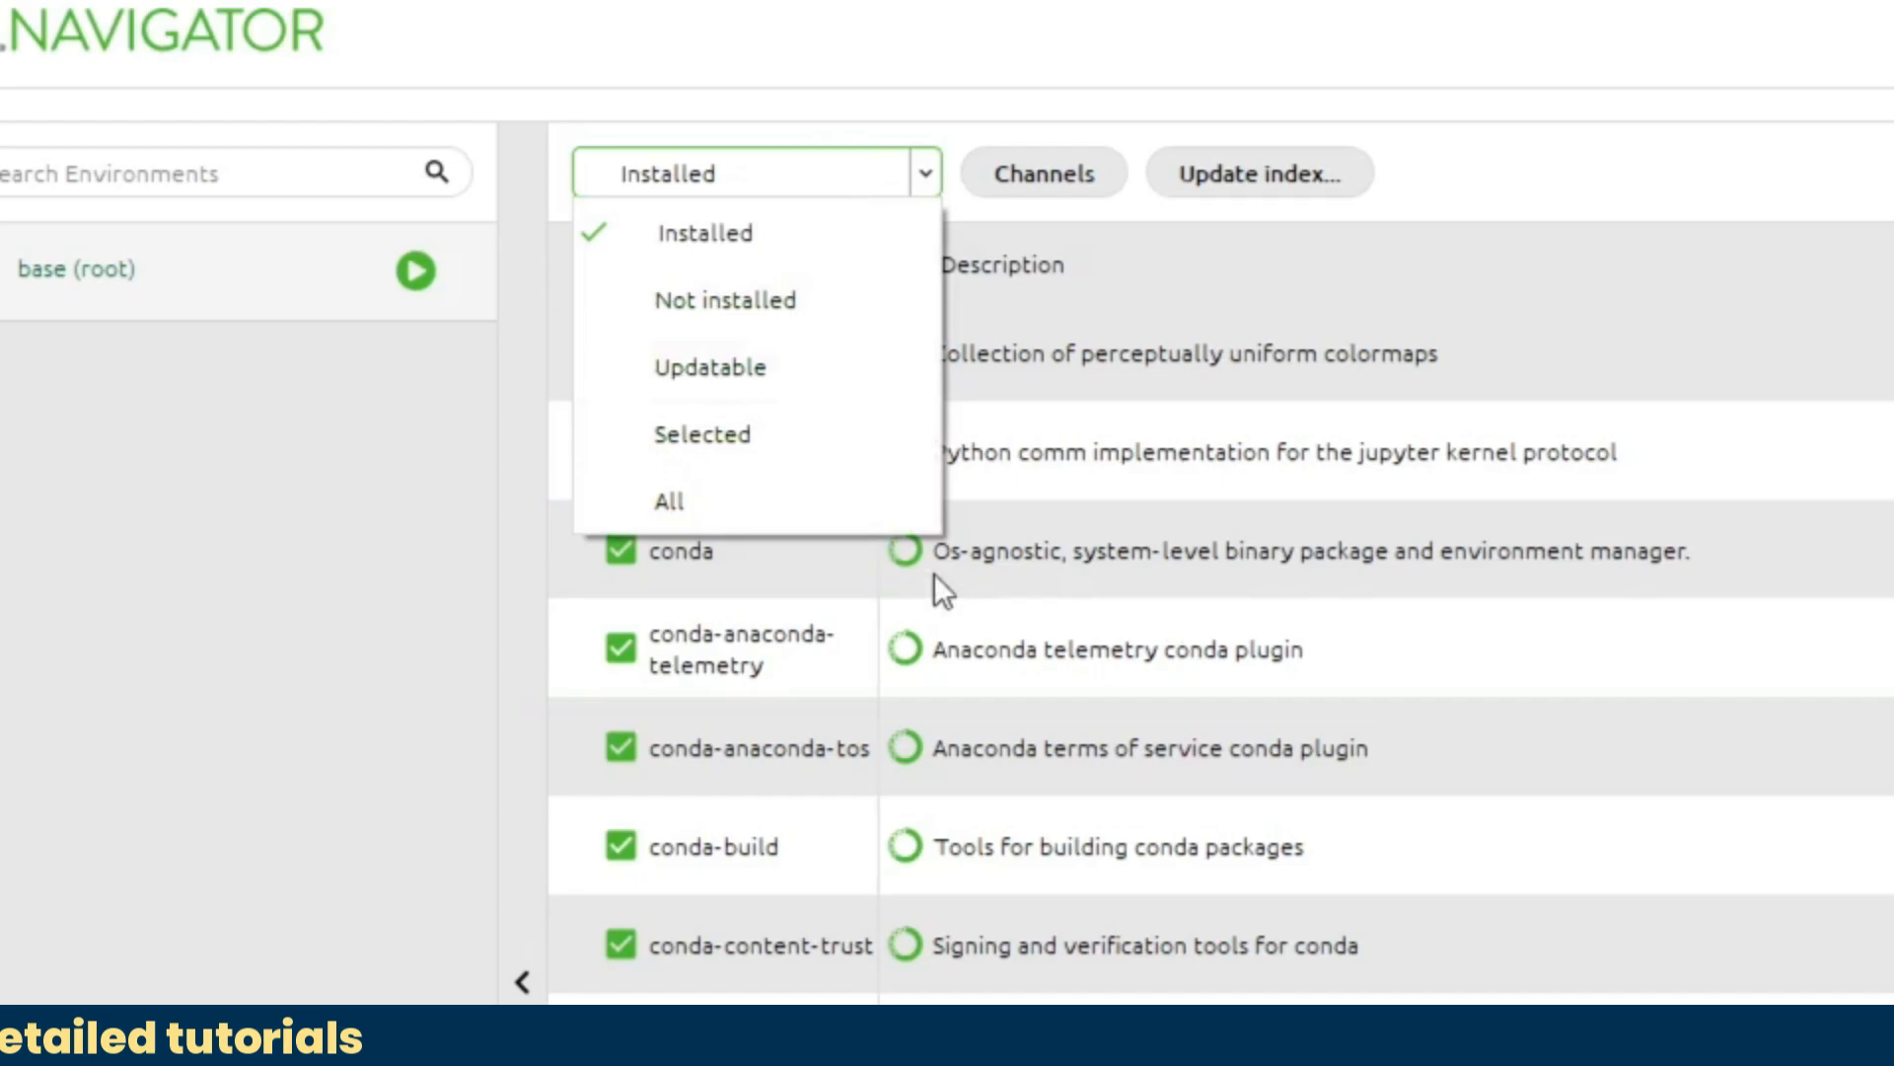
{"action": "left_click", "coordinate": [240, 955]}
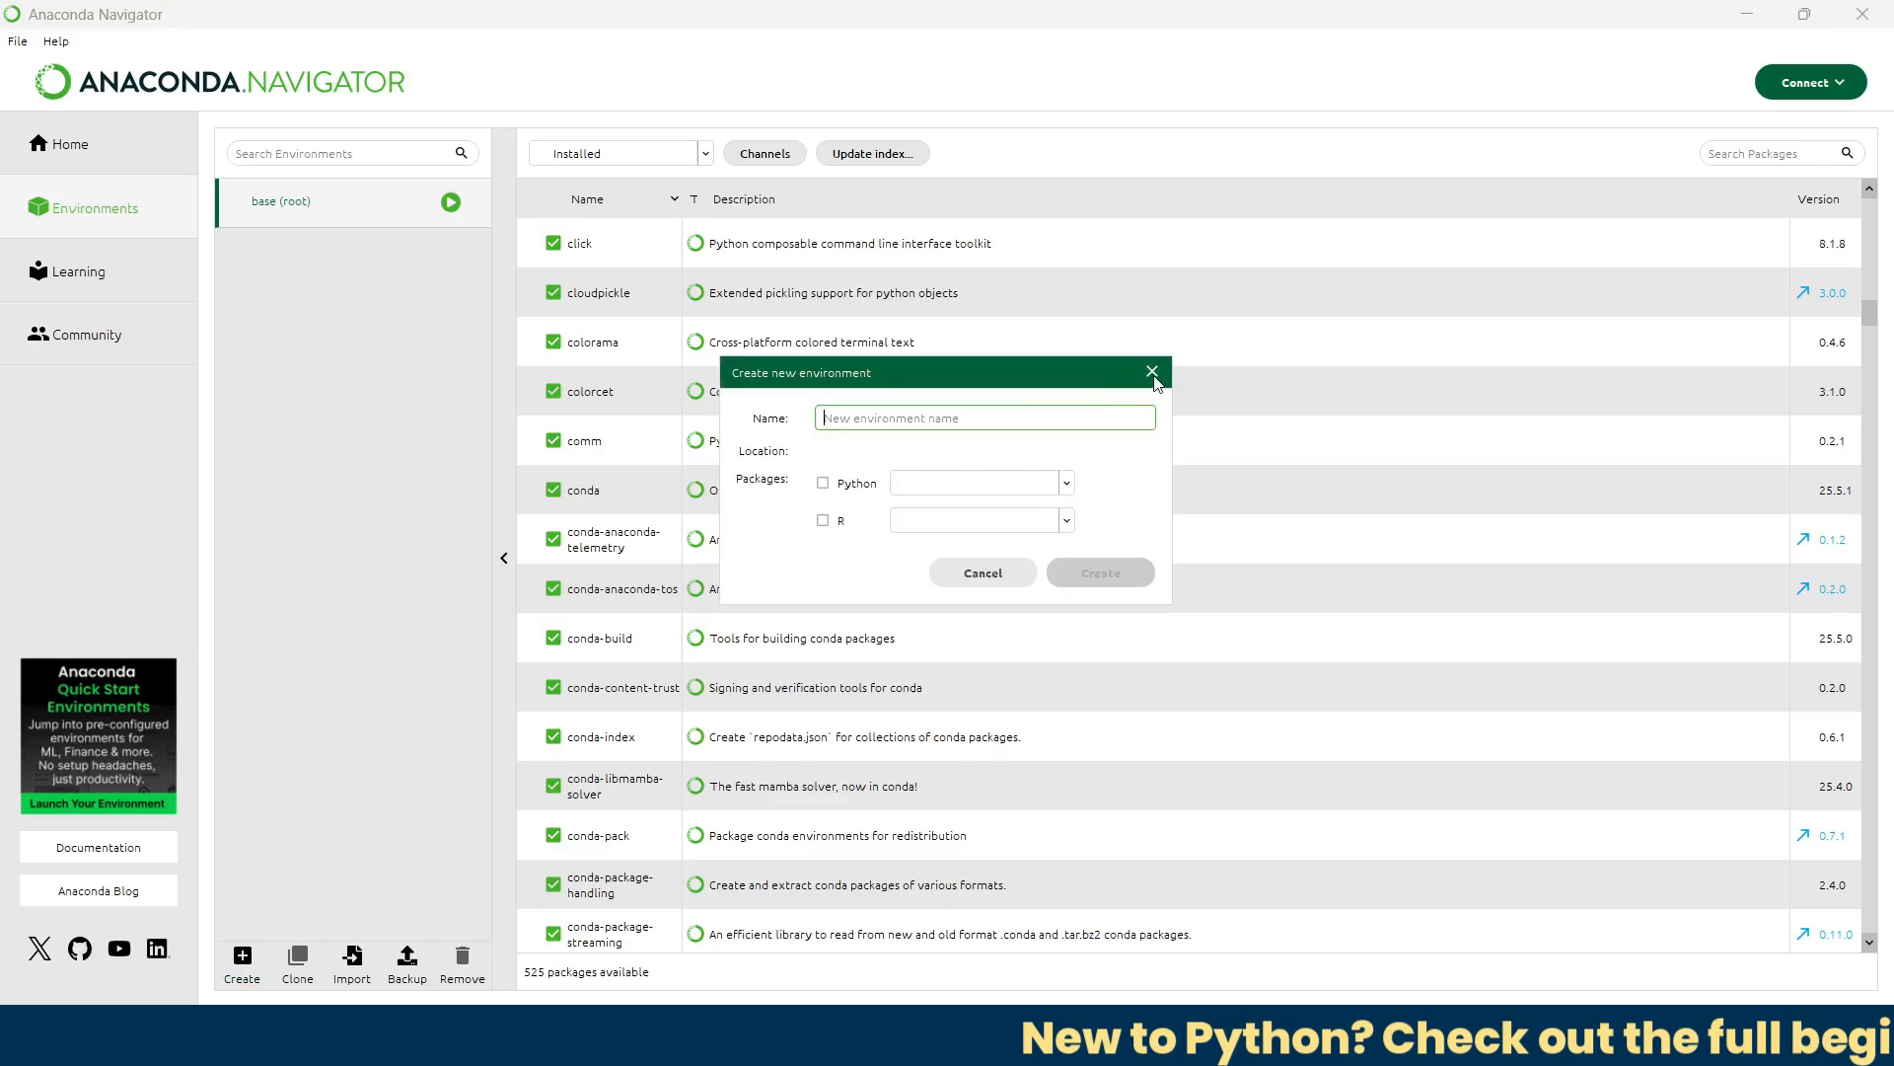
{"action": "left_click", "coordinate": [1148, 371]}
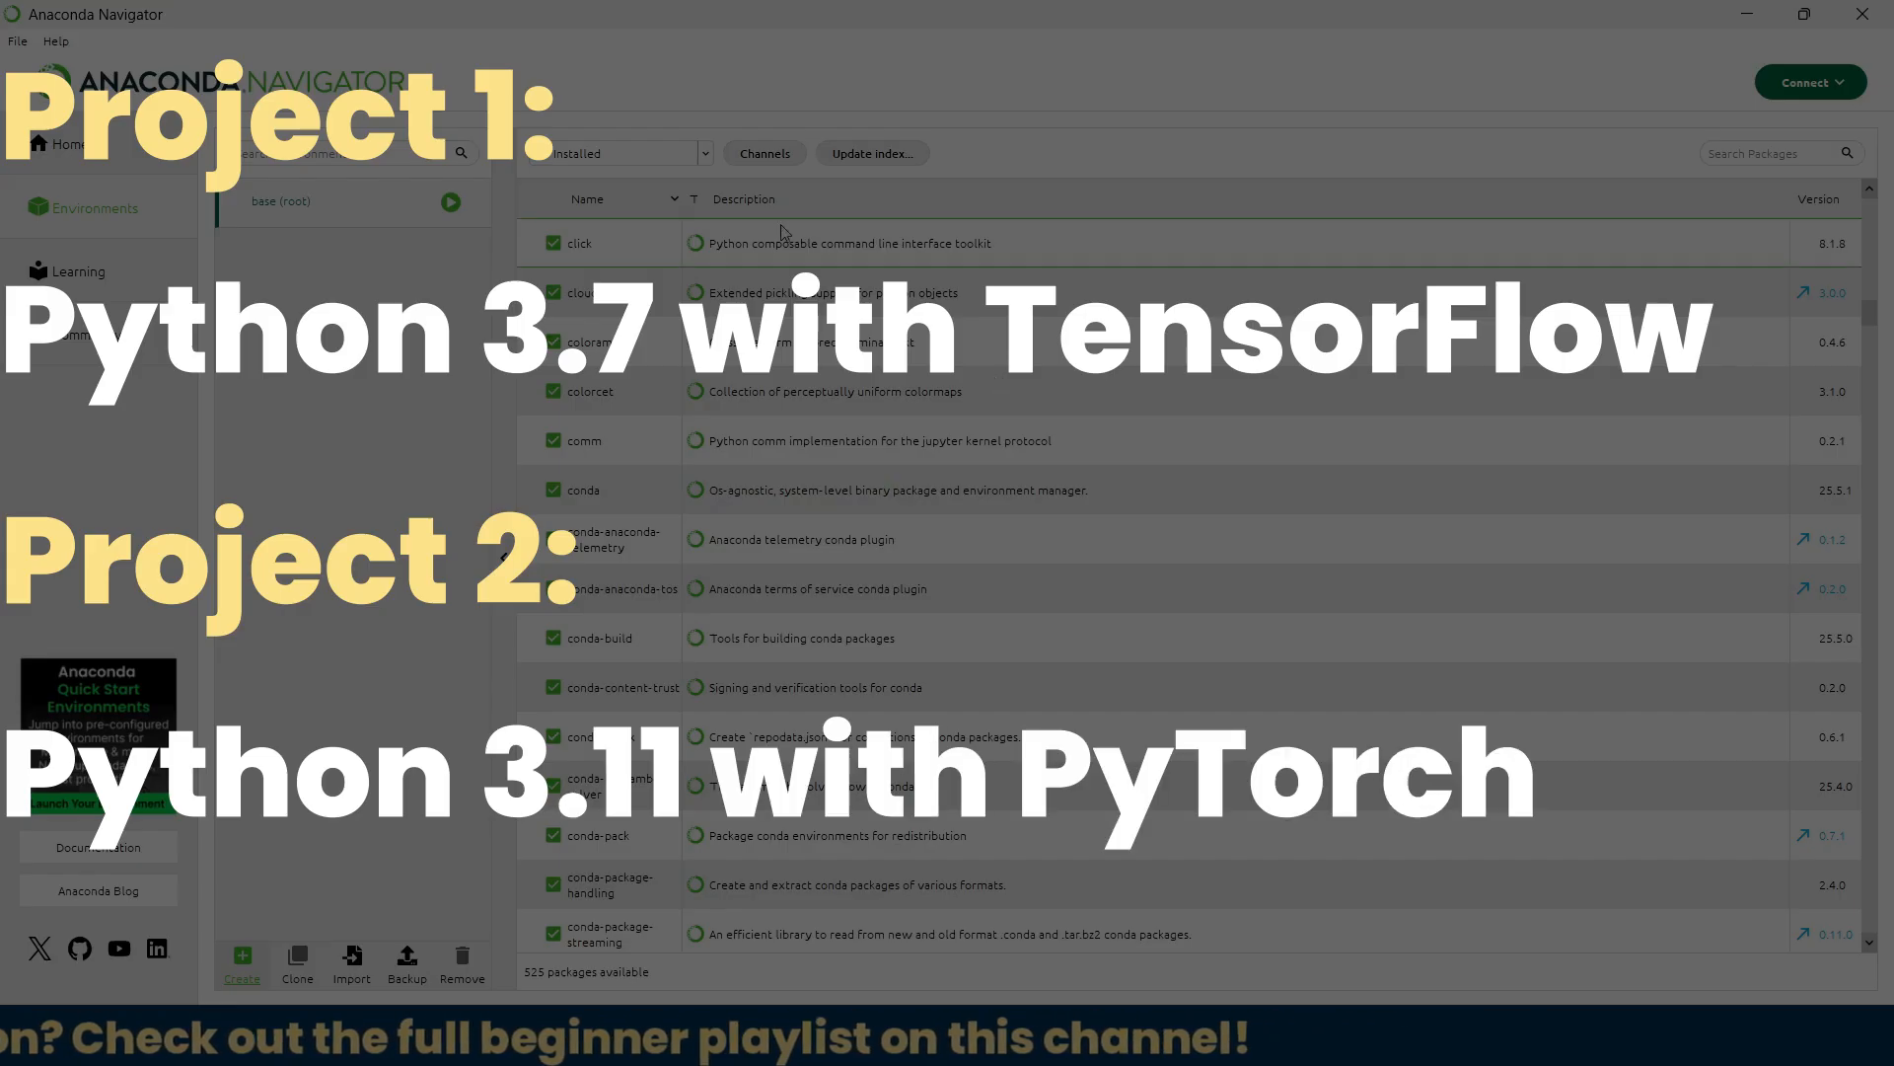
{"action": "left_click", "coordinate": [77, 271]}
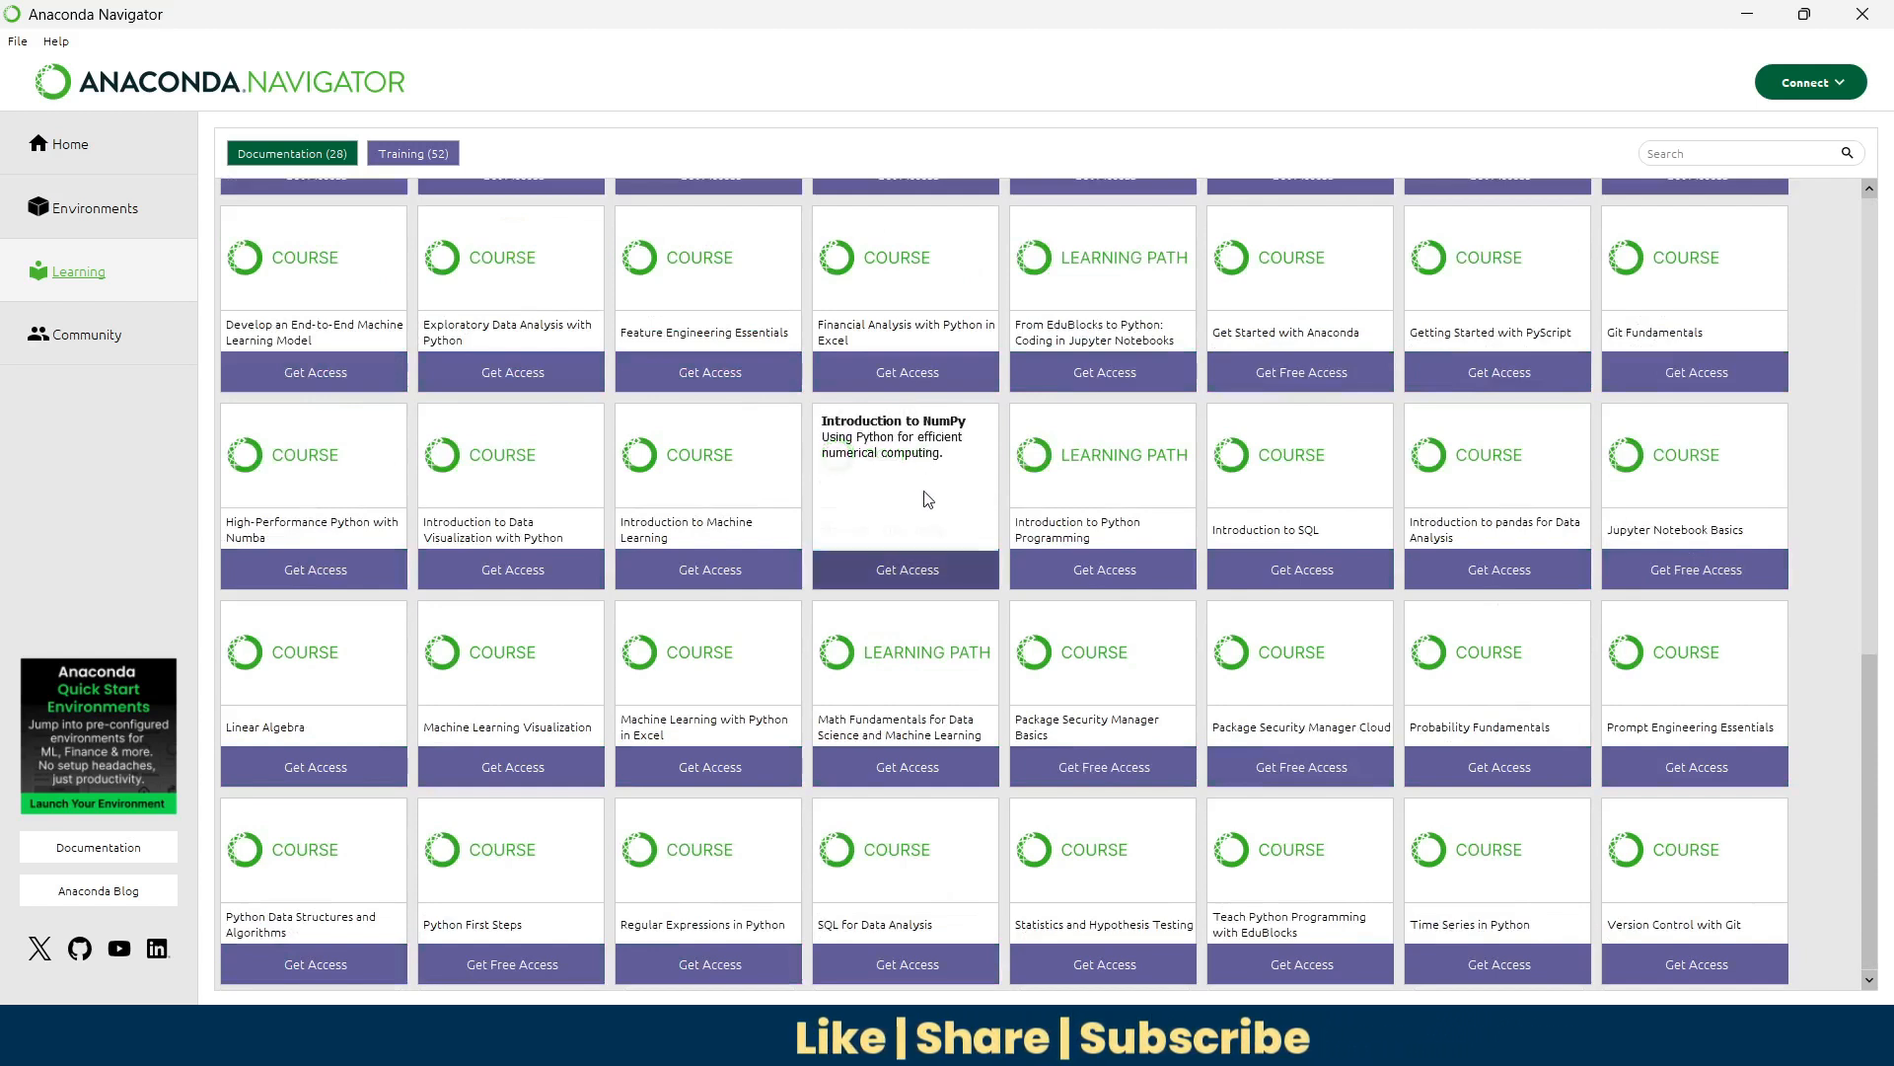
Step: Filter Learning to Documentation resources, then return to the Home application list
{"action": "left_click", "coordinate": [290, 152]}
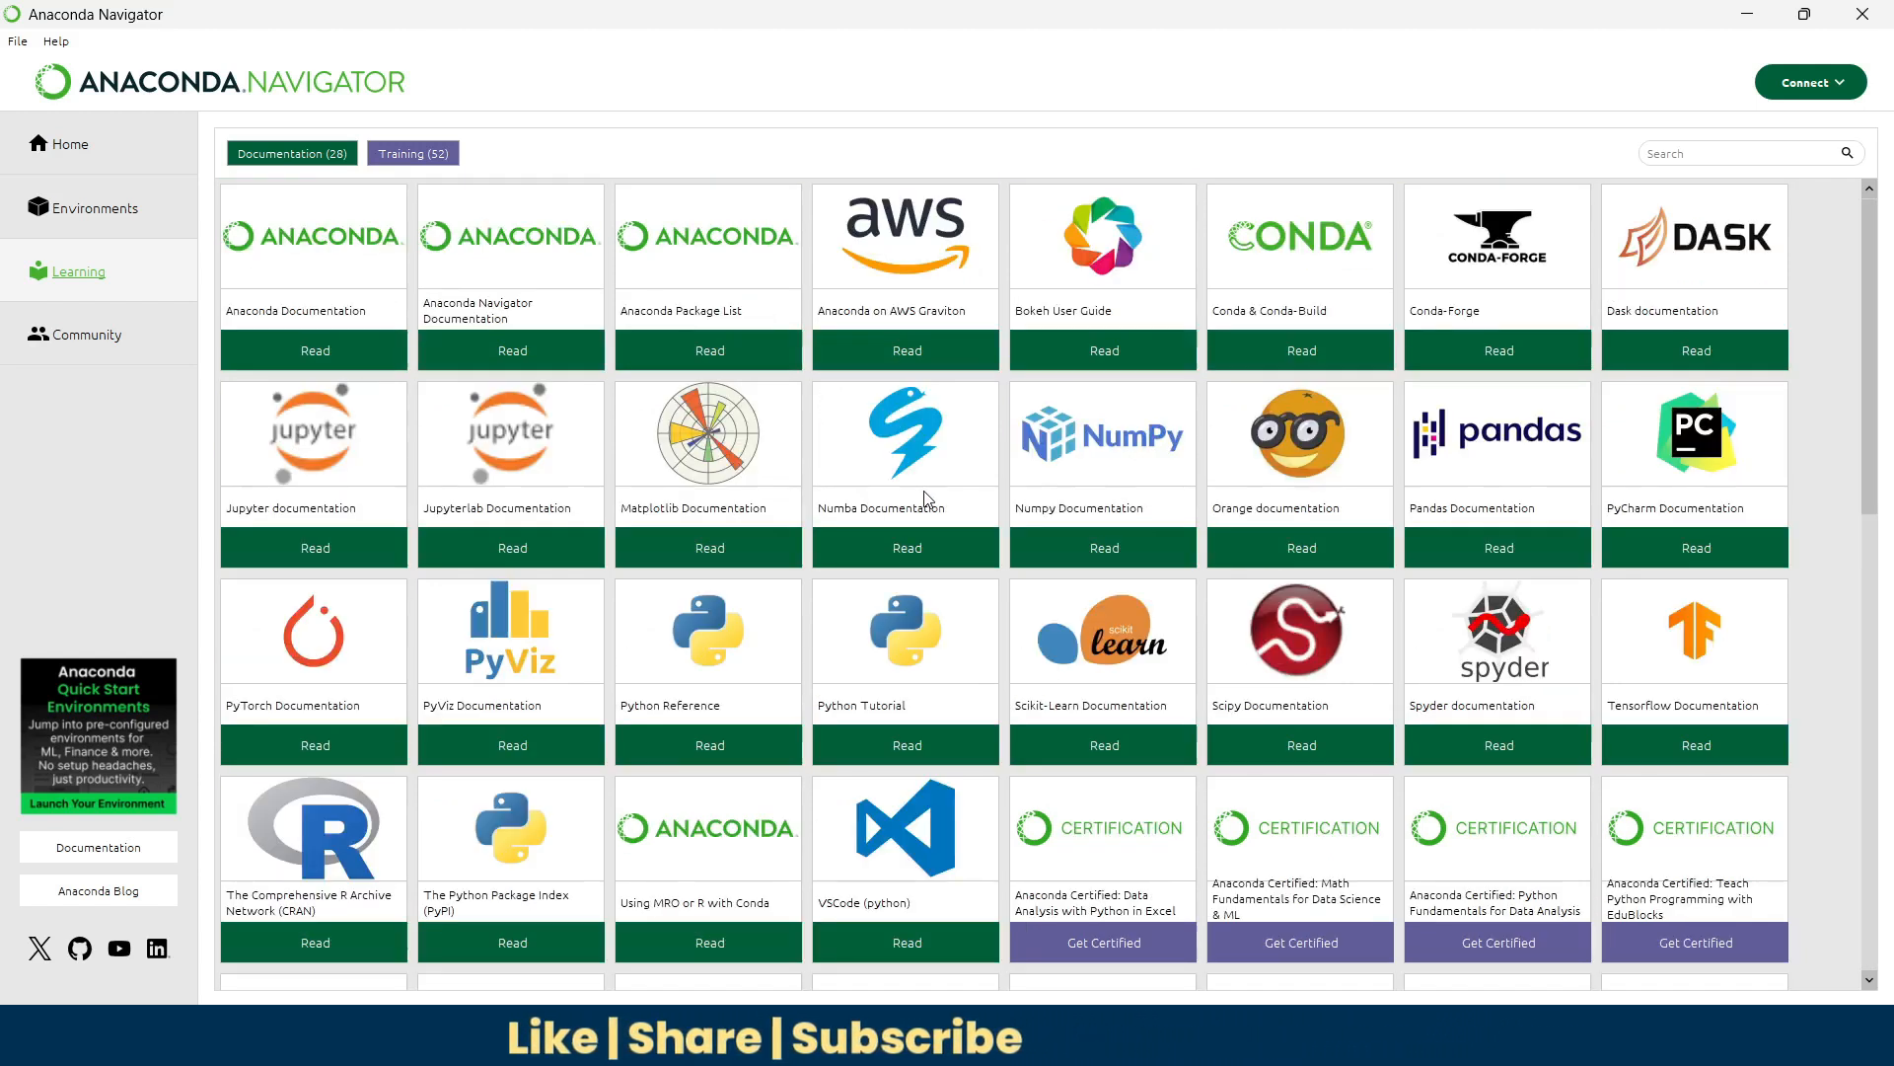
{"action": "left_click", "coordinate": [69, 144]}
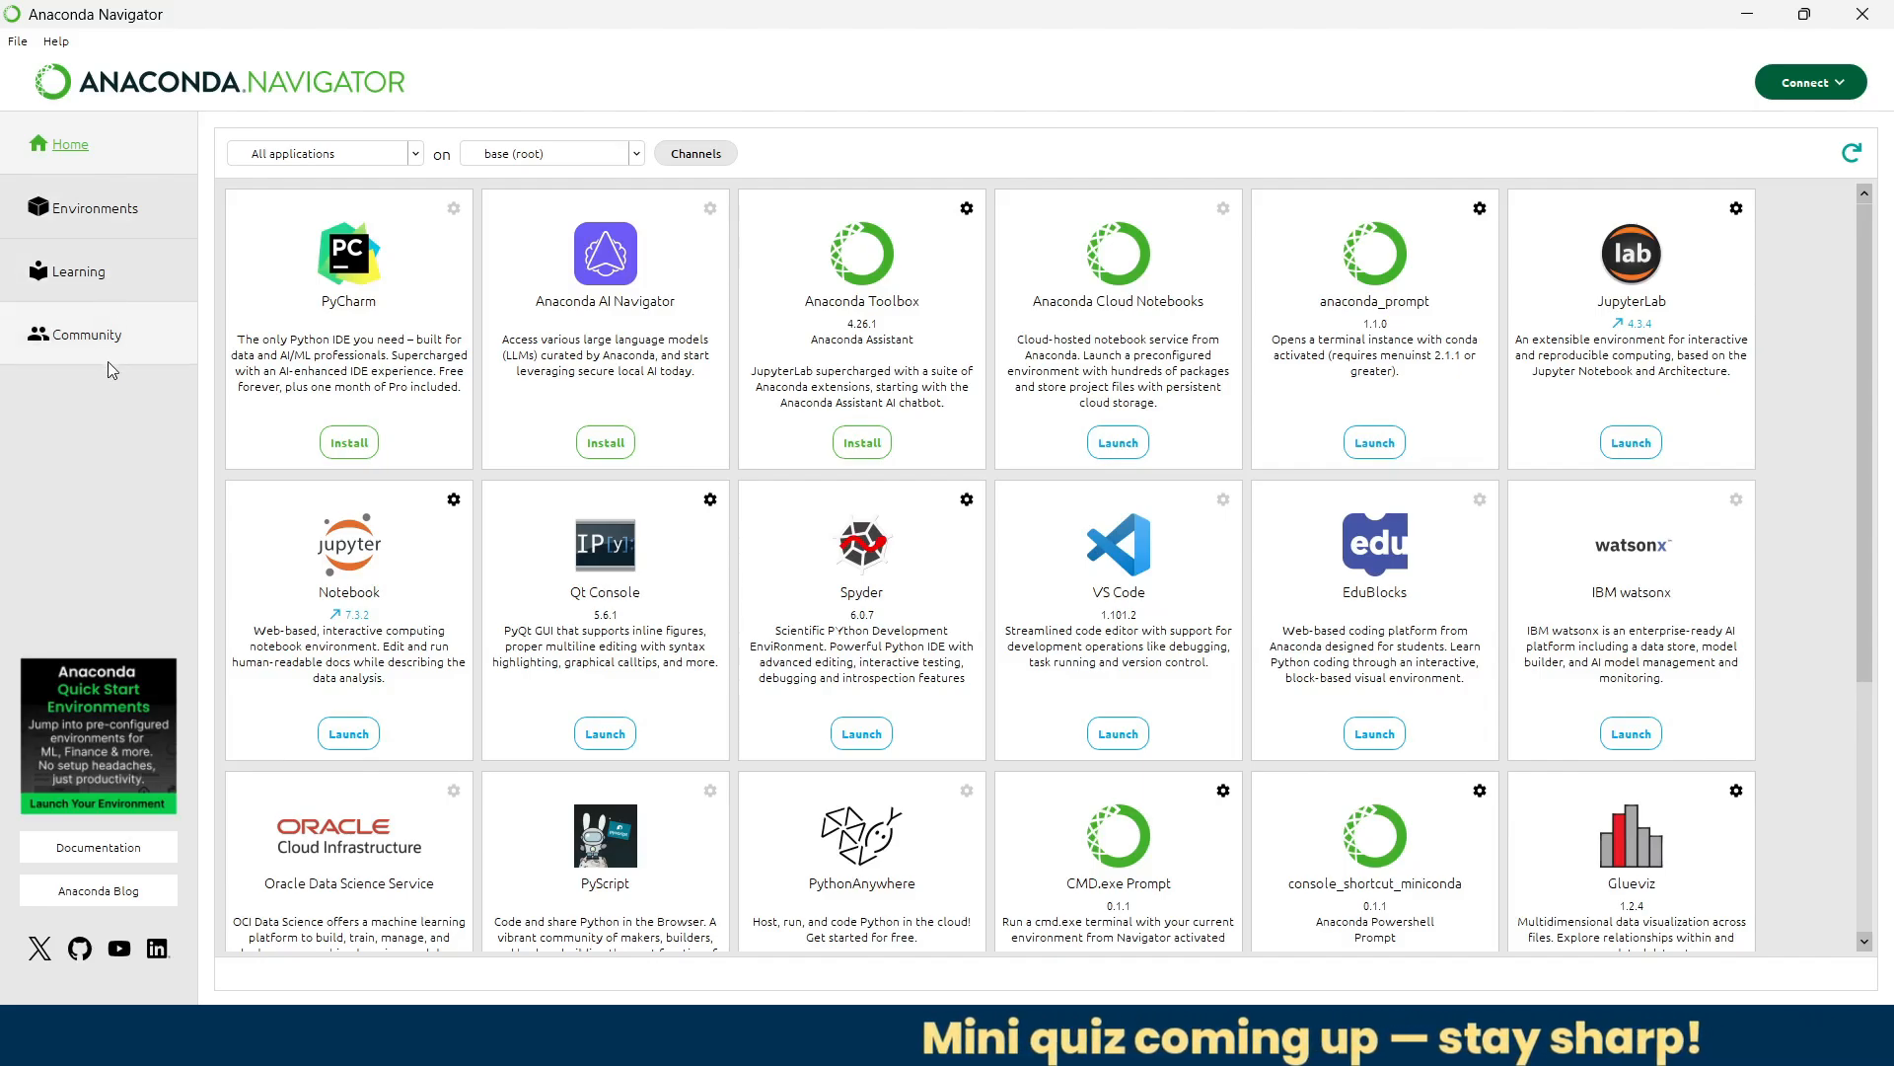
{"action": "mouse_move", "coordinate": [136, 154]}
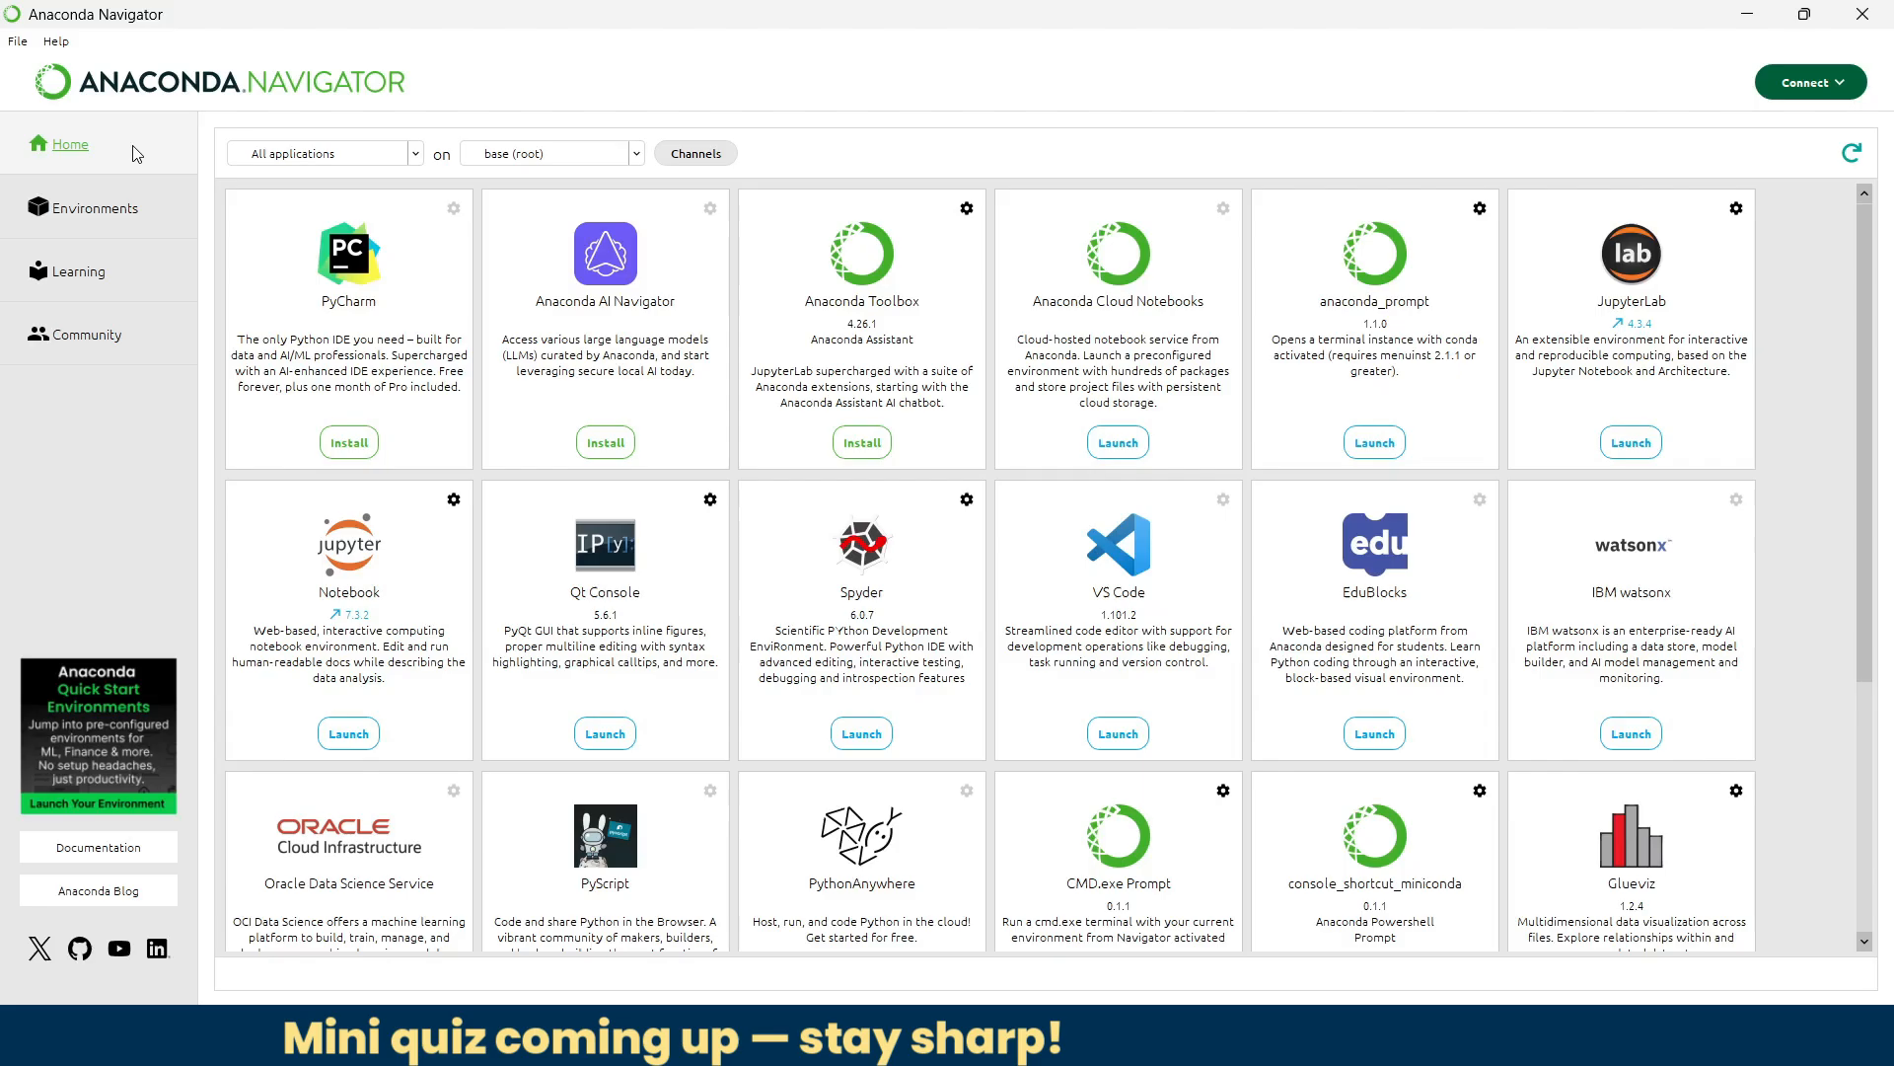
{"action": "mouse_move", "coordinate": [158, 154]}
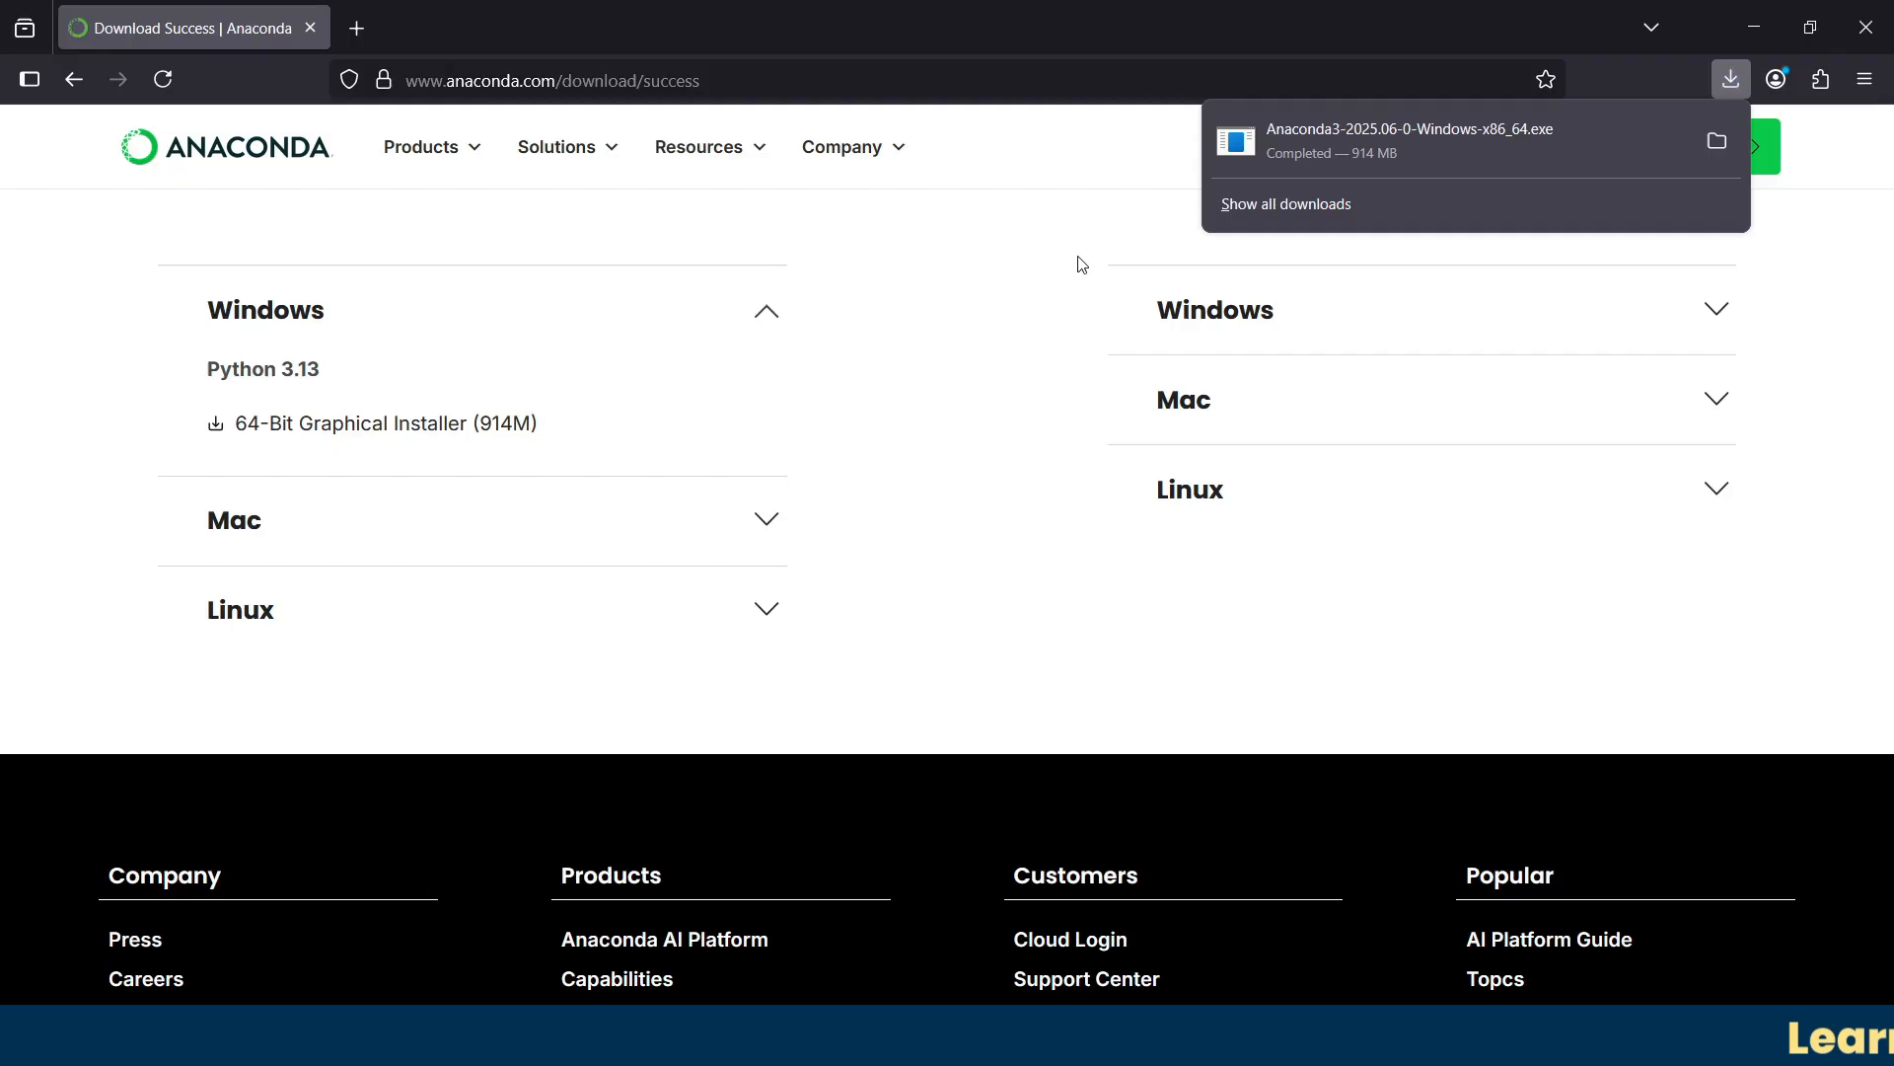
{"action": "mouse_move", "coordinate": [1430, 132]}
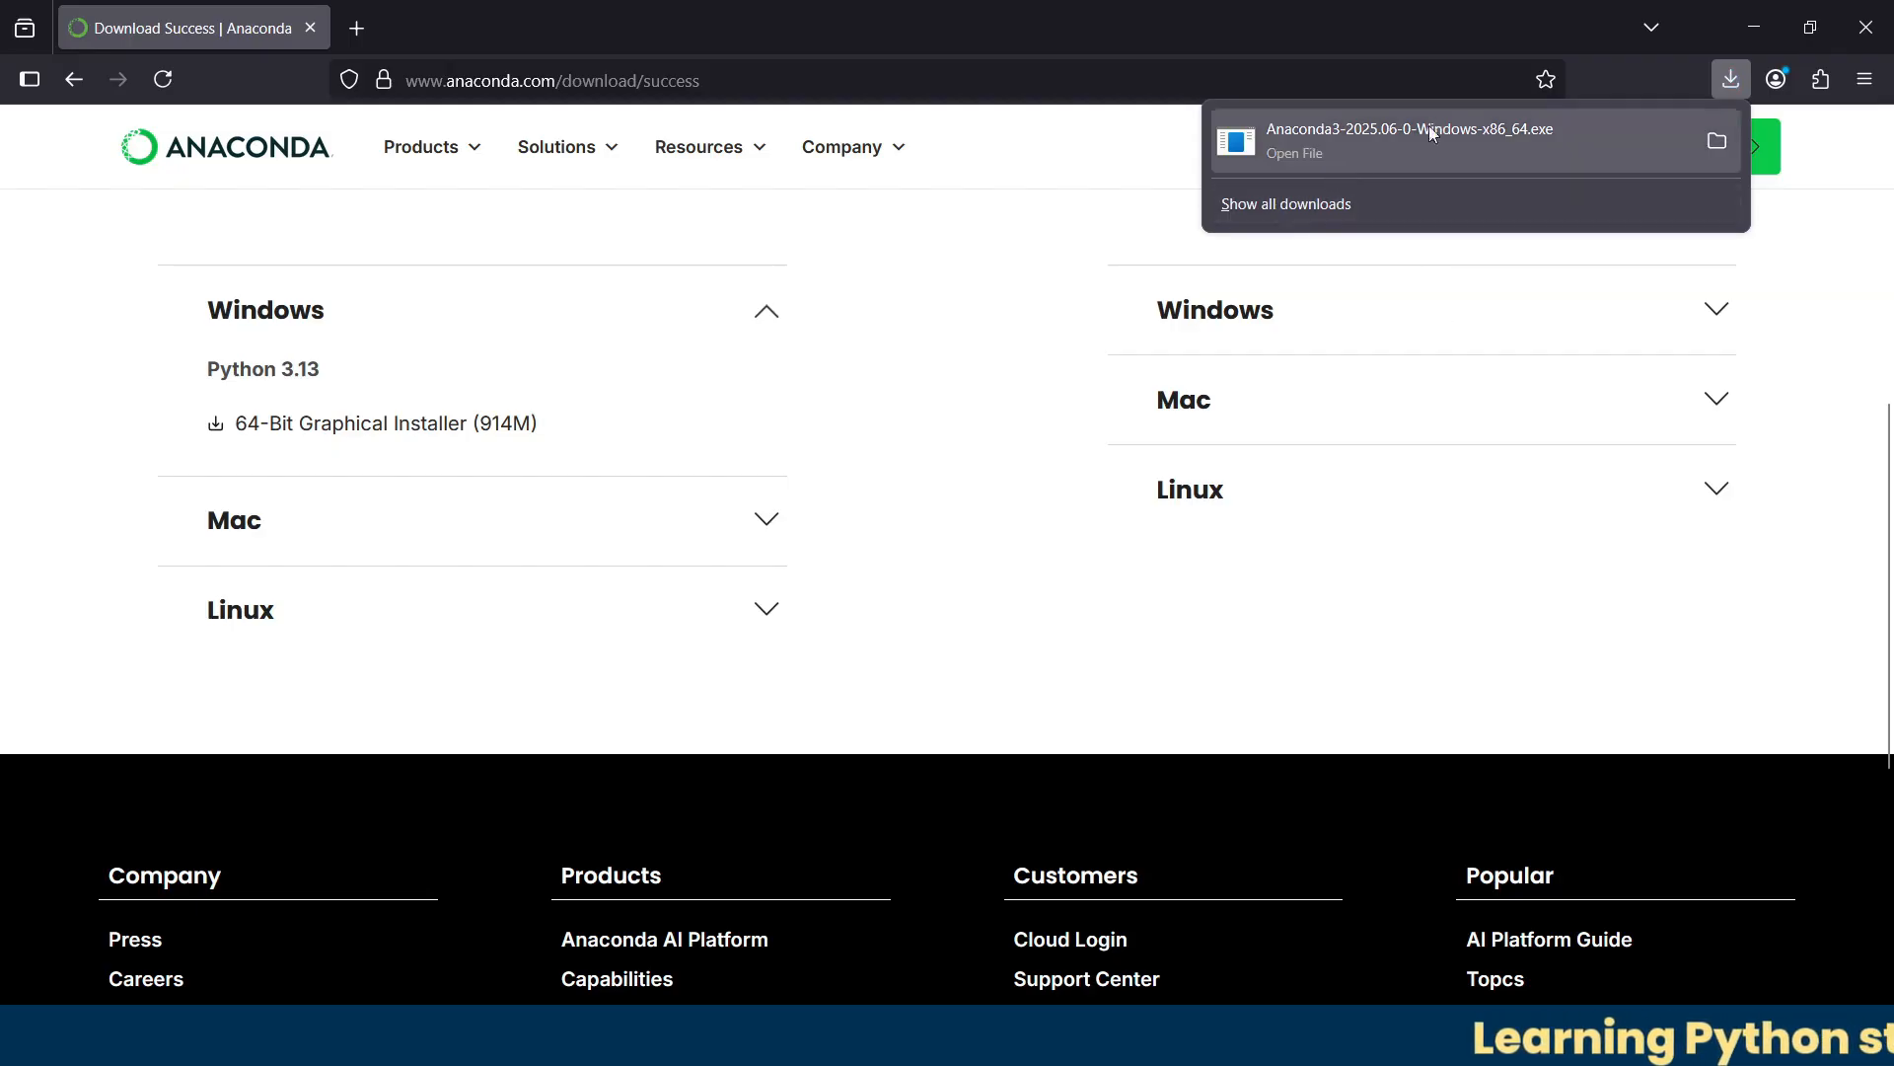
{"action": "mouse_move", "coordinate": [1409, 137]}
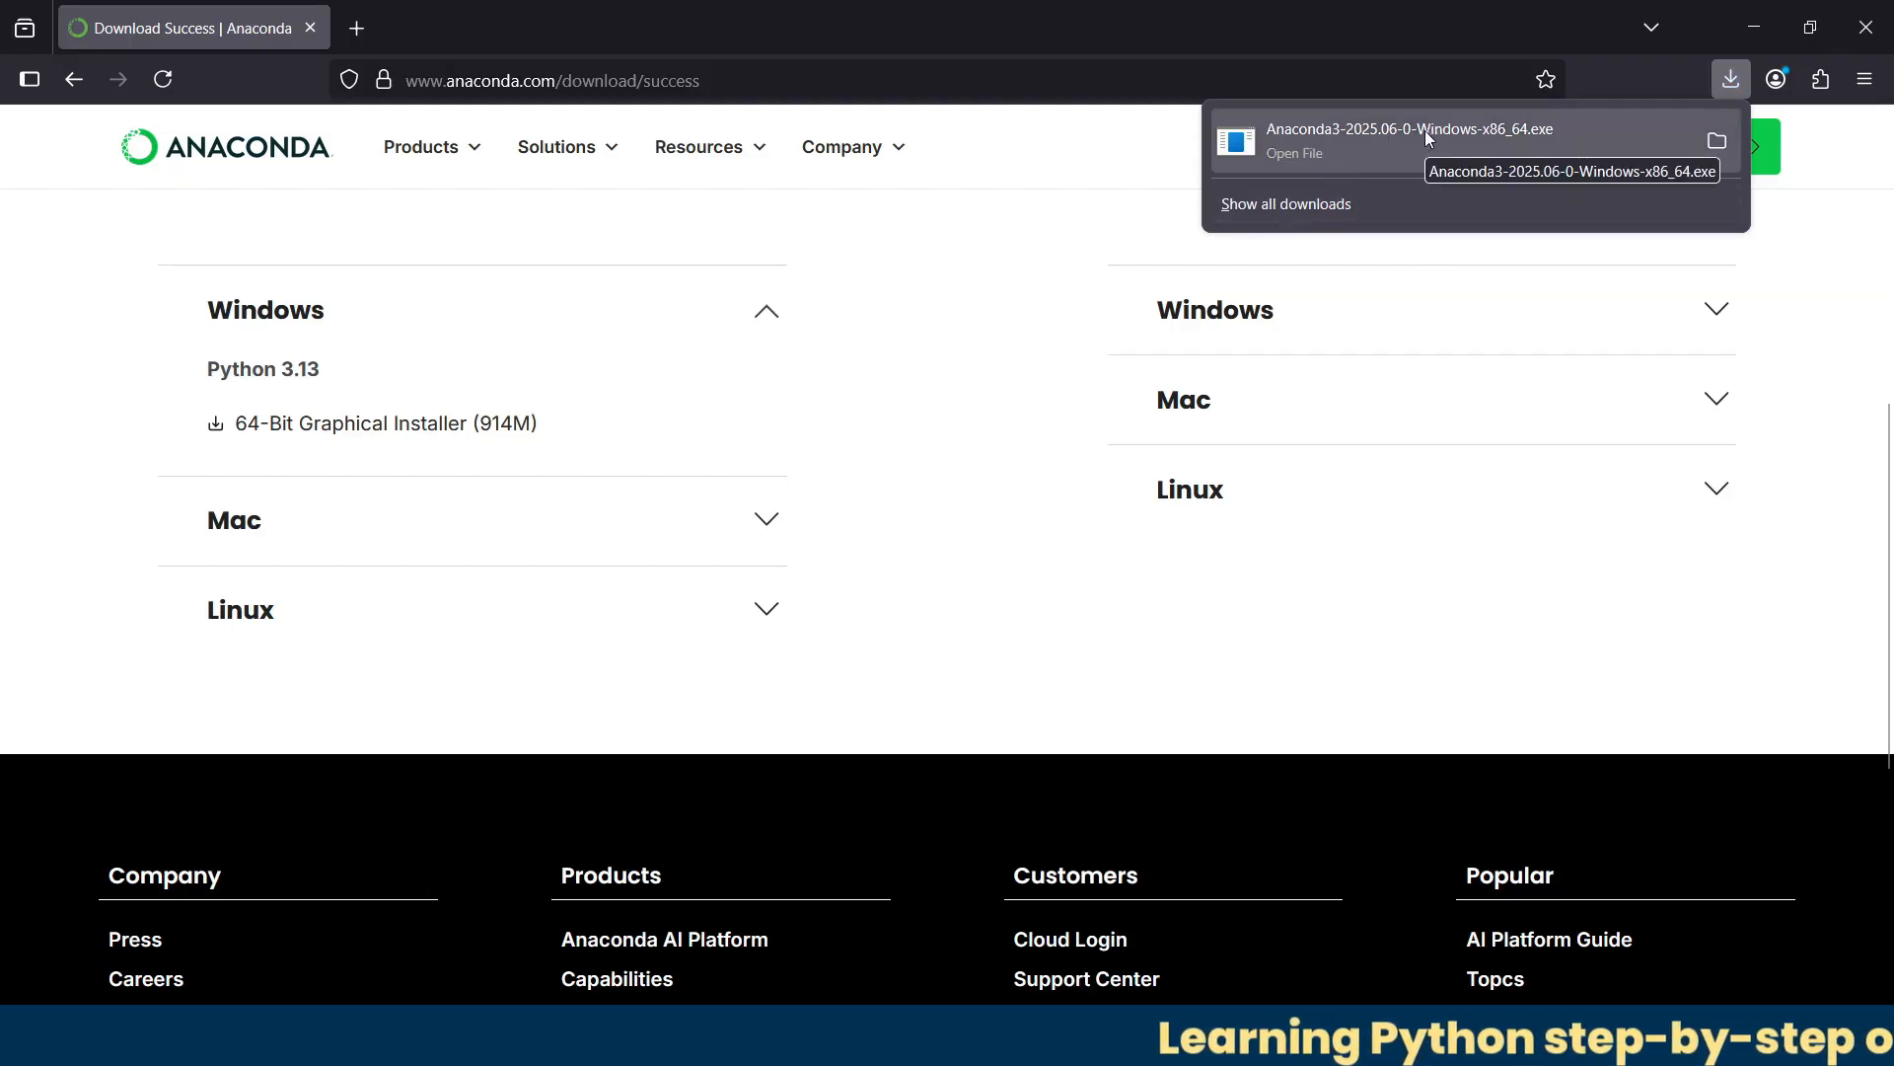
Step: Run the downloaded Anaconda3-2025.06-0-Windows-x86_64.exe installer from the Downloads panel
{"action": "left_click", "coordinate": [1293, 152]}
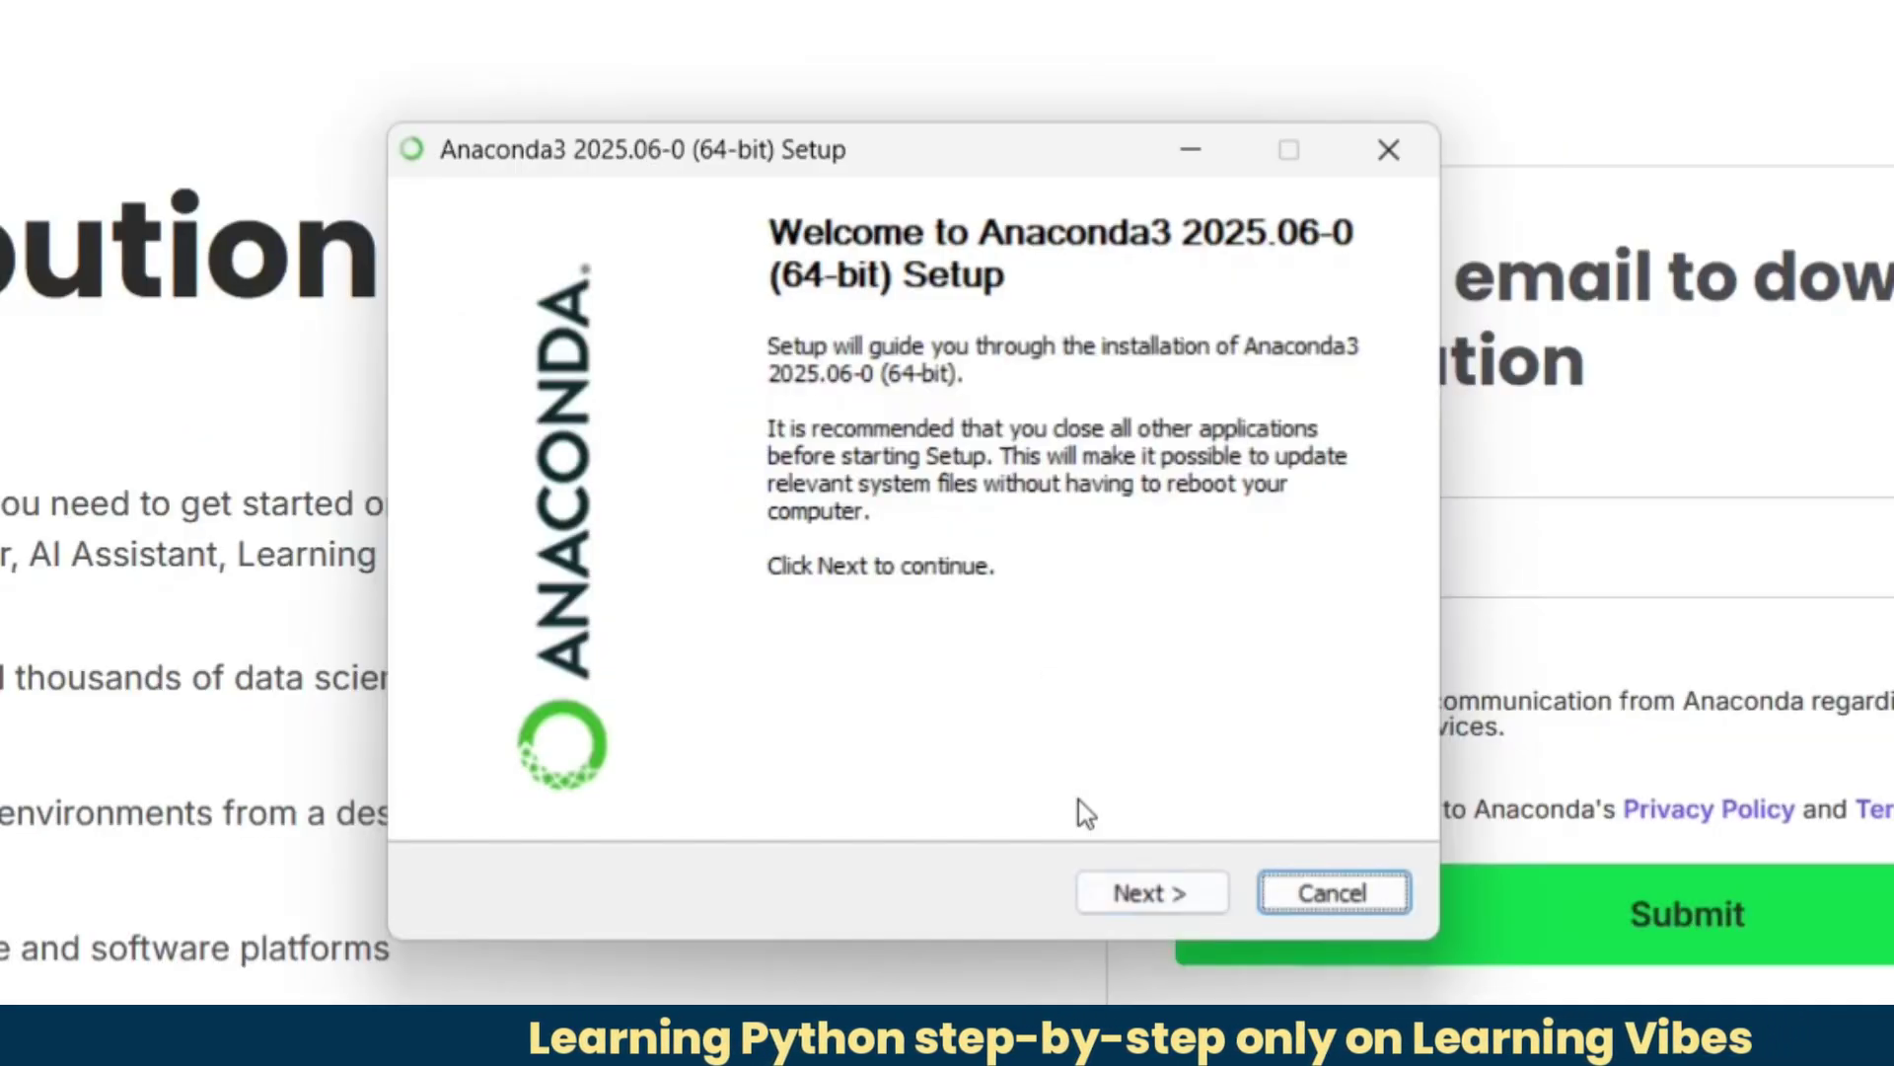
Step: Accept the license and install for Just Me in the default destination folder
{"action": "left_click", "coordinate": [1148, 891]}
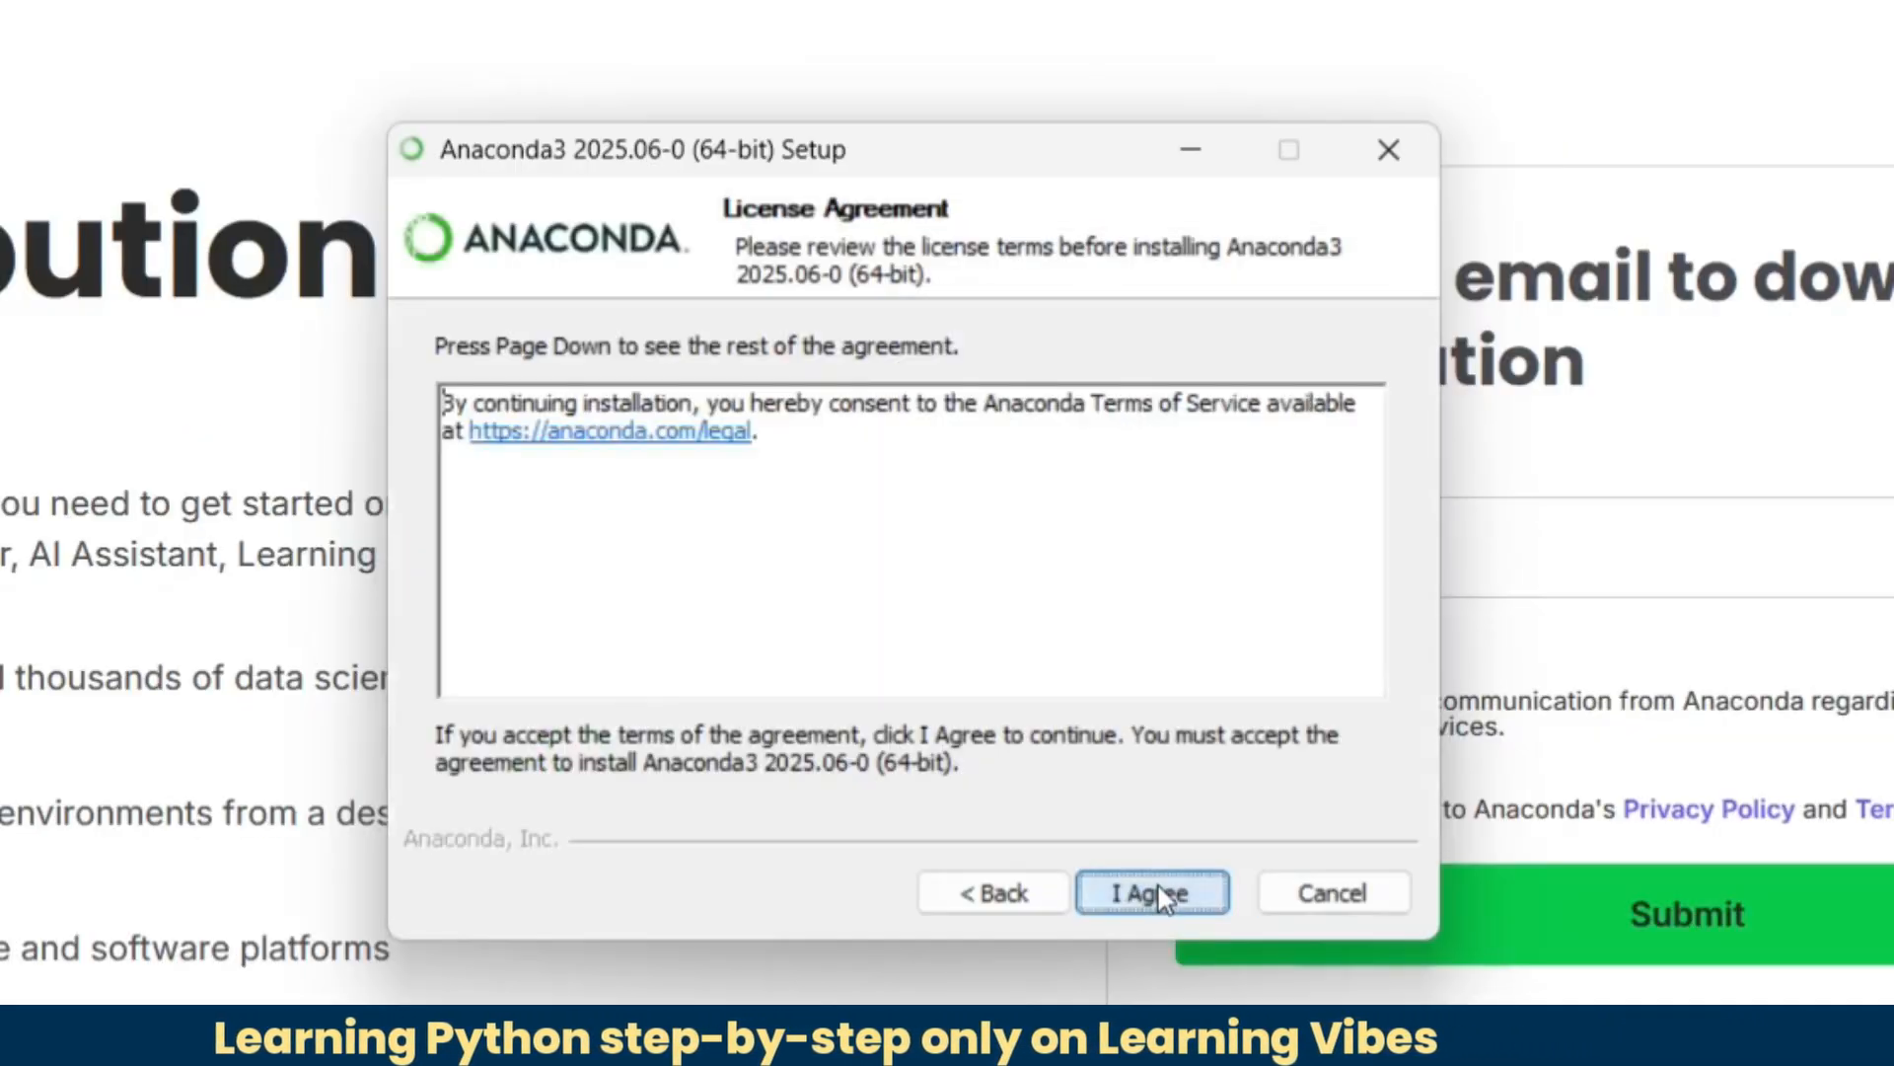
{"action": "mouse_move", "coordinate": [1032, 677]}
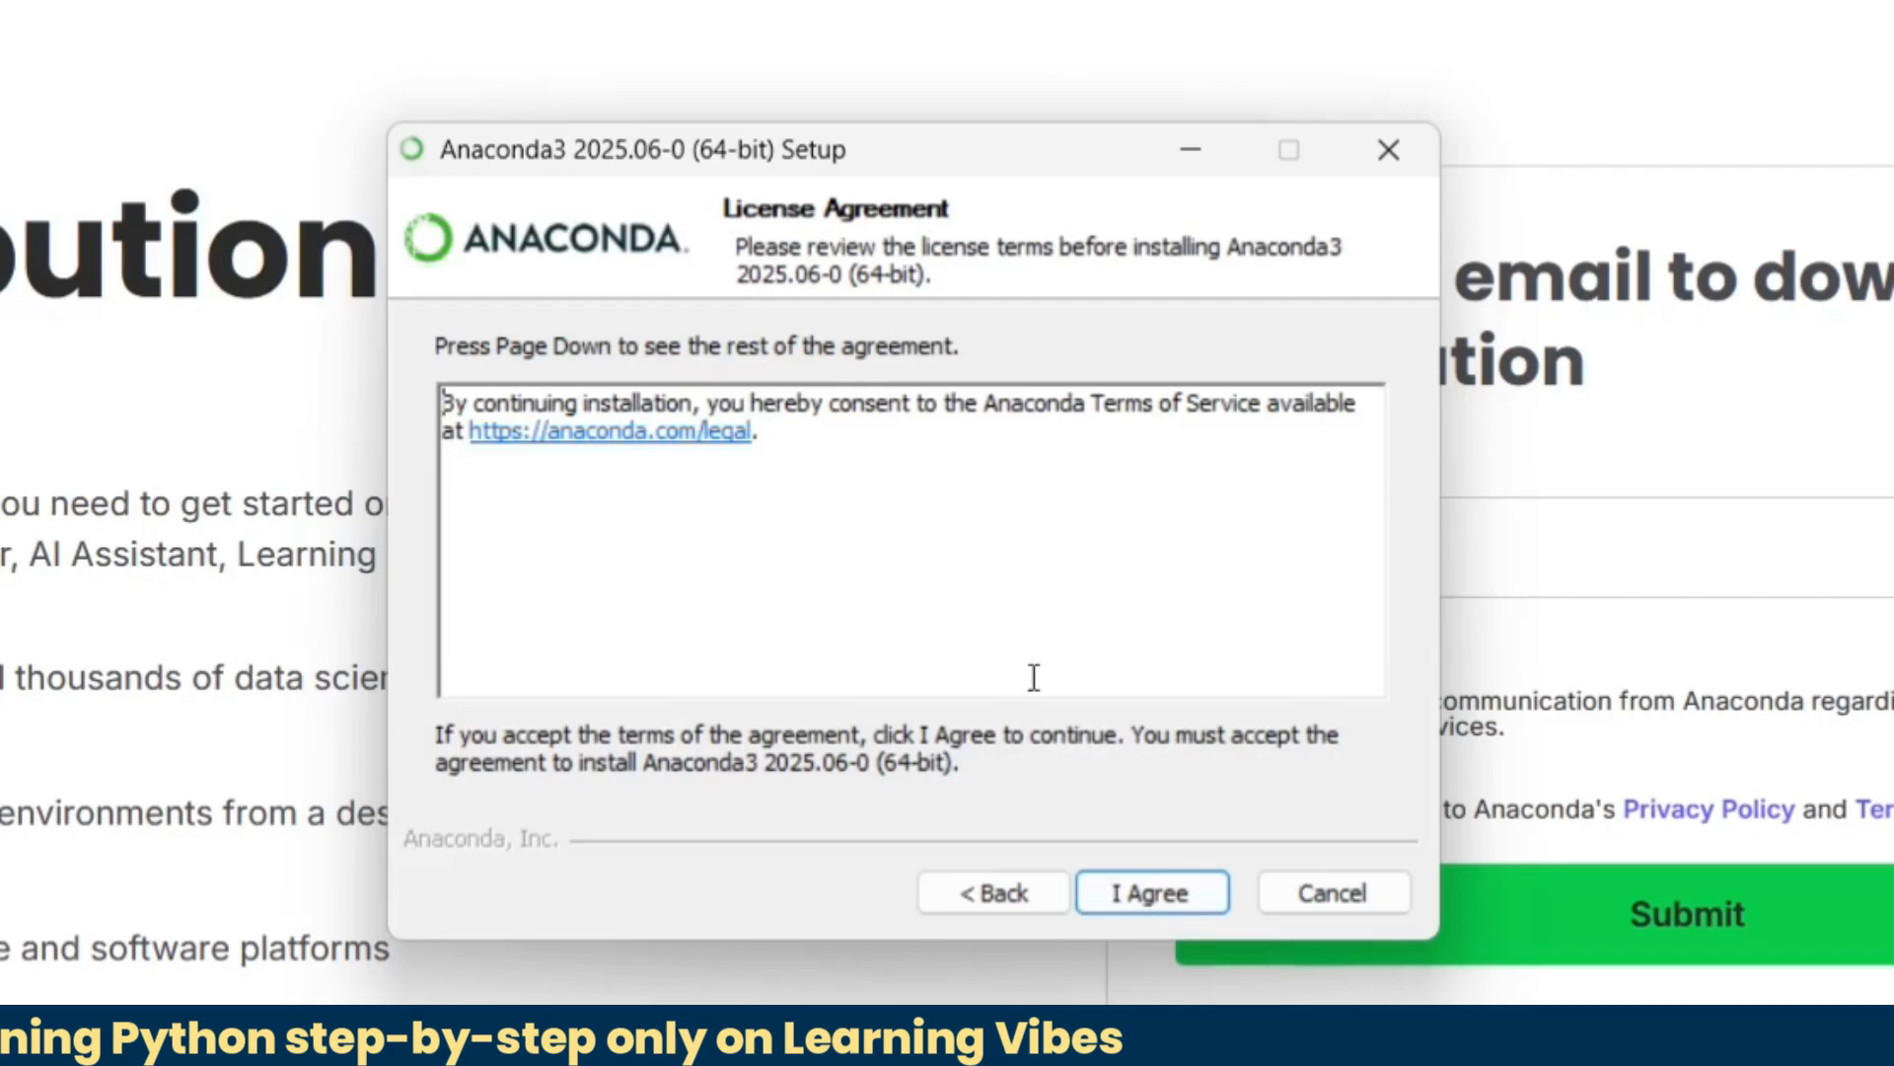
{"action": "left_click", "coordinate": [1149, 892]}
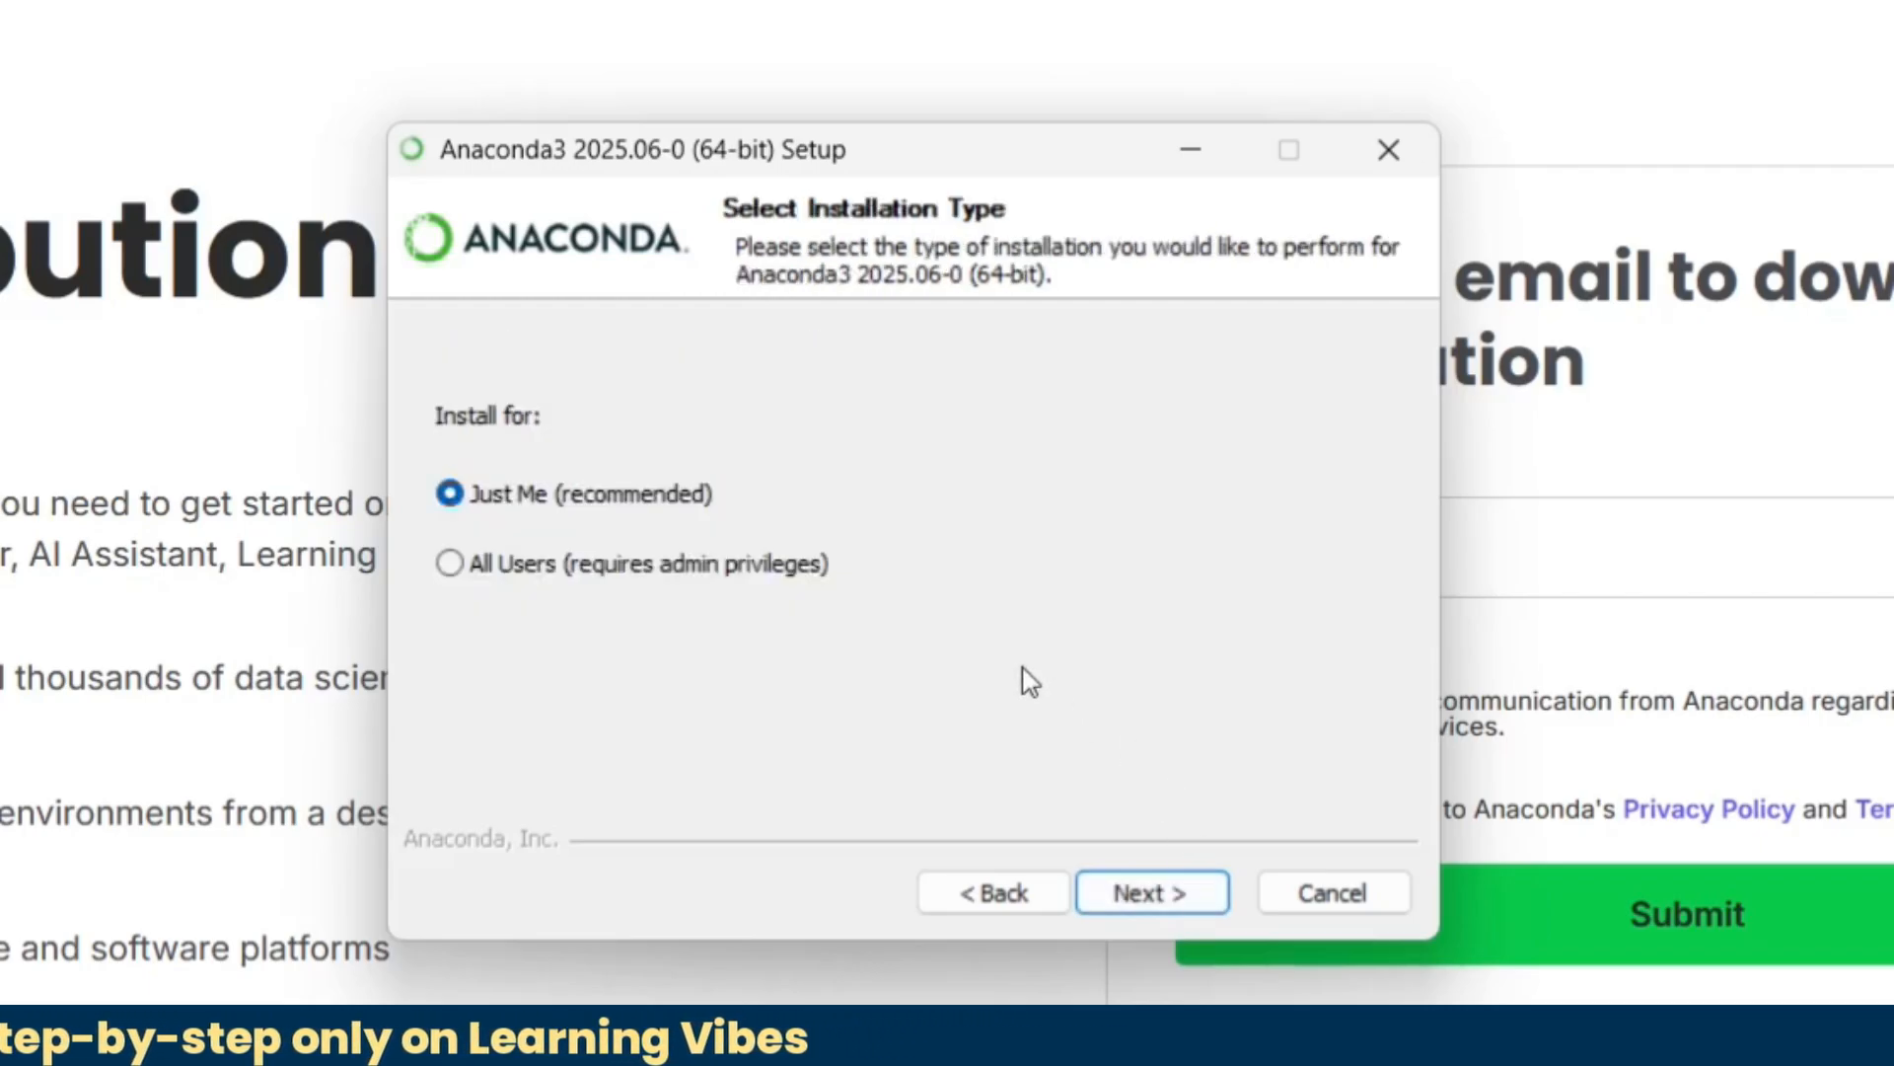
{"action": "mouse_move", "coordinate": [890, 633]}
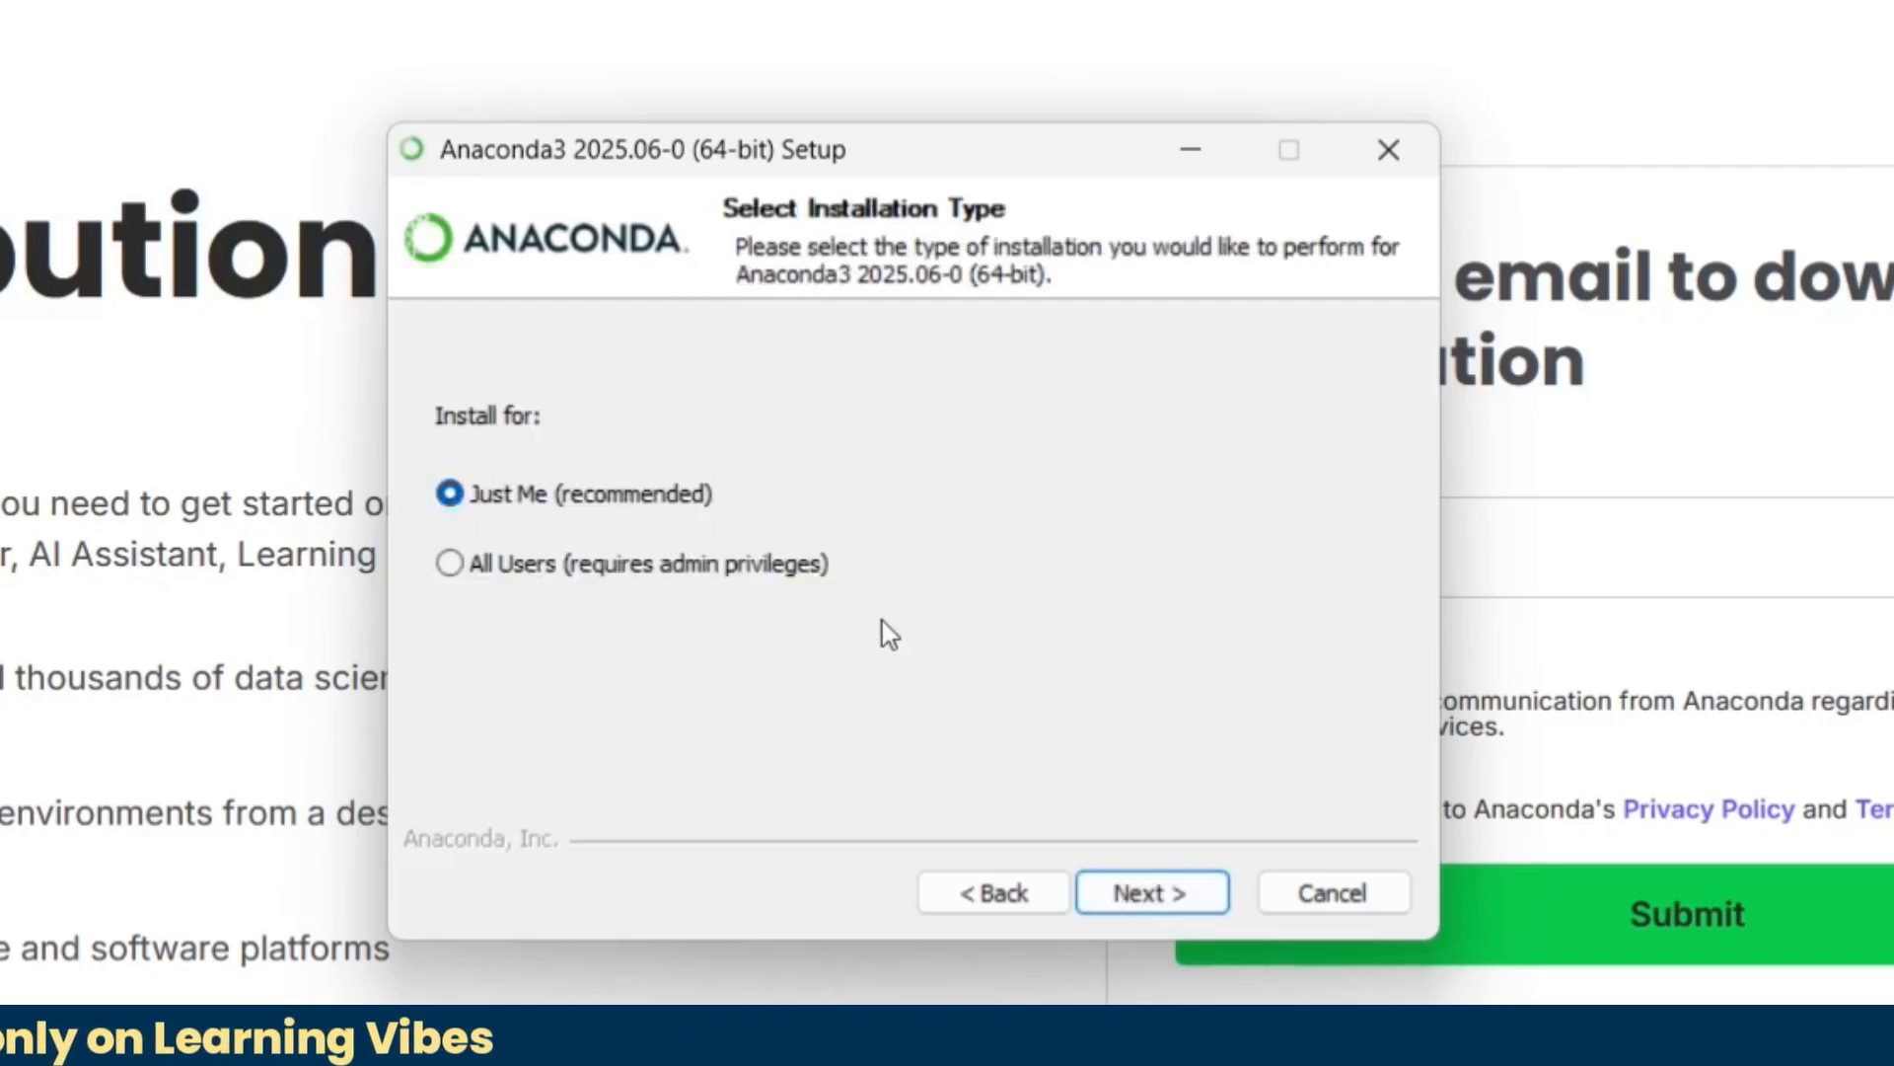
{"action": "mouse_move", "coordinate": [633, 588]}
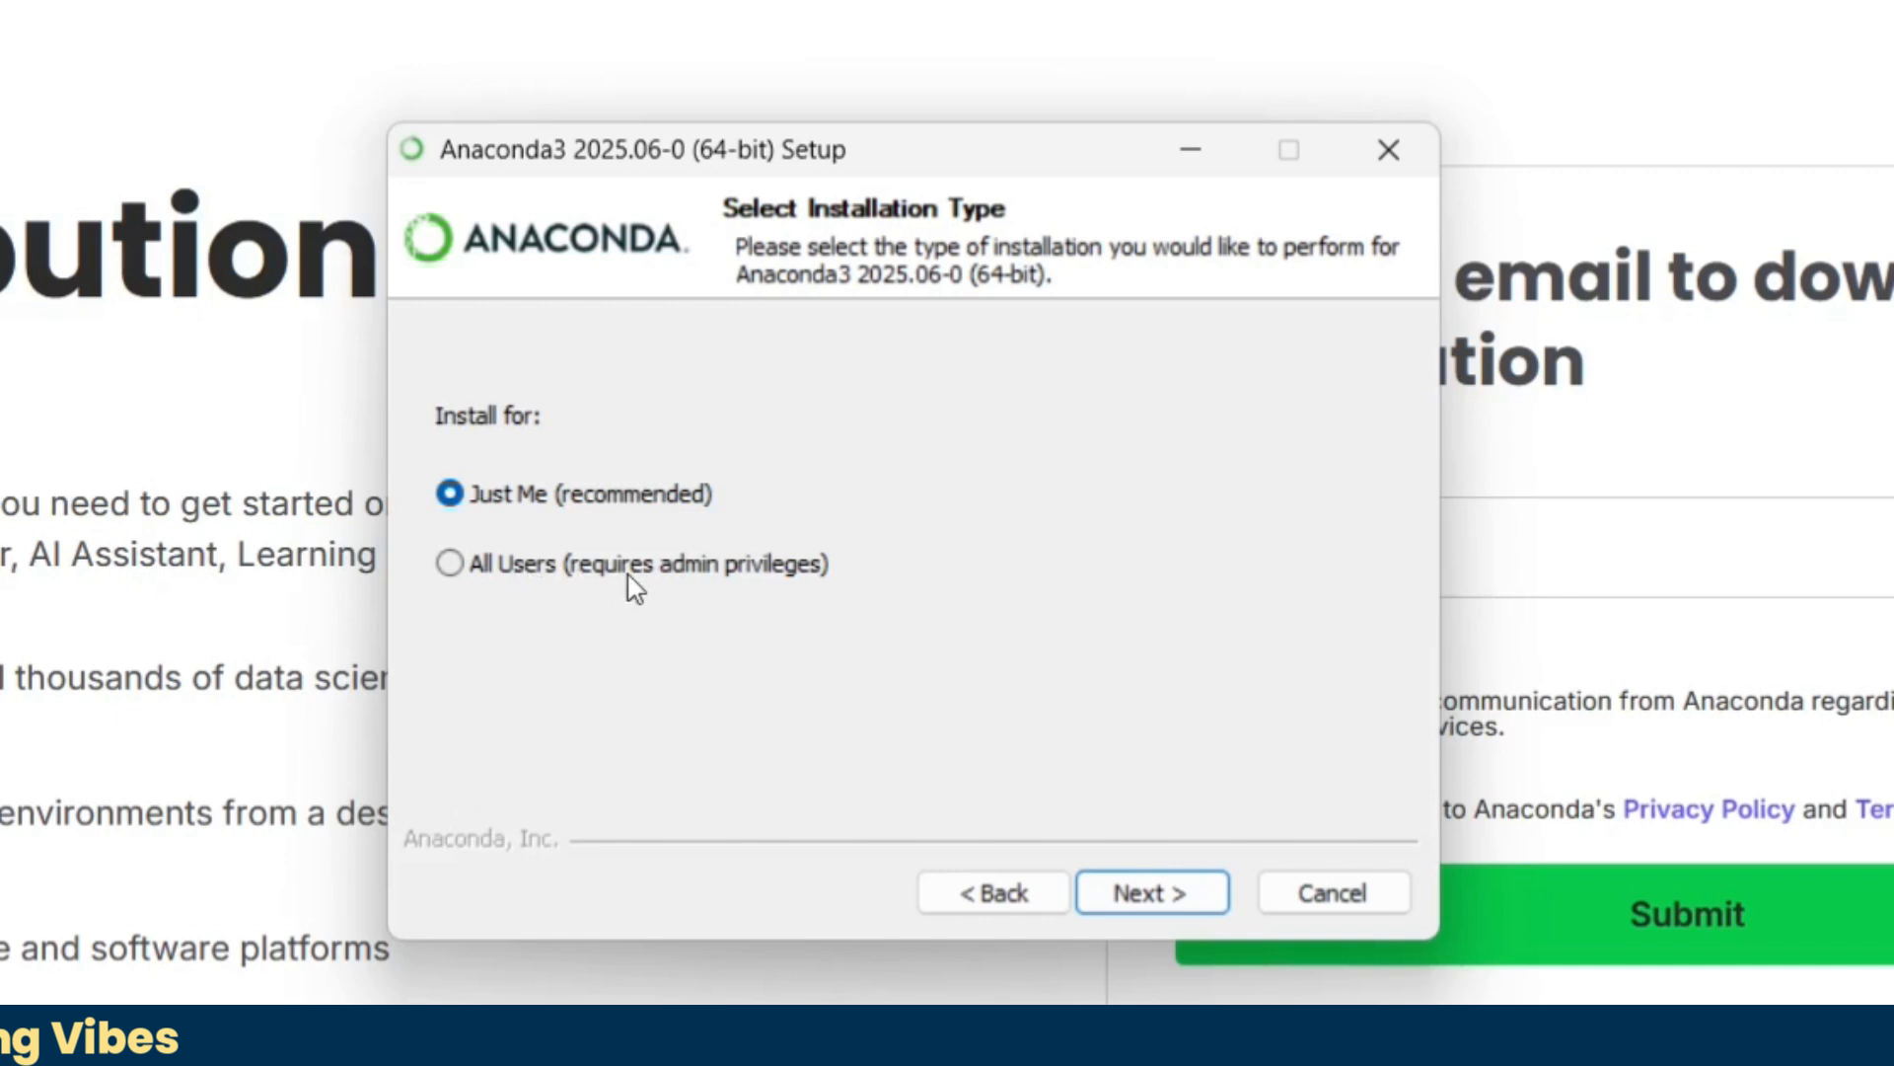
{"action": "mouse_move", "coordinate": [637, 552]}
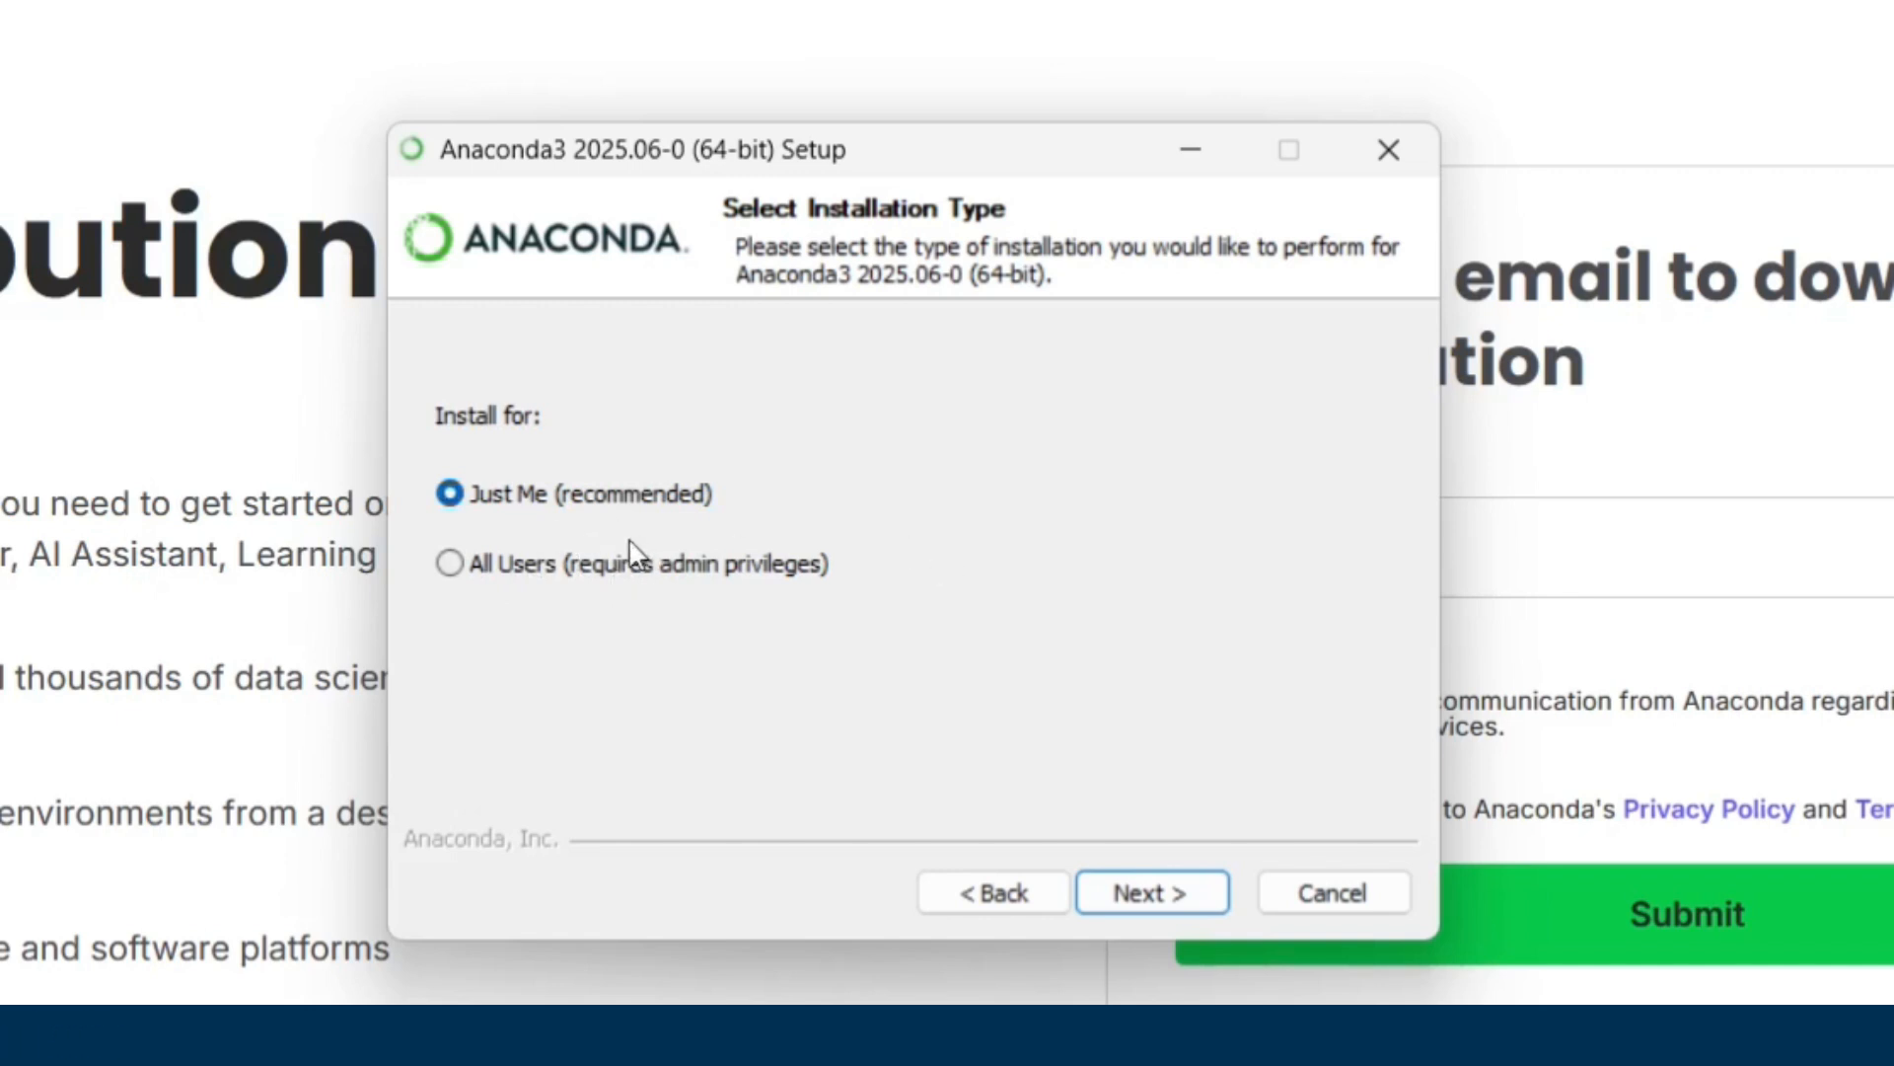
{"action": "left_click", "coordinate": [1149, 892]}
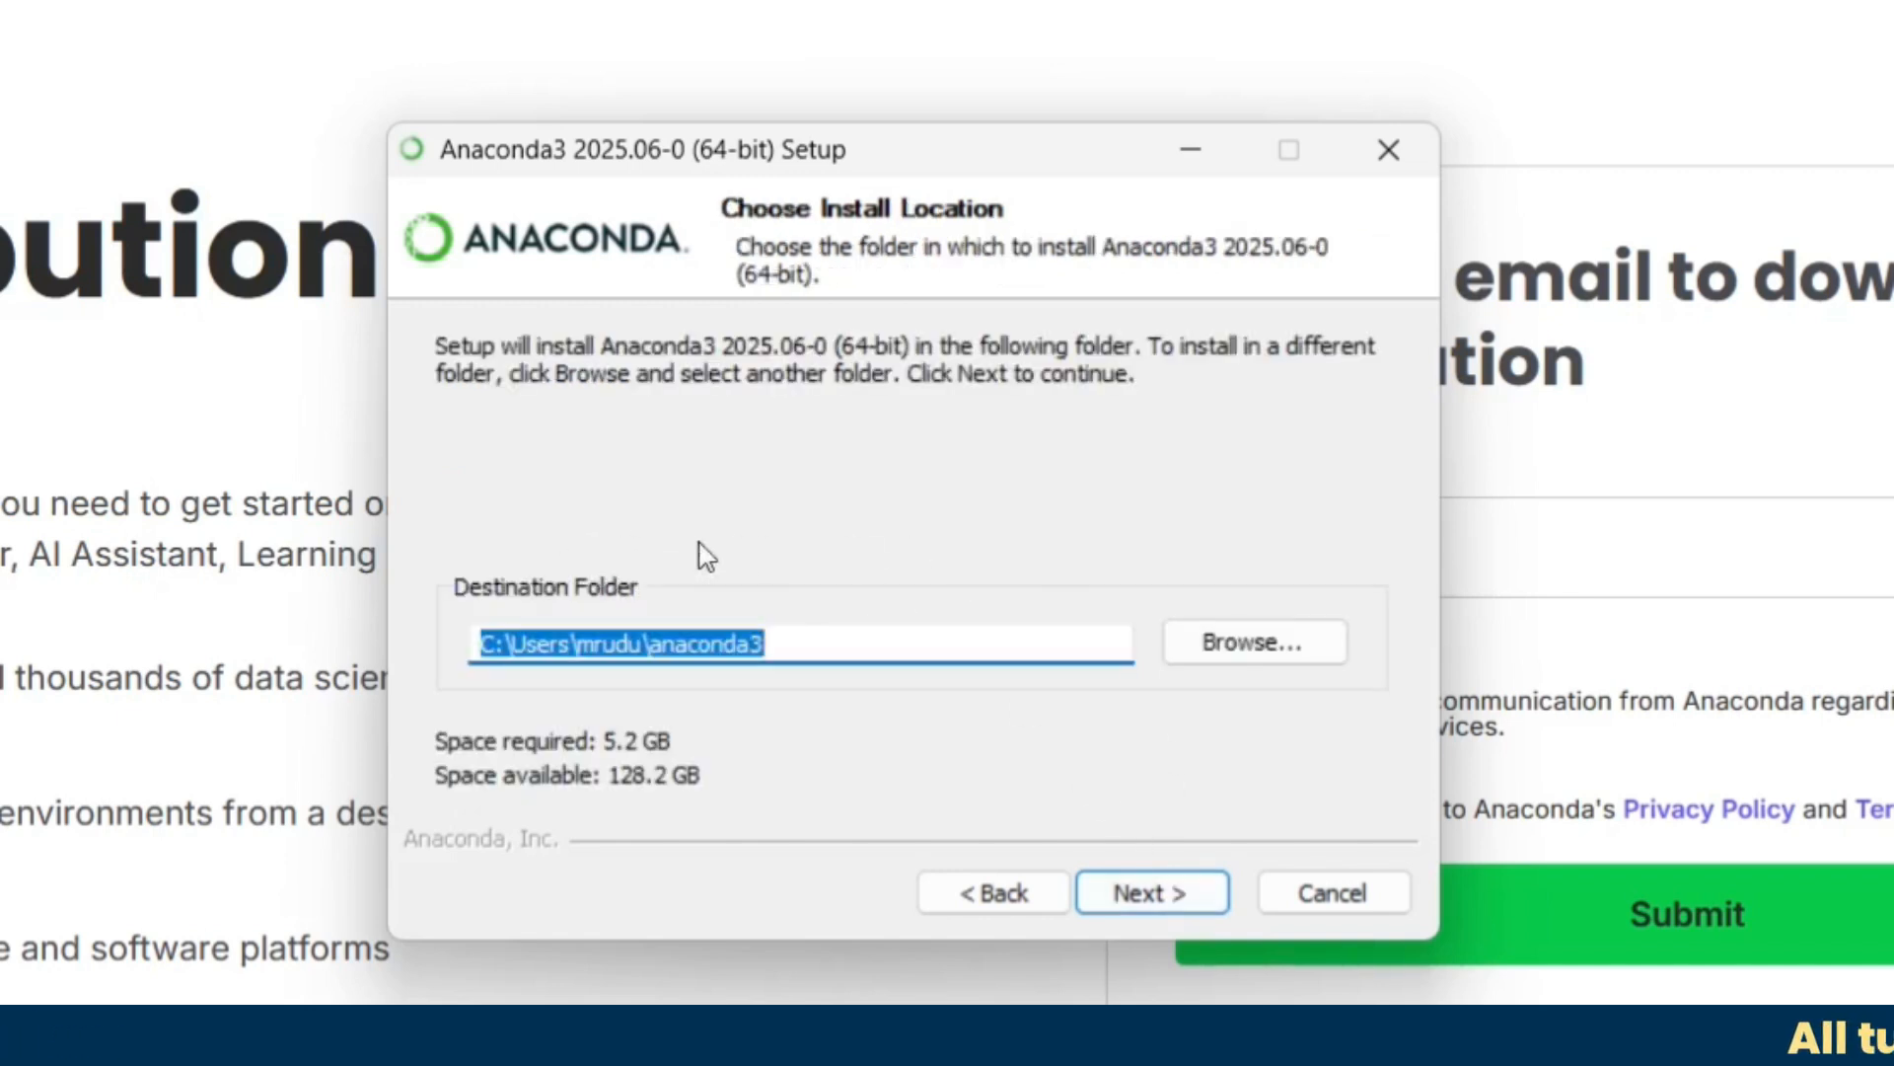
{"action": "mouse_move", "coordinate": [770, 643]}
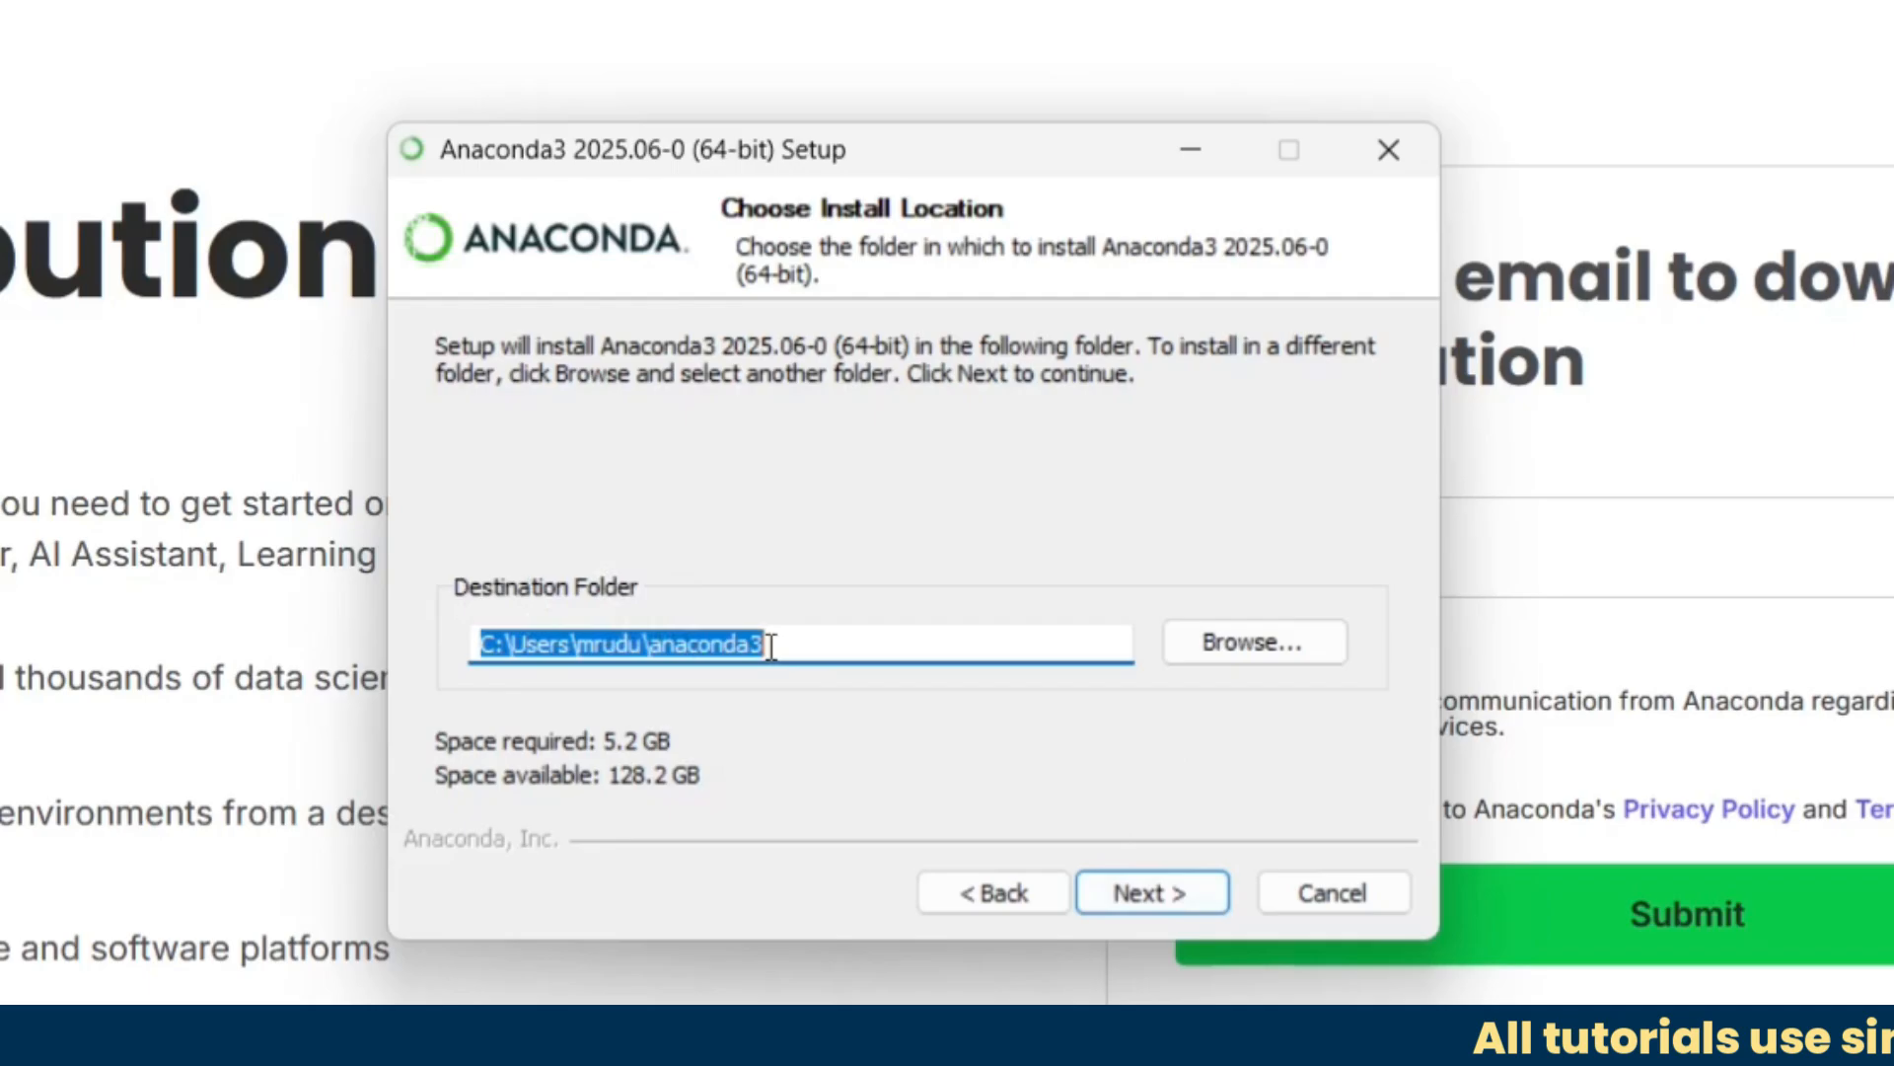
{"action": "left_click", "coordinate": [749, 641]}
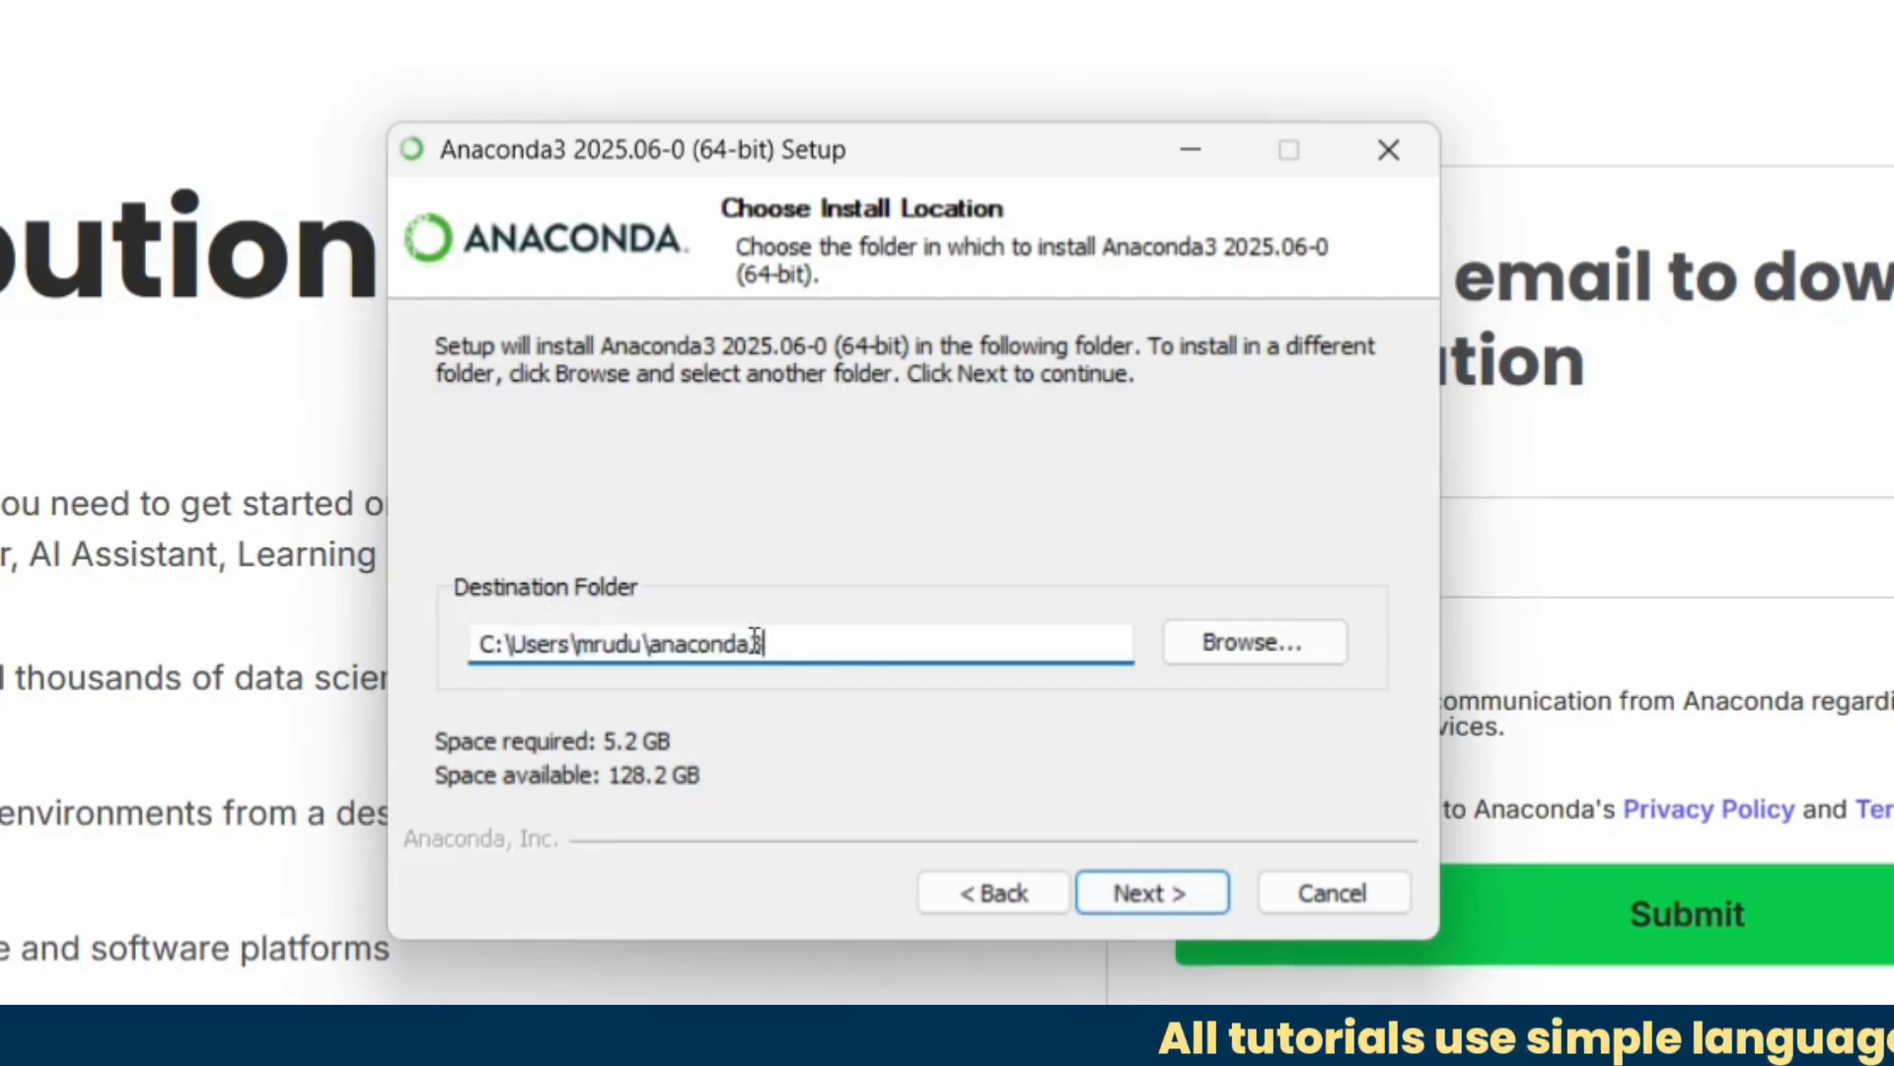
{"action": "left_click", "coordinate": [1150, 892]}
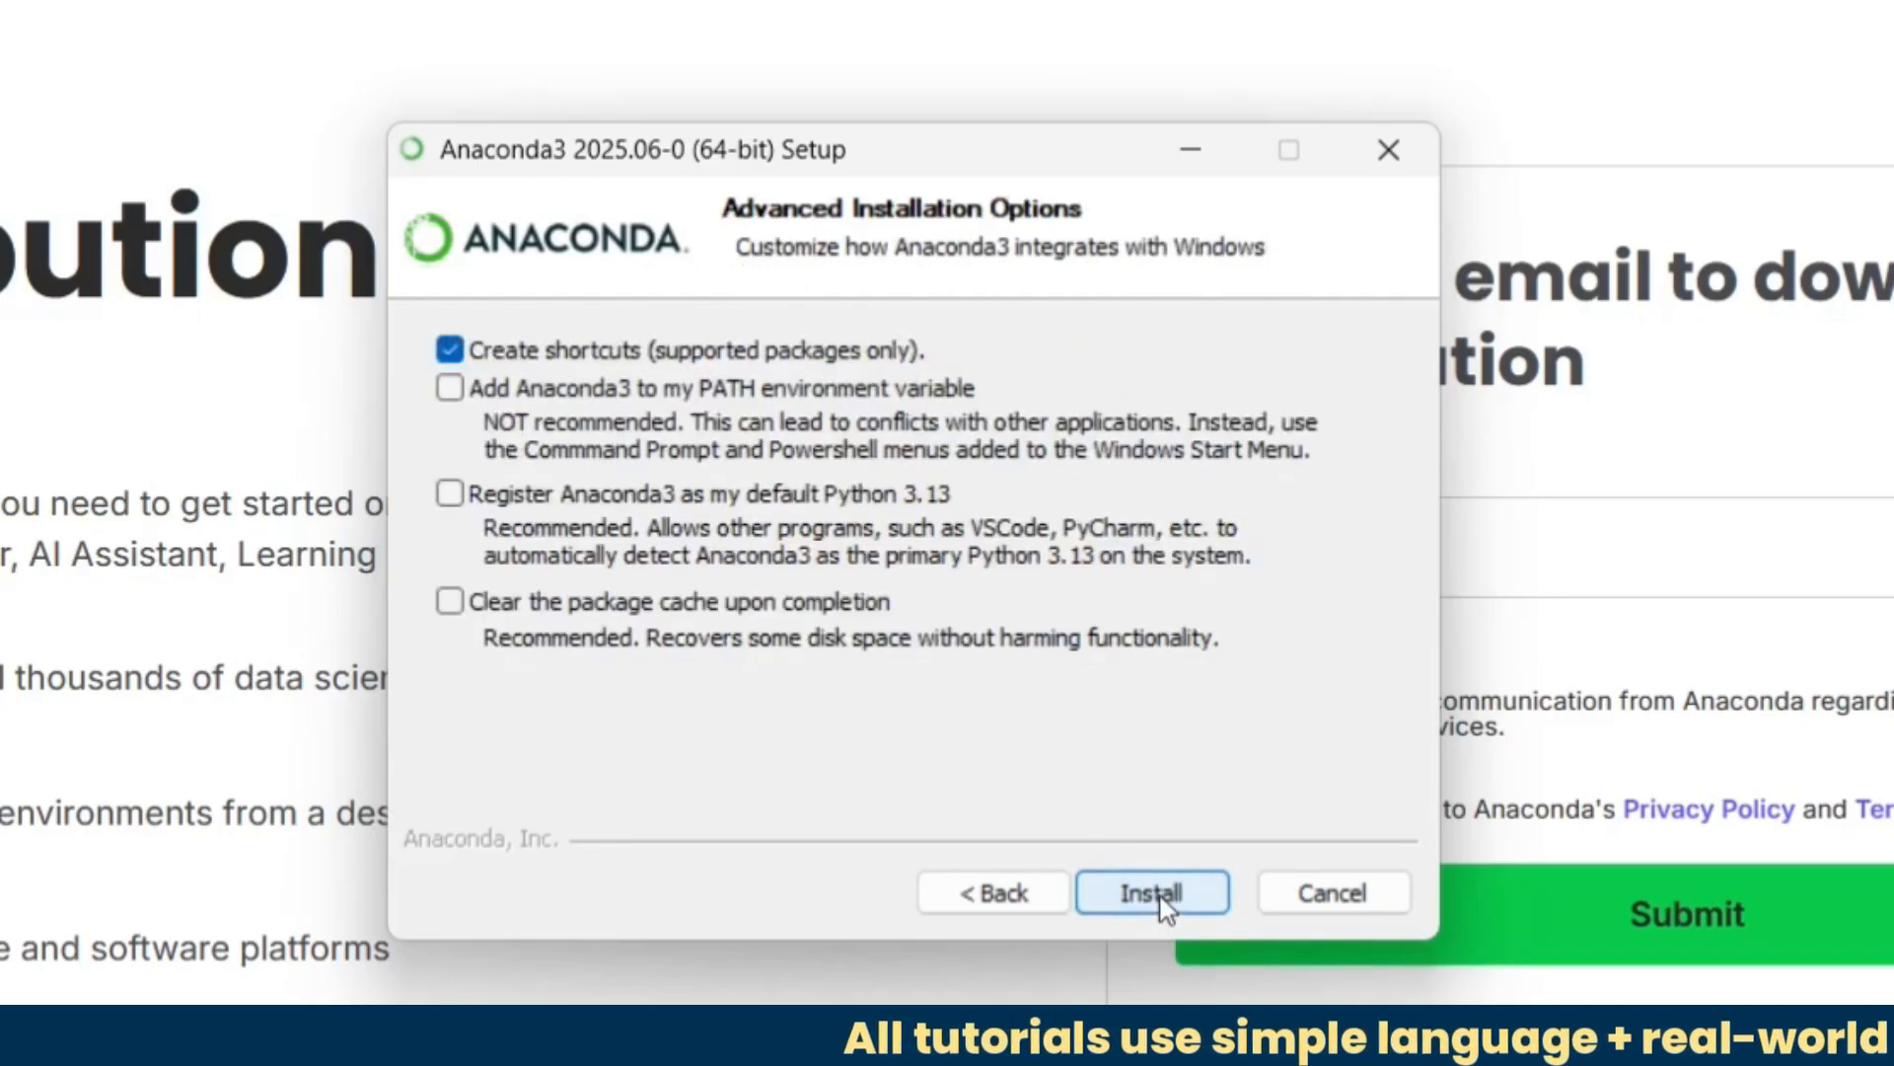
{"action": "mouse_move", "coordinate": [501, 601]}
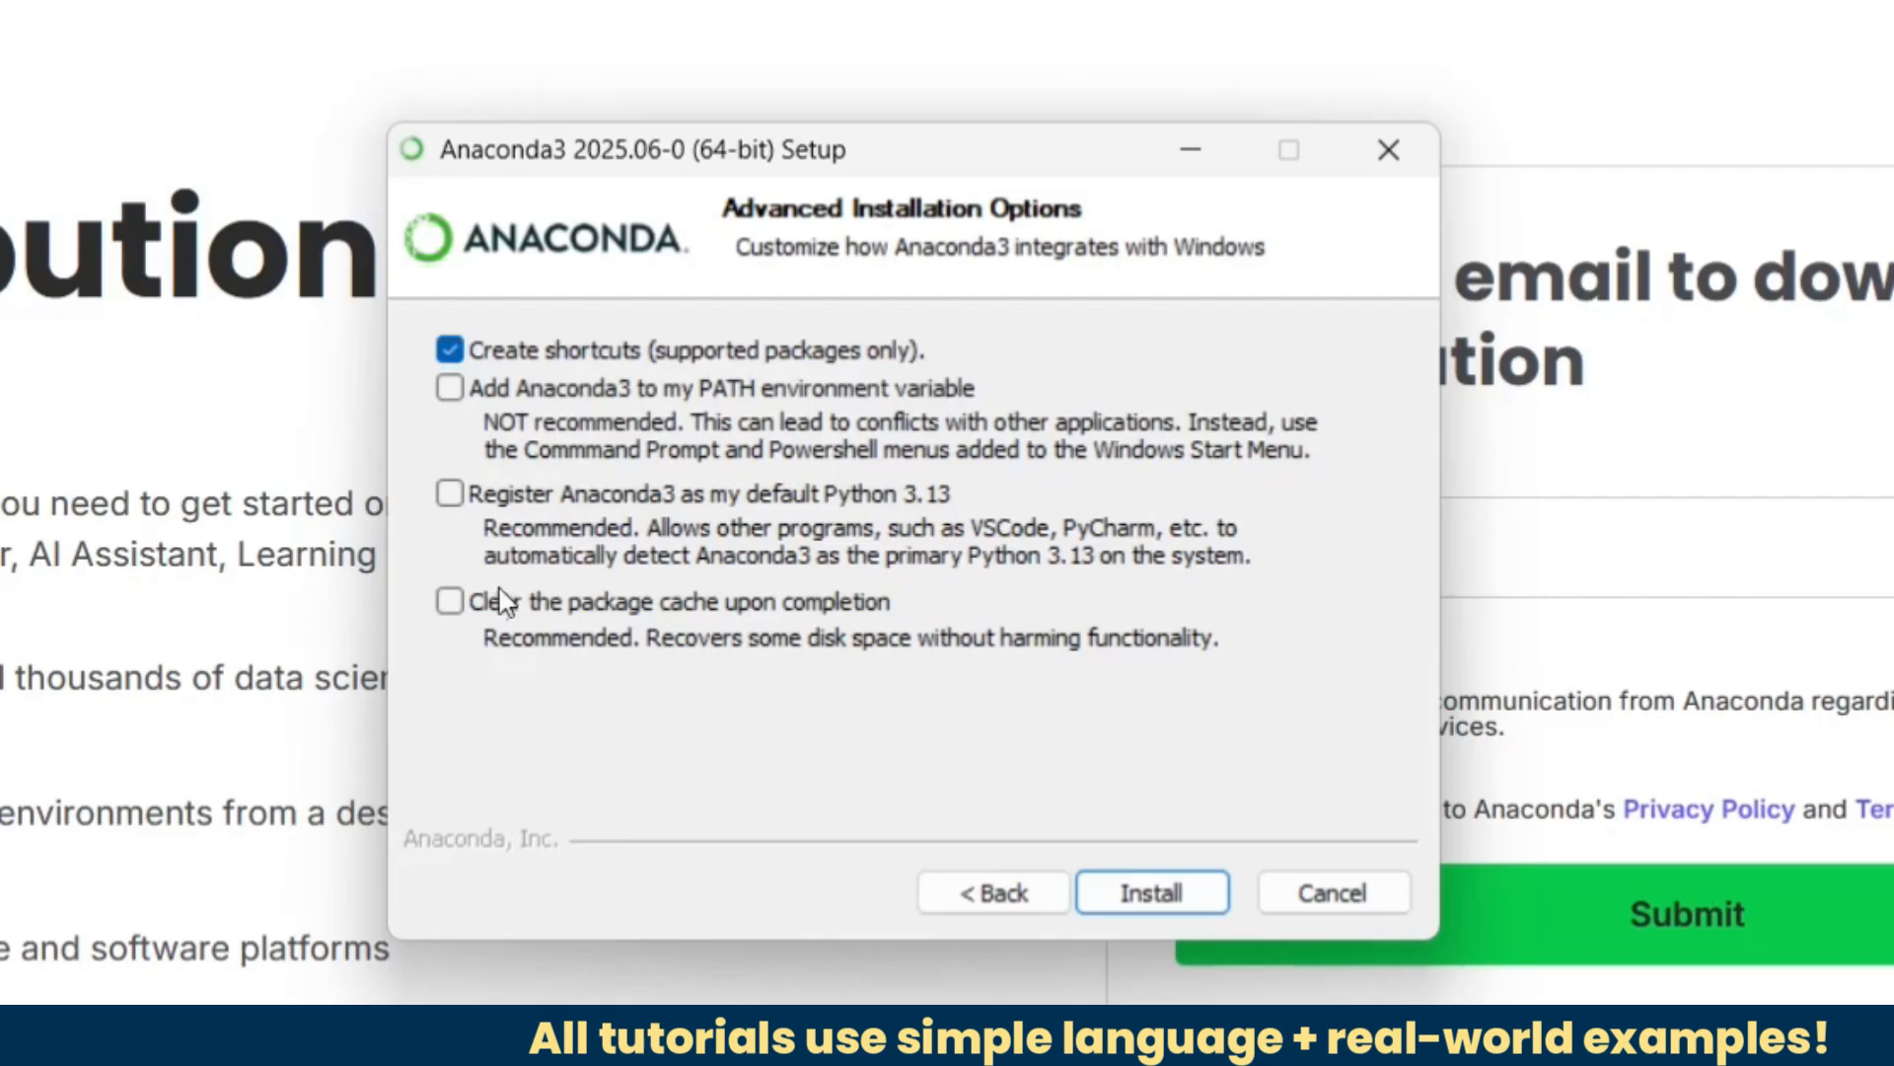
Step: Enable clearing the package cache, install Anaconda3 and finish setup launching Navigator
{"action": "left_click", "coordinate": [448, 602]}
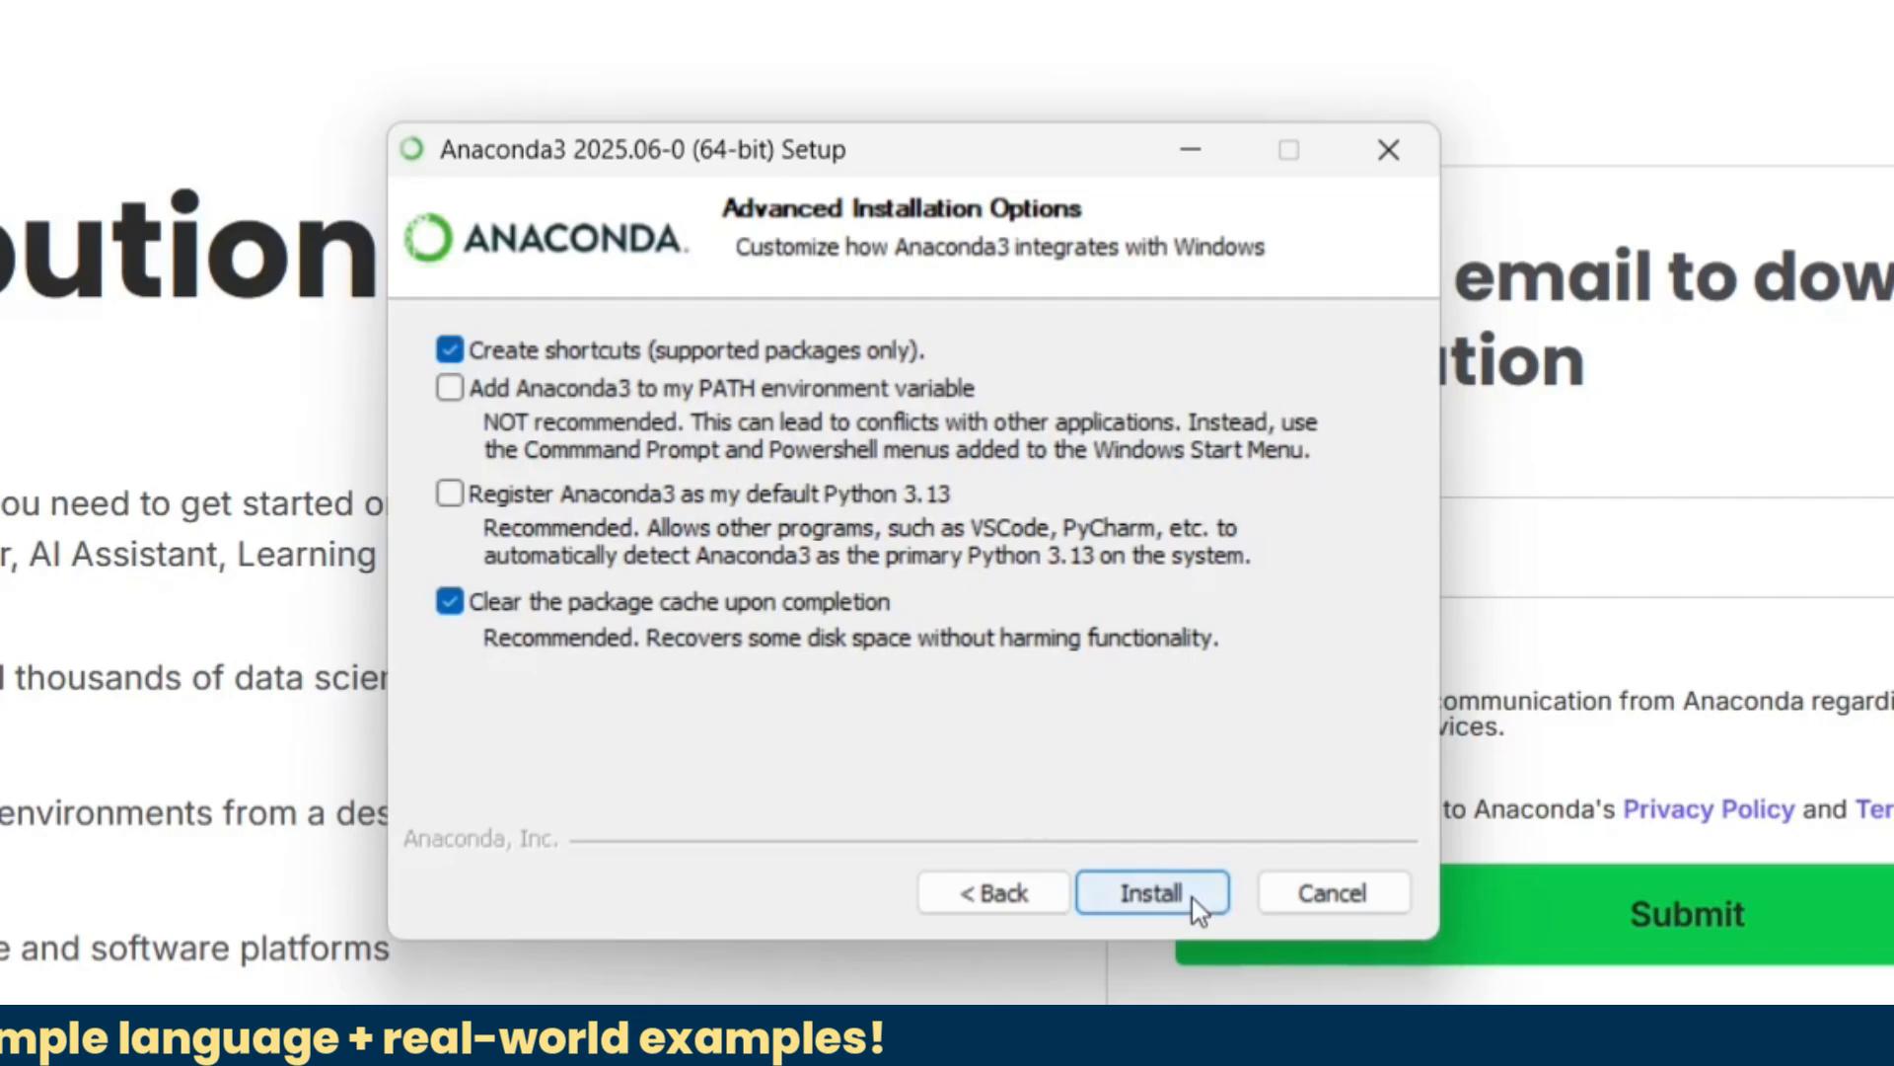
{"action": "left_click", "coordinate": [1150, 891]}
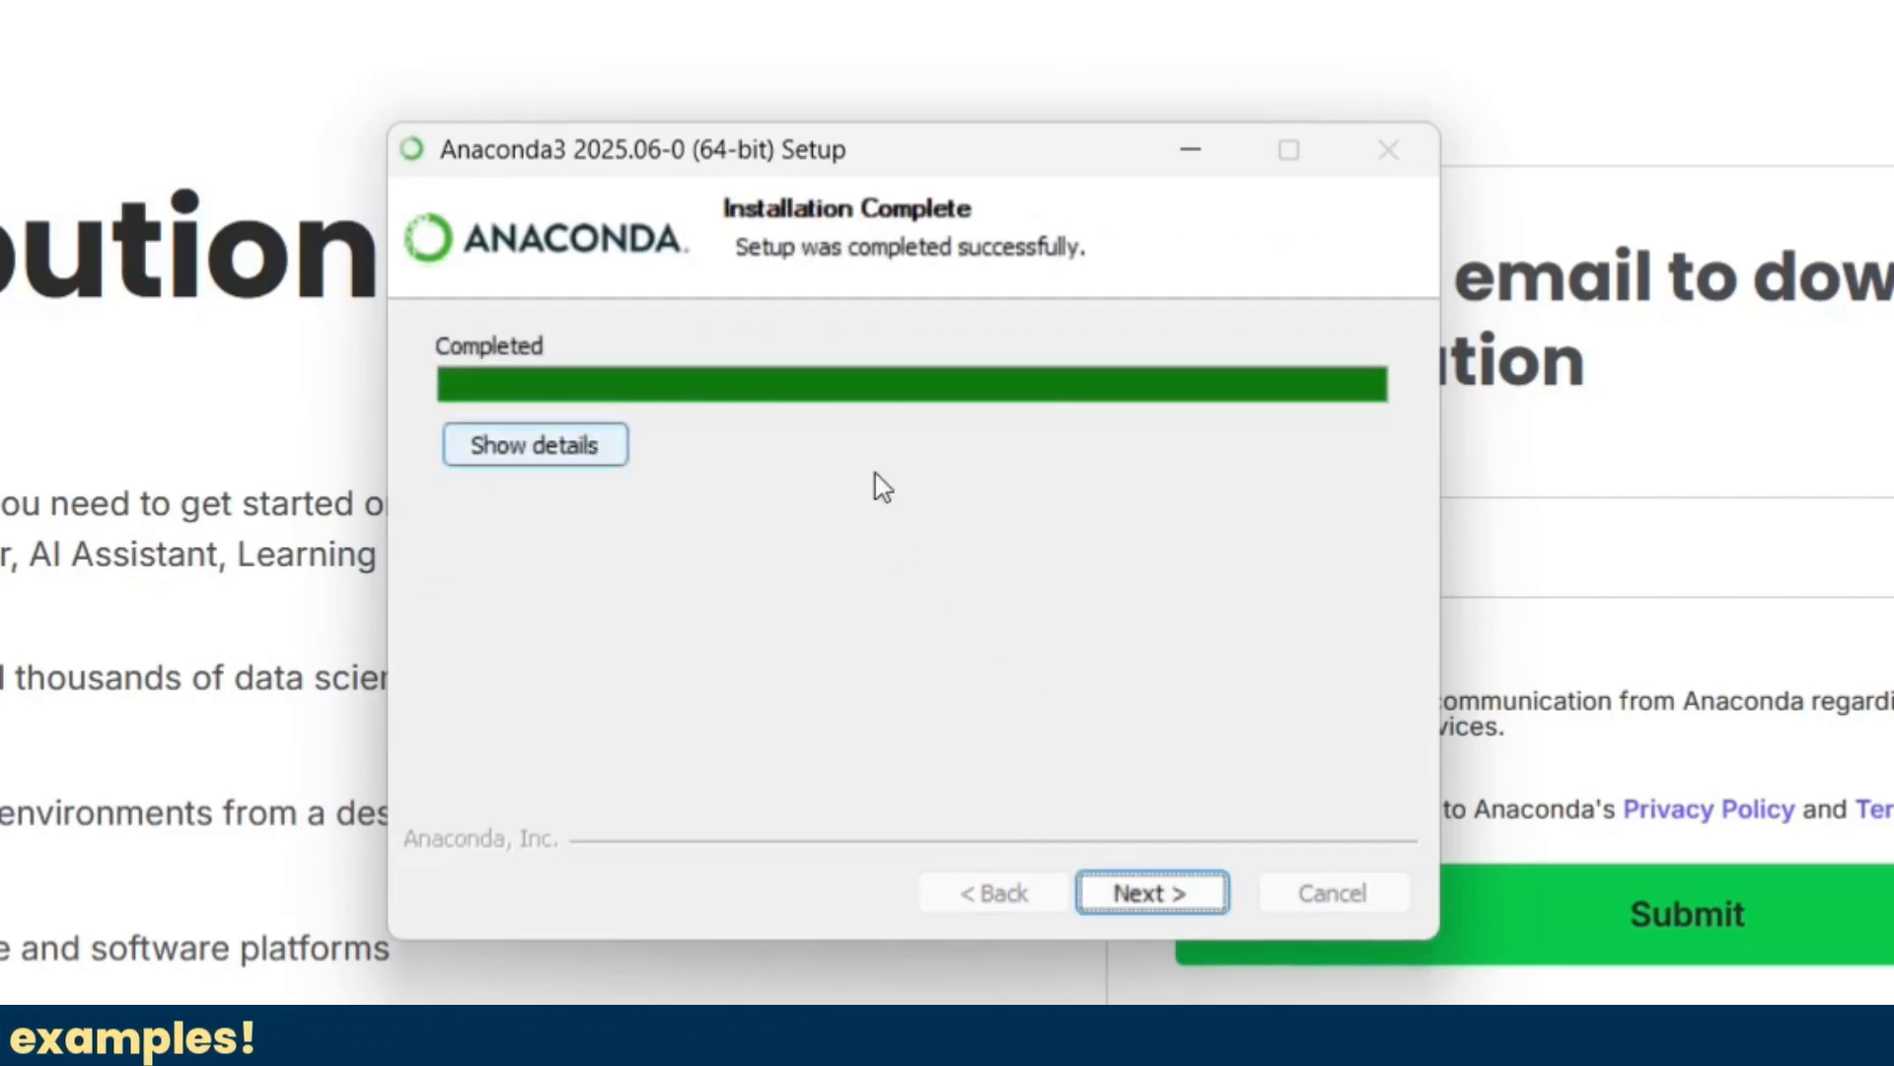
{"action": "left_click", "coordinate": [1148, 892]}
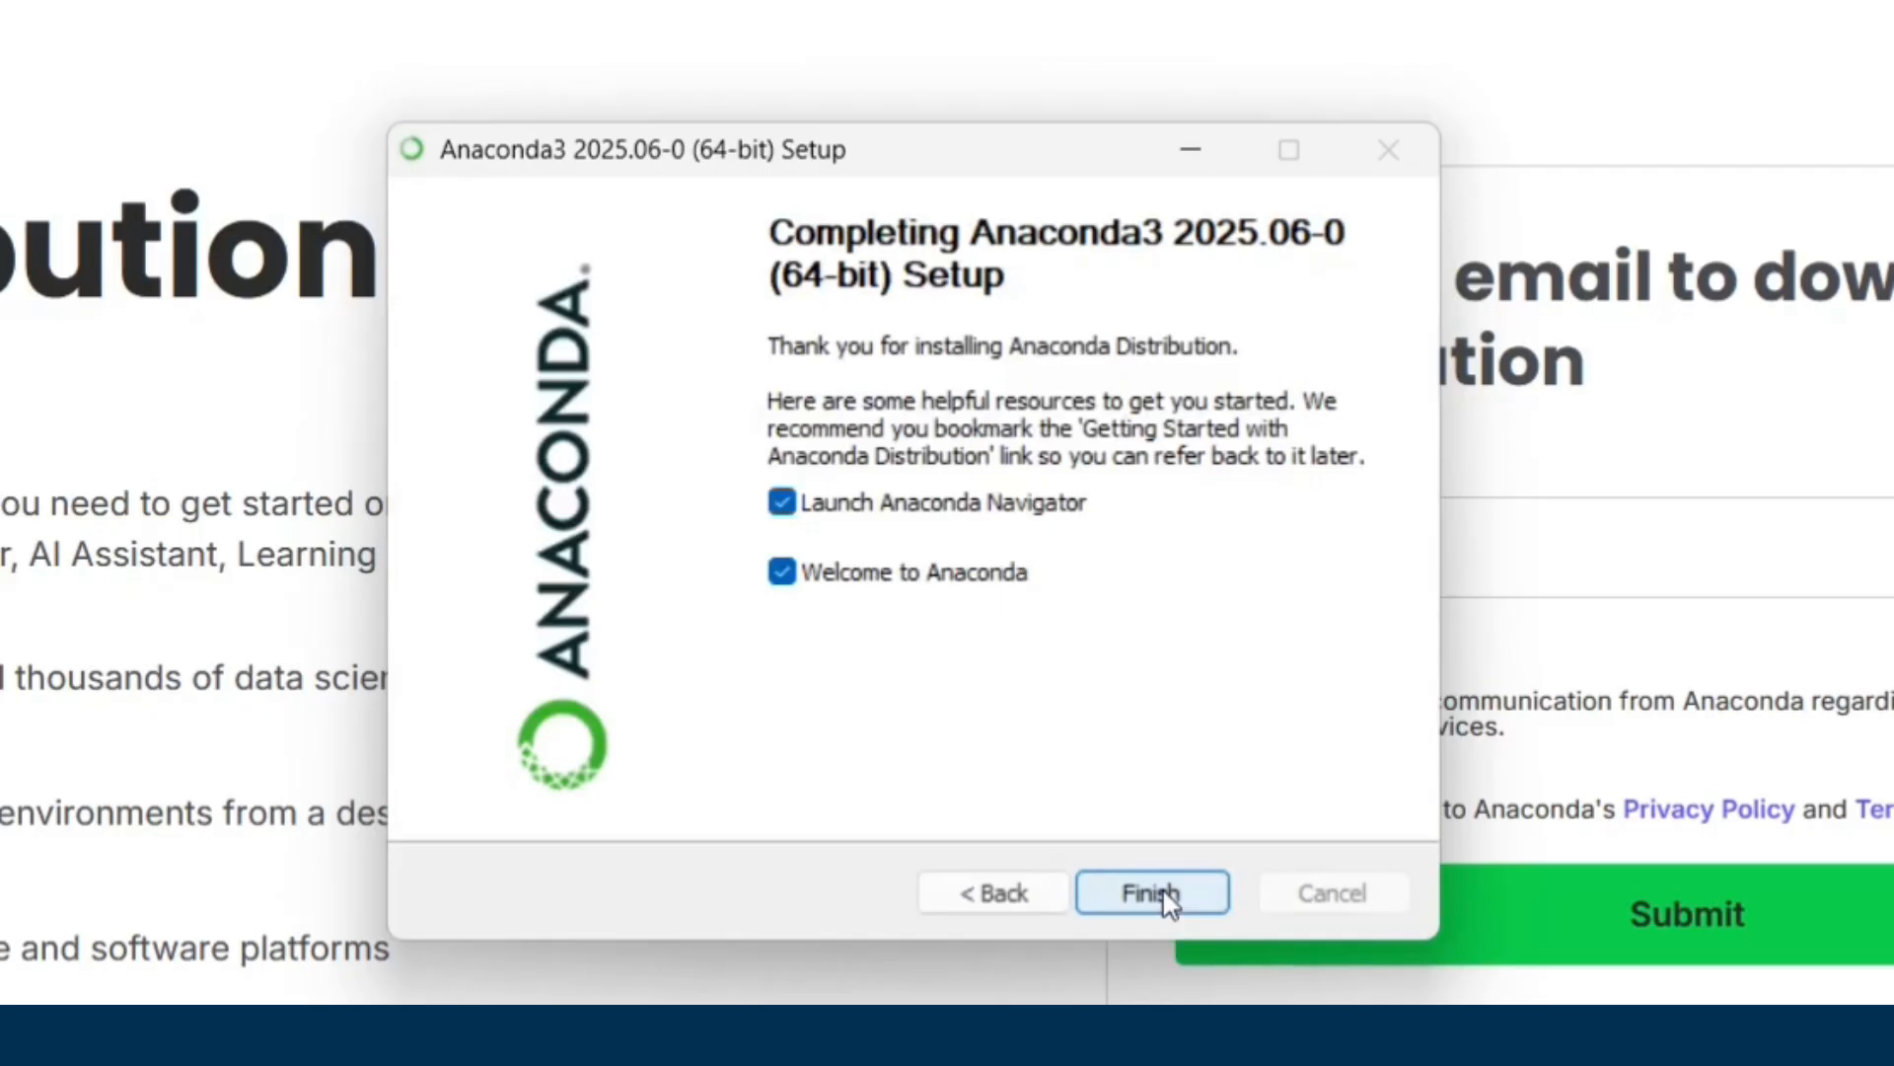
{"action": "left_click", "coordinate": [1148, 892]}
{"action": "type", "text": "an"}
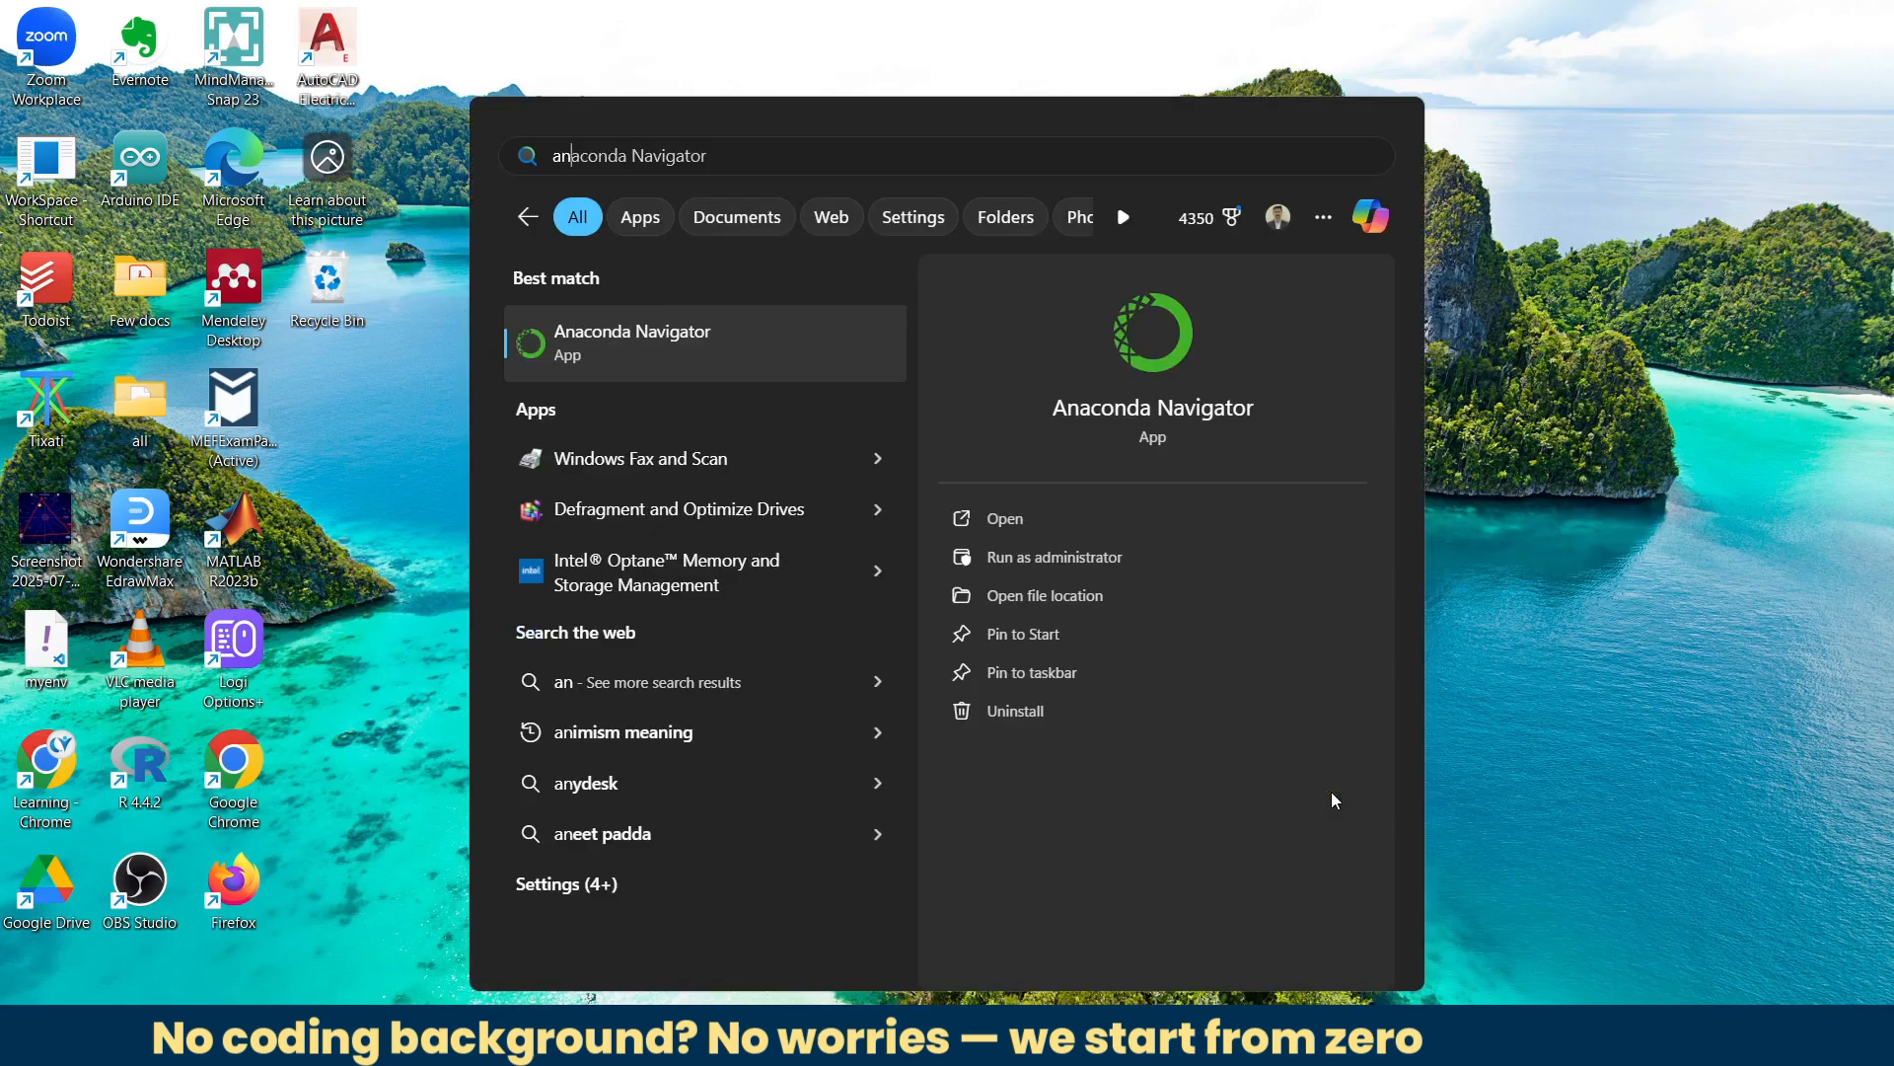
{"action": "mouse_move", "coordinate": [693, 357]}
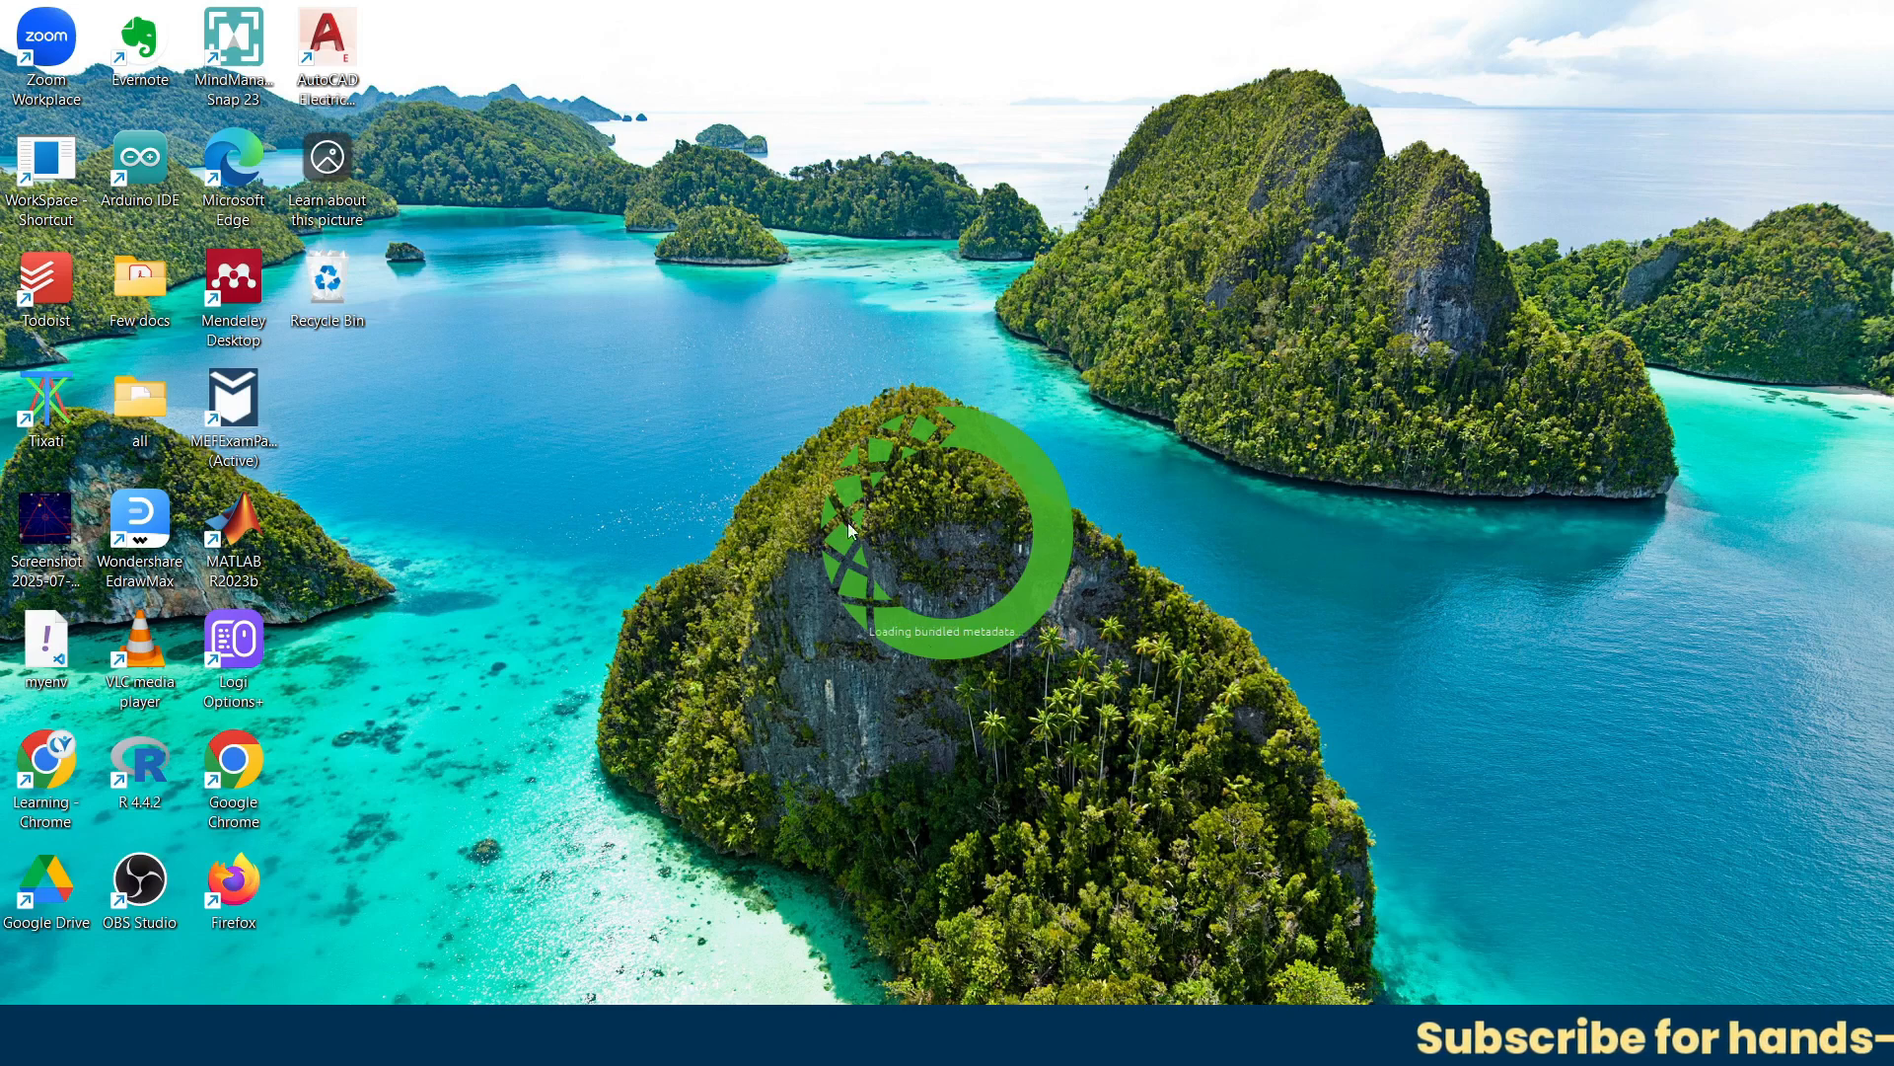
{"action": "mouse_move", "coordinate": [1159, 519]}
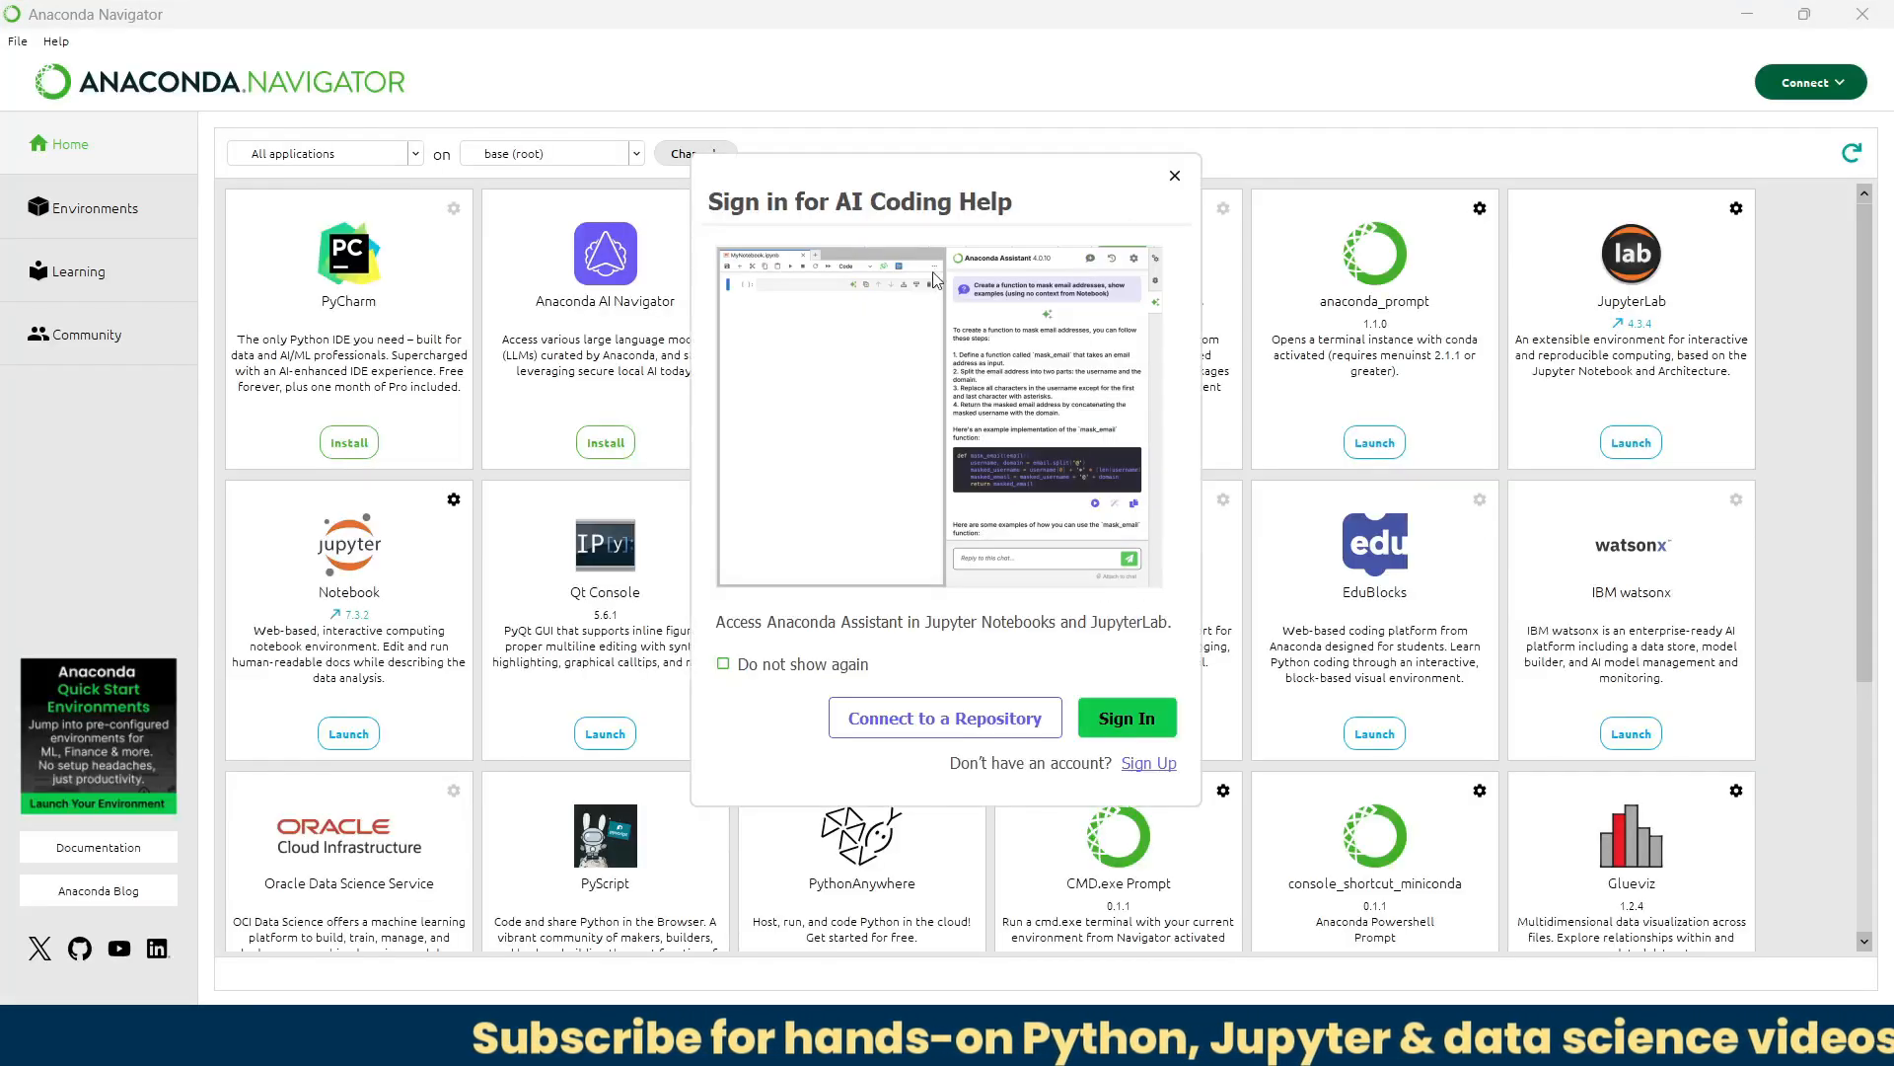
{"action": "mouse_move", "coordinate": [1148, 203]}
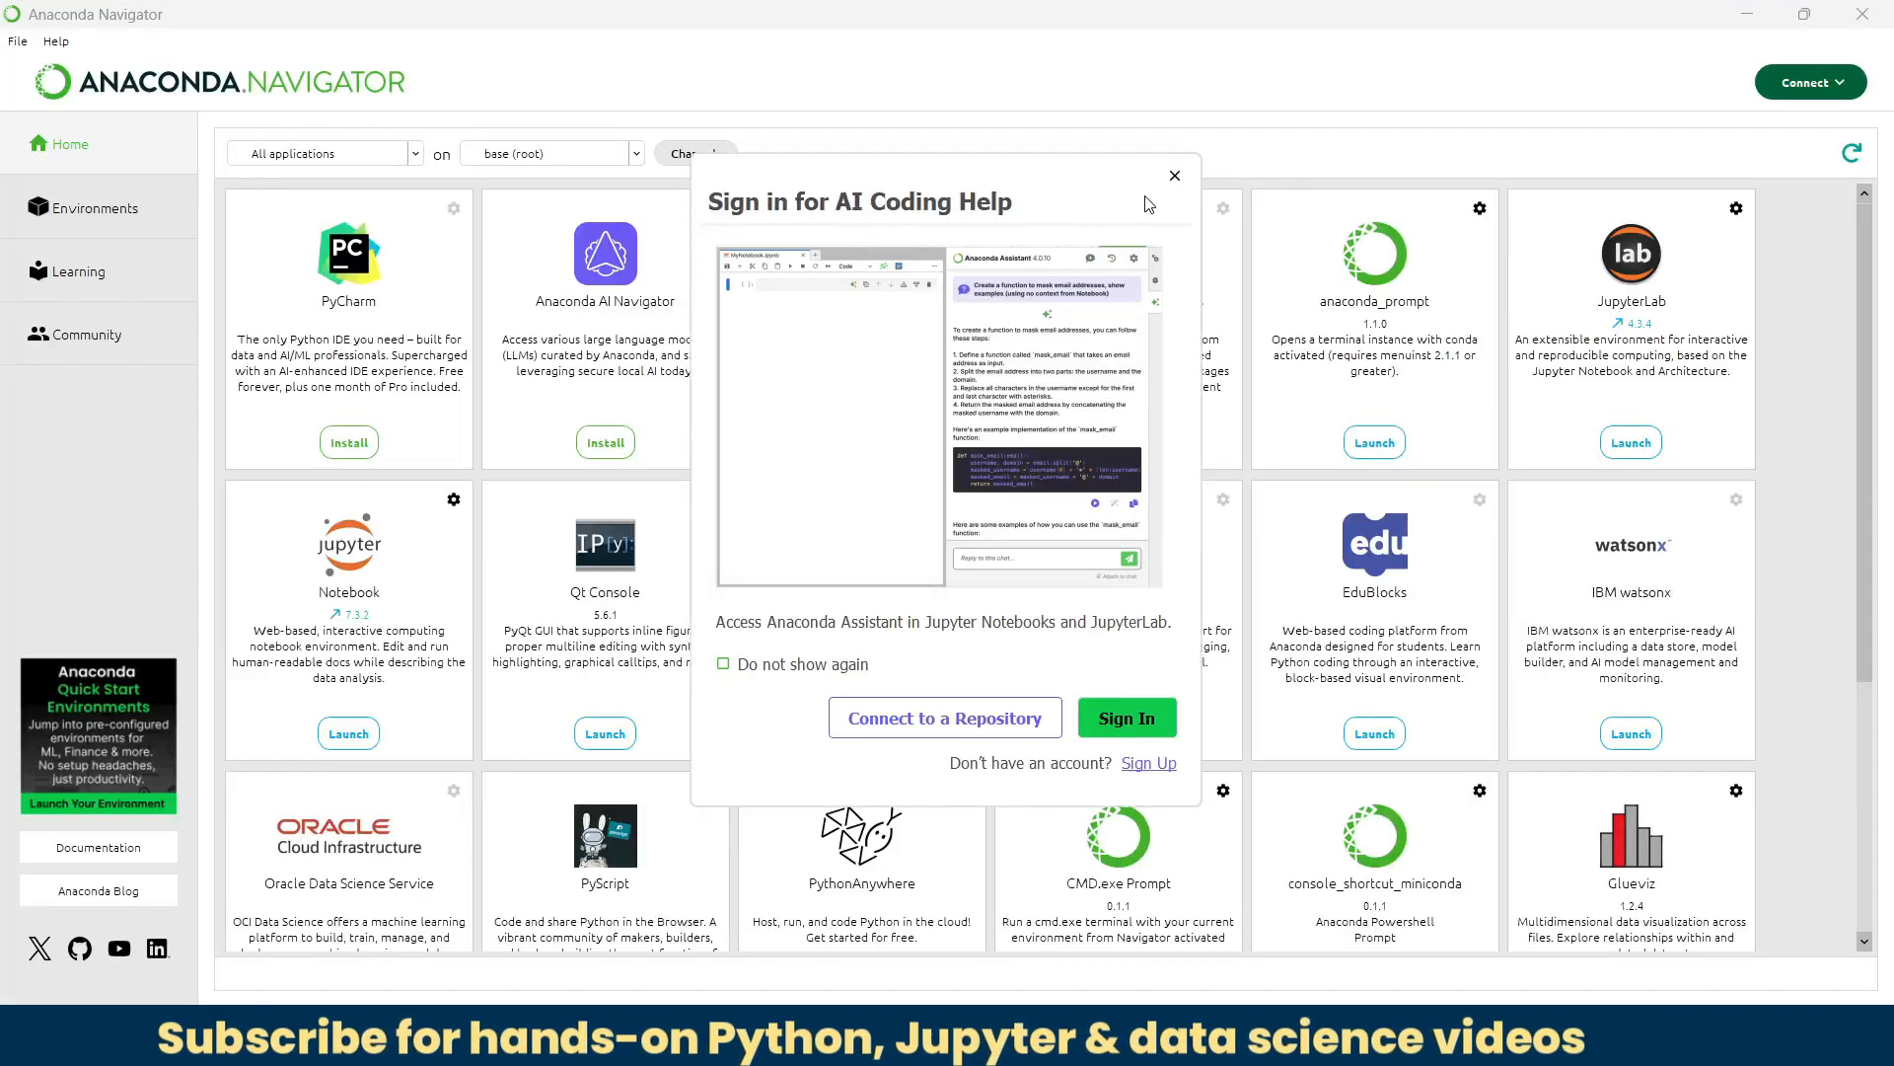
Step: Dismiss the AI coding sign-in prompt, browse the Home tiles and show the base (root) environment packages
{"action": "left_click", "coordinate": [1172, 176]}
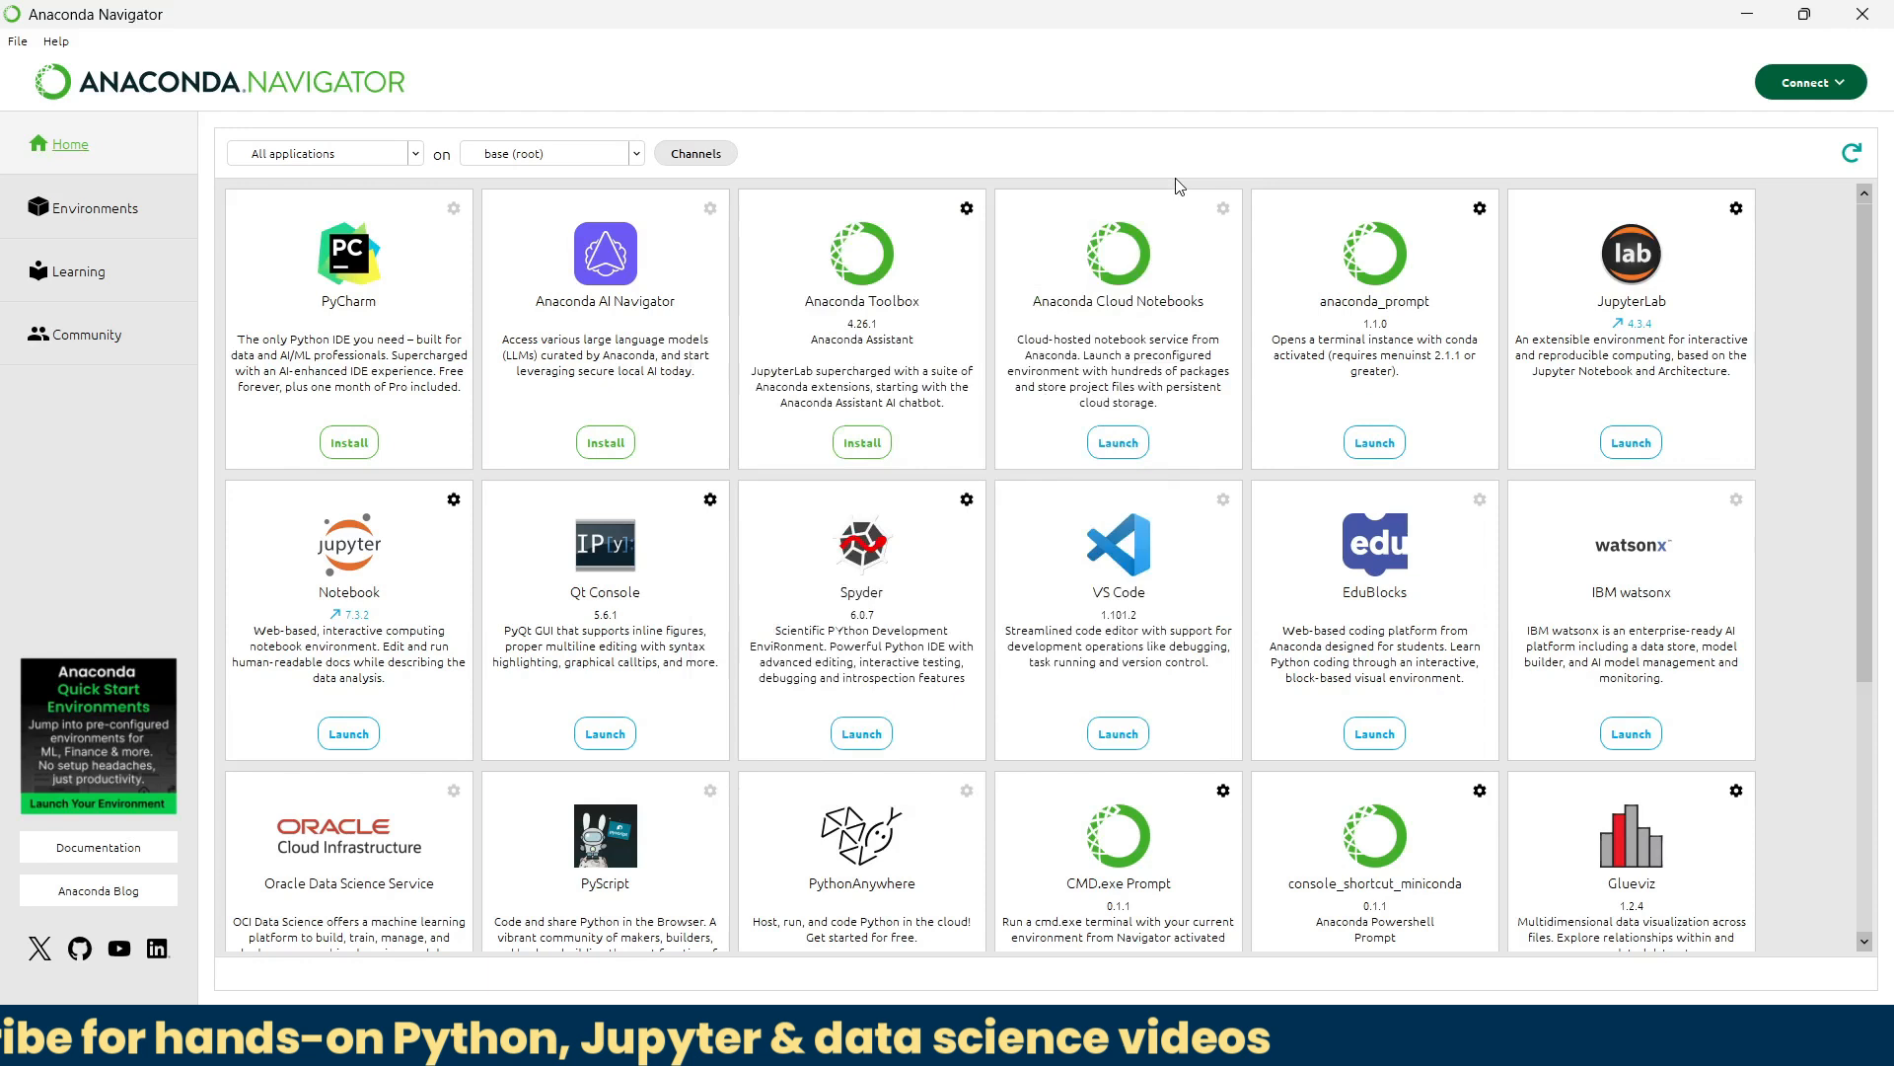
{"action": "mouse_move", "coordinate": [971, 689]}
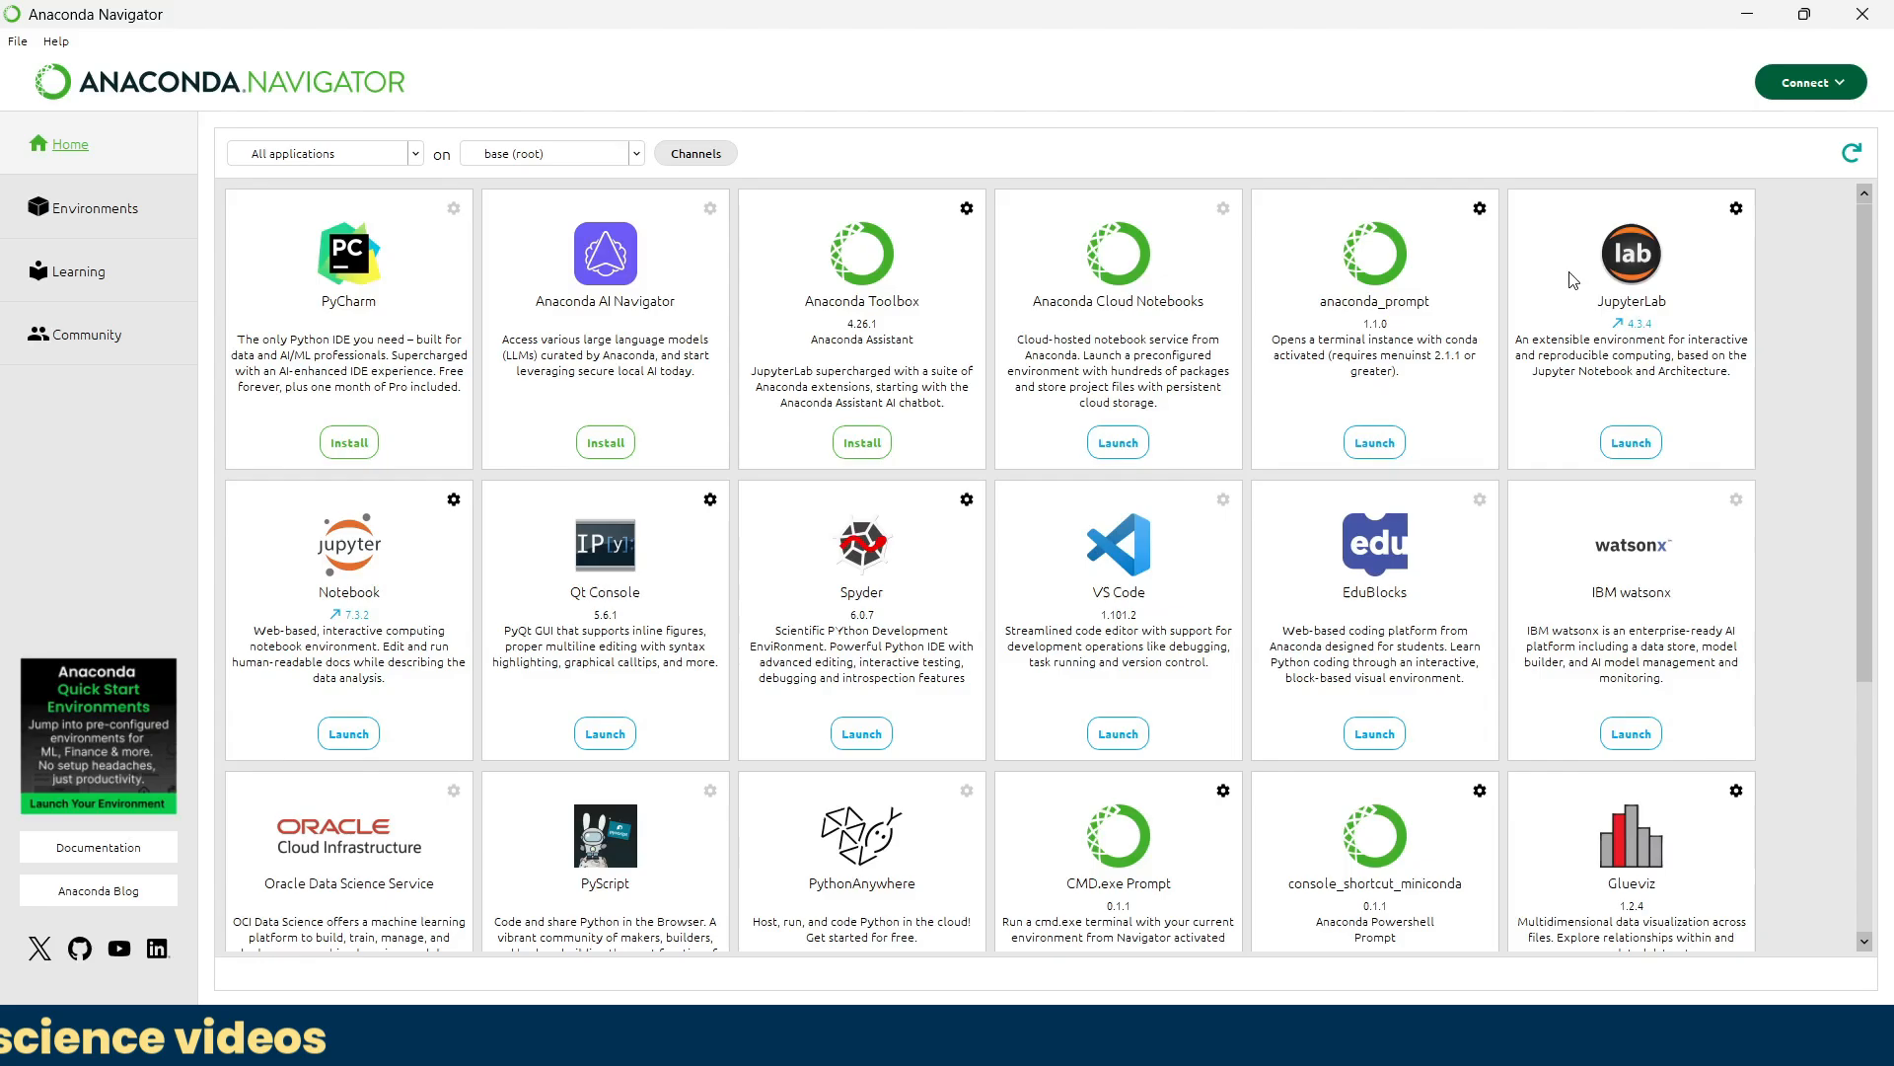
{"action": "mouse_move", "coordinate": [130, 161]}
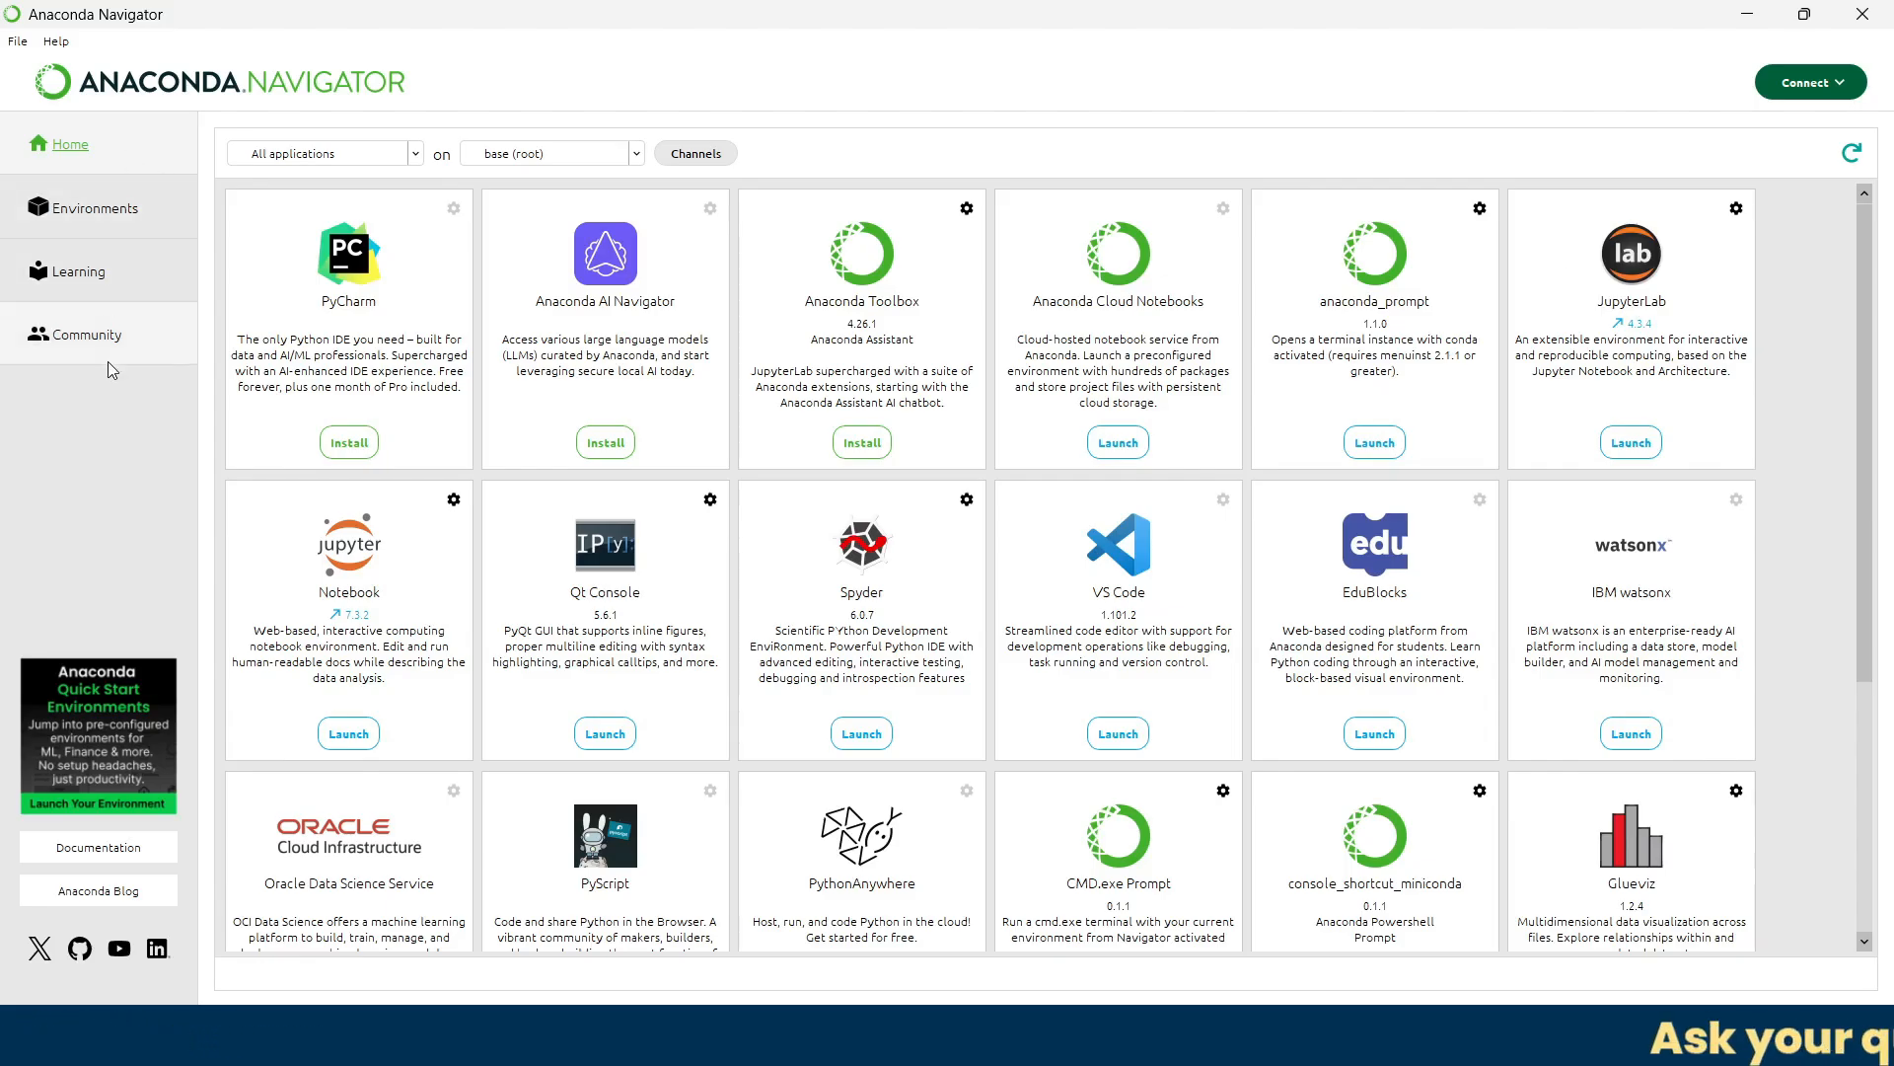
{"action": "mouse_move", "coordinate": [157, 144]}
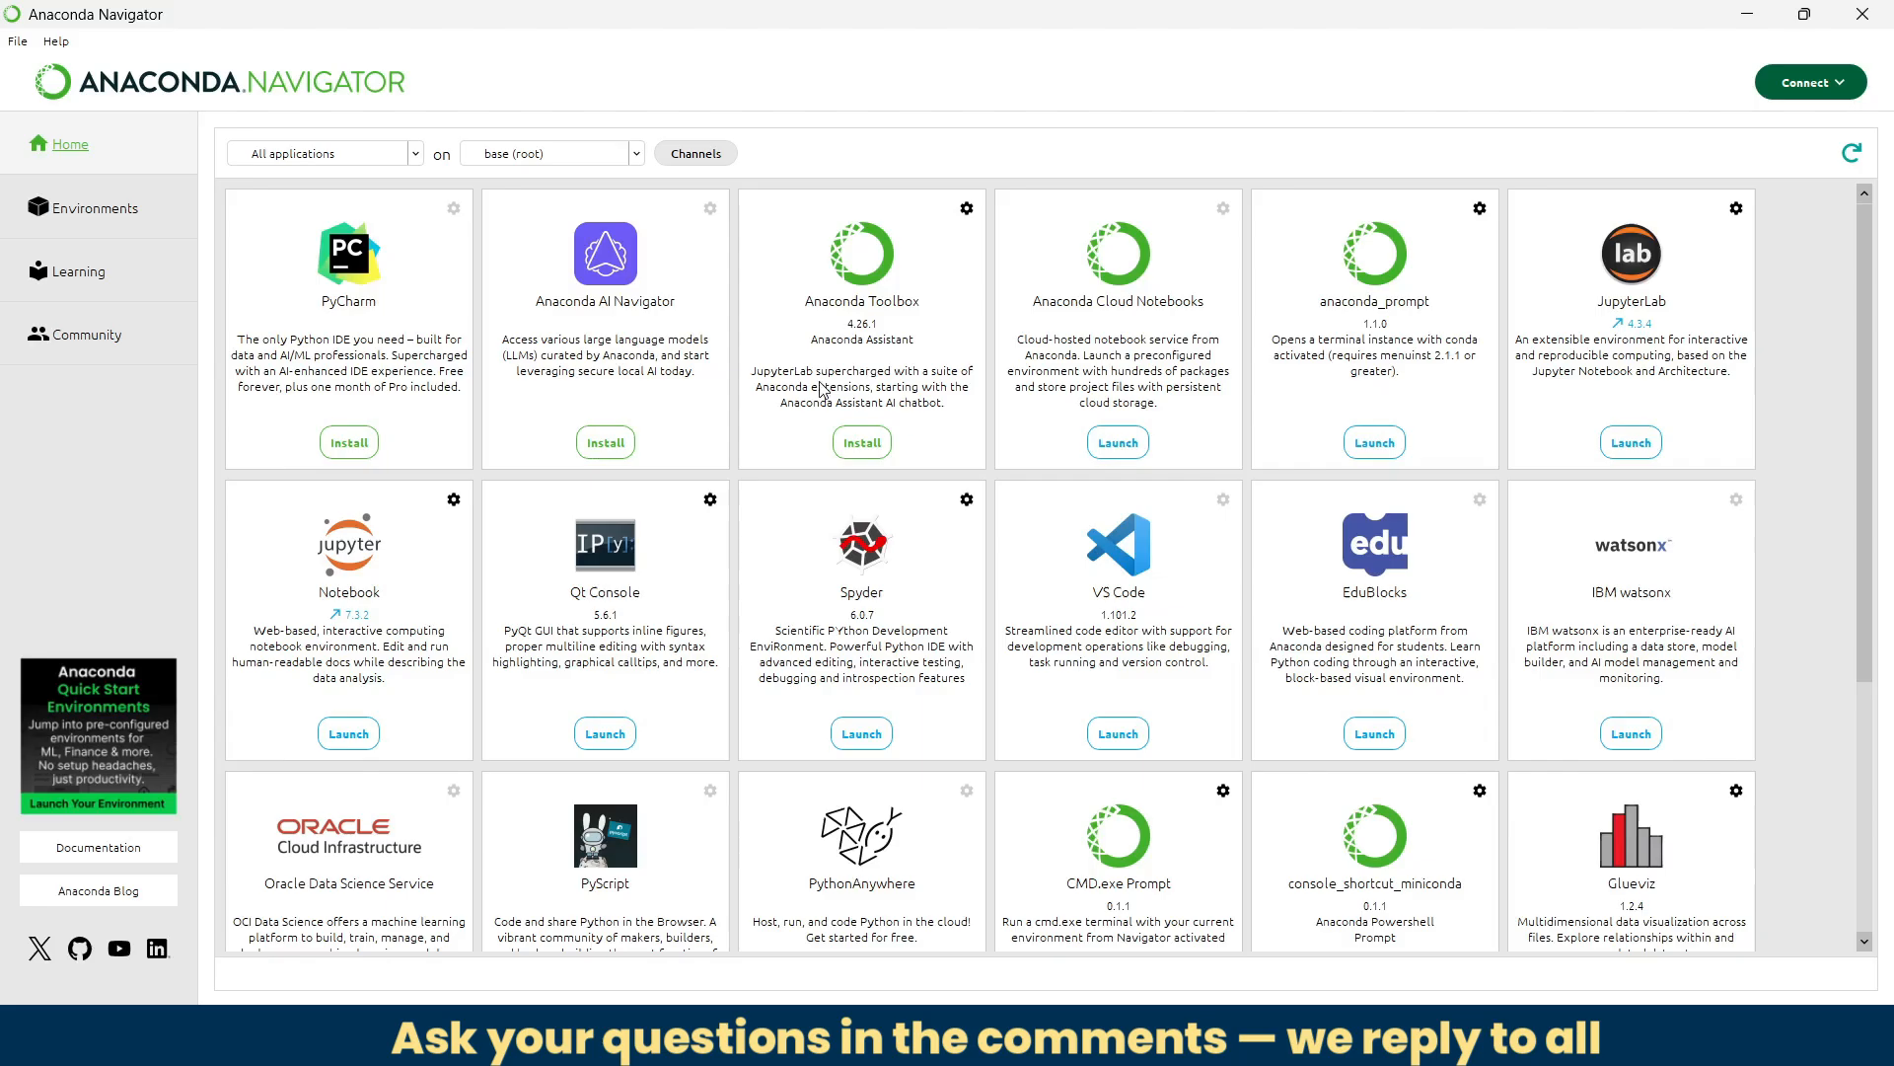
{"action": "scroll", "scroll_direction": "down", "scroll_amount": 3}
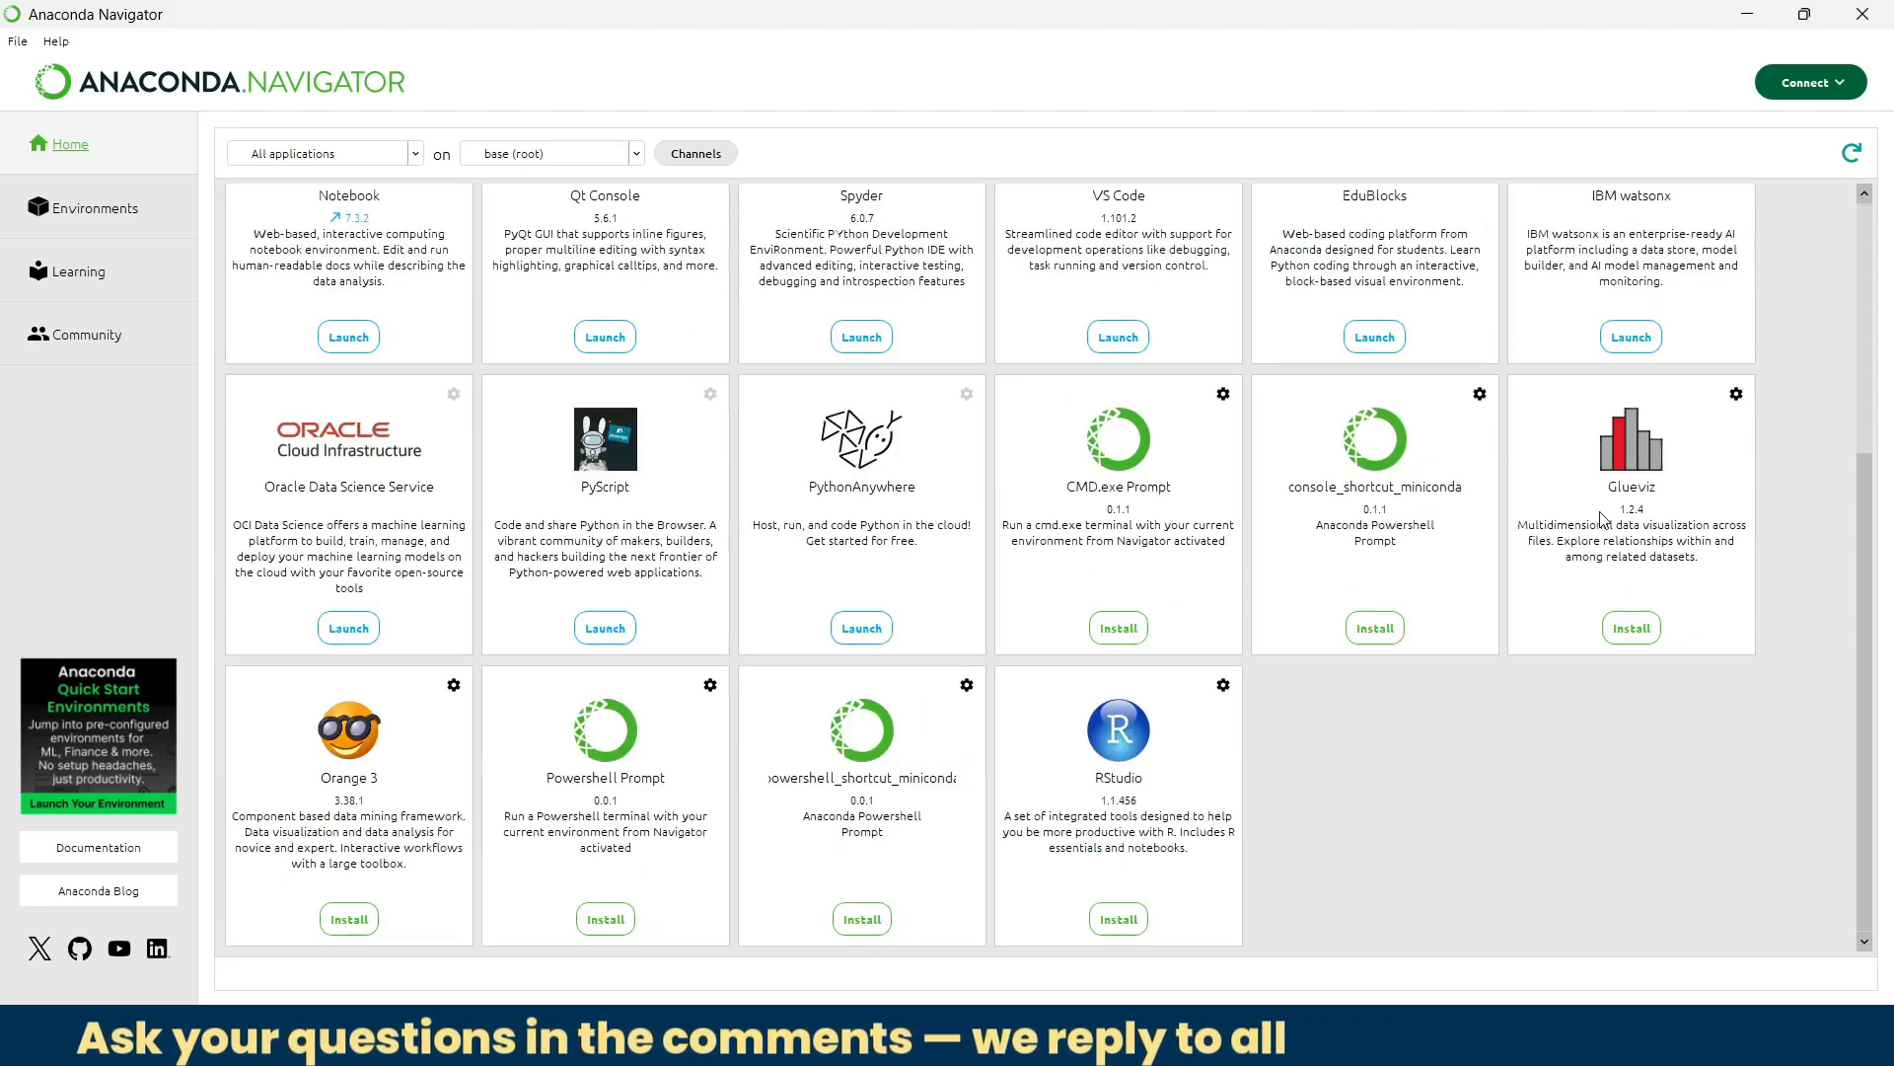
{"action": "scroll", "scroll_direction": "up", "scroll_amount": 3}
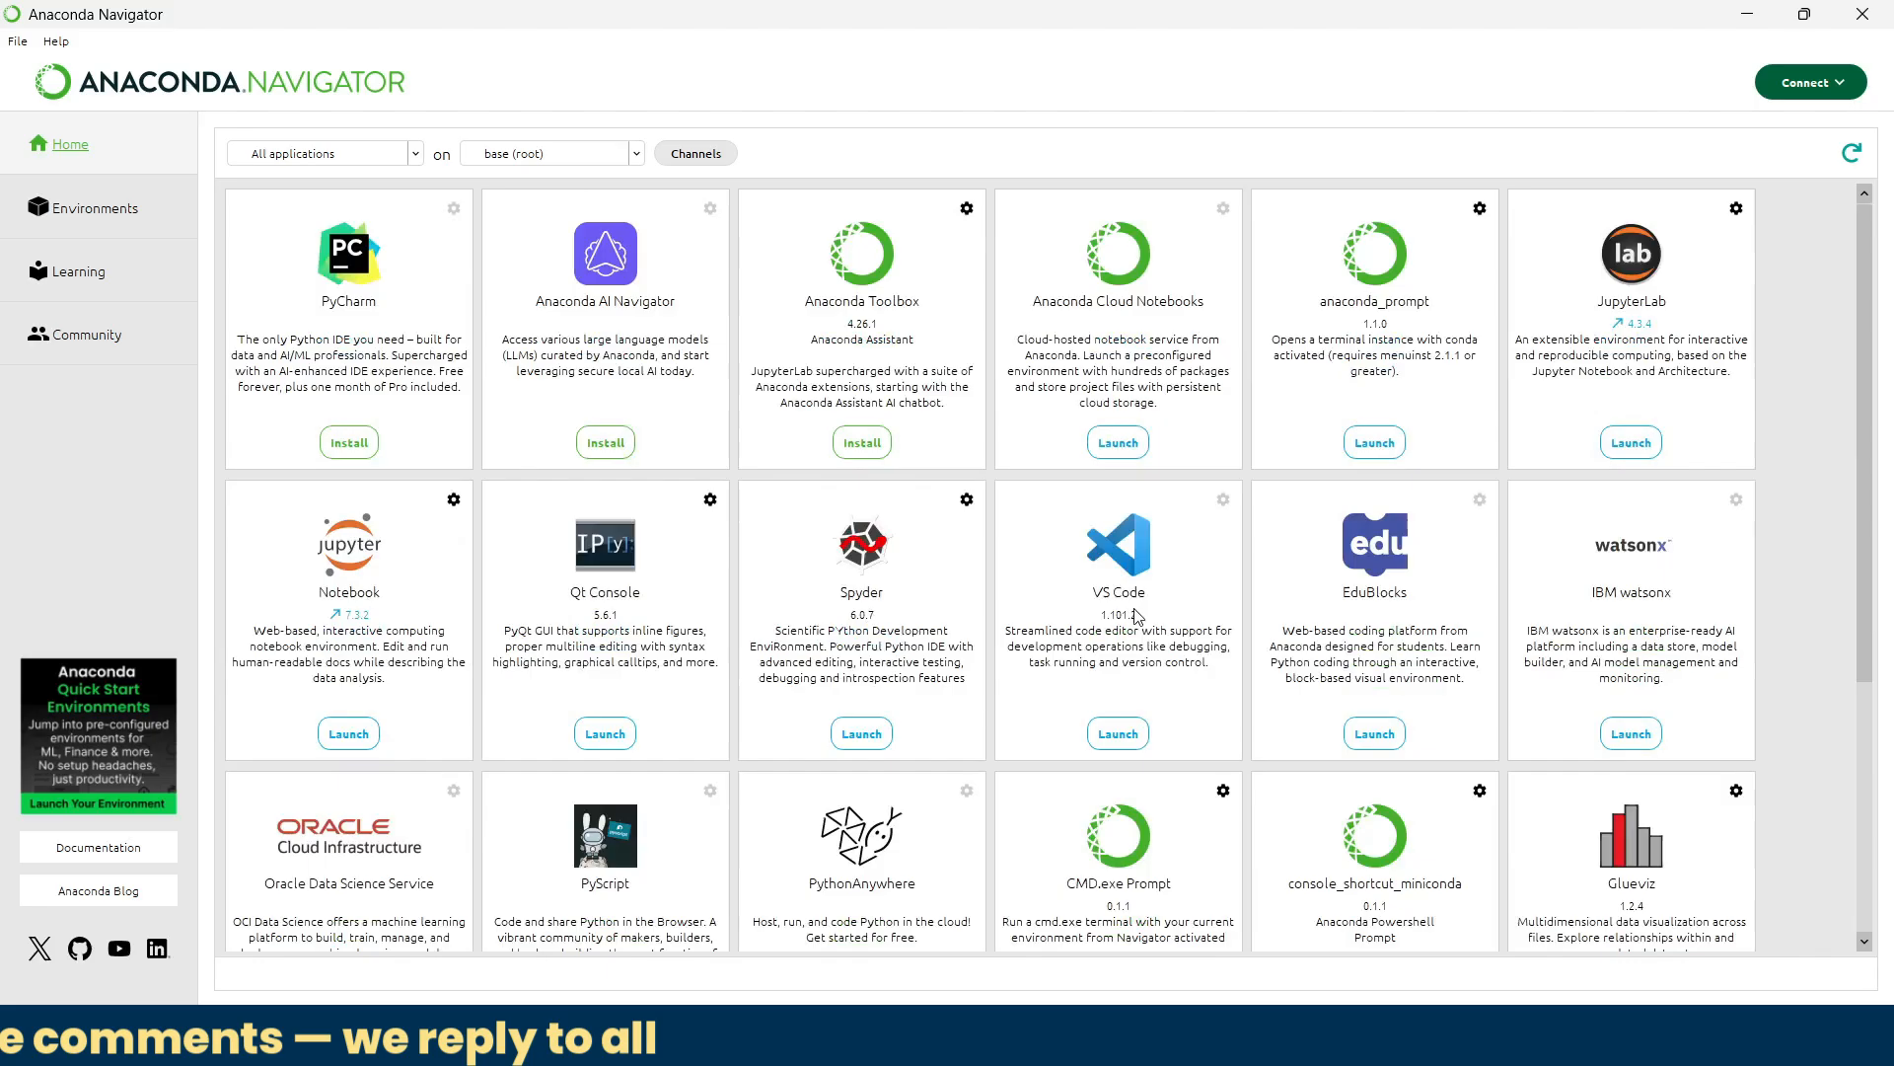
{"action": "mouse_move", "coordinate": [1363, 515]}
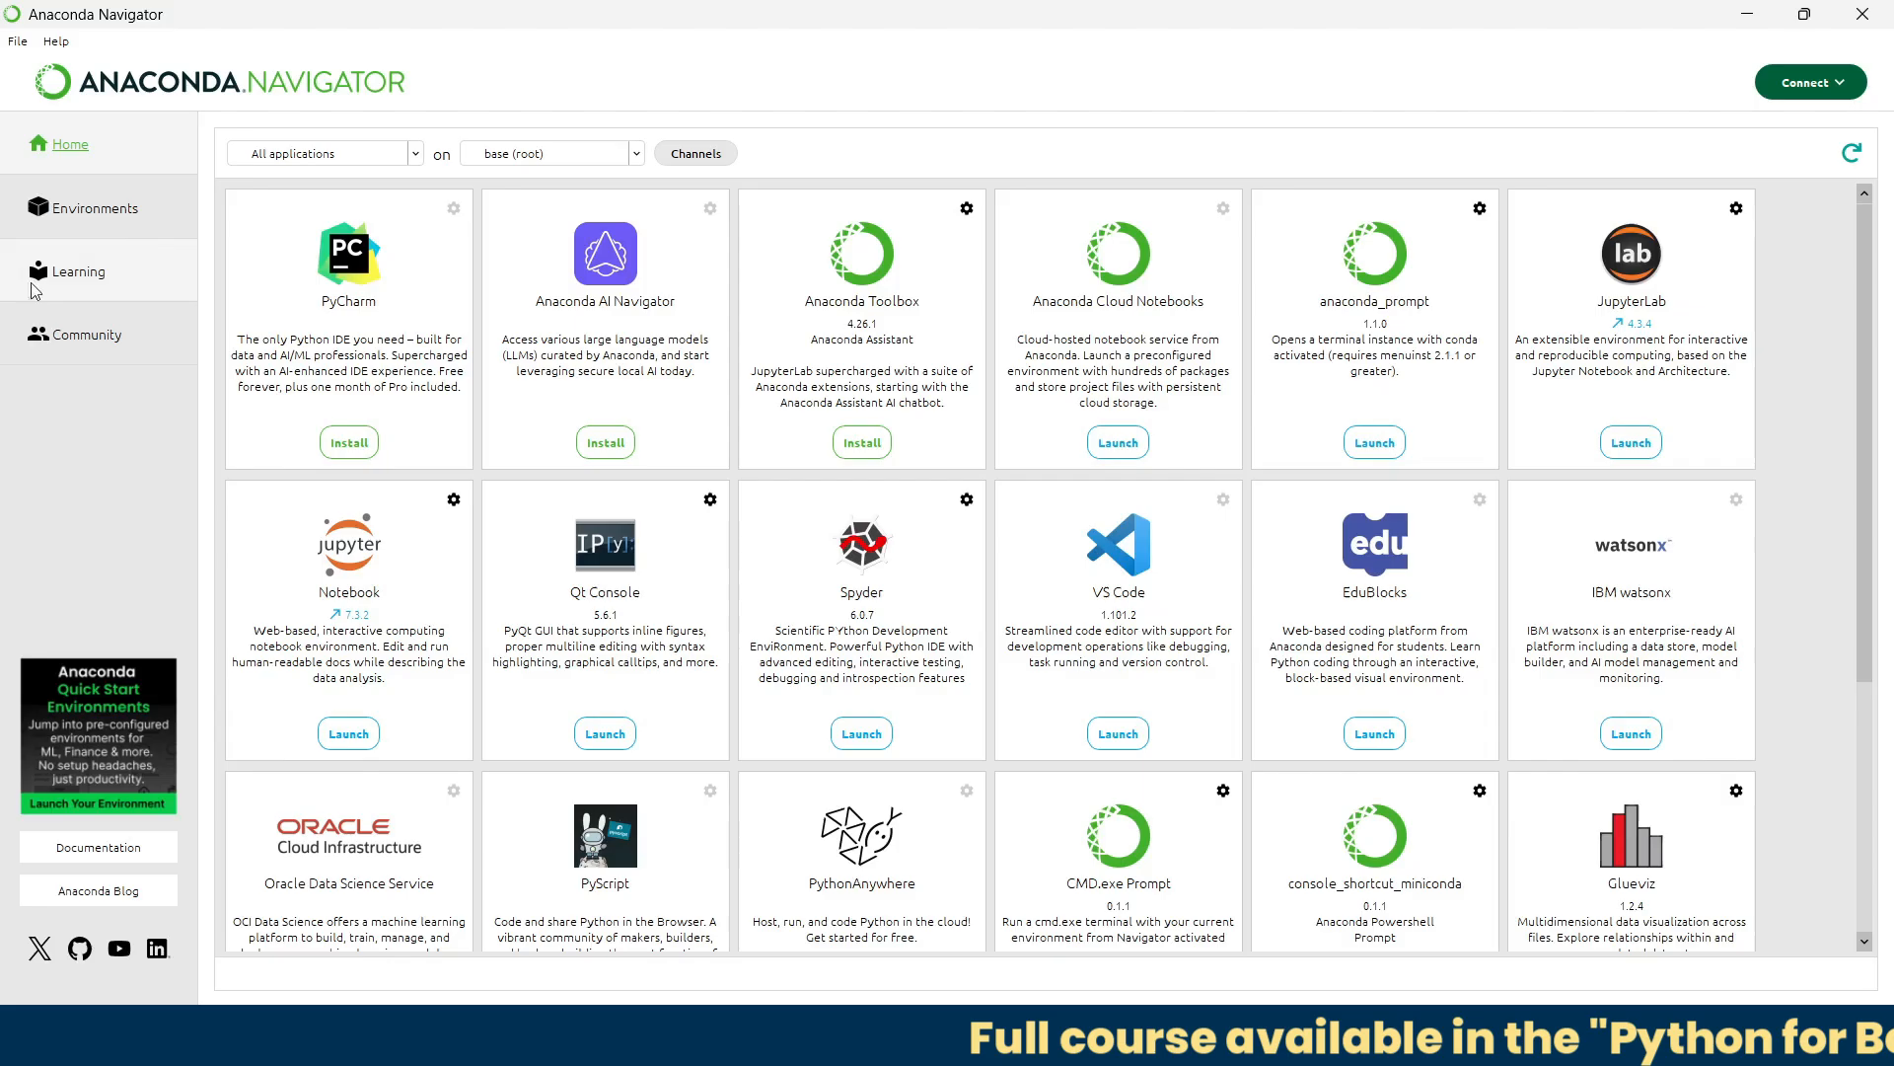
{"action": "left_click", "coordinate": [90, 207]}
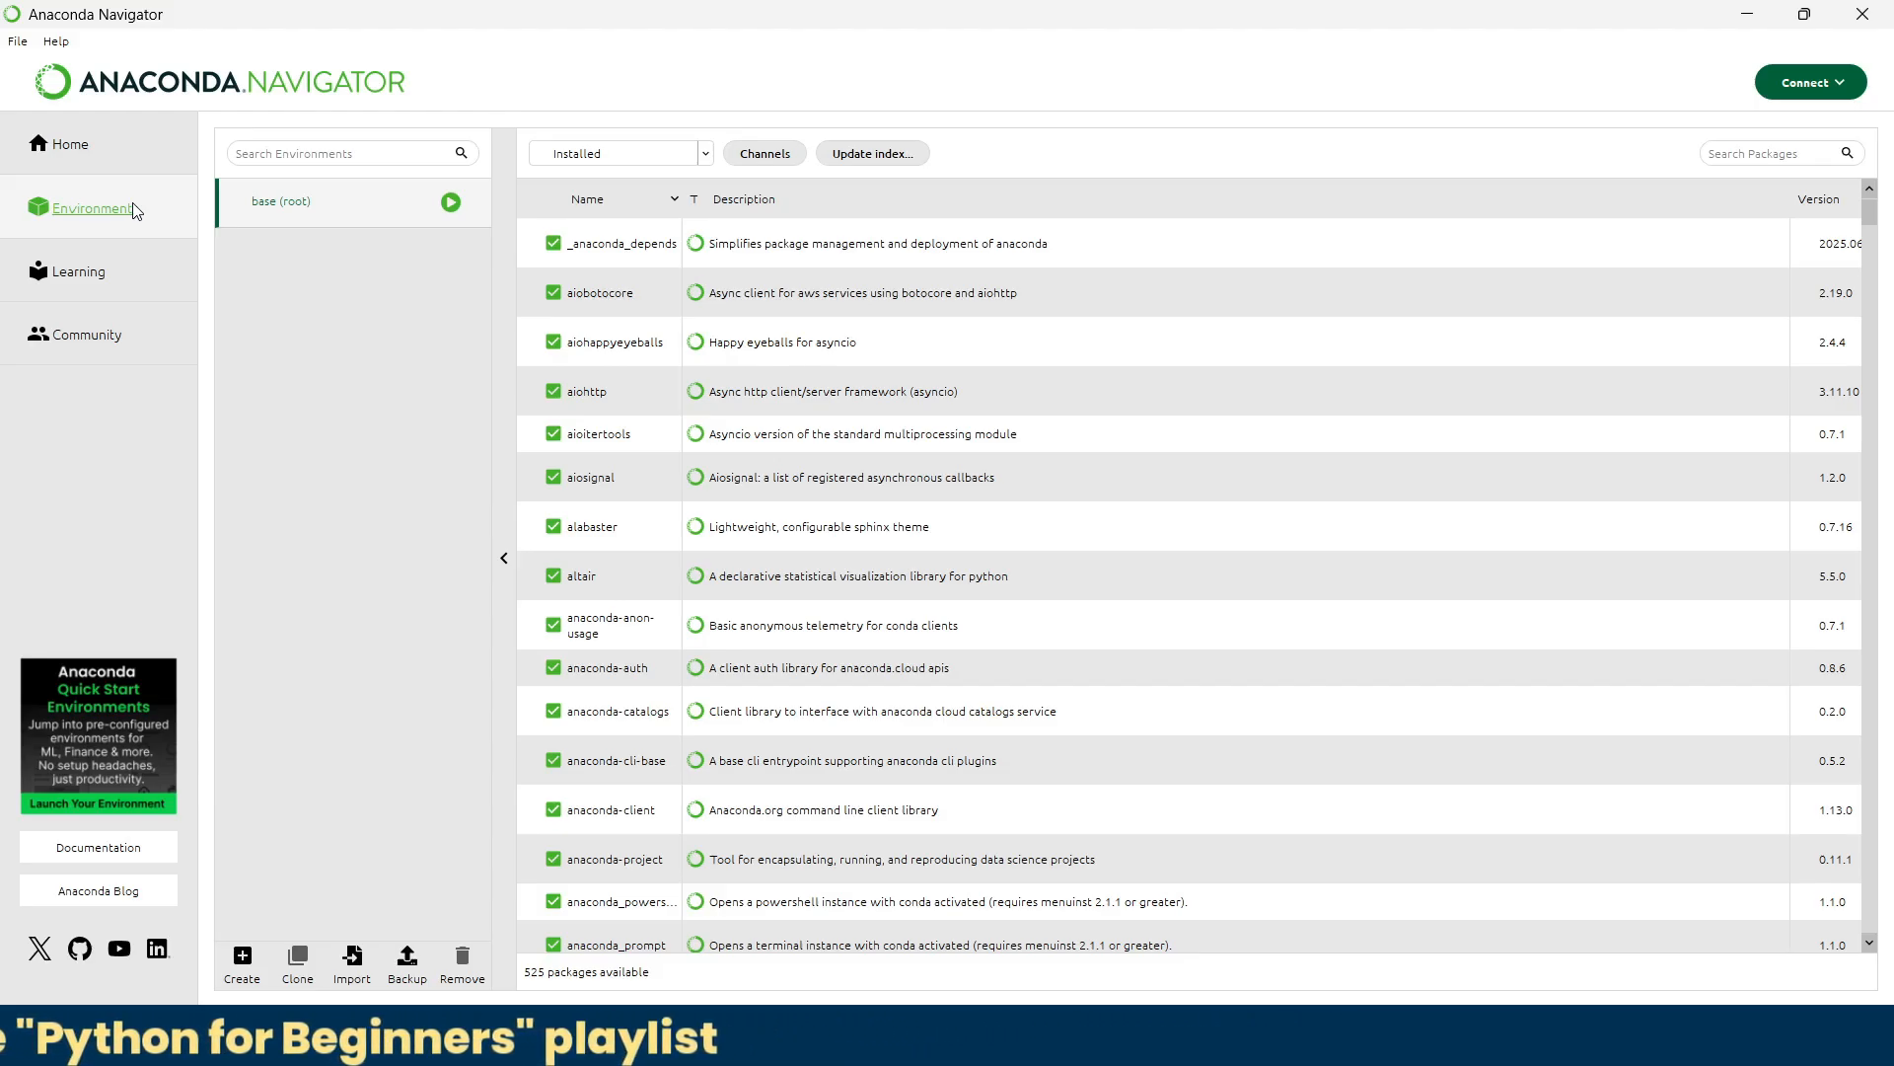
Step: Scroll through the base (root) environment's installed package list
{"action": "scroll", "scroll_direction": "down", "scroll_amount": 3}
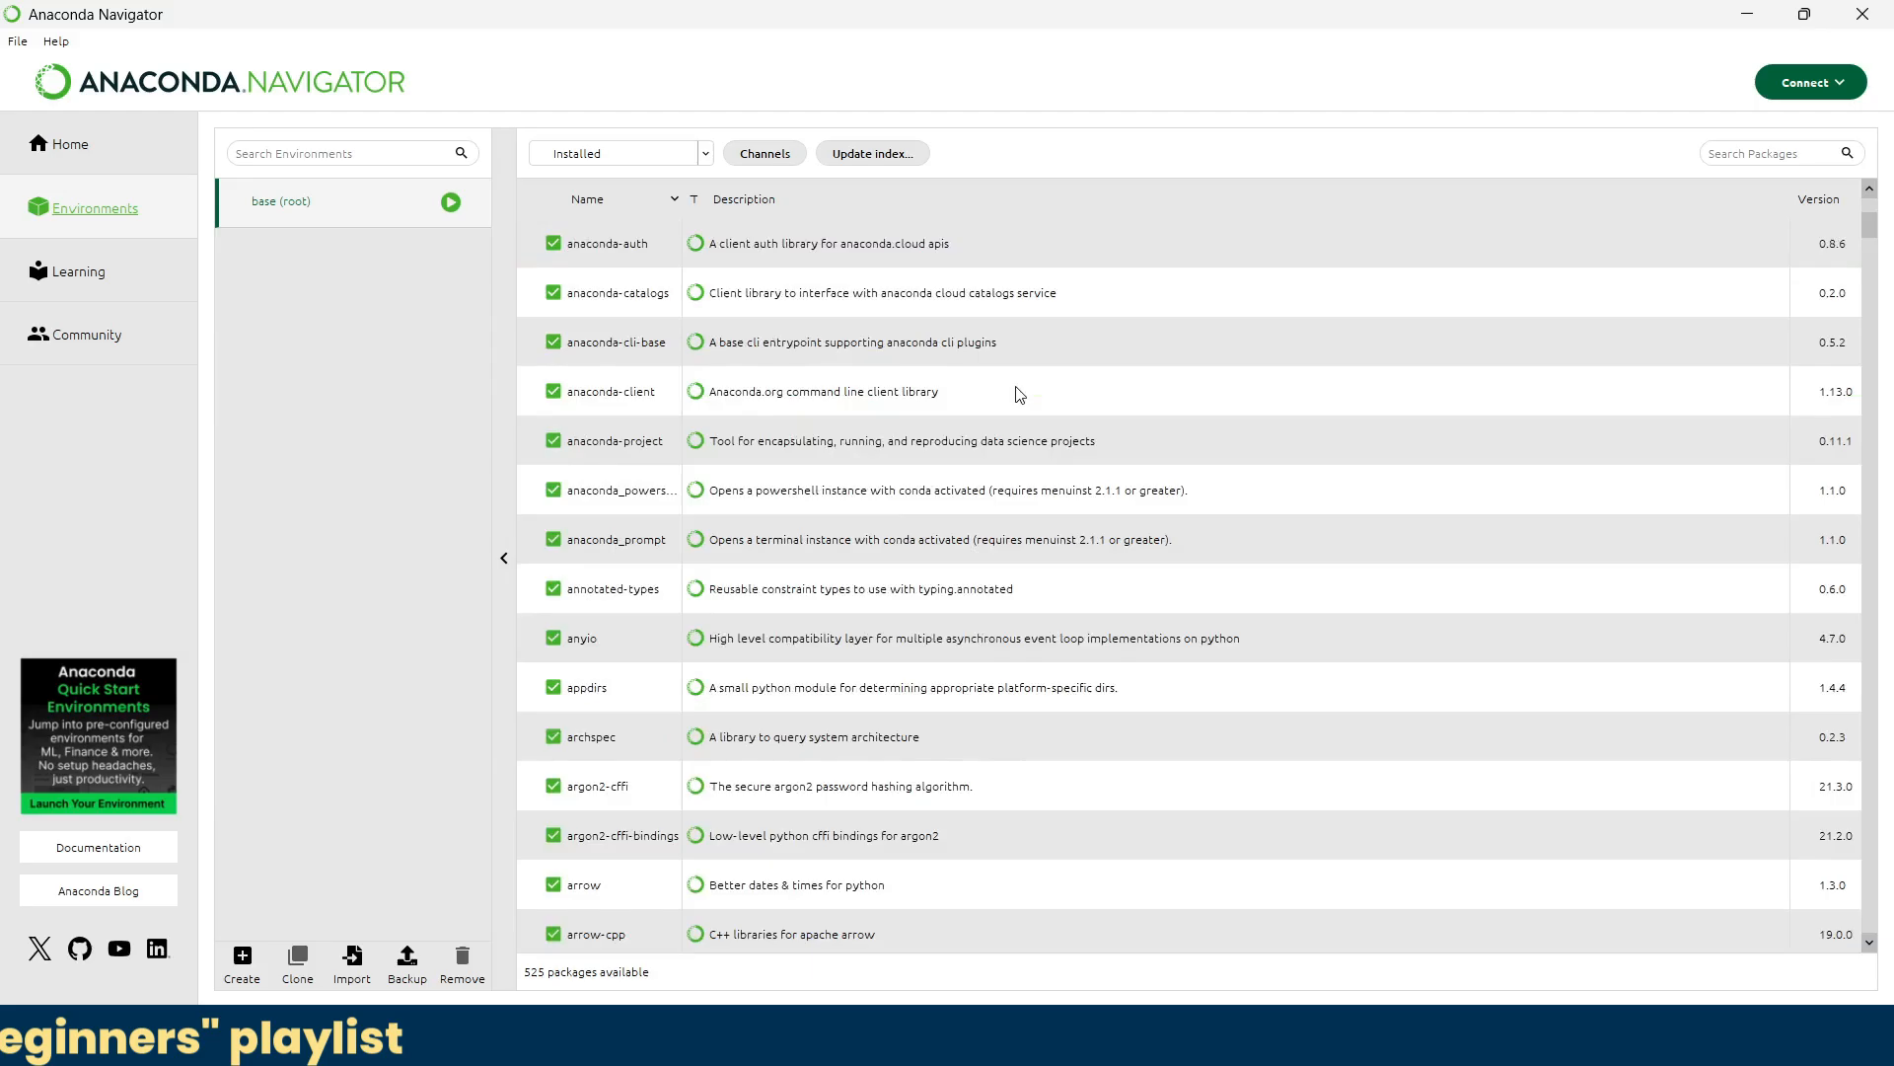
{"action": "scroll", "scroll_direction": "down", "scroll_amount": 3}
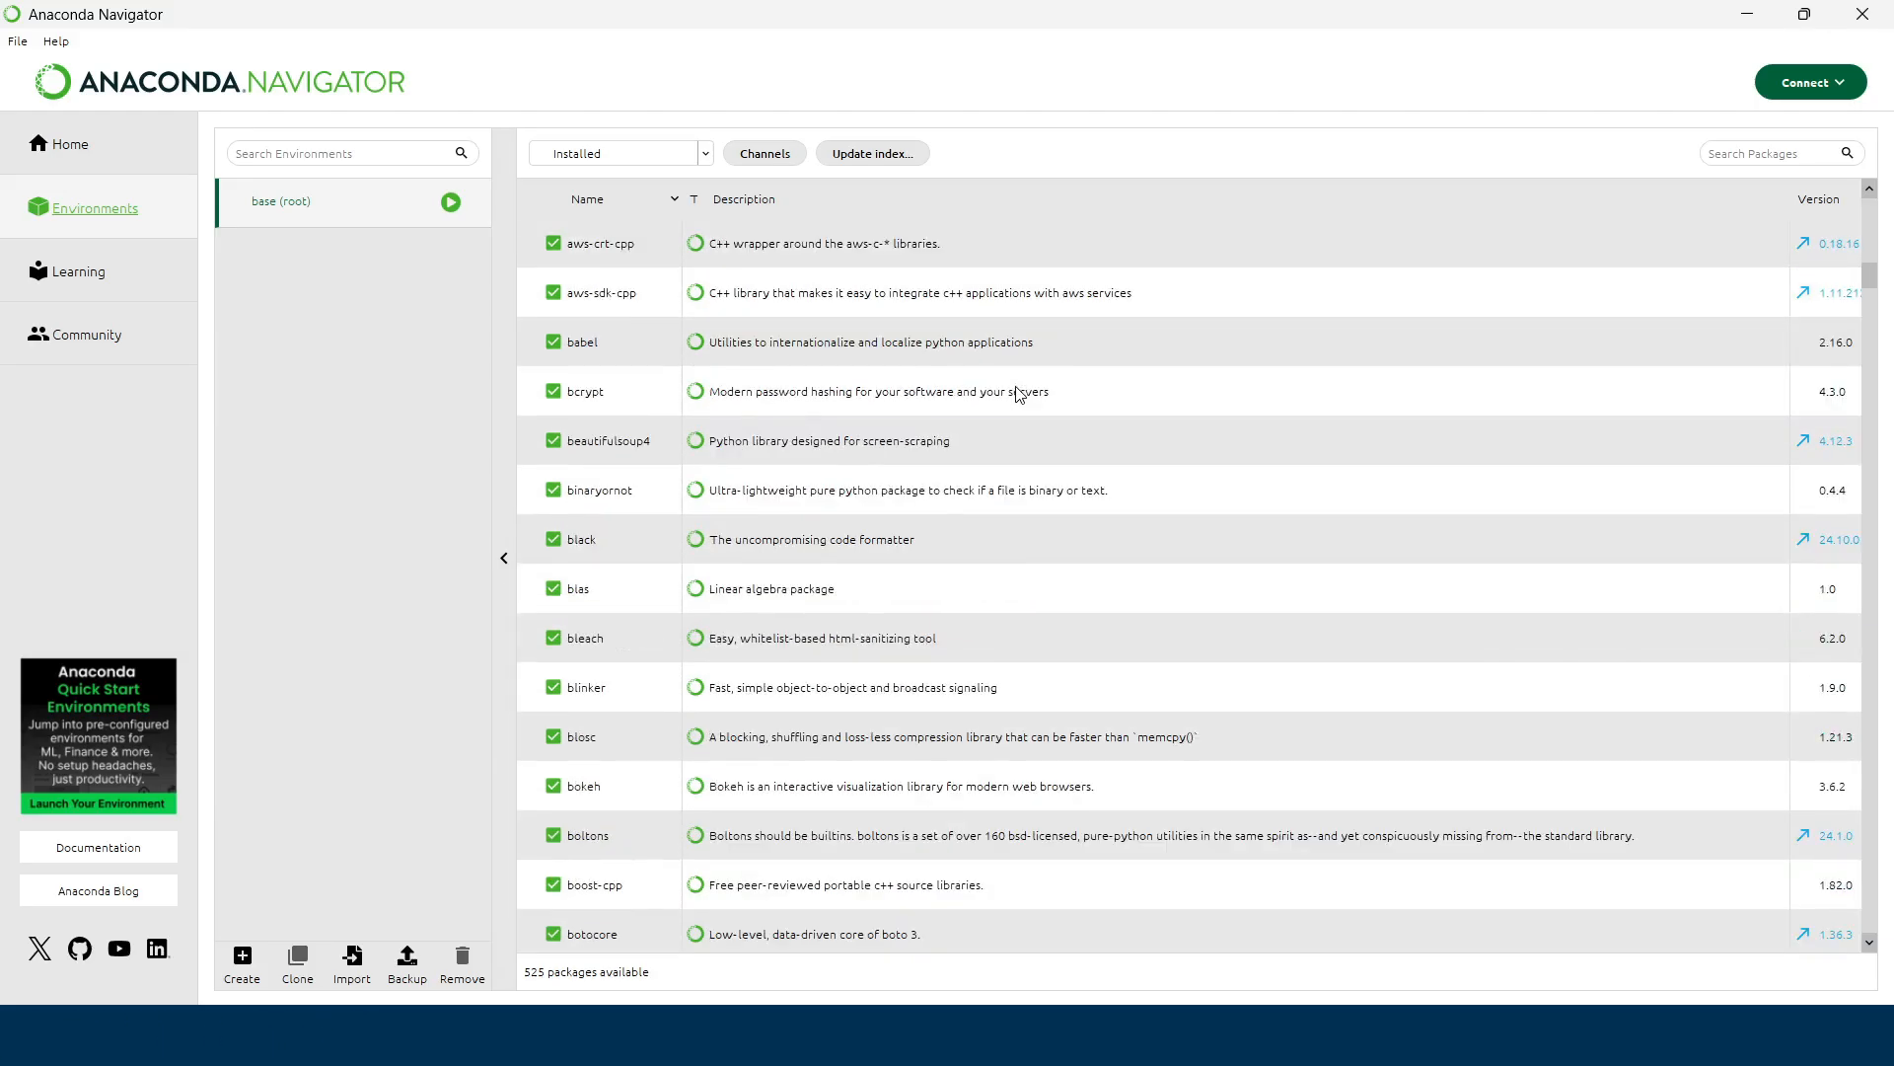
{"action": "scroll", "scroll_direction": "down", "scroll_amount": 3}
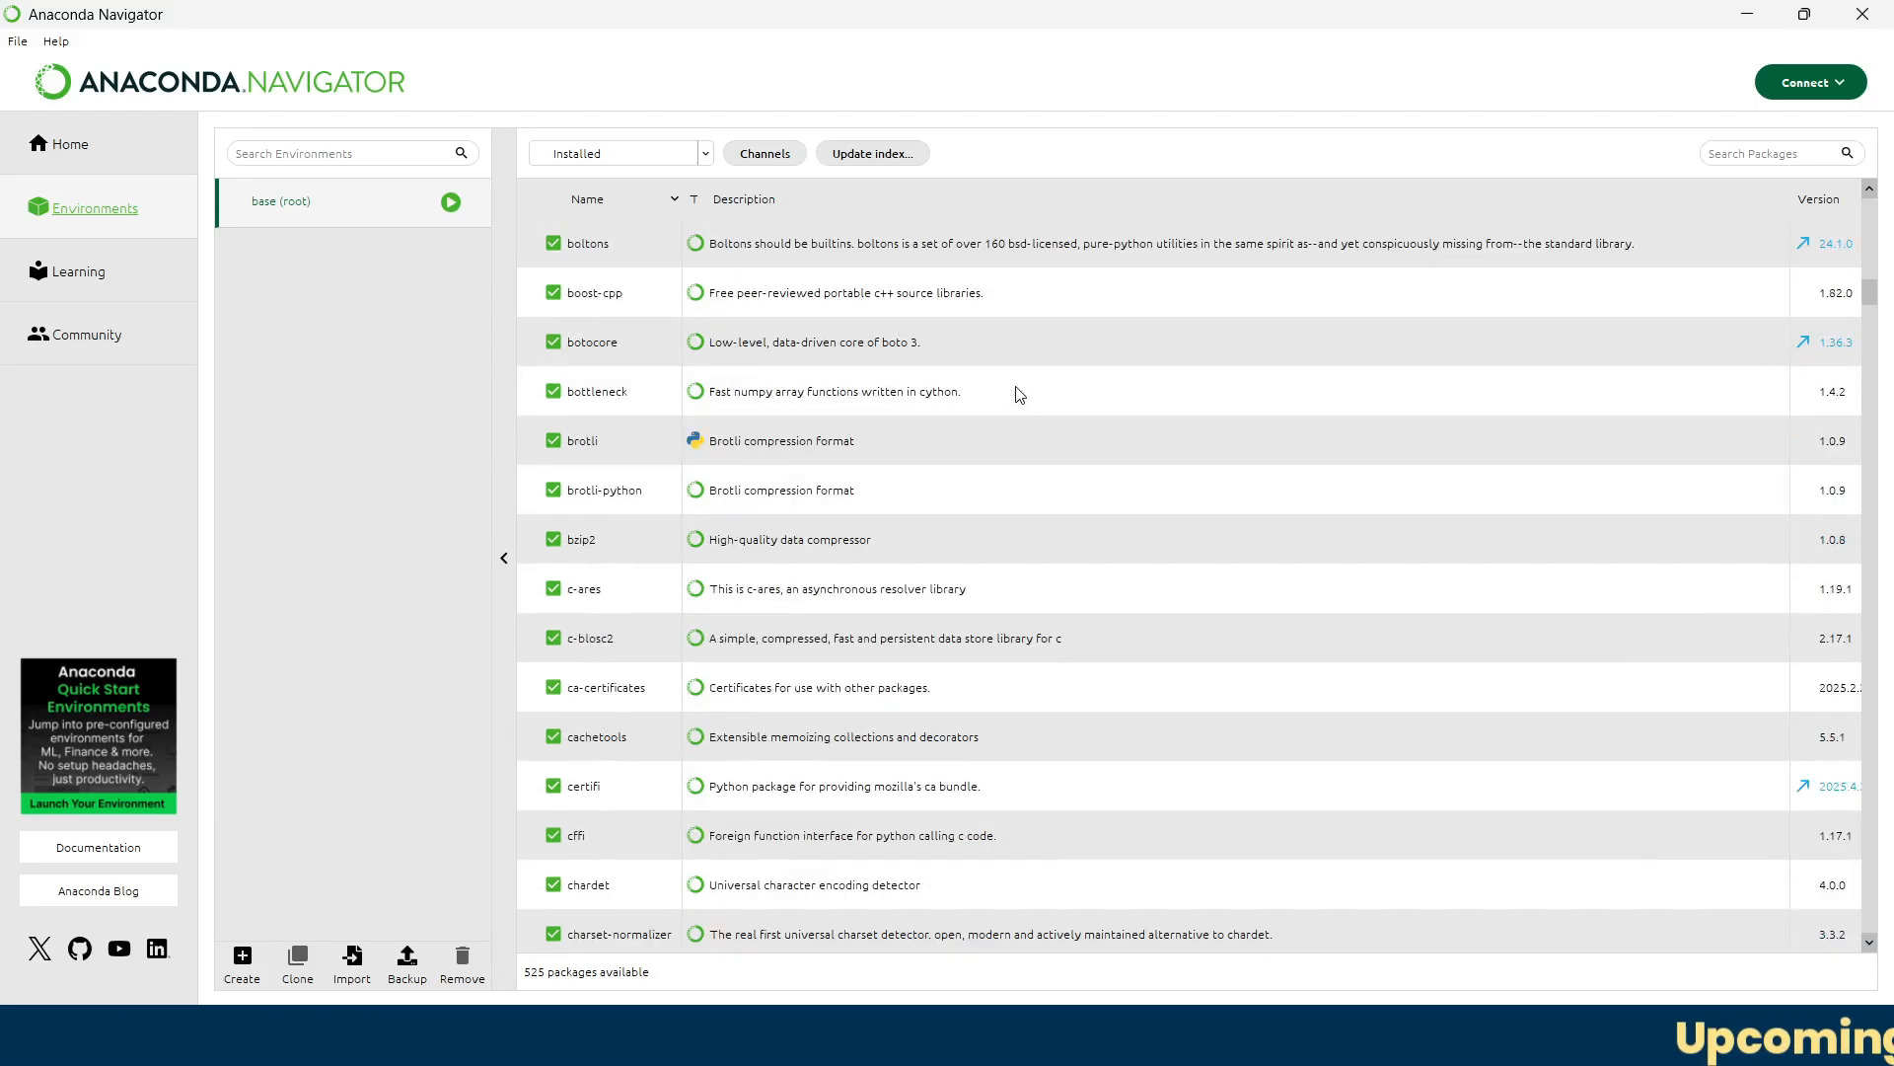
{"action": "scroll", "scroll_direction": "down", "scroll_amount": 3}
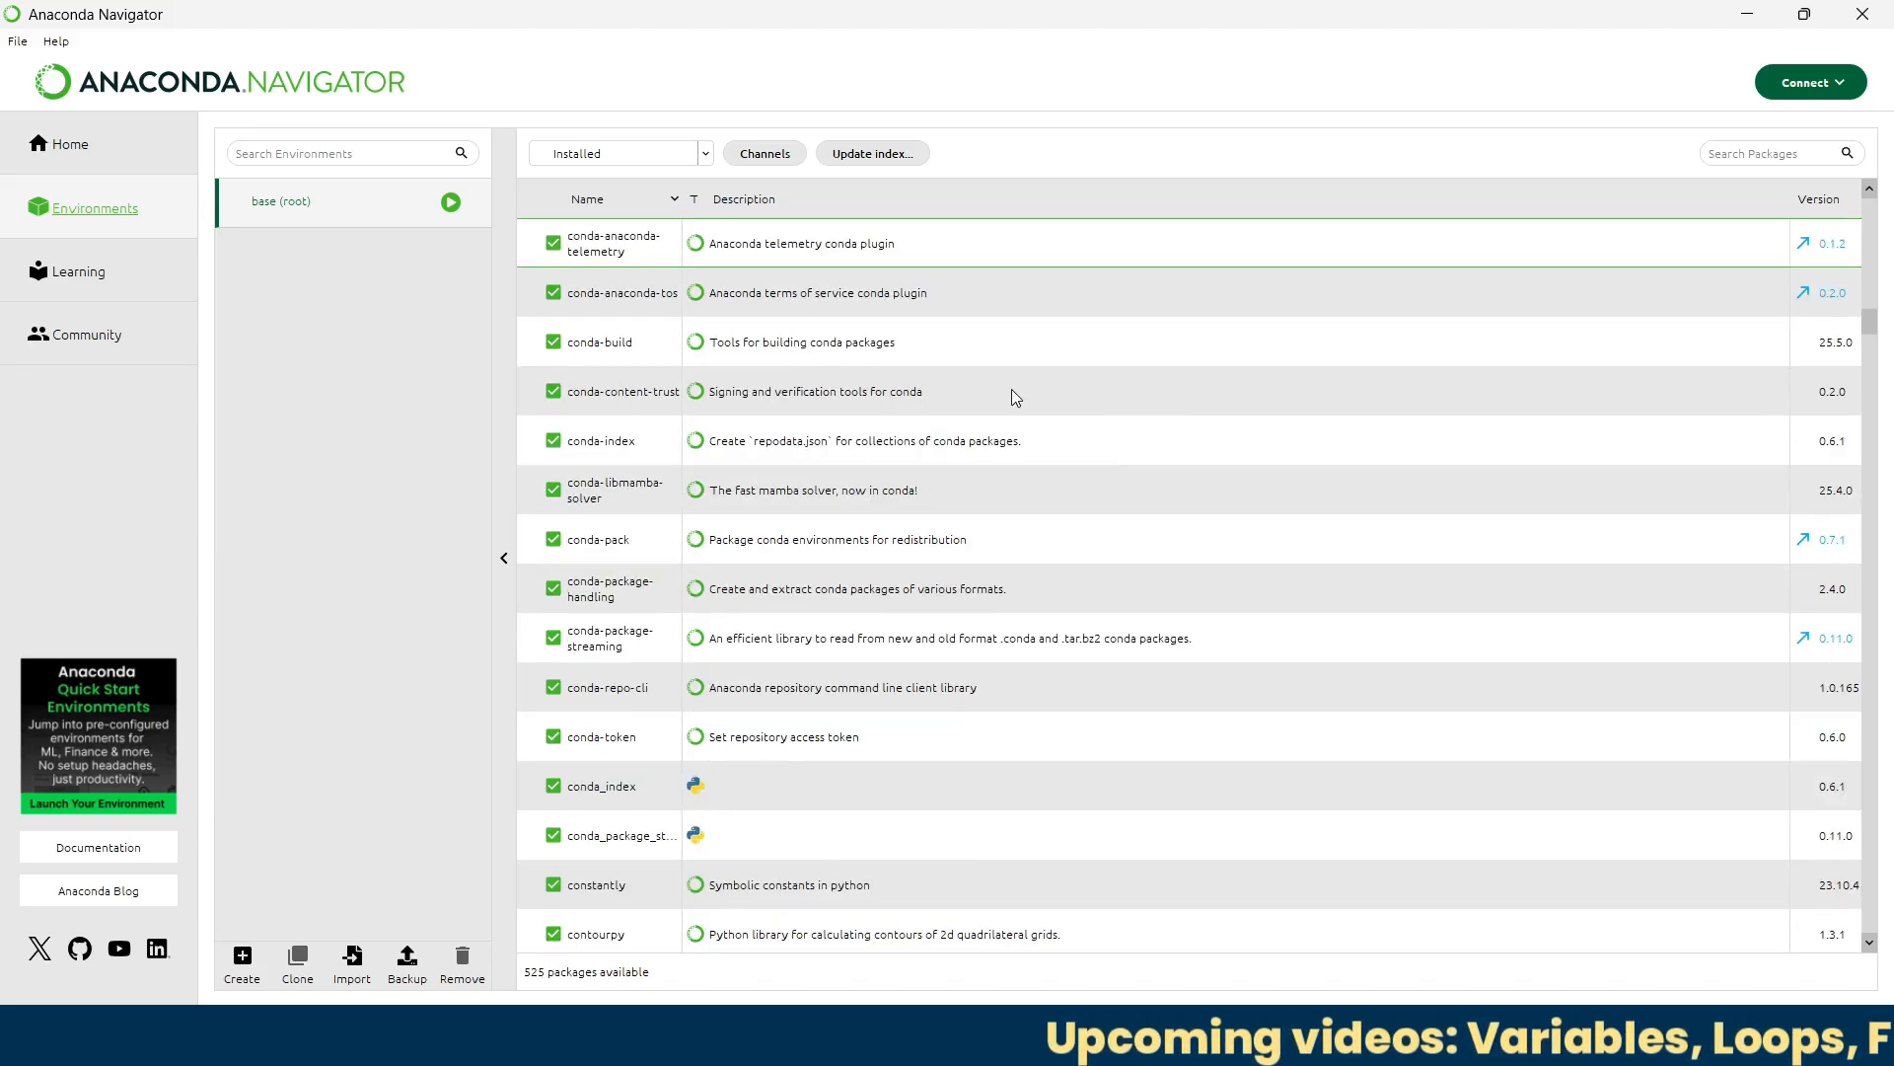
{"action": "scroll", "scroll_direction": "up", "scroll_amount": 3}
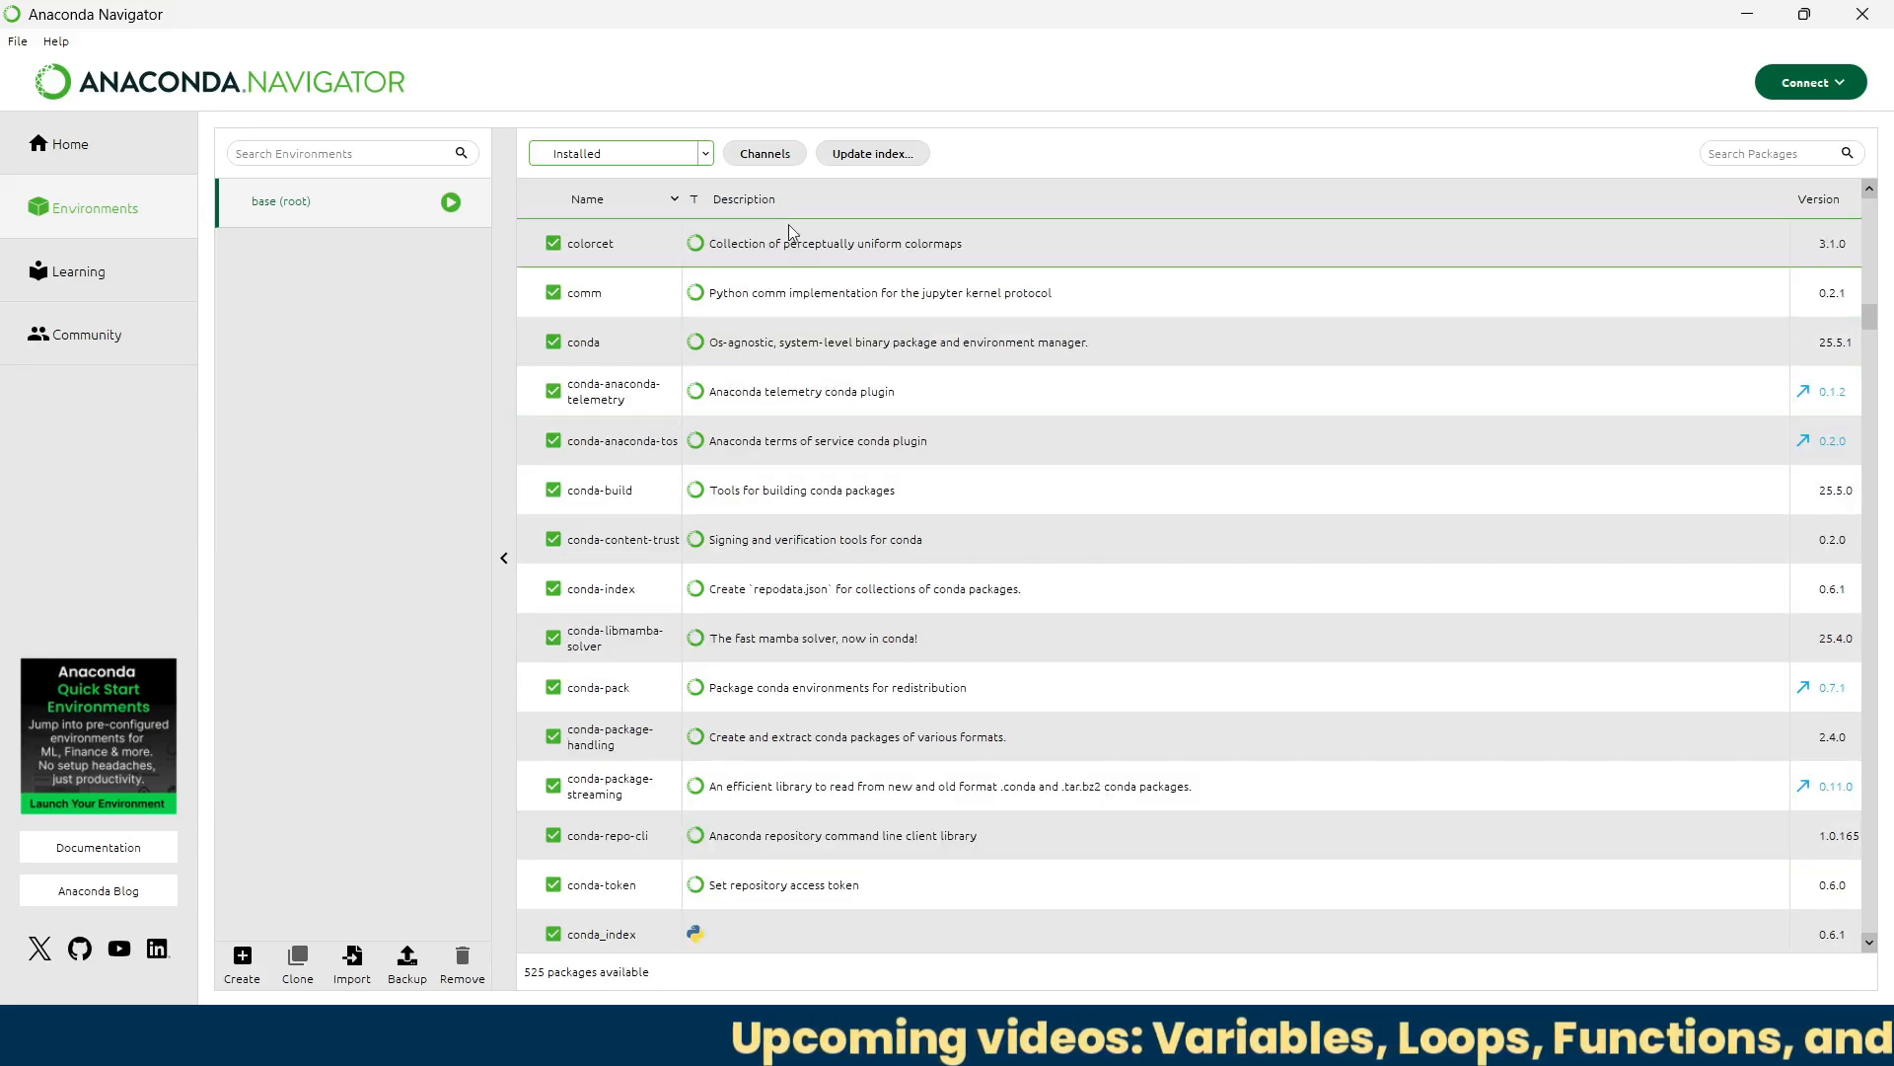
Step: Review the Installed package filter choices without changing them, returning the list to conda
{"action": "left_click", "coordinate": [620, 154]}
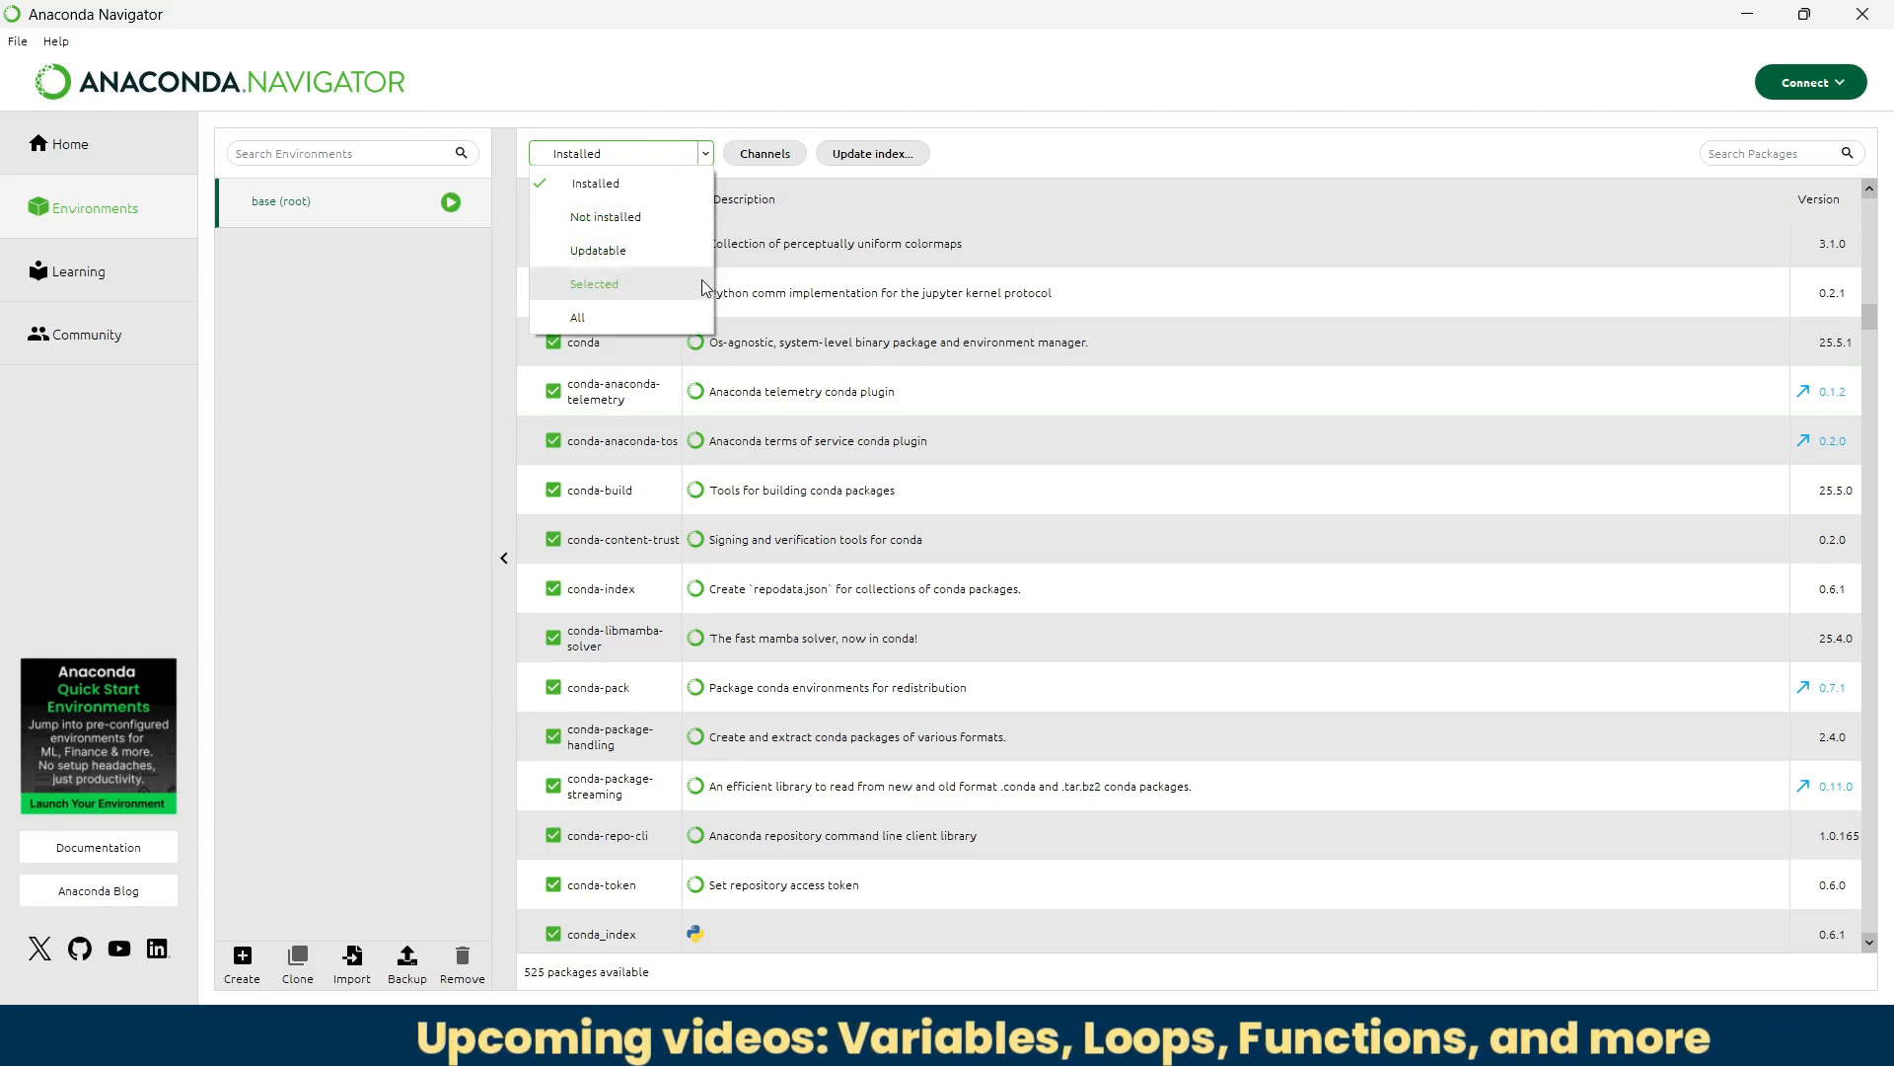
{"action": "mouse_move", "coordinate": [996, 431]}
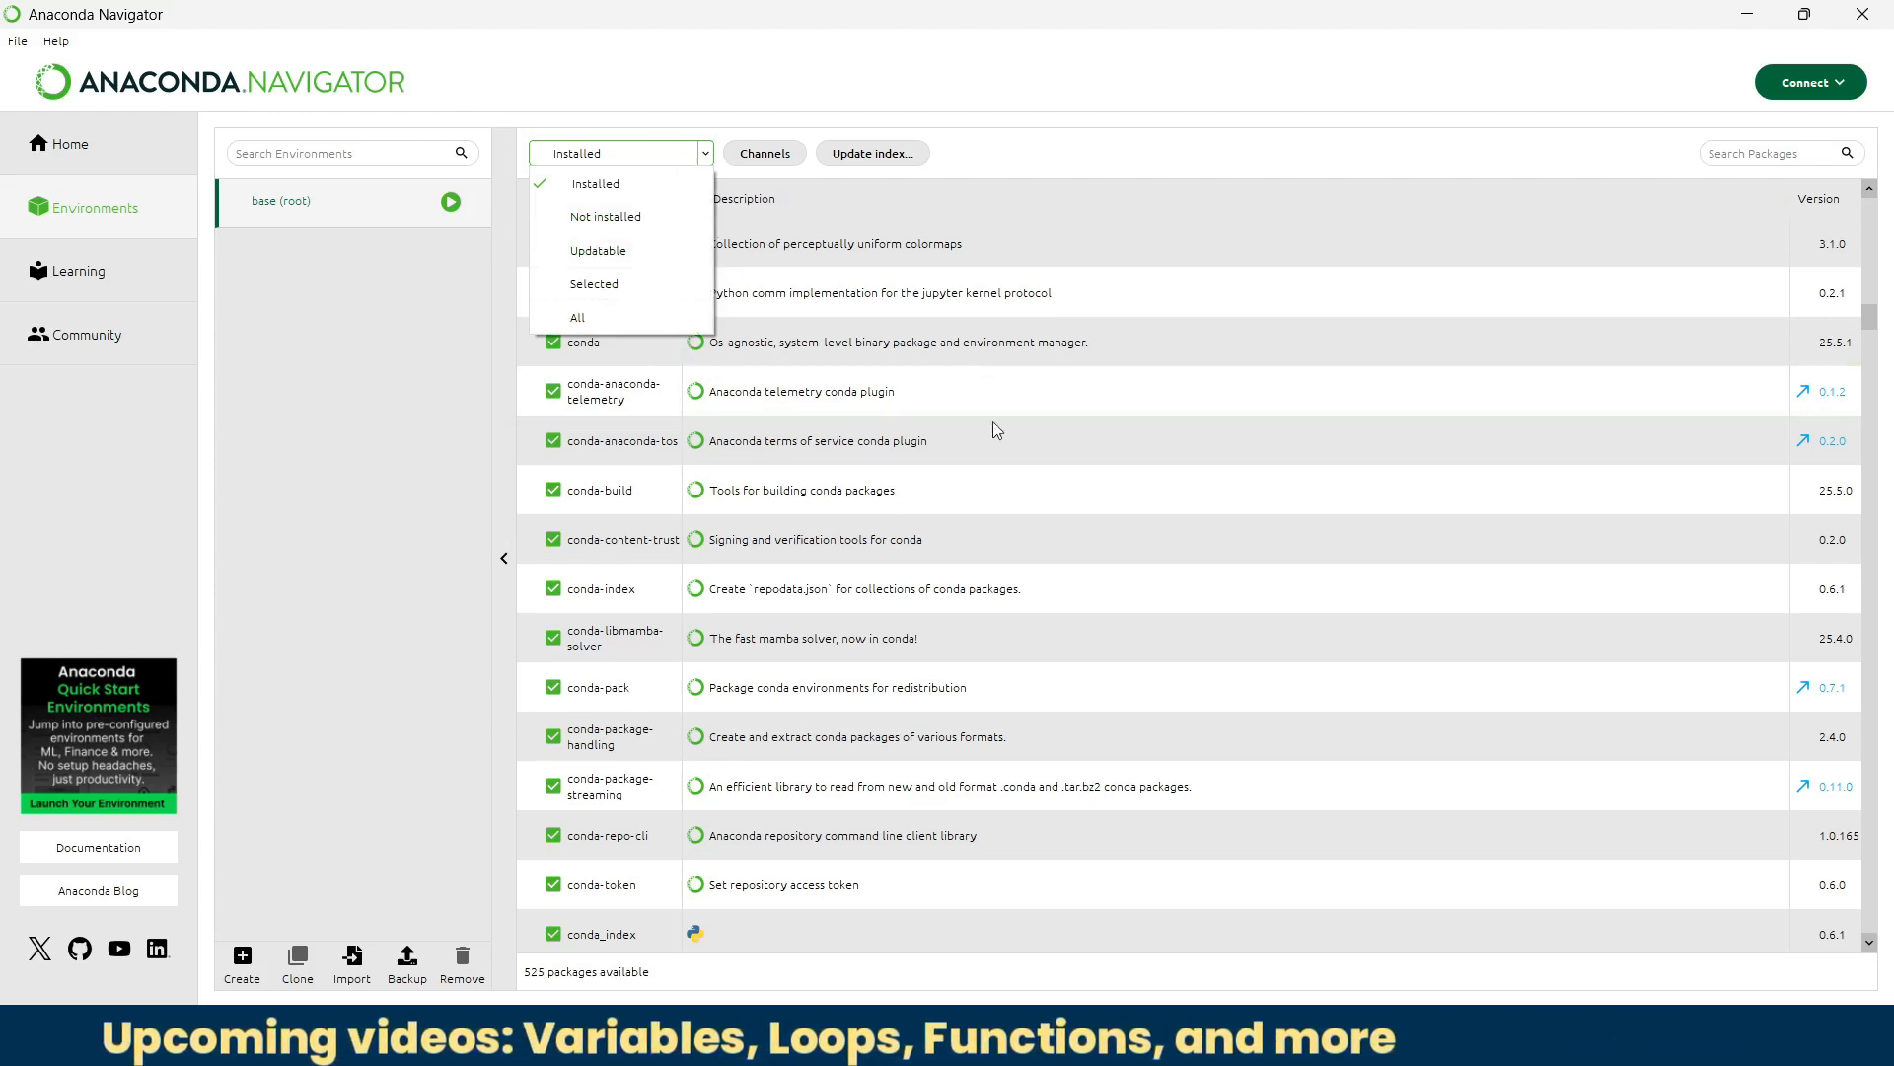
{"action": "left_click", "coordinate": [594, 182]}
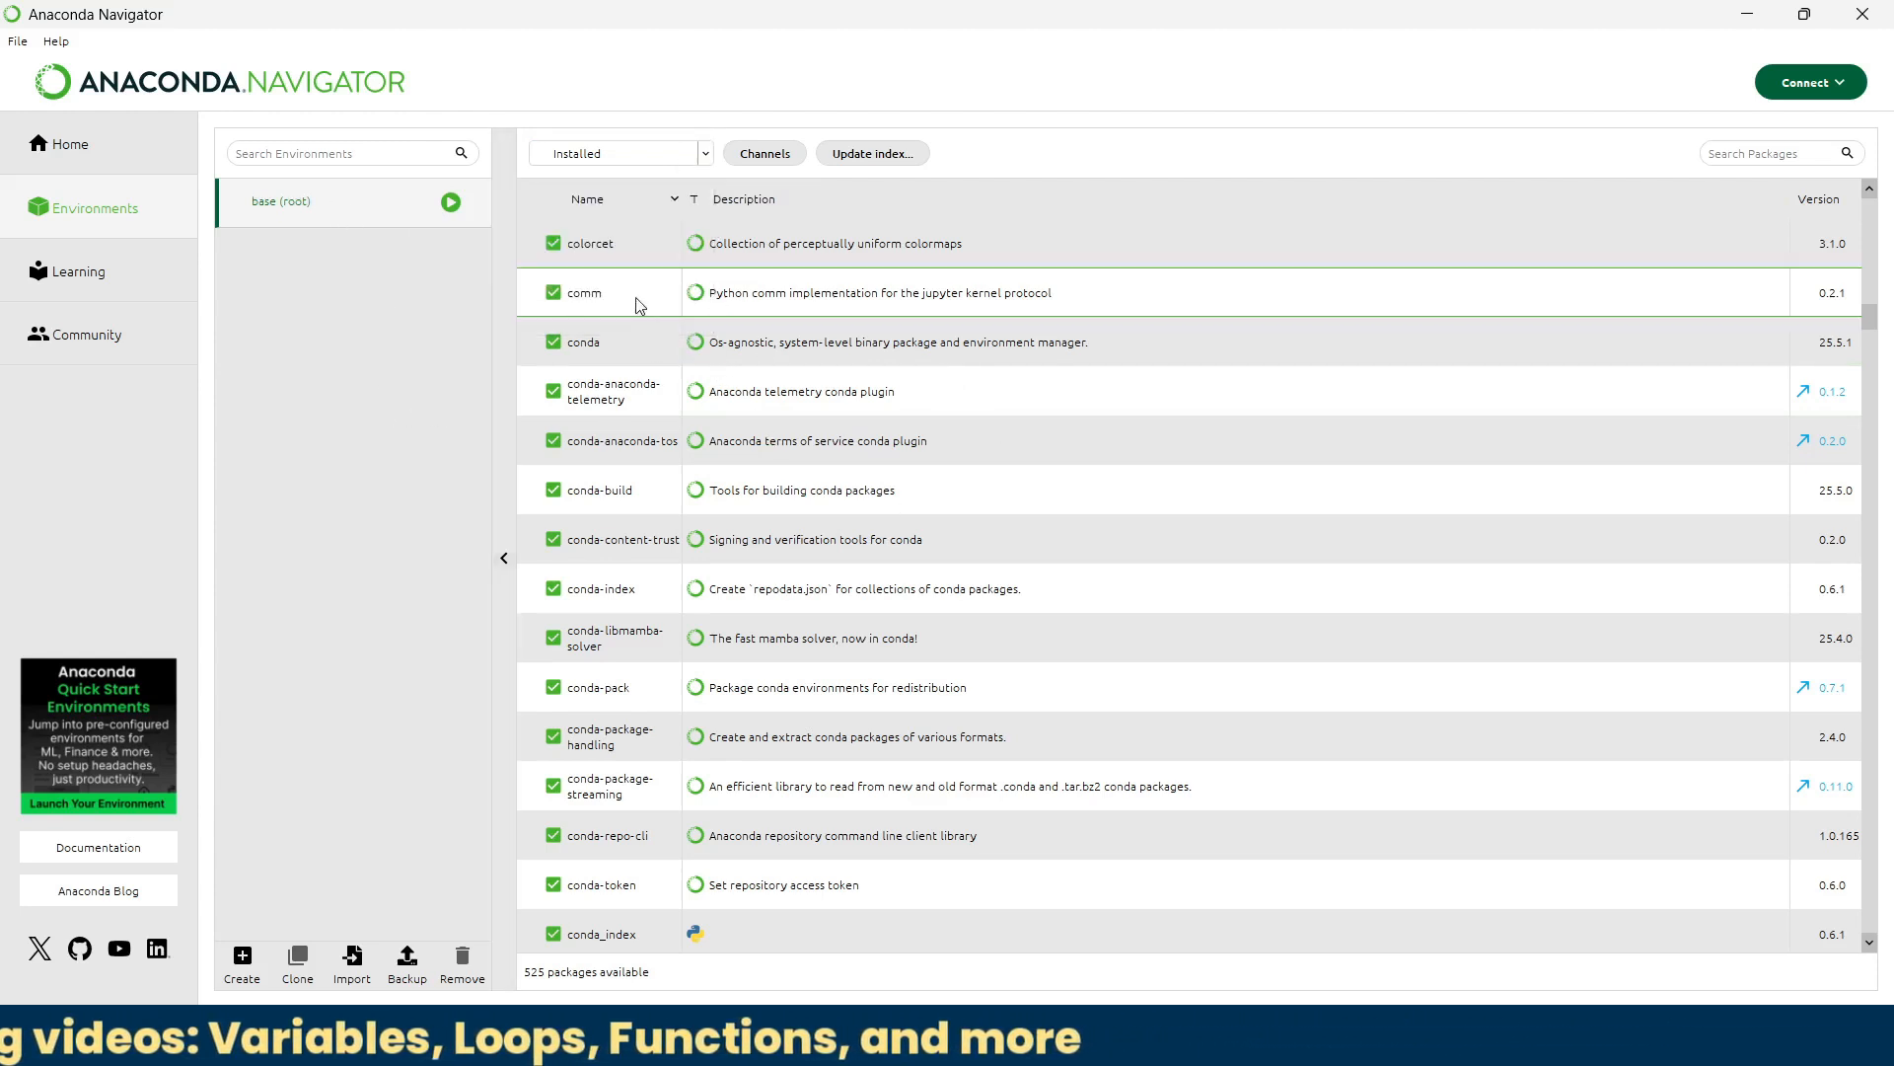
{"action": "scroll", "scroll_direction": "up", "scroll_amount": 3}
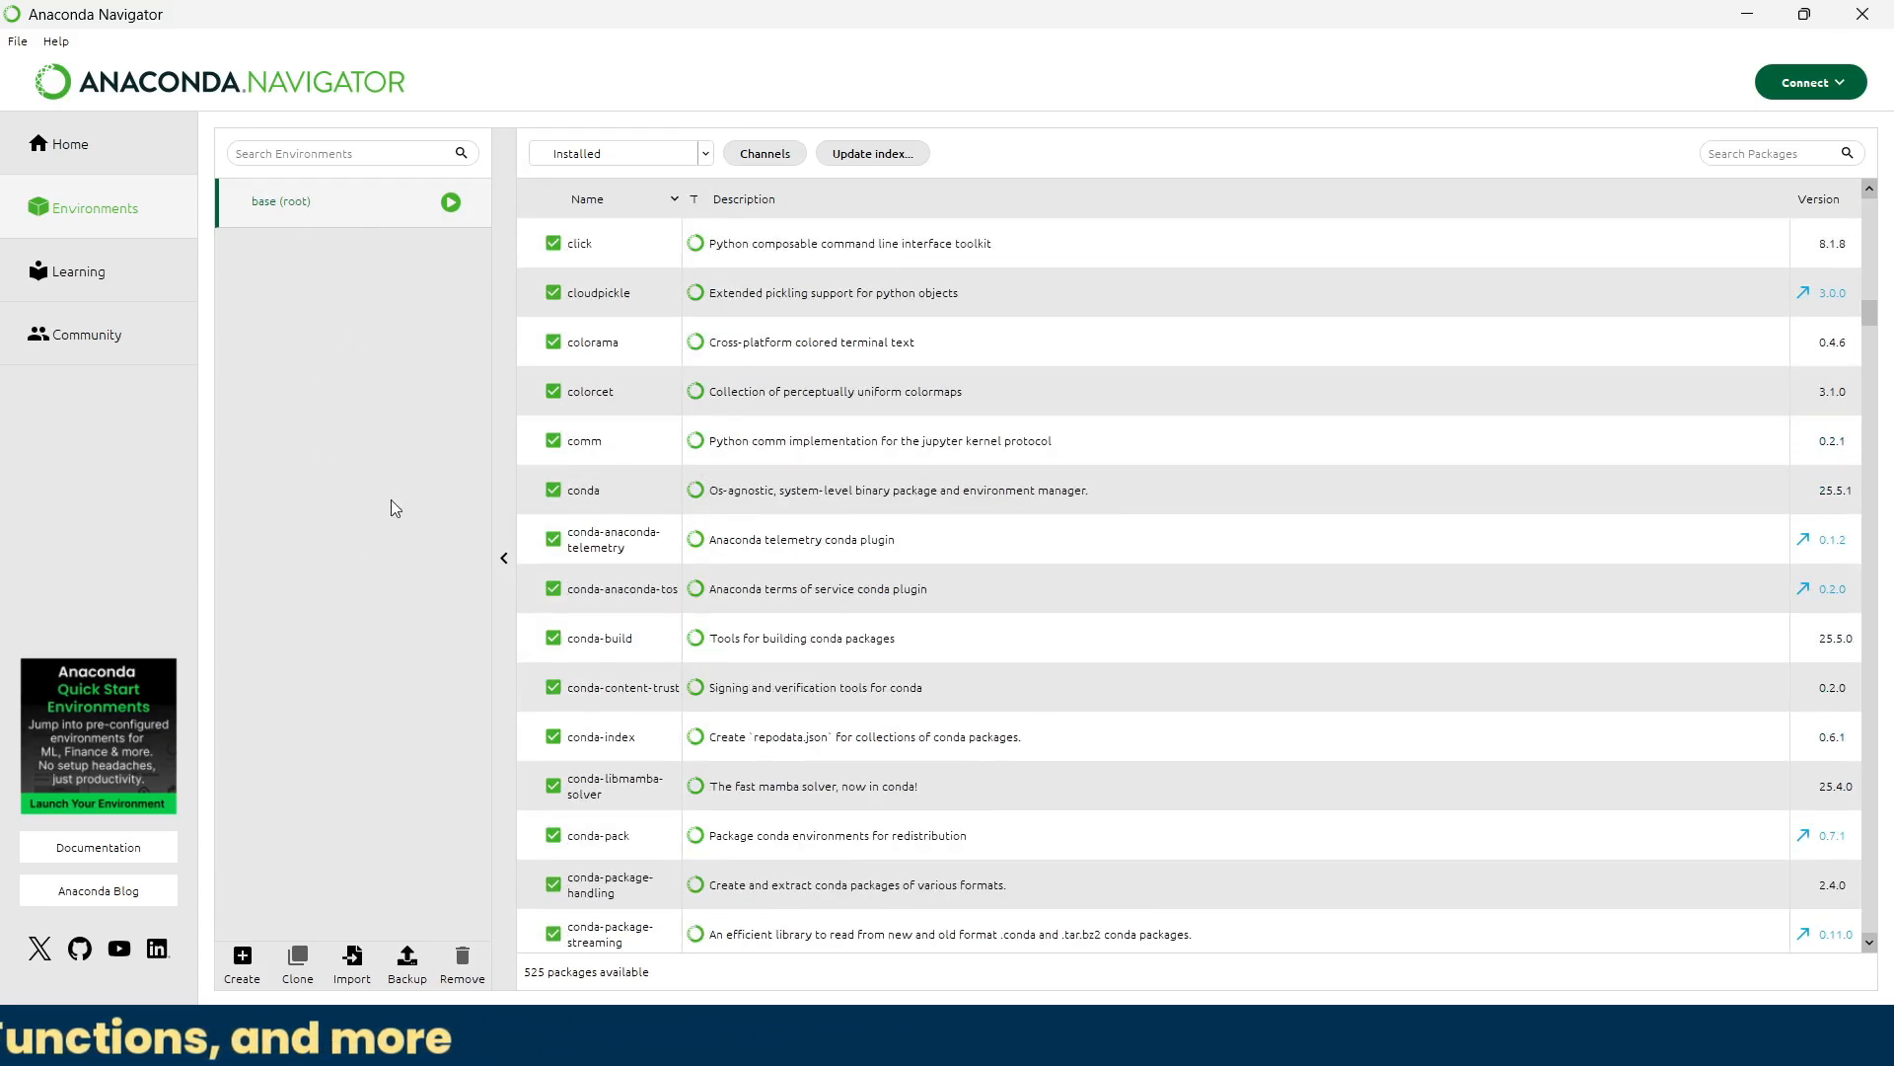
{"action": "left_click", "coordinate": [240, 959]}
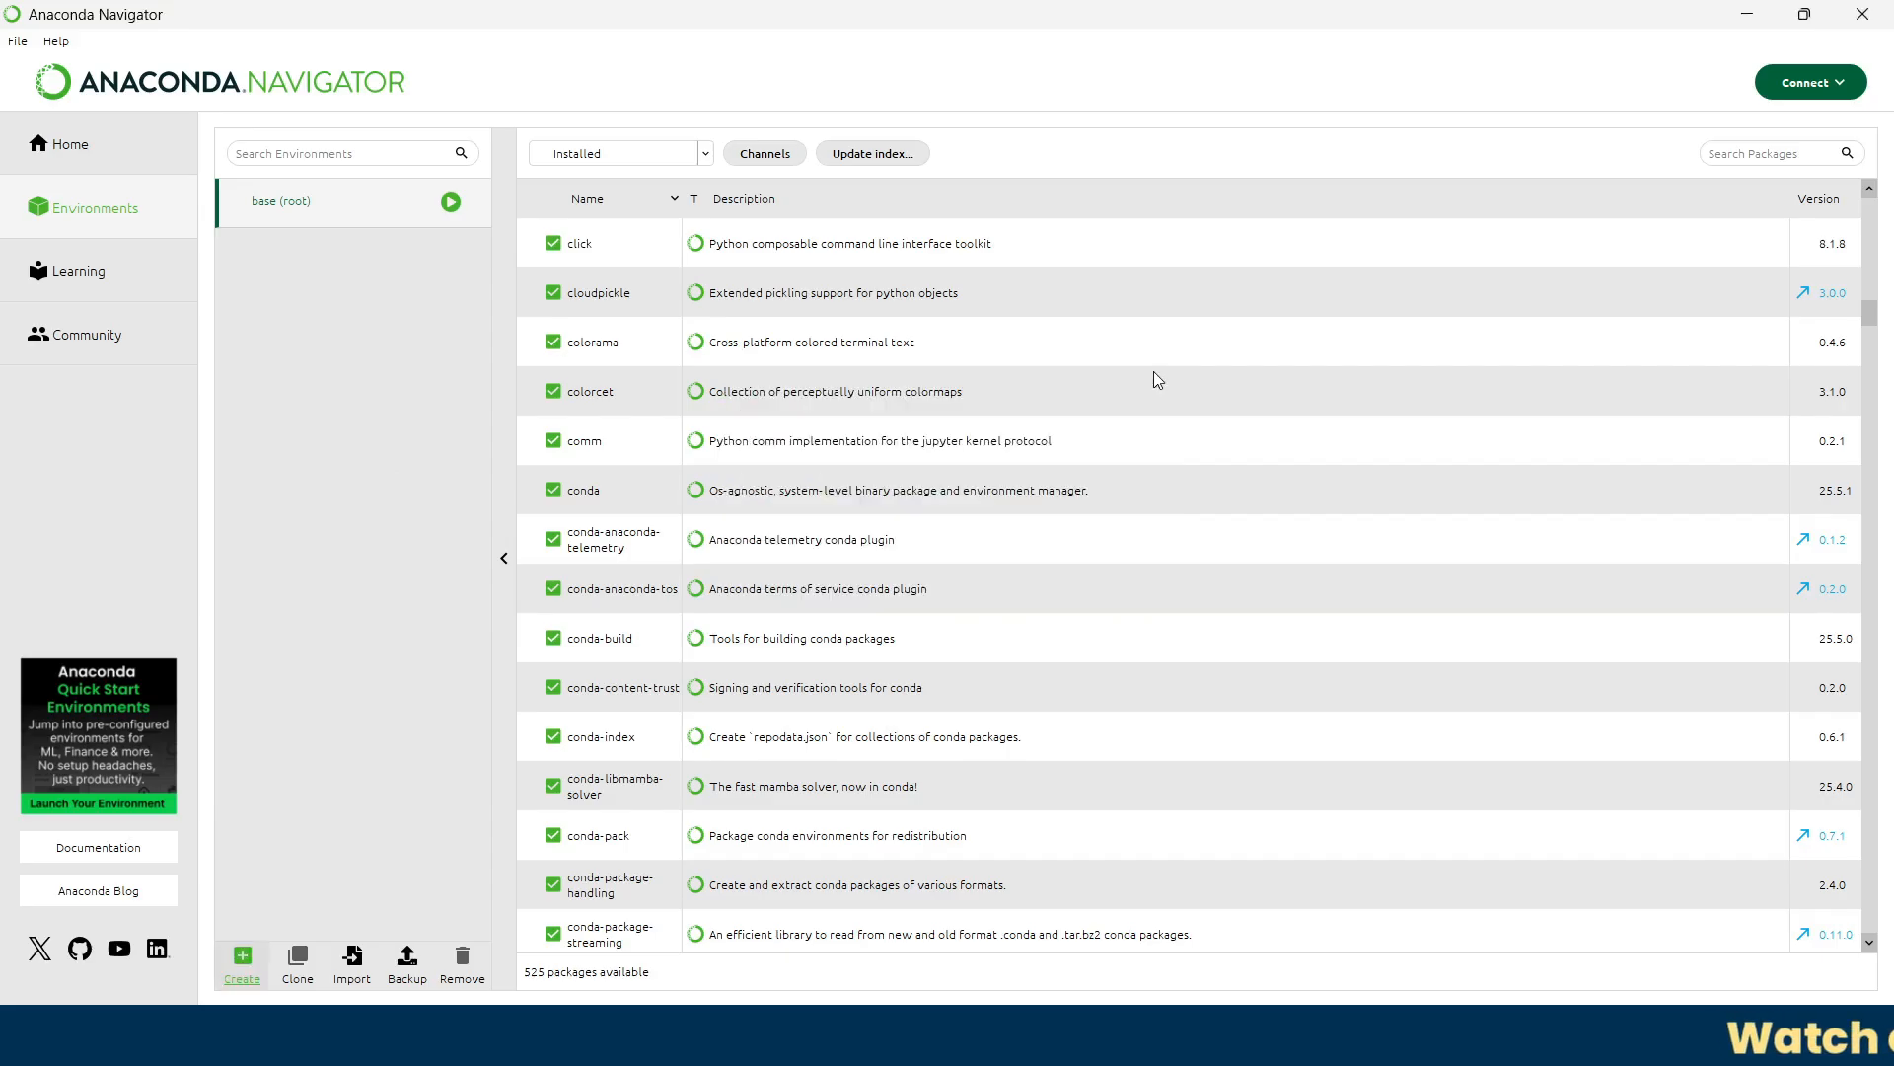
{"action": "mouse_move", "coordinate": [999, 380]}
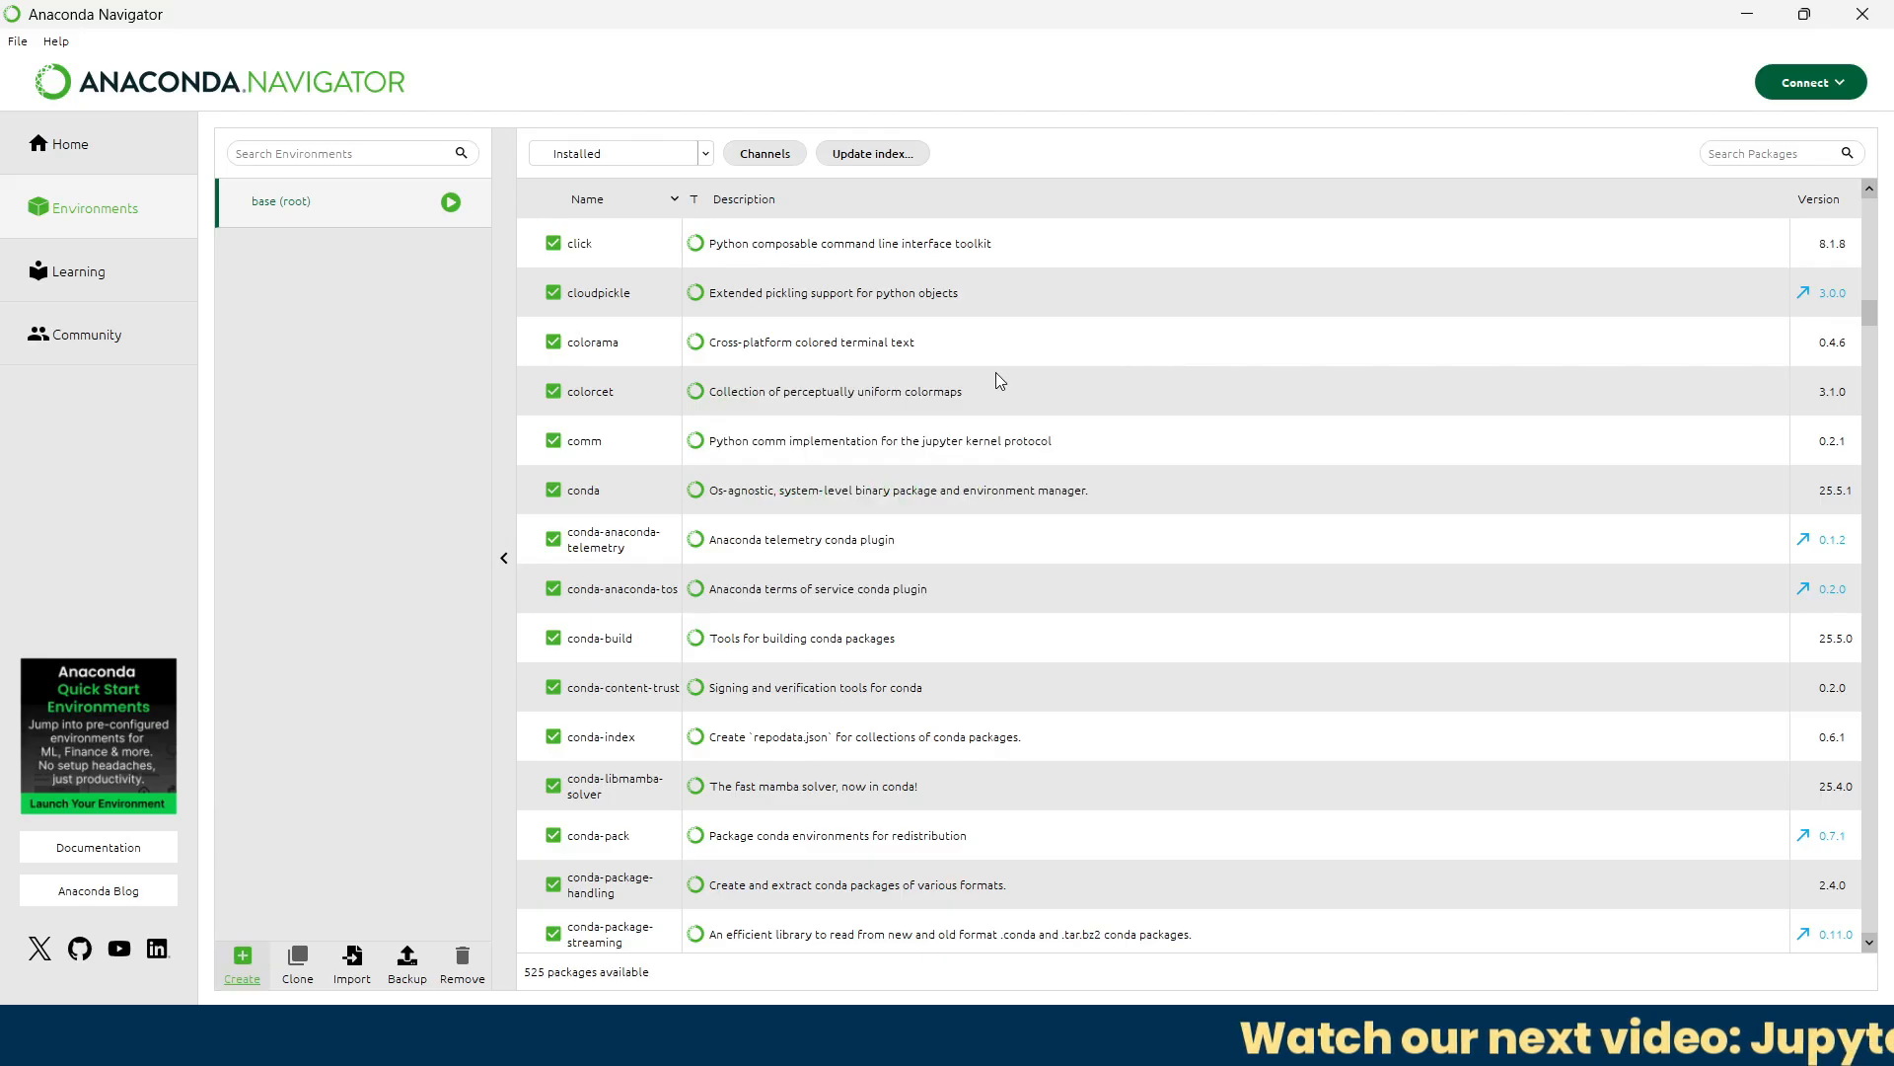
{"action": "mouse_move", "coordinate": [136, 272]}
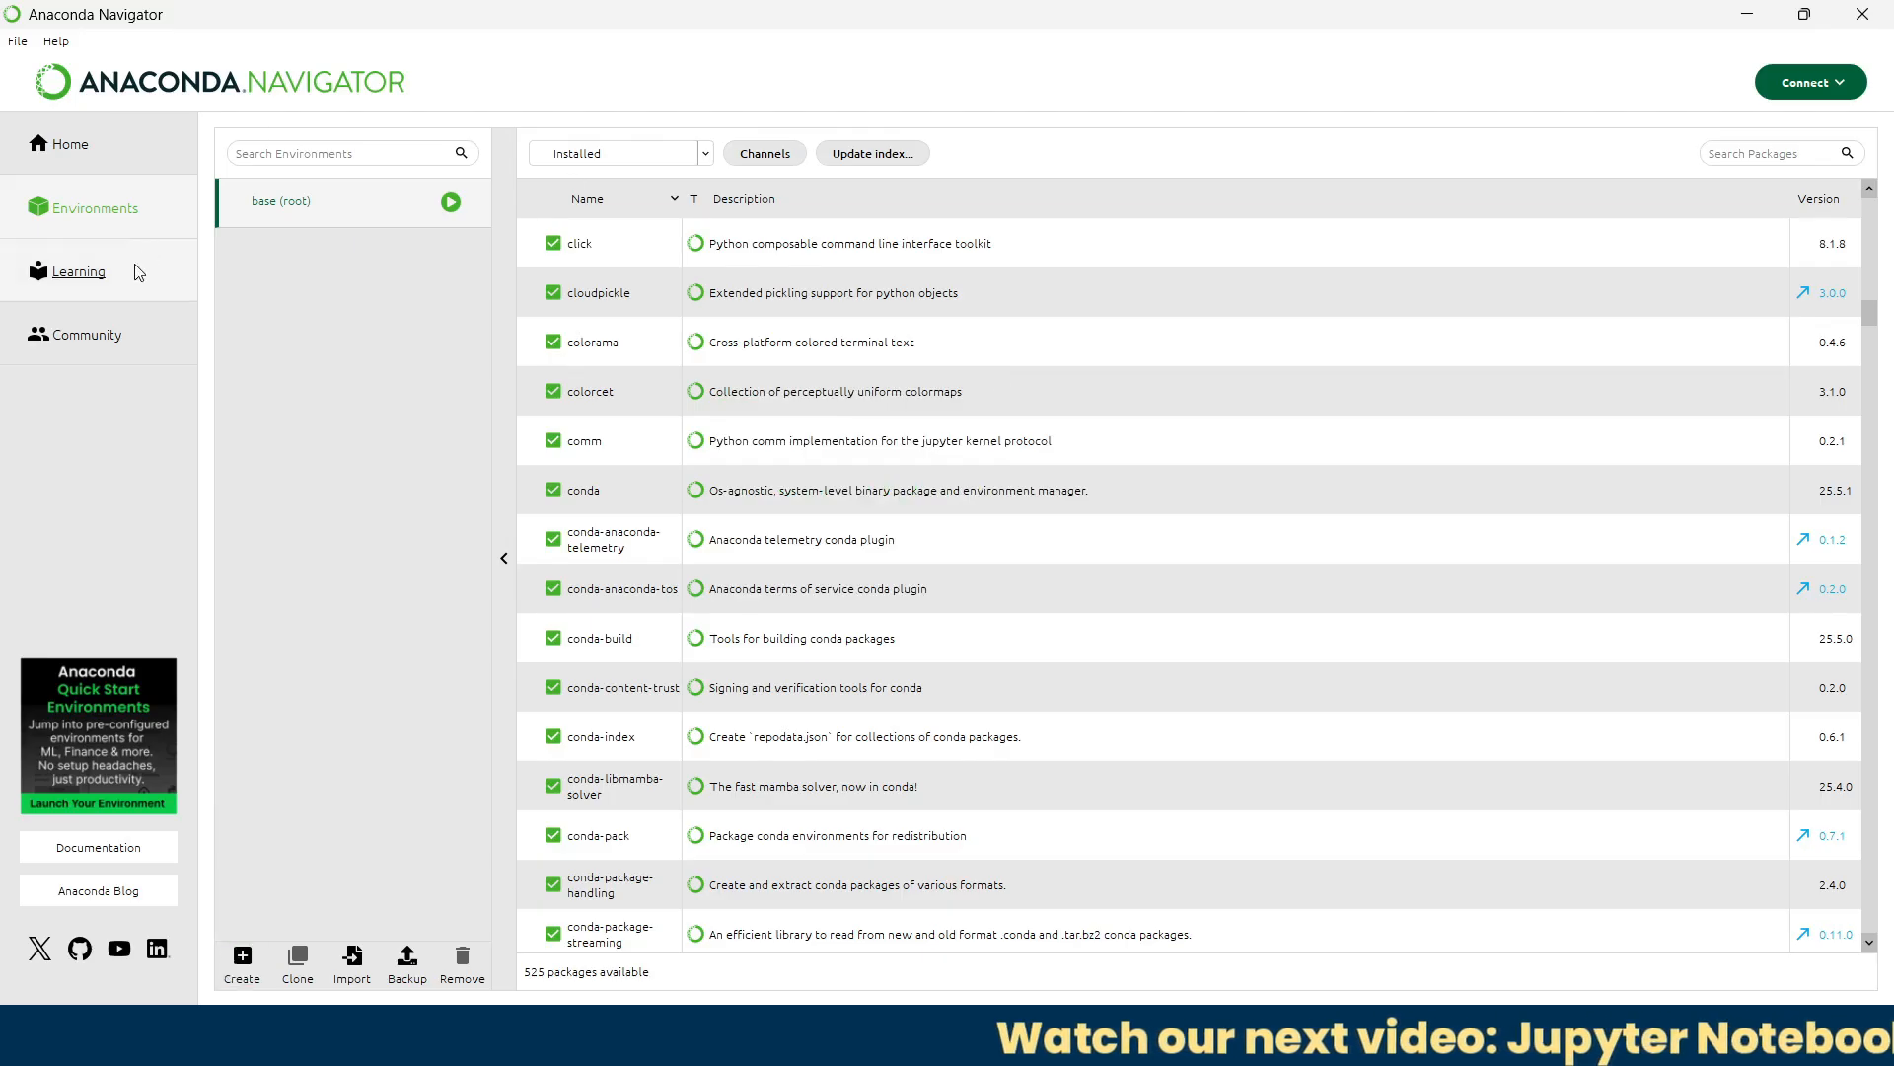
Step: Switch to Learning resources and read the JupyterLab Documentation card in the browser
{"action": "left_click", "coordinate": [78, 271]}
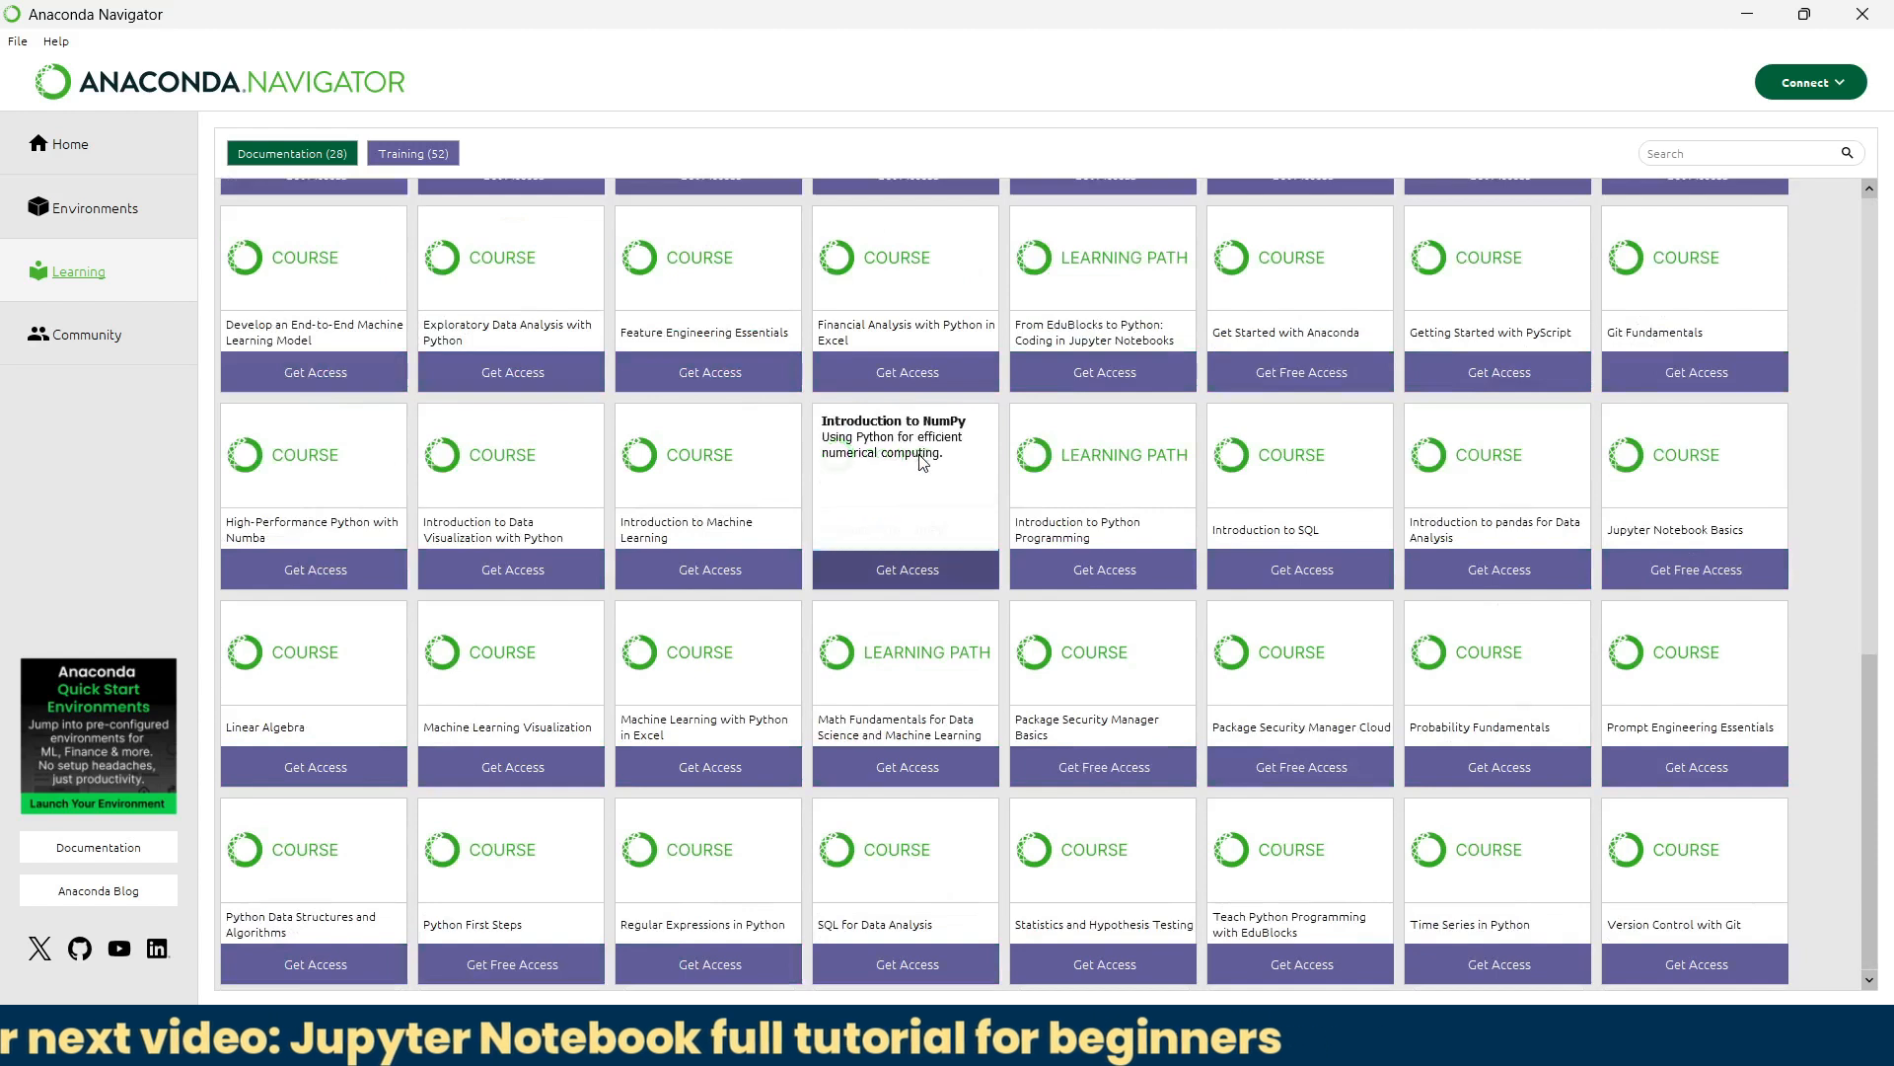
{"action": "left_click", "coordinate": [290, 154]}
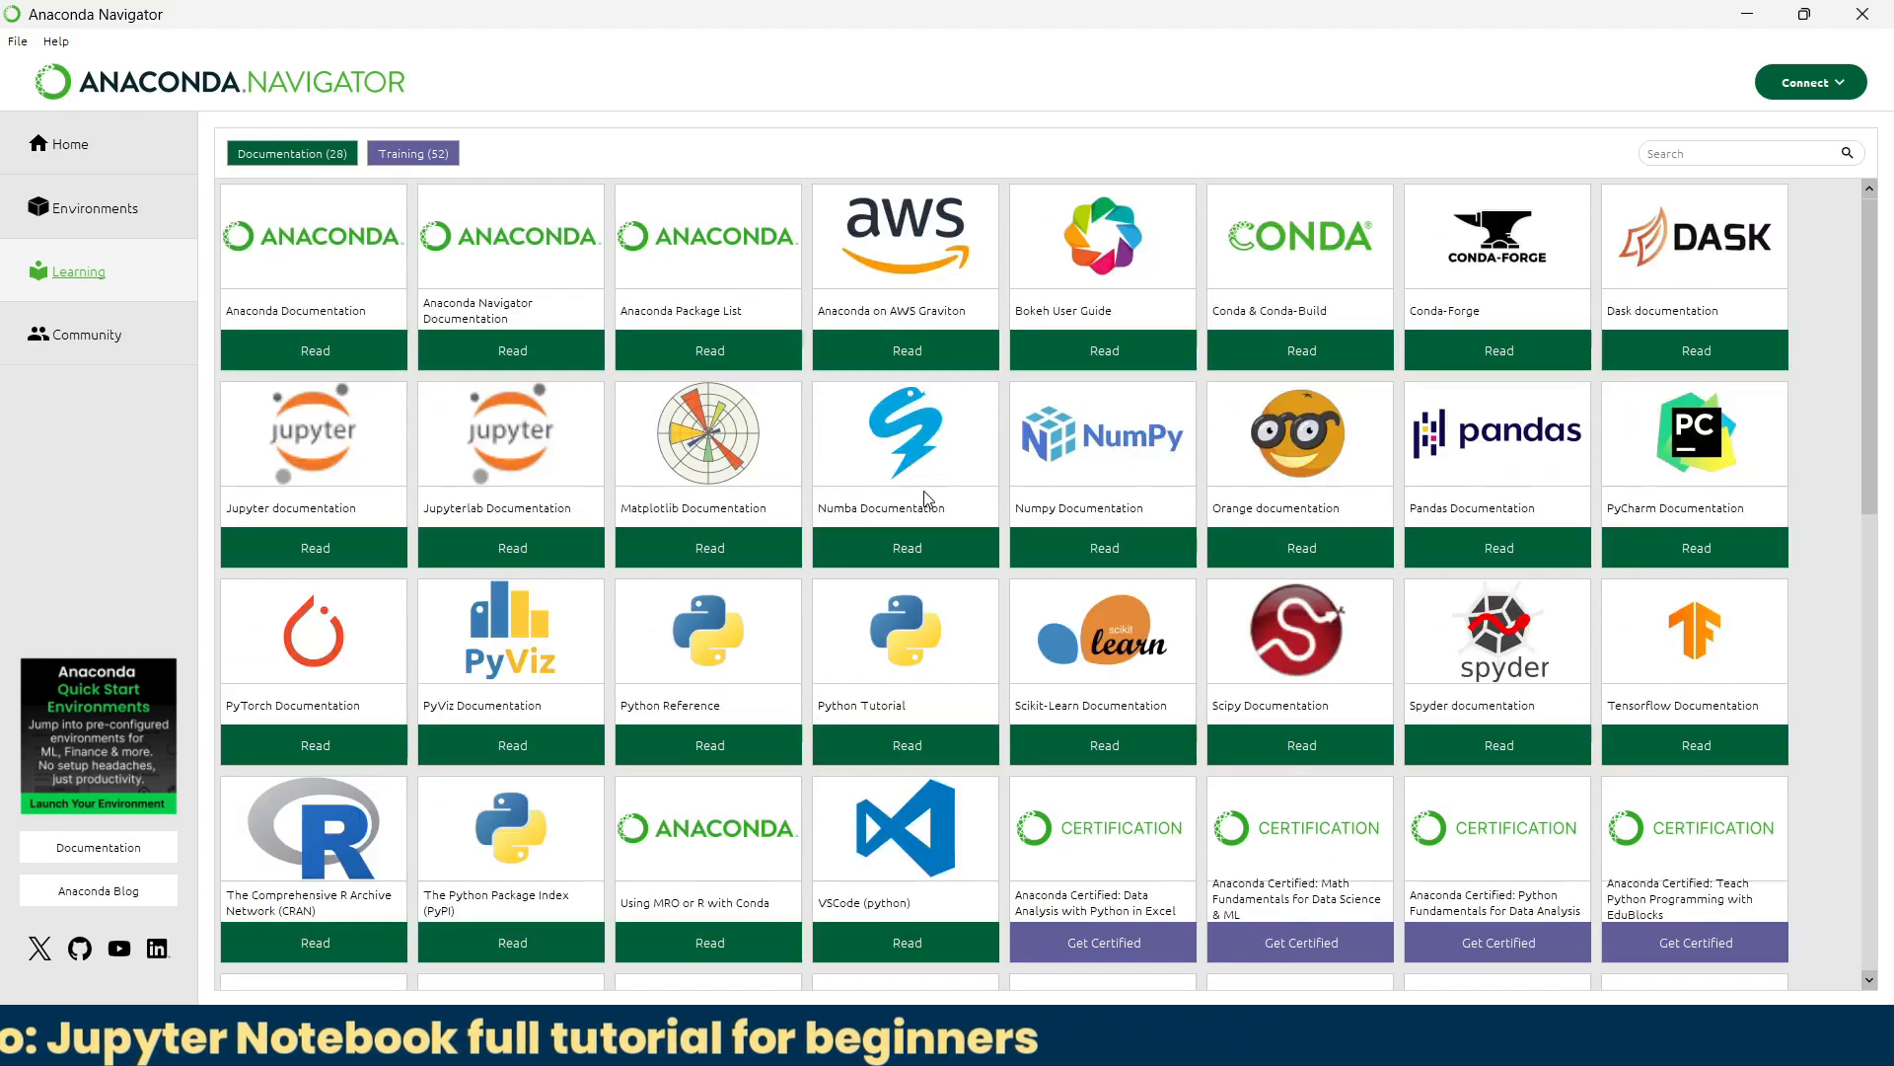
{"action": "left_click", "coordinate": [509, 546]}
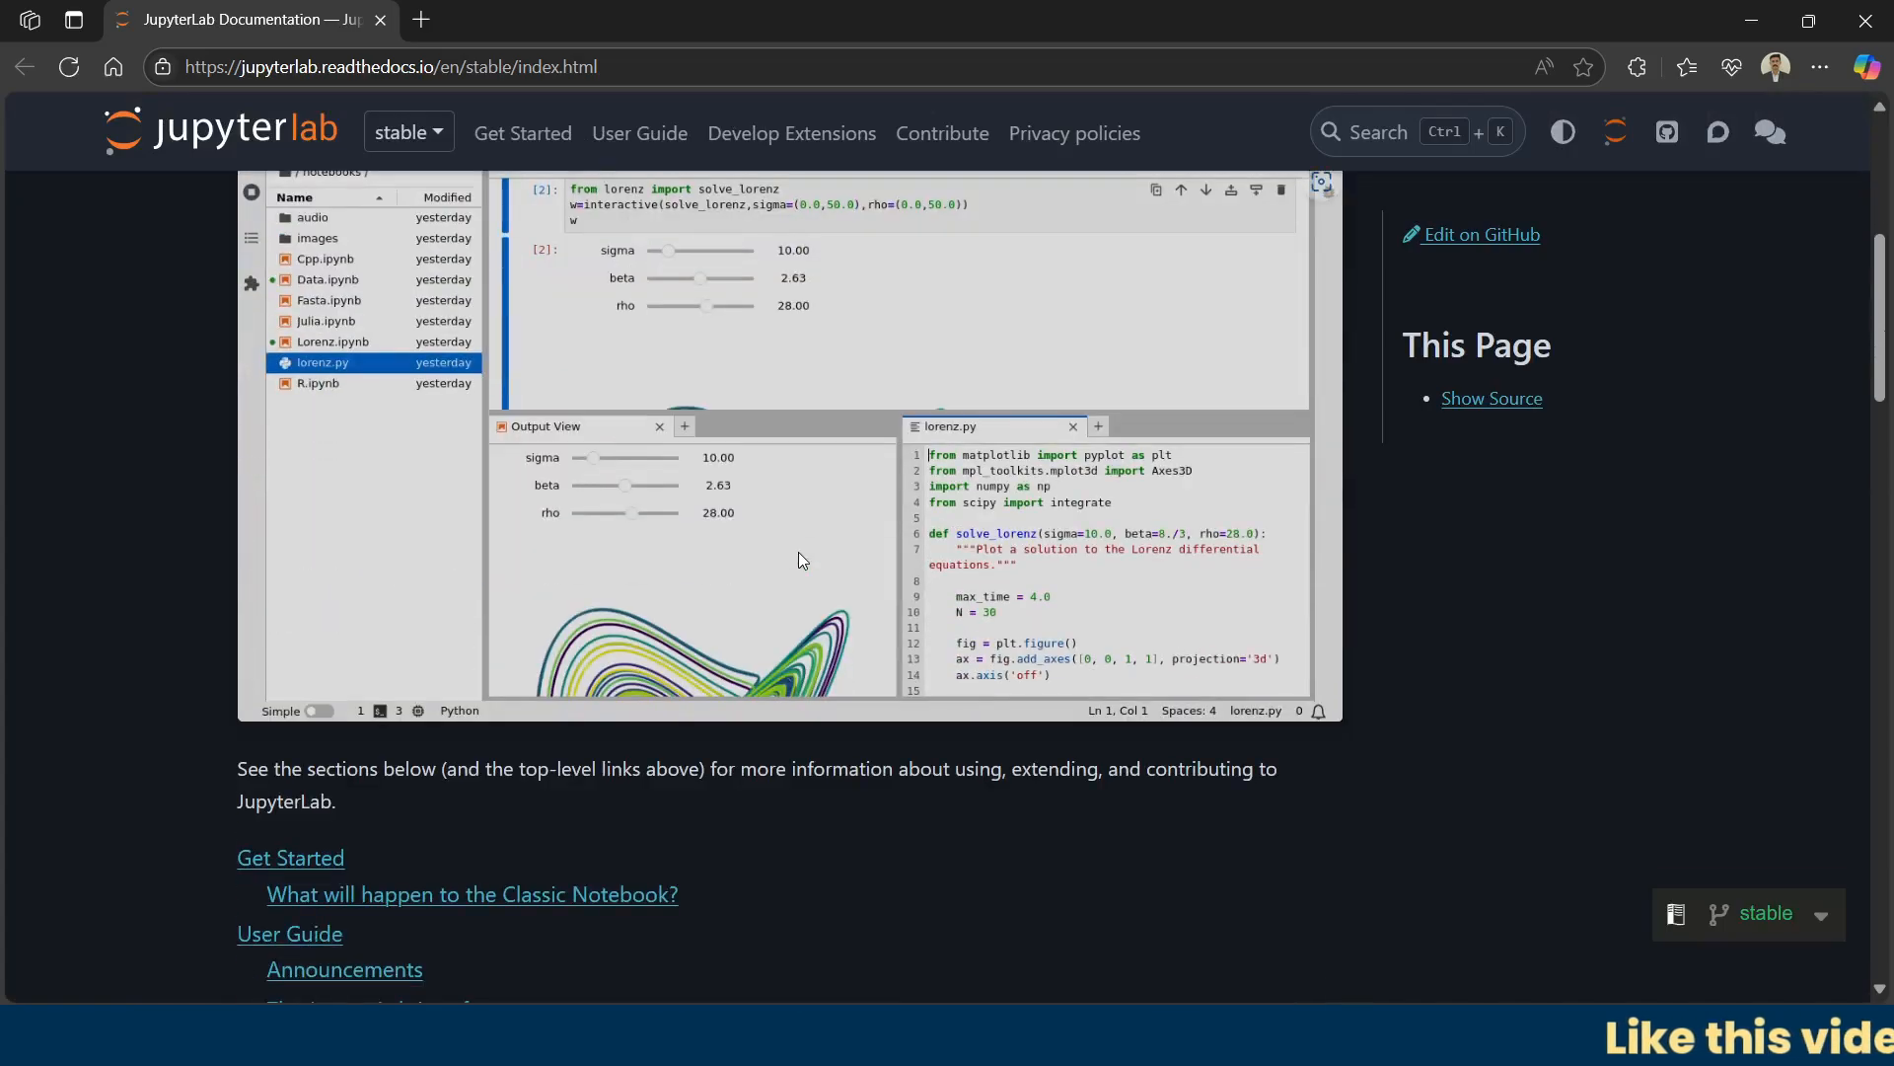
Step: Look over the JupyterLab docs, close Edge, then read through the Matplotlib documentation site
{"action": "scroll", "scroll_direction": "down", "scroll_amount": 3}
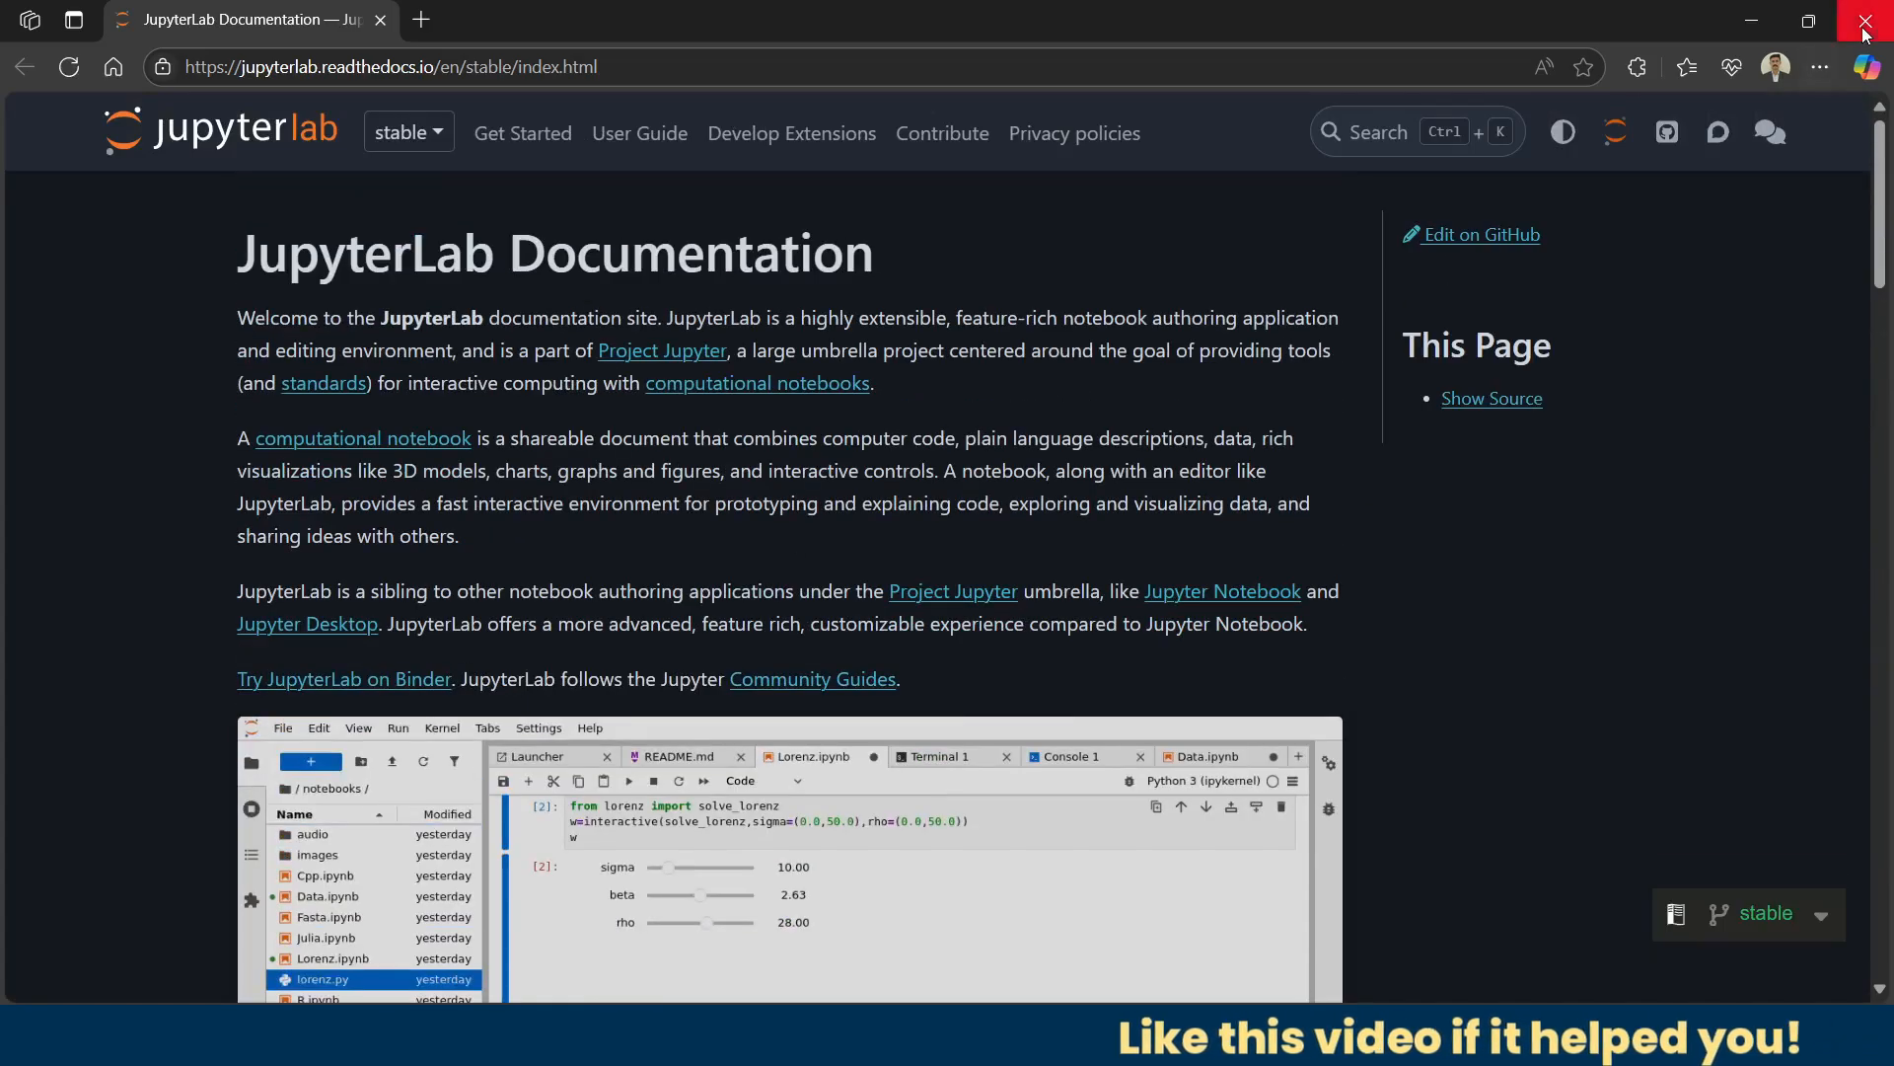
{"action": "left_click", "coordinate": [1871, 21]}
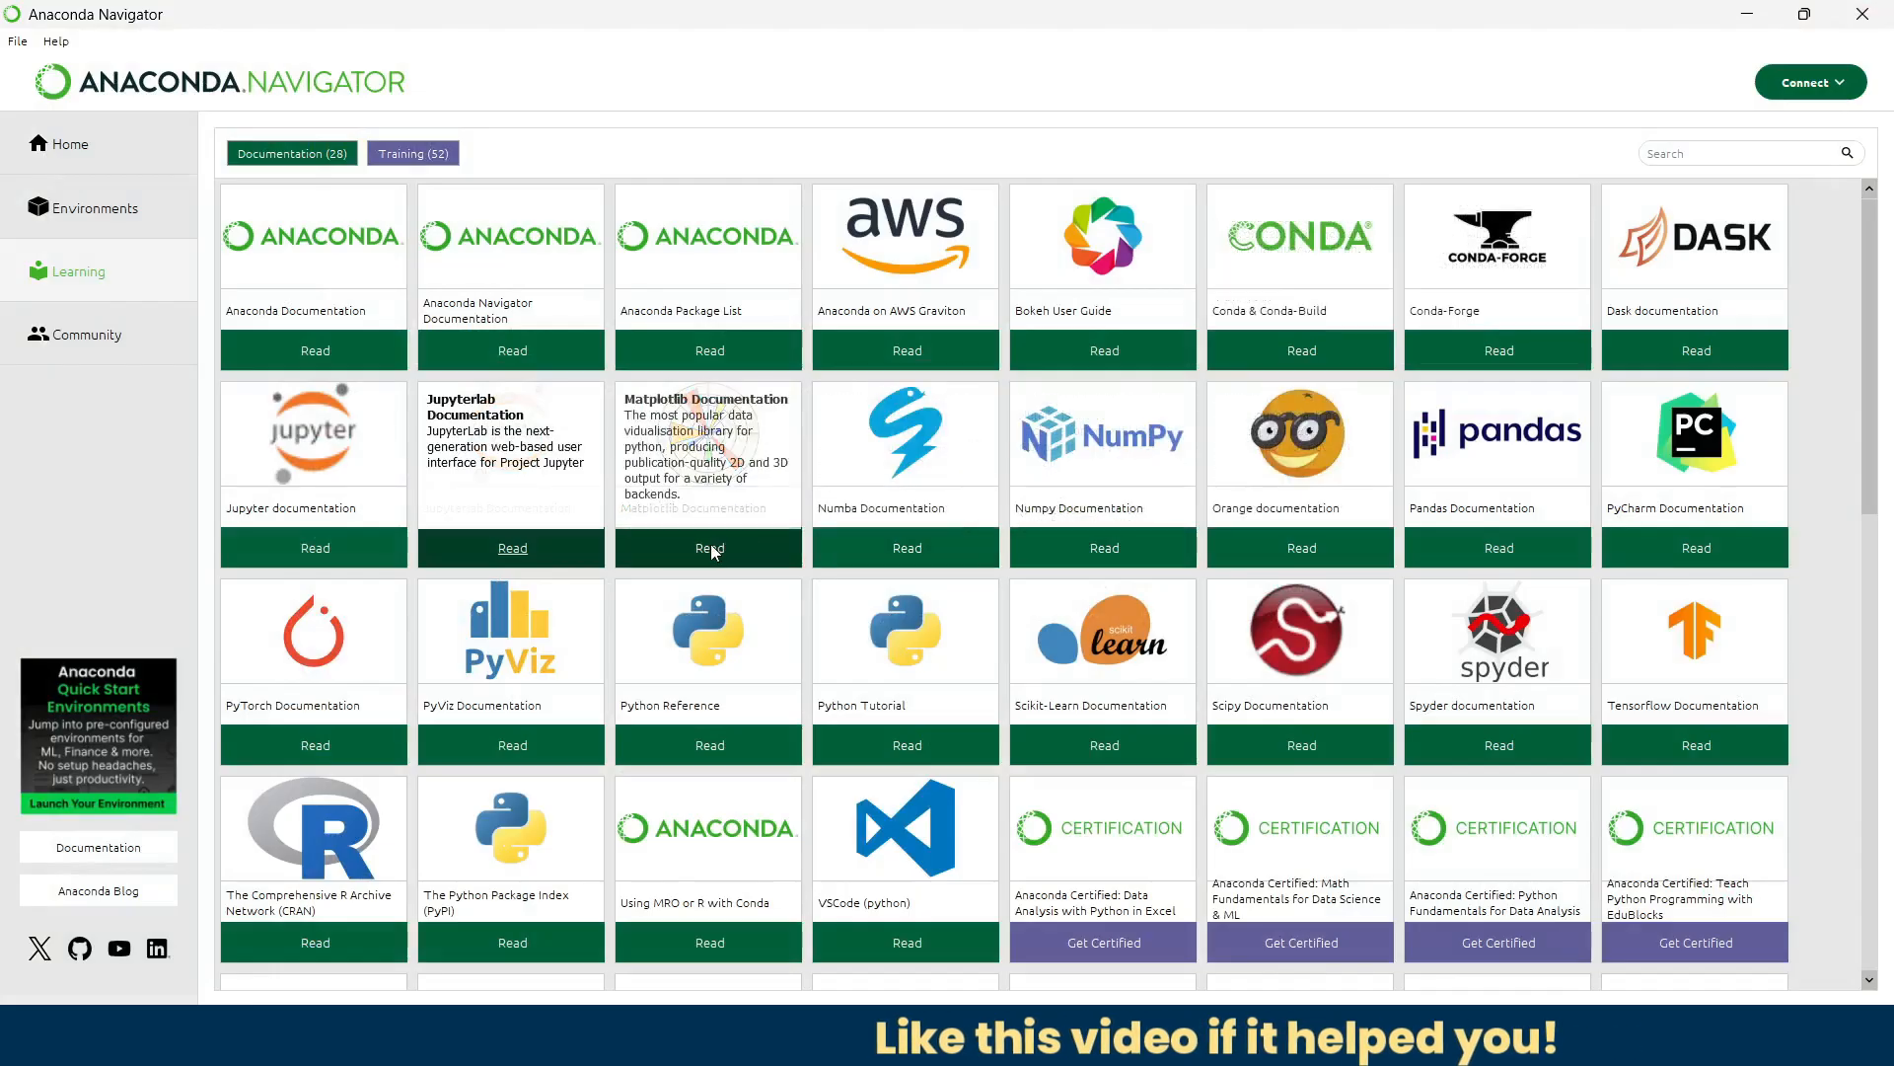
{"action": "left_click", "coordinate": [709, 546]}
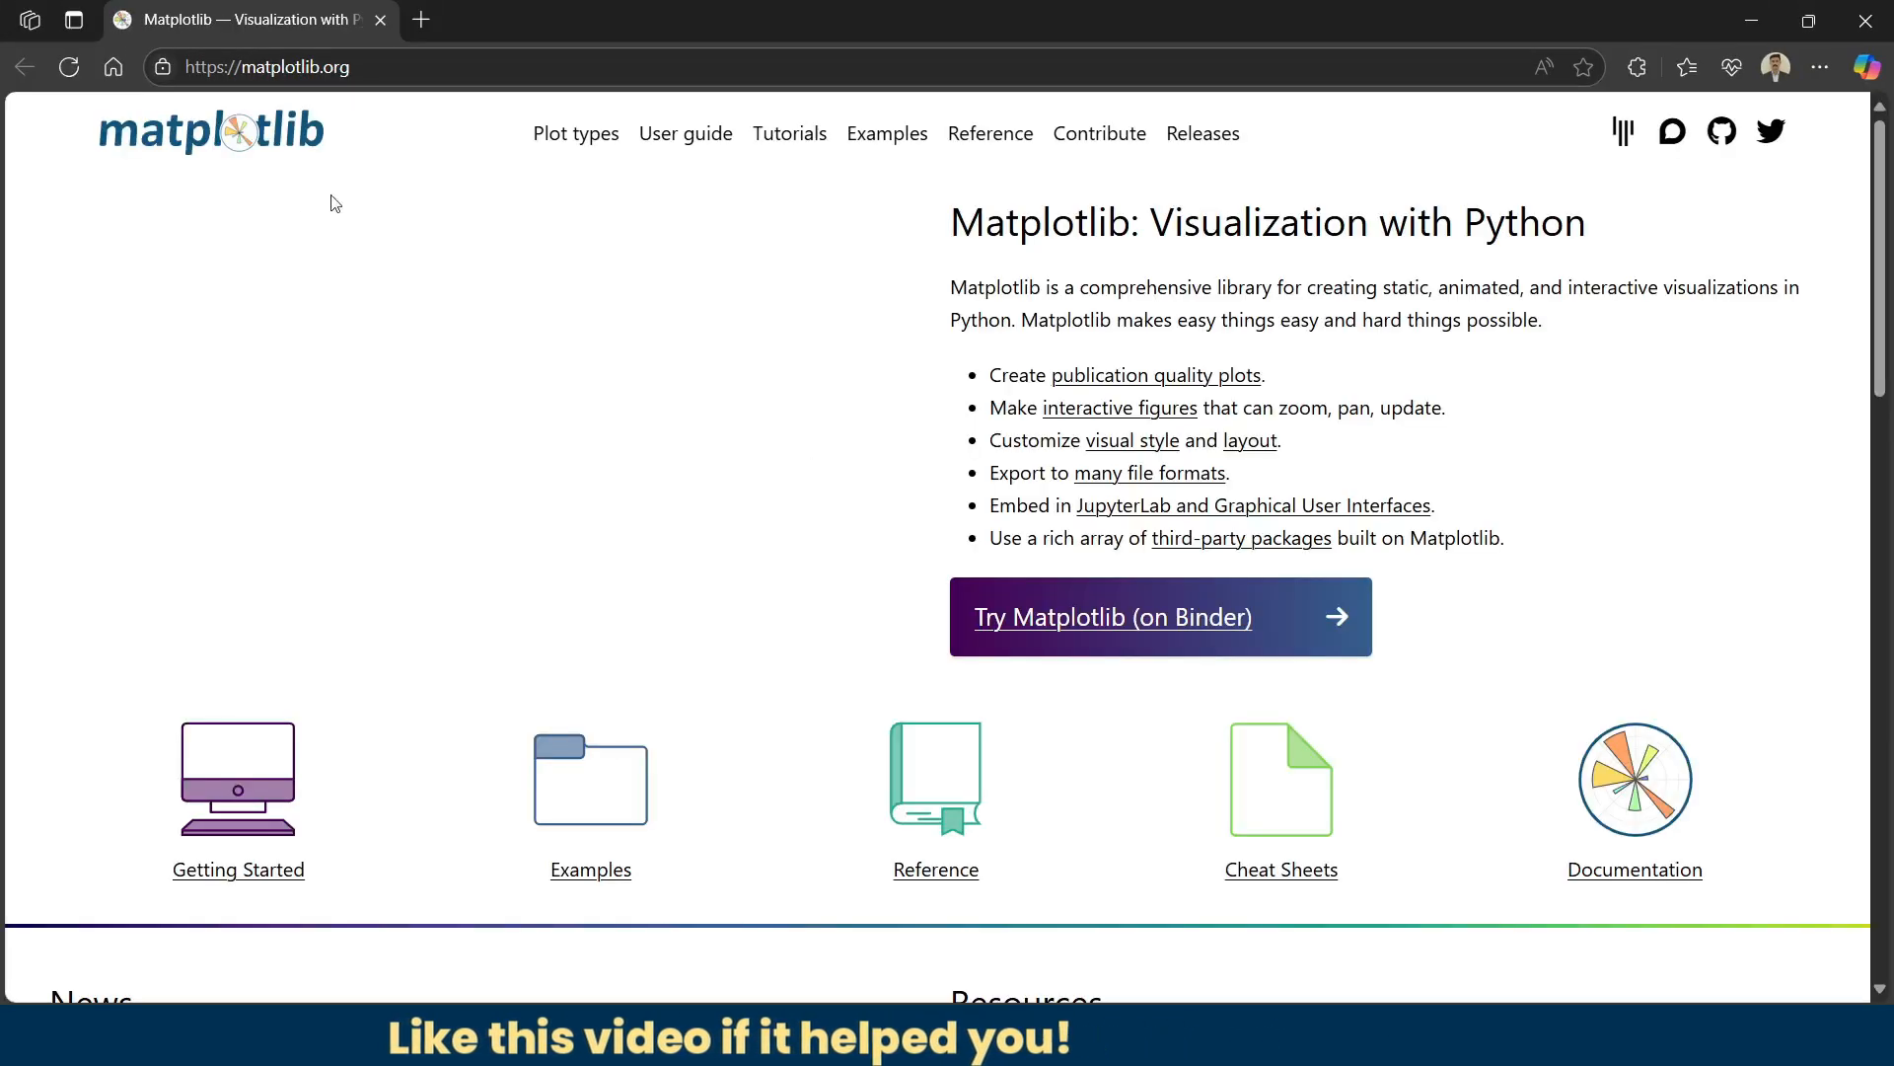
{"action": "scroll", "scroll_direction": "down", "scroll_amount": 3}
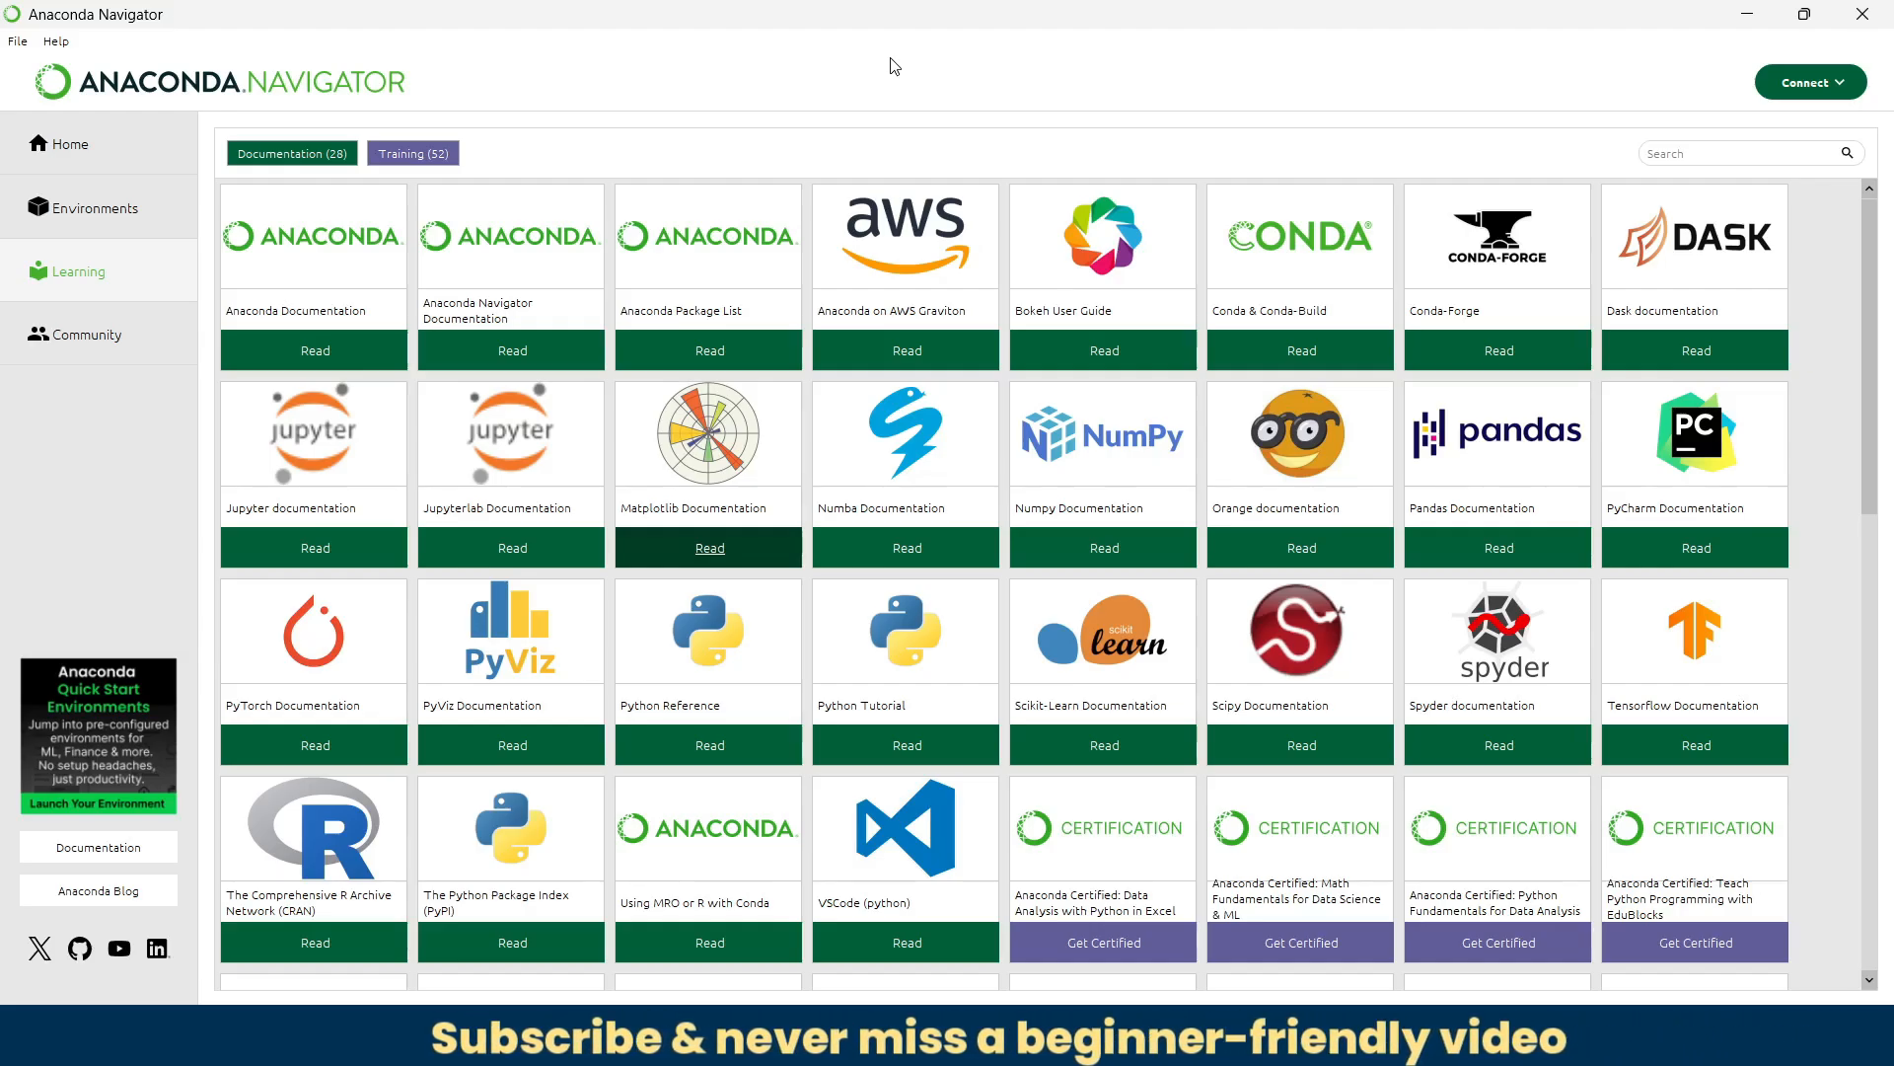
{"action": "mouse_move", "coordinate": [312, 240]}
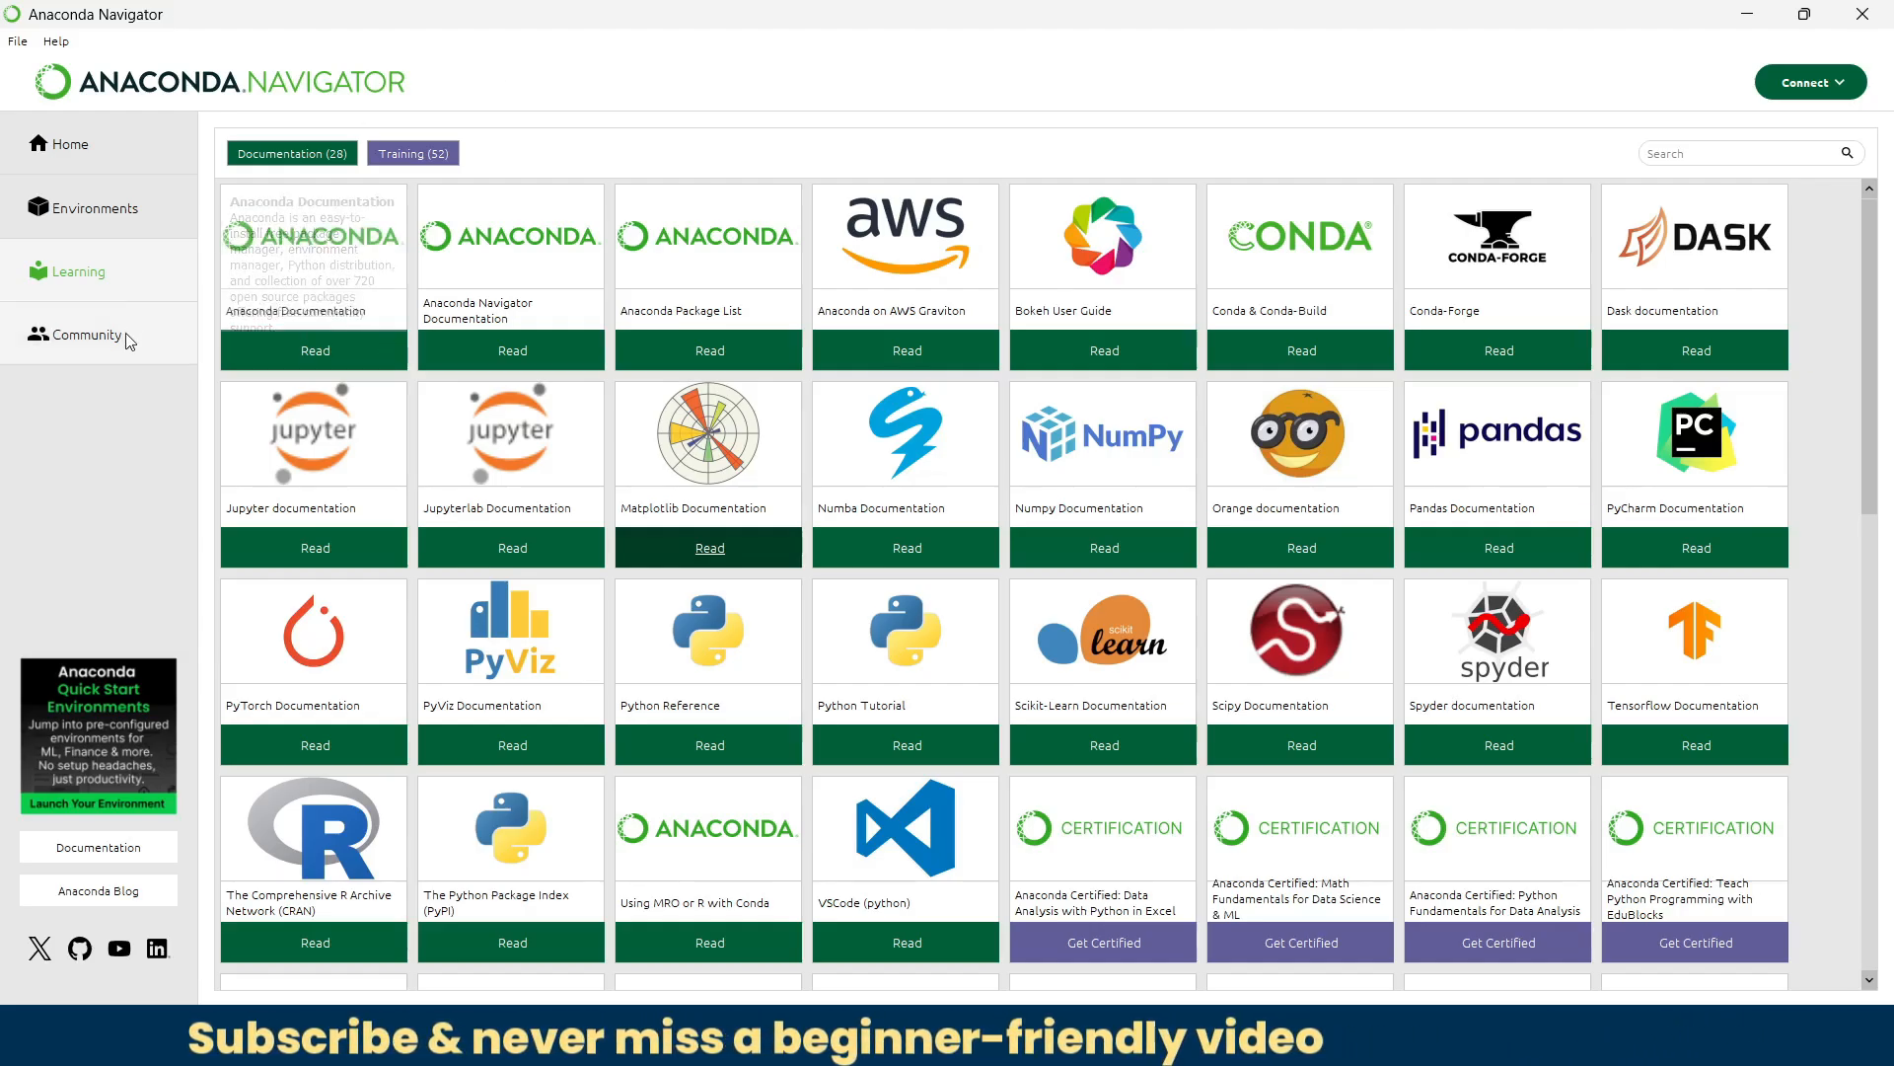
Step: Switch to Community resources and explore the Anaconda Community forum in the browser
{"action": "left_click", "coordinate": [87, 335]}
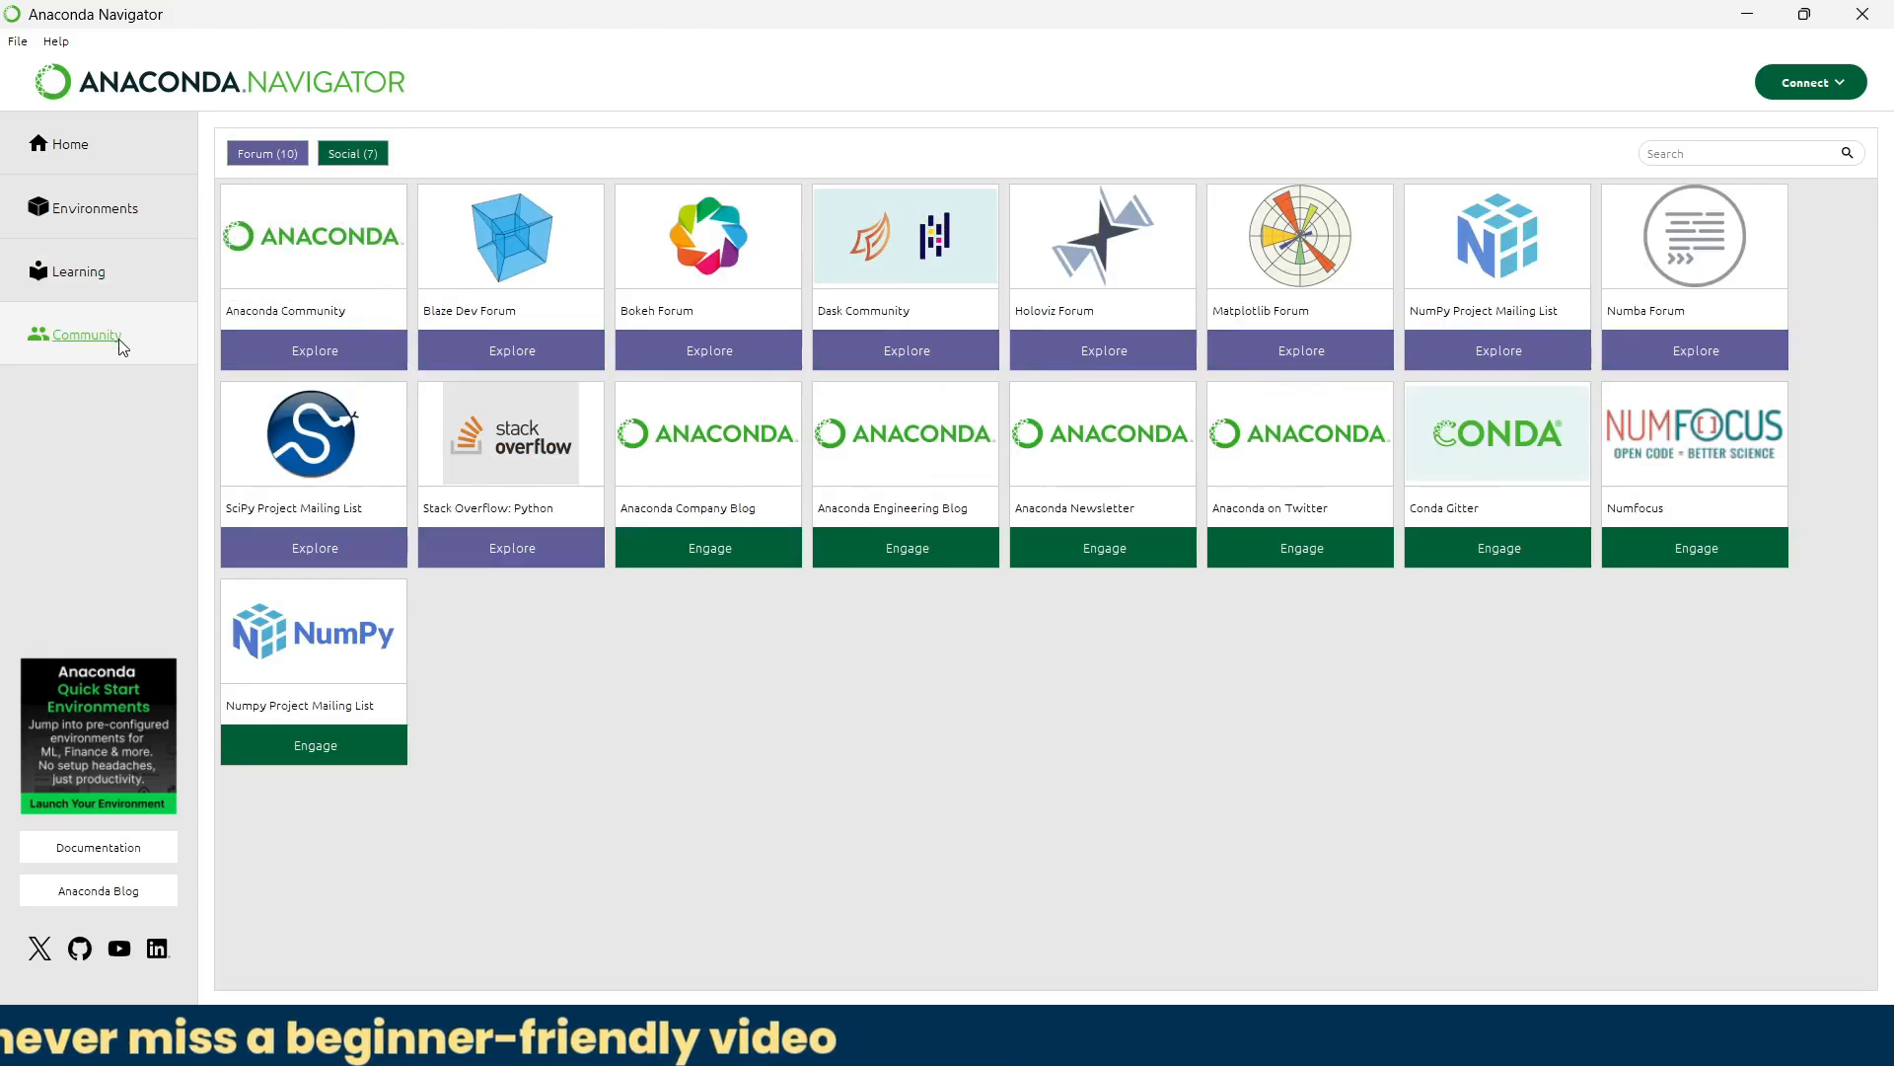
{"action": "mouse_move", "coordinate": [1126, 576]}
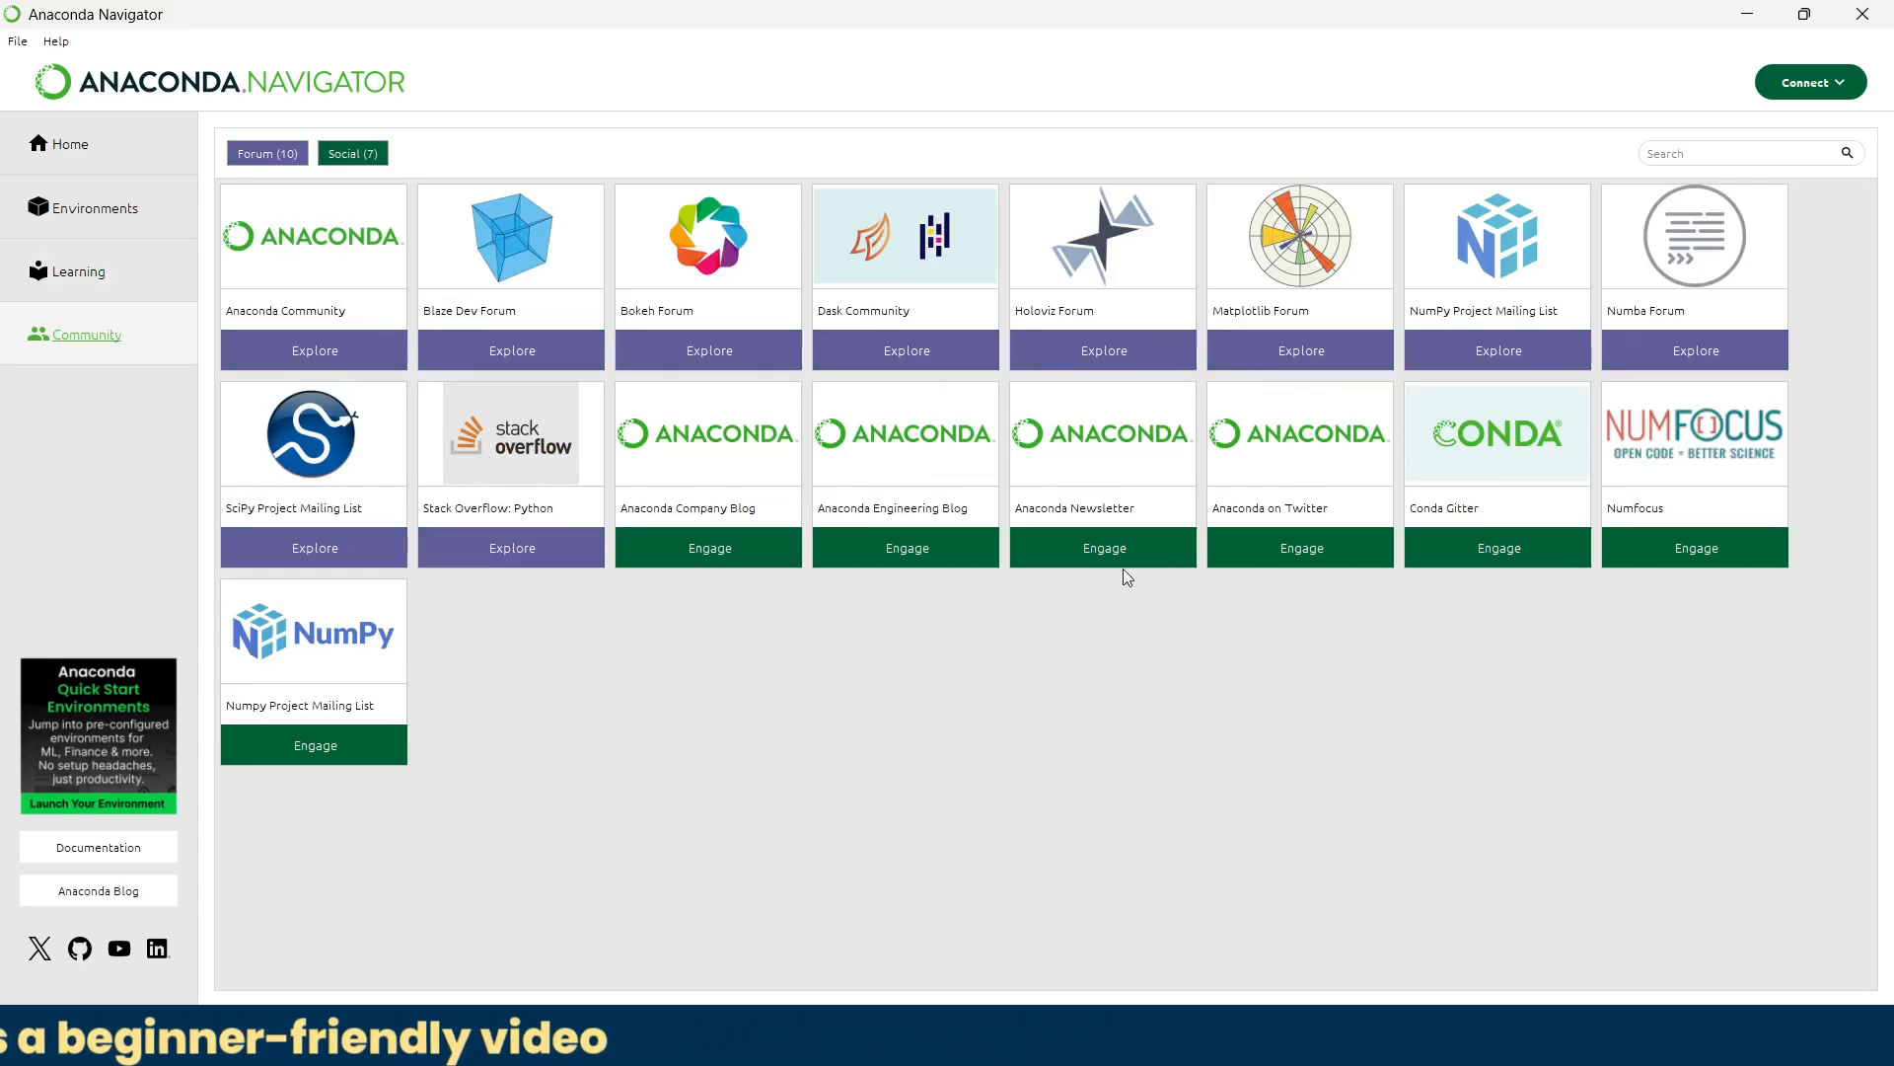
{"action": "left_click", "coordinate": [313, 351]}
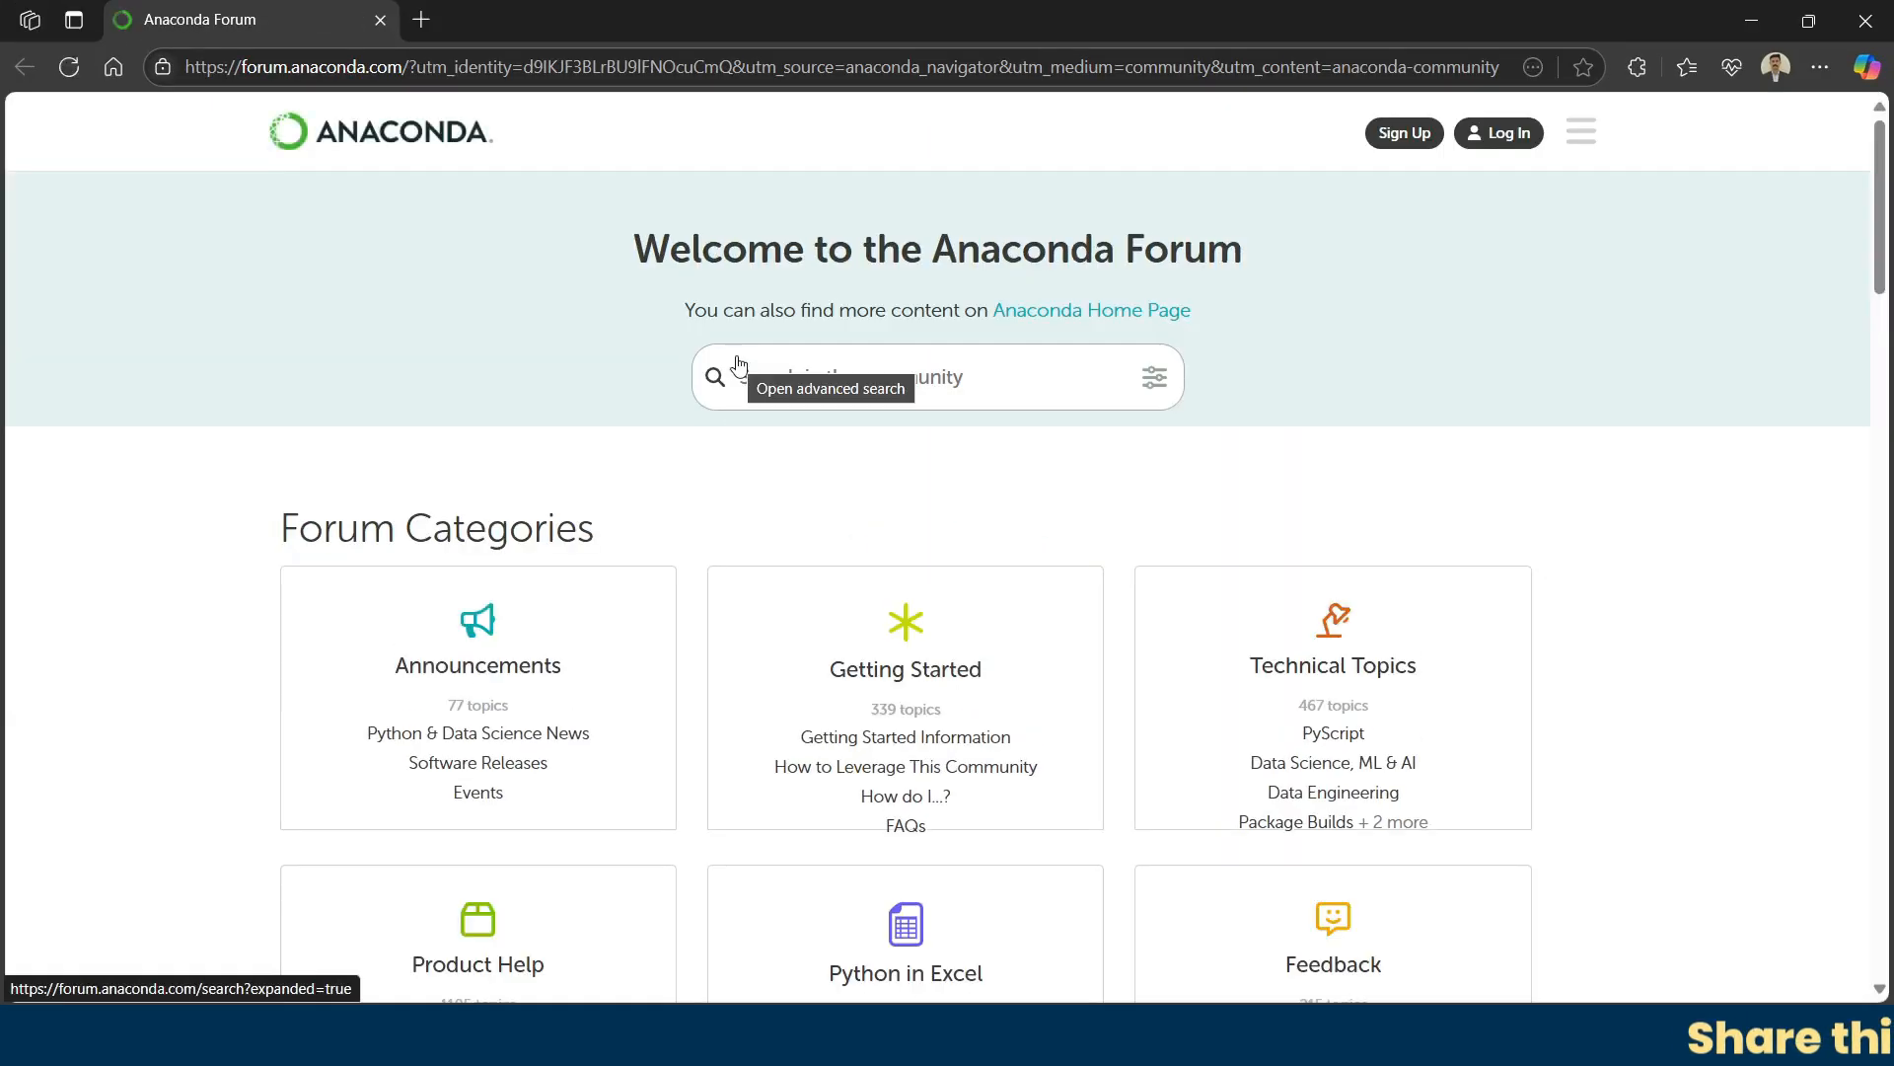
{"action": "mouse_move", "coordinate": [1326, 344]}
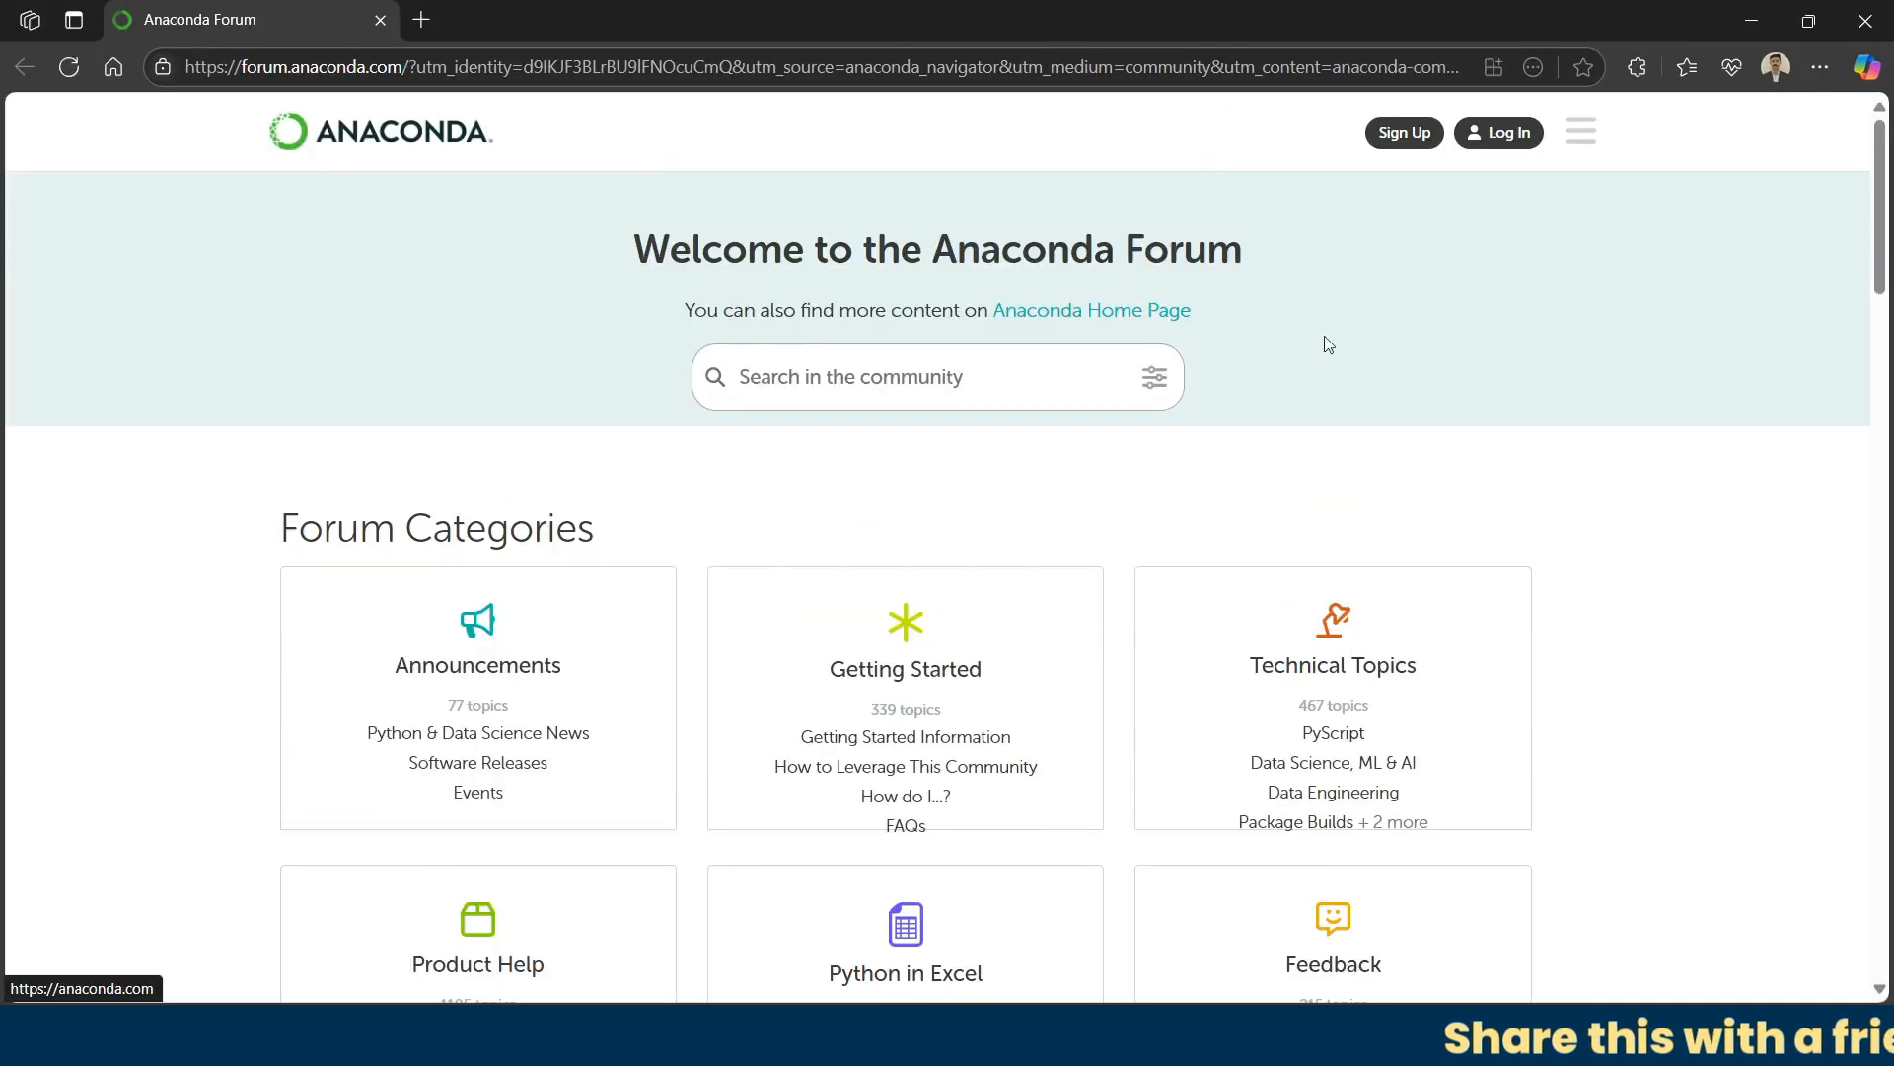
Step: Scroll down through the Anaconda Forum's categories and latest discussion topics
{"action": "scroll", "scroll_direction": "down", "scroll_amount": 3}
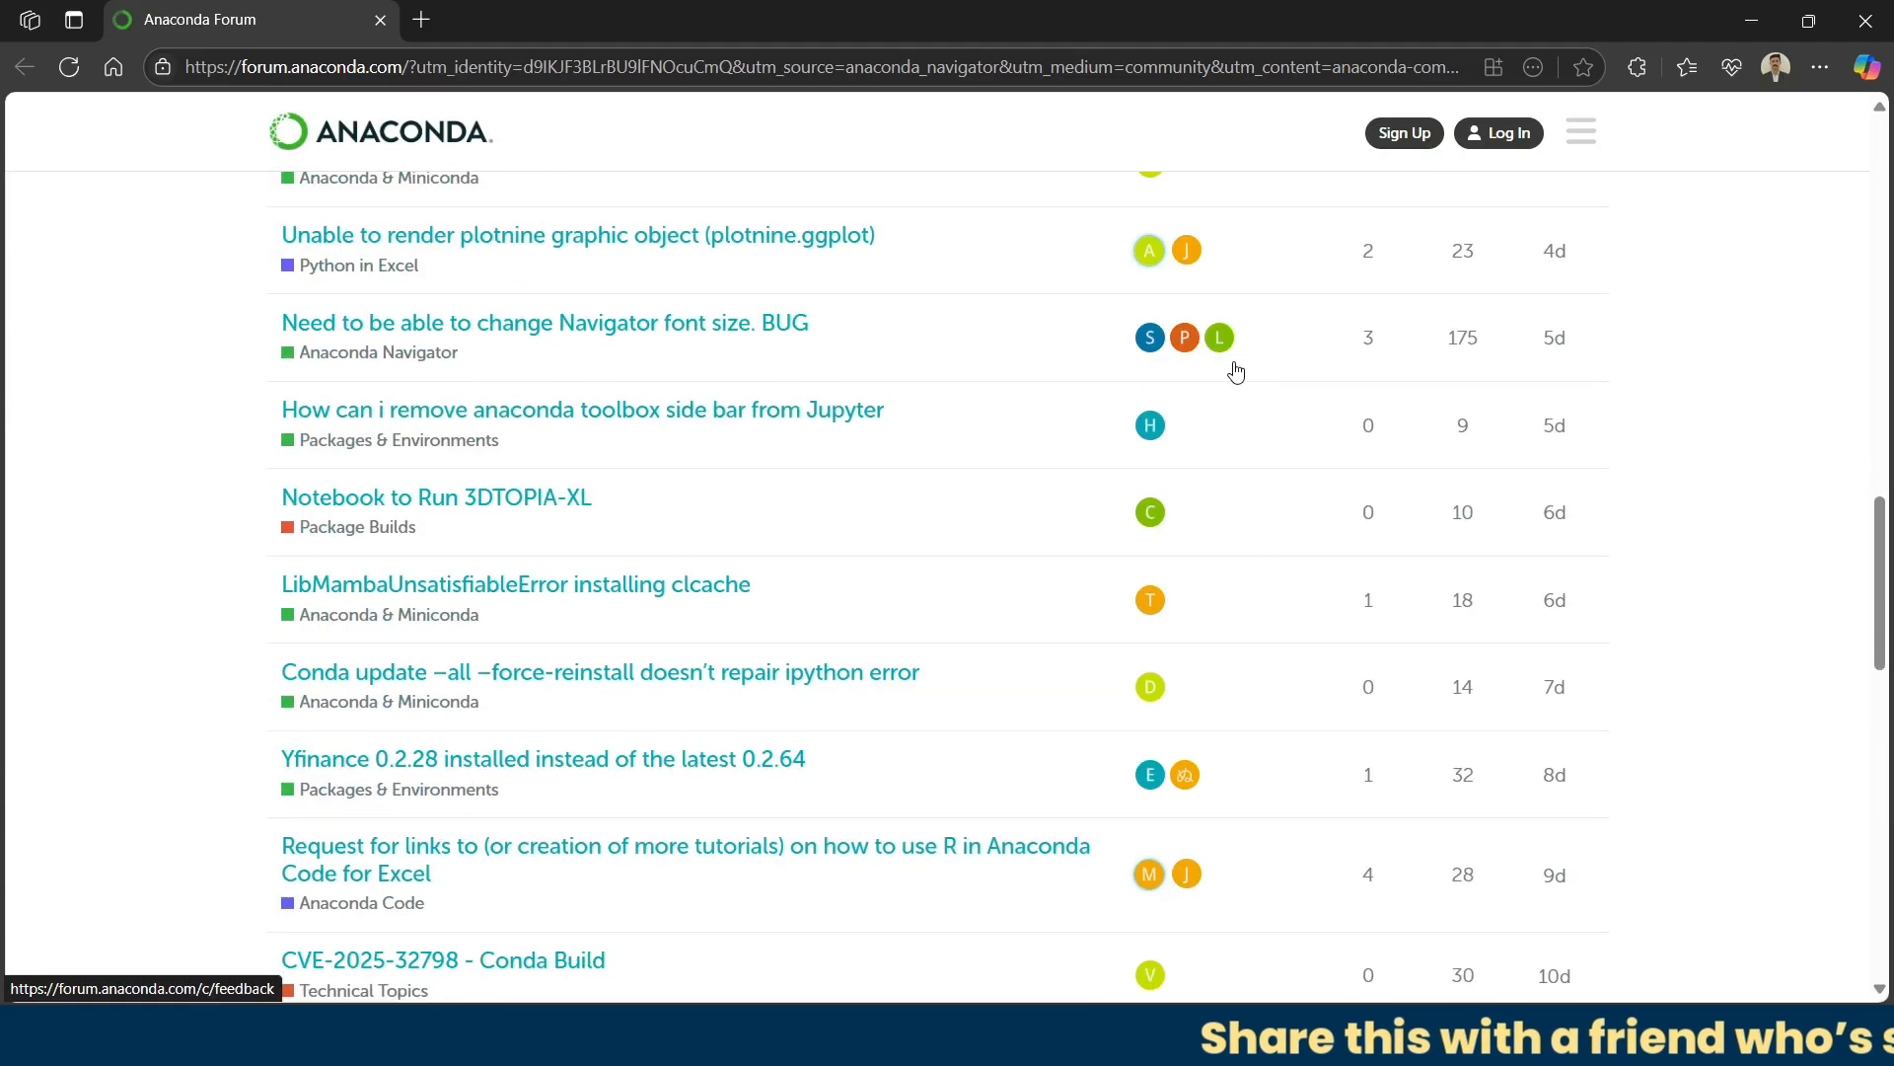
{"action": "scroll", "scroll_direction": "down", "scroll_amount": 3}
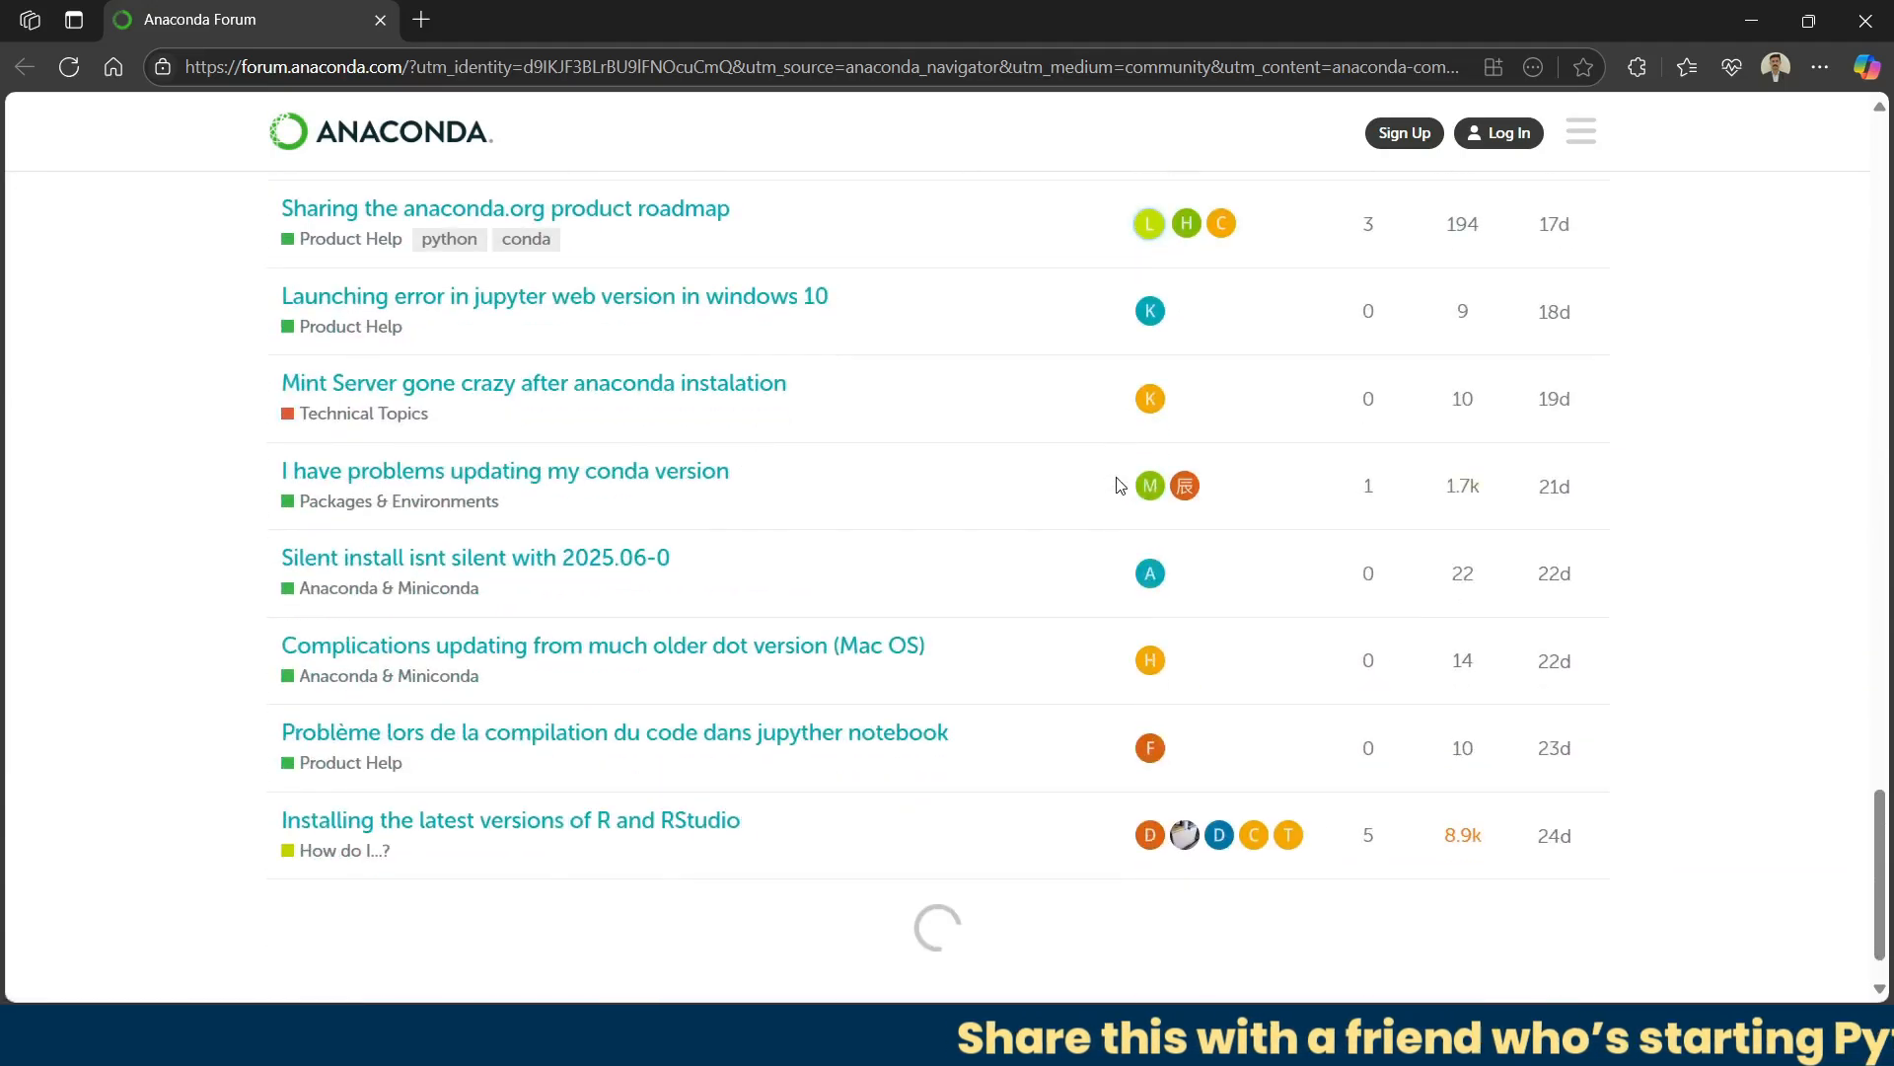
{"action": "scroll", "scroll_direction": "down", "scroll_amount": 3}
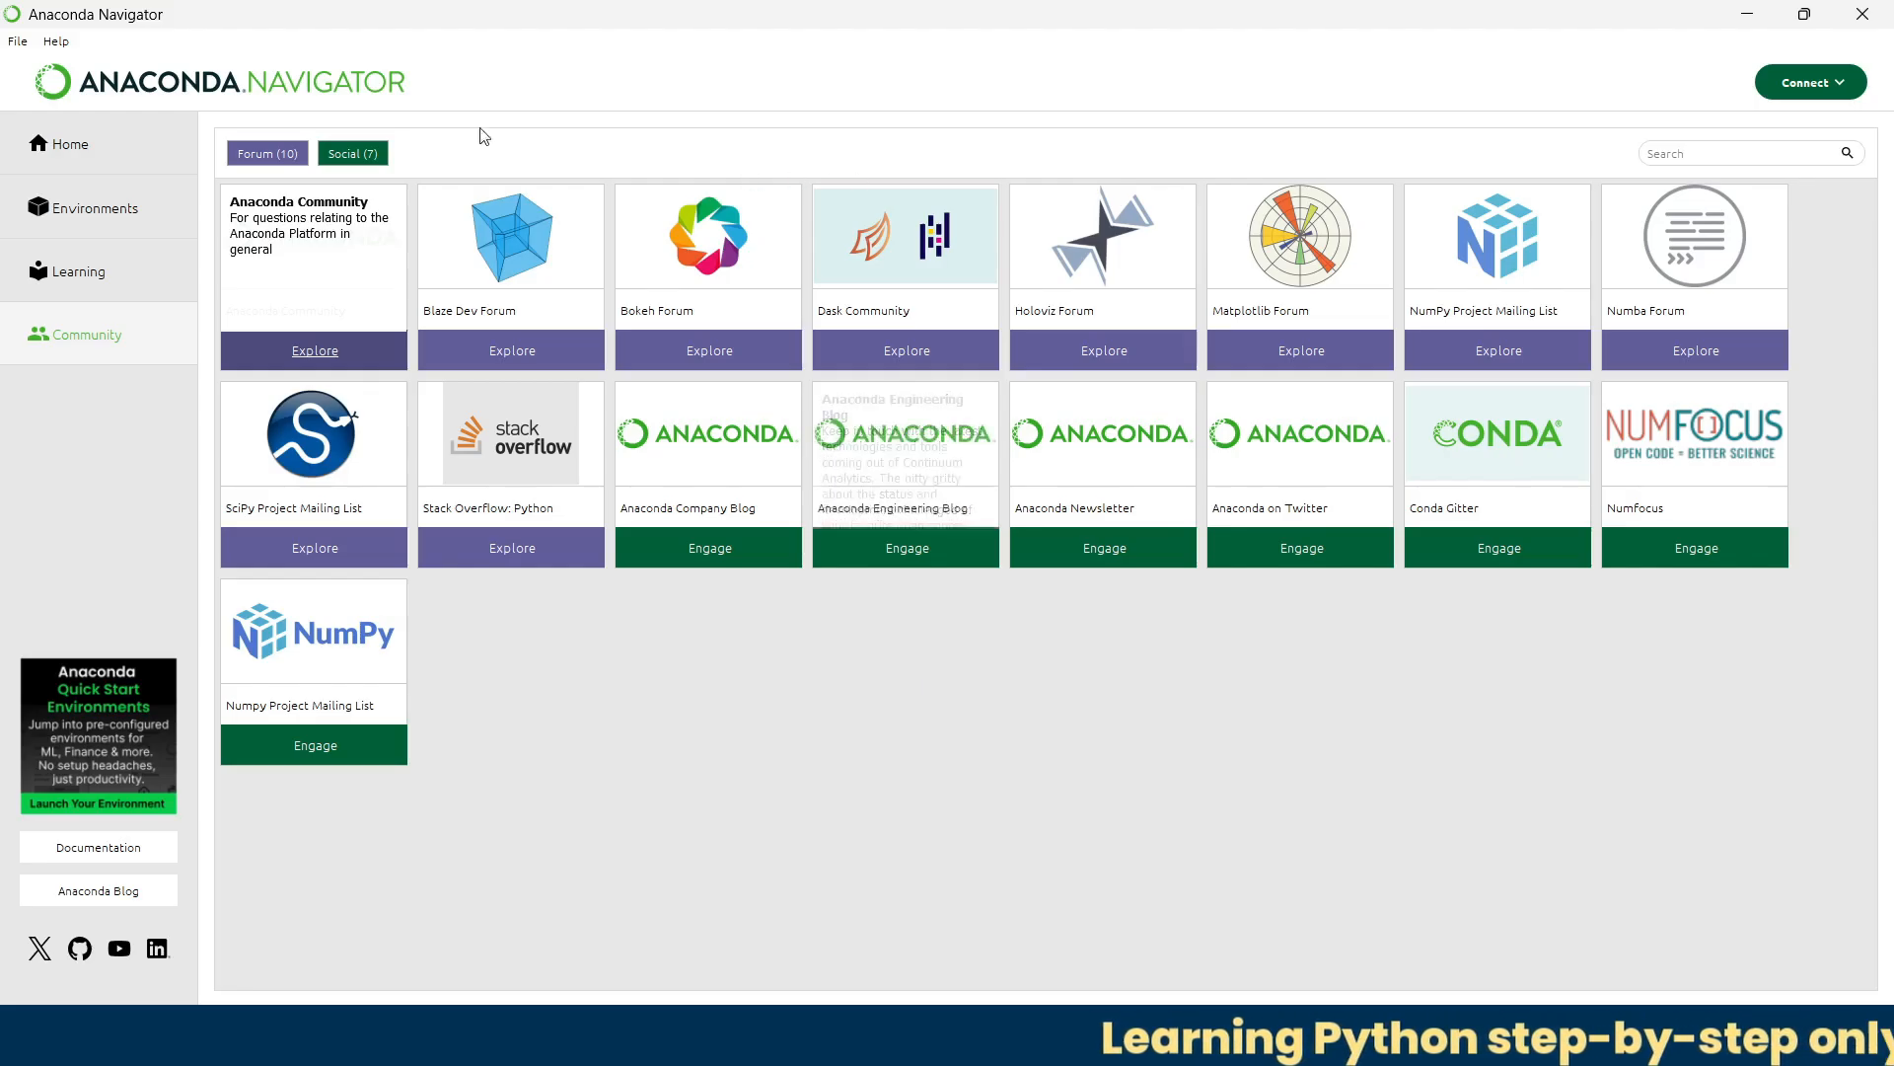
Step: Return to Navigator's Home page listing PyCharm, Jupyter Notebook, Spyder and VS Code
{"action": "left_click", "coordinate": [69, 144]}
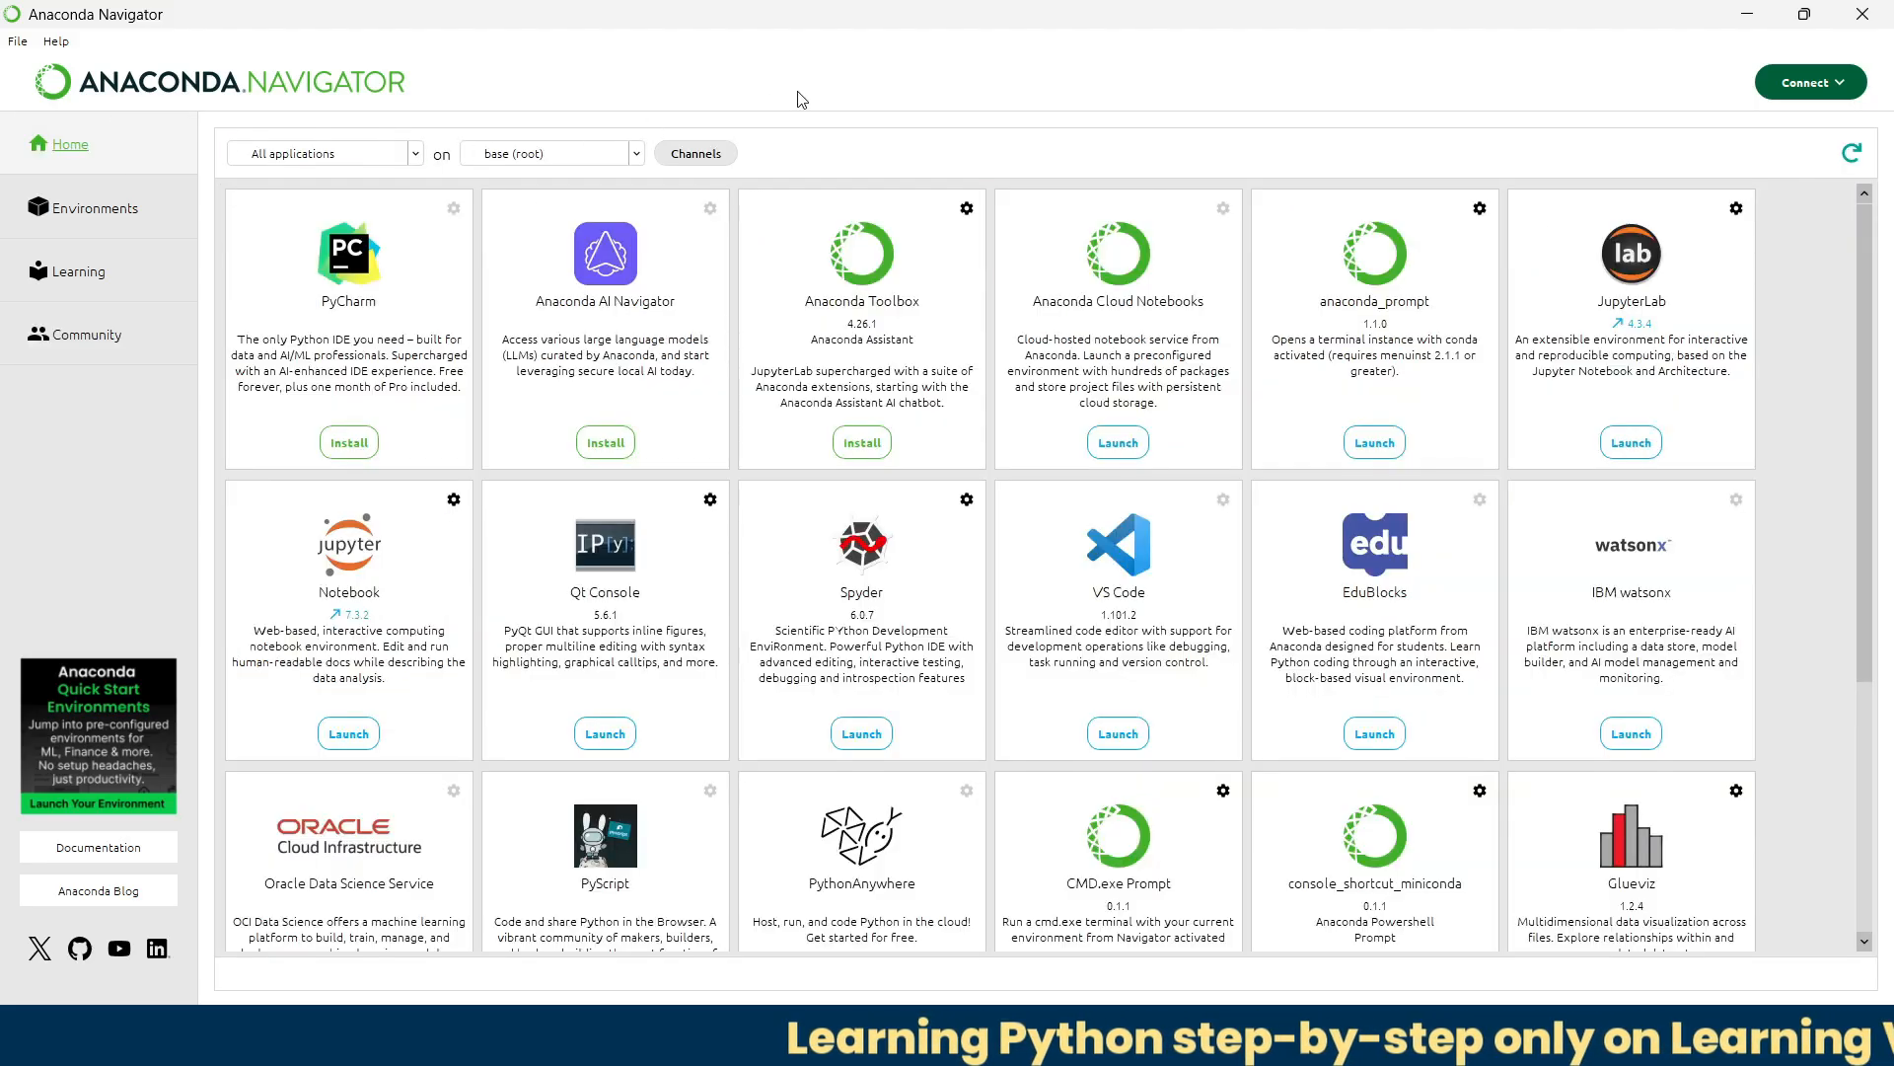
{"action": "mouse_move", "coordinate": [355, 562]}
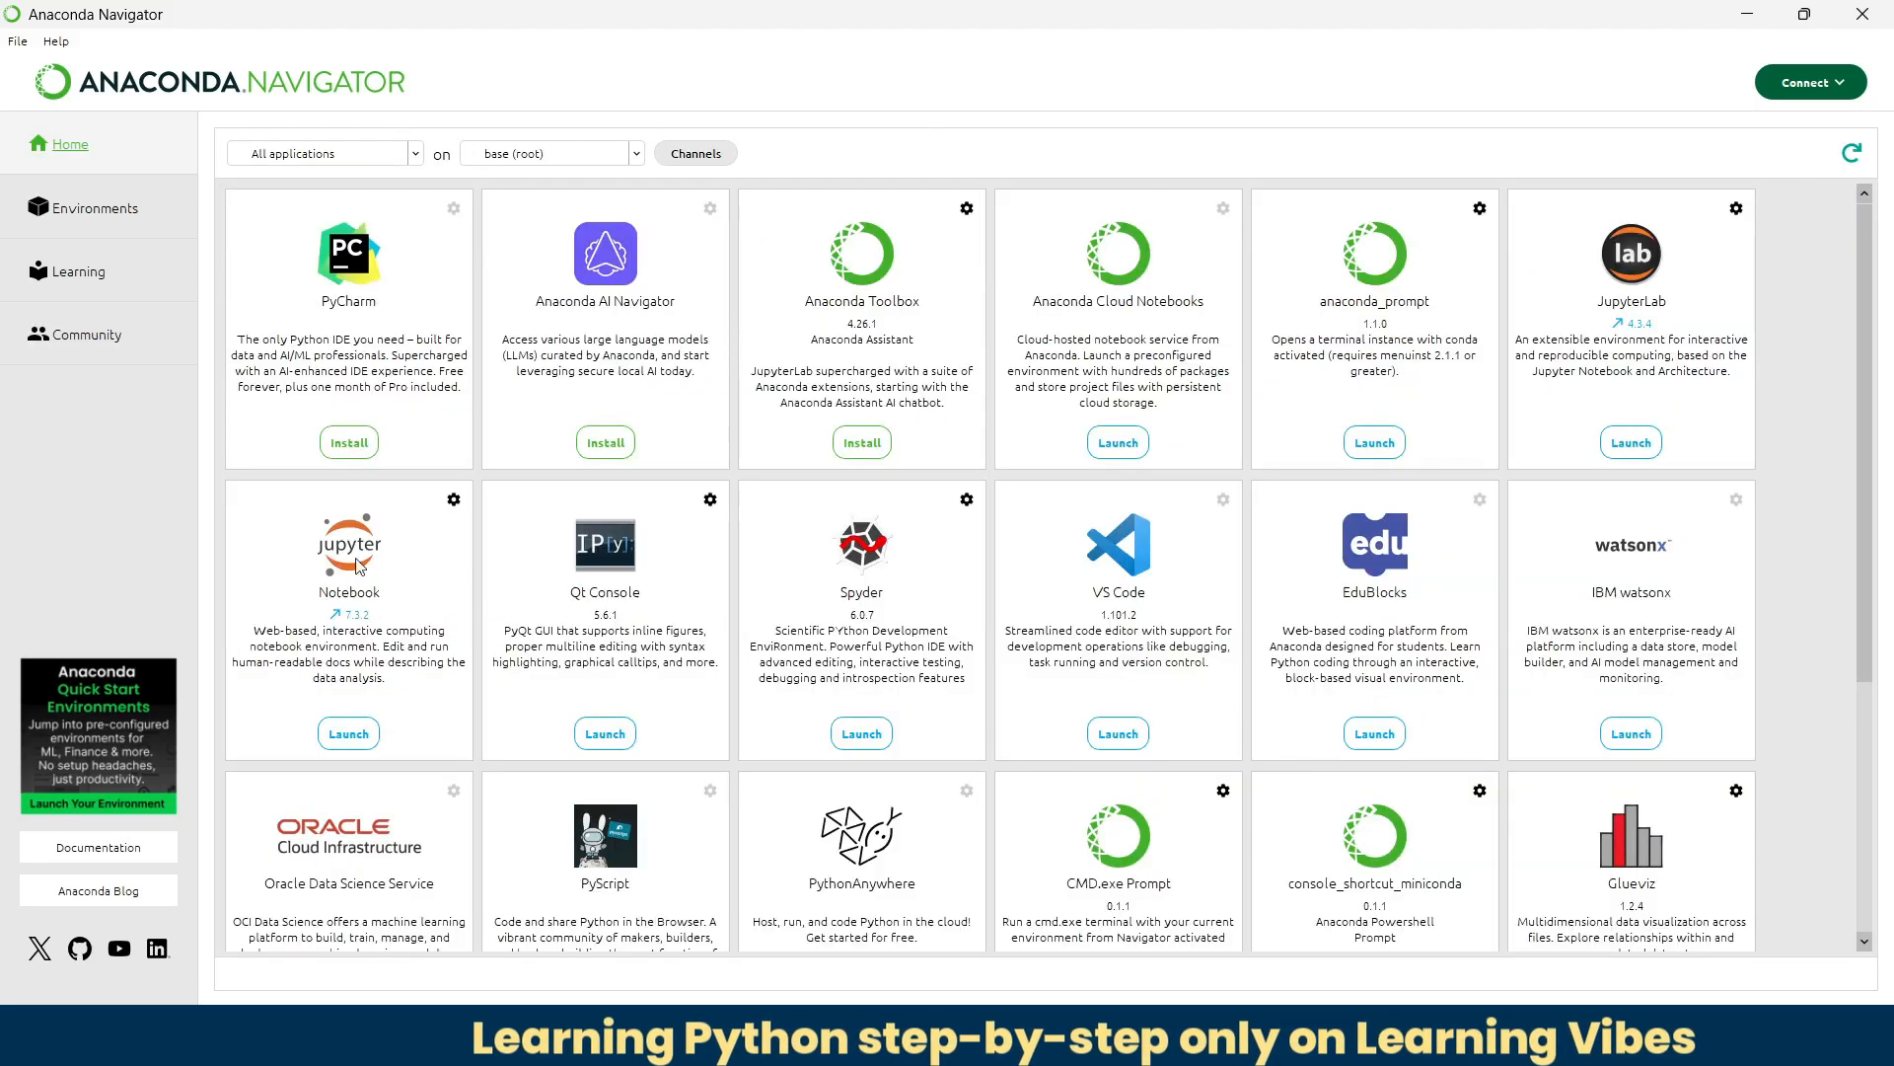
{"action": "mouse_move", "coordinate": [416, 547]}
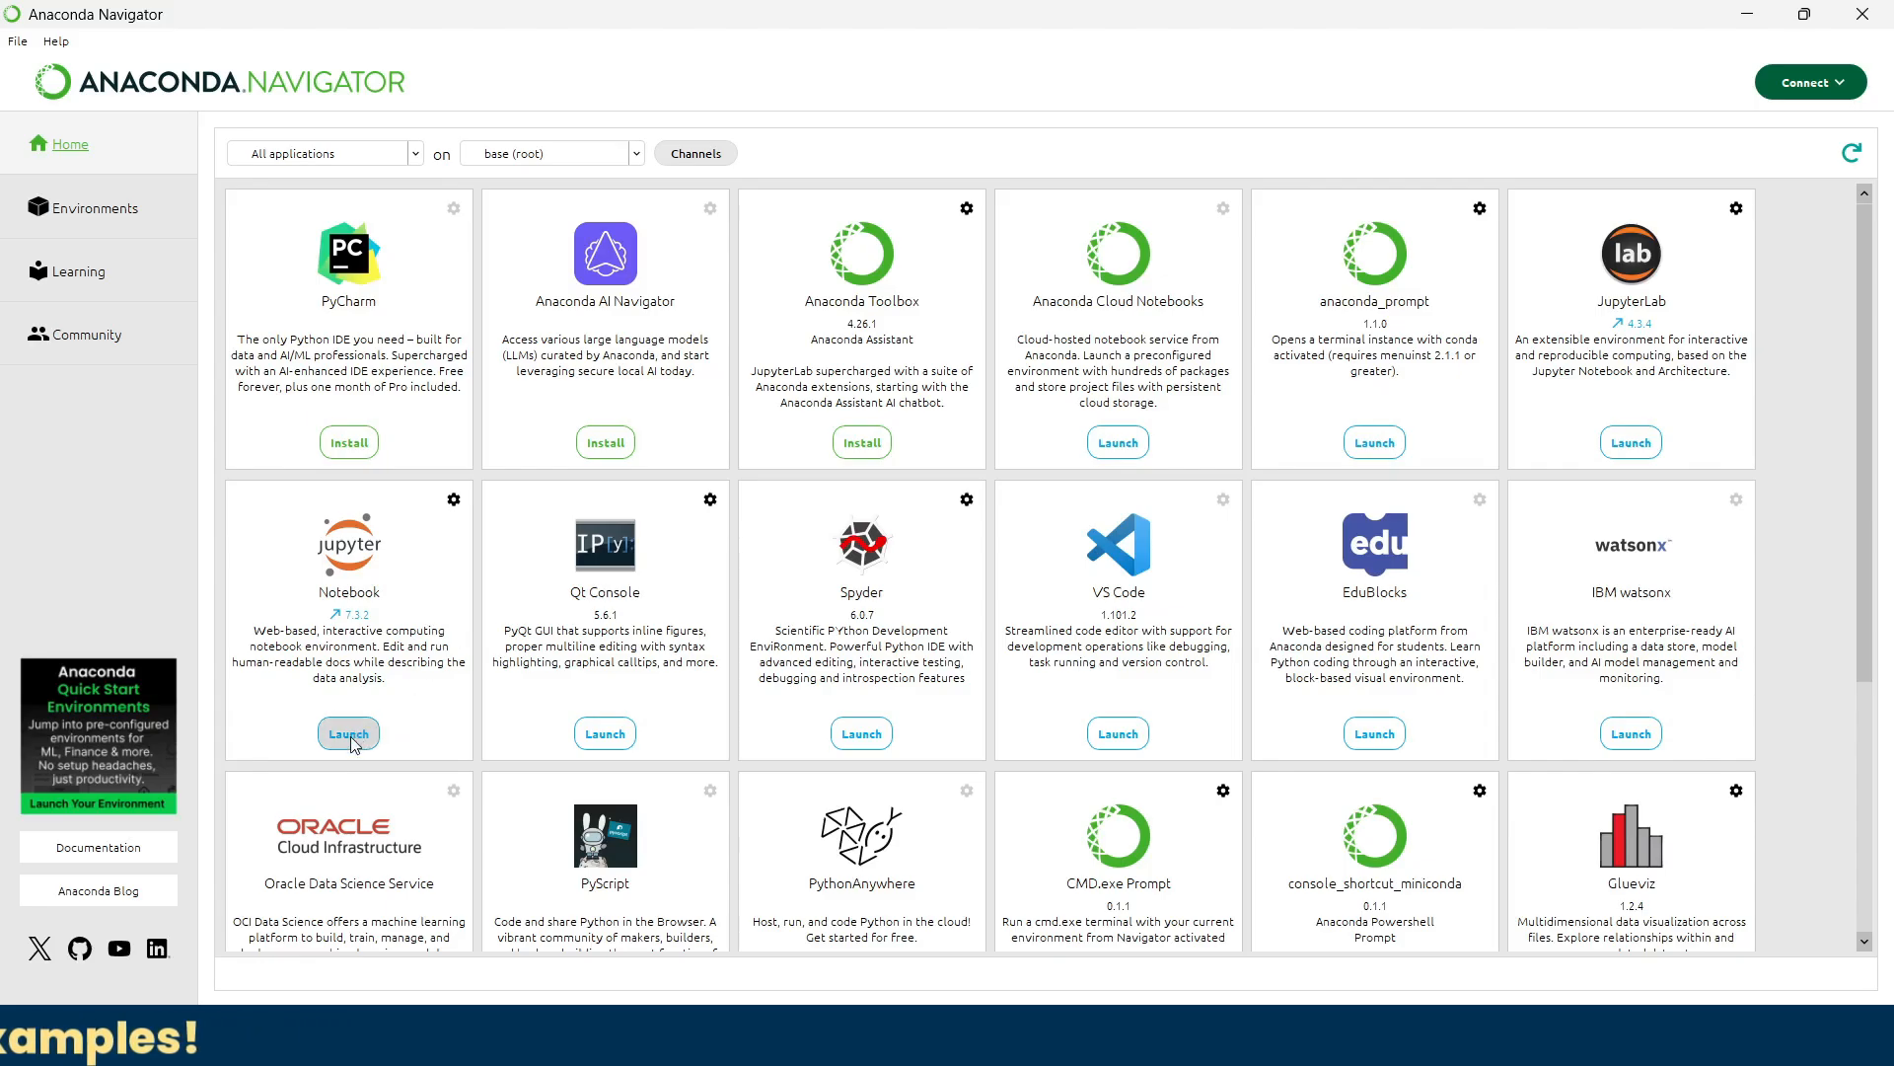
Step: Launch Jupyter Notebook and keep Microsoft Edge as the browser just once
{"action": "left_click", "coordinate": [347, 732]}
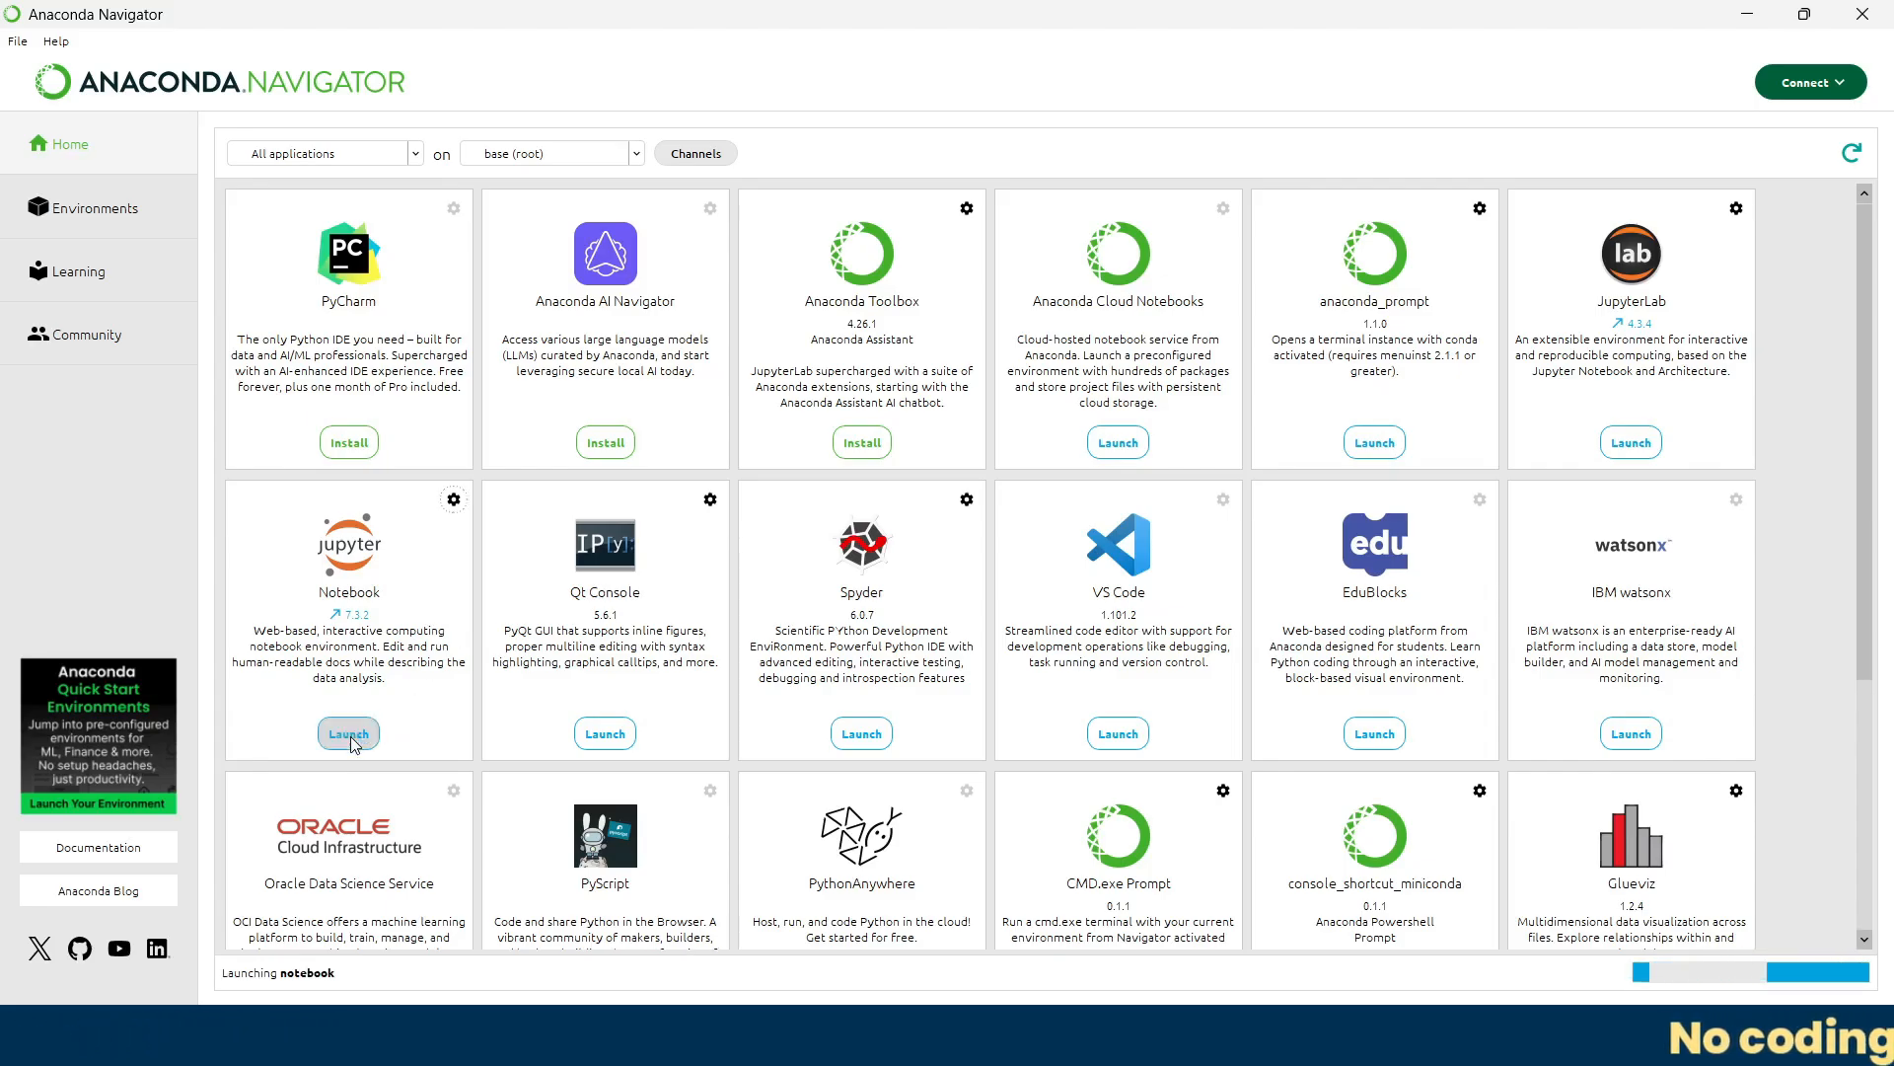
{"action": "left_click", "coordinate": [348, 732]}
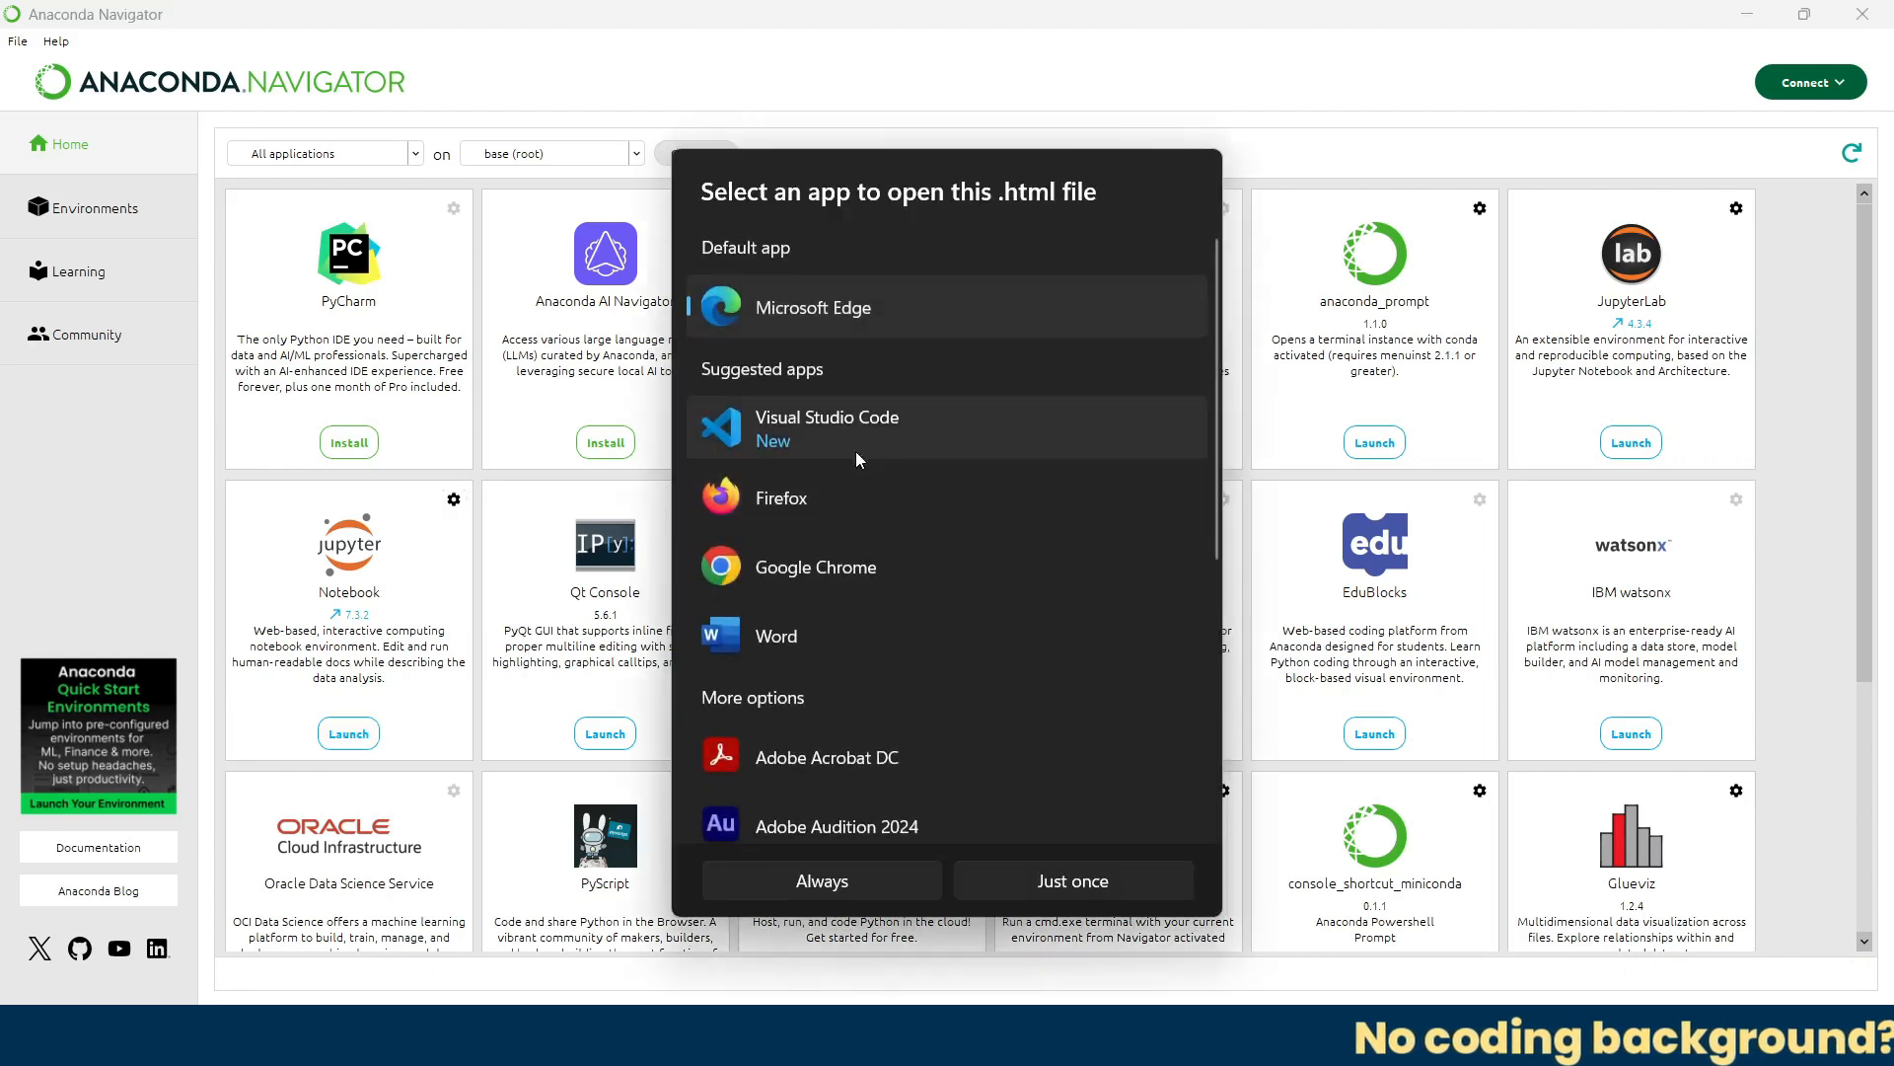
{"action": "mouse_move", "coordinate": [929, 536]}
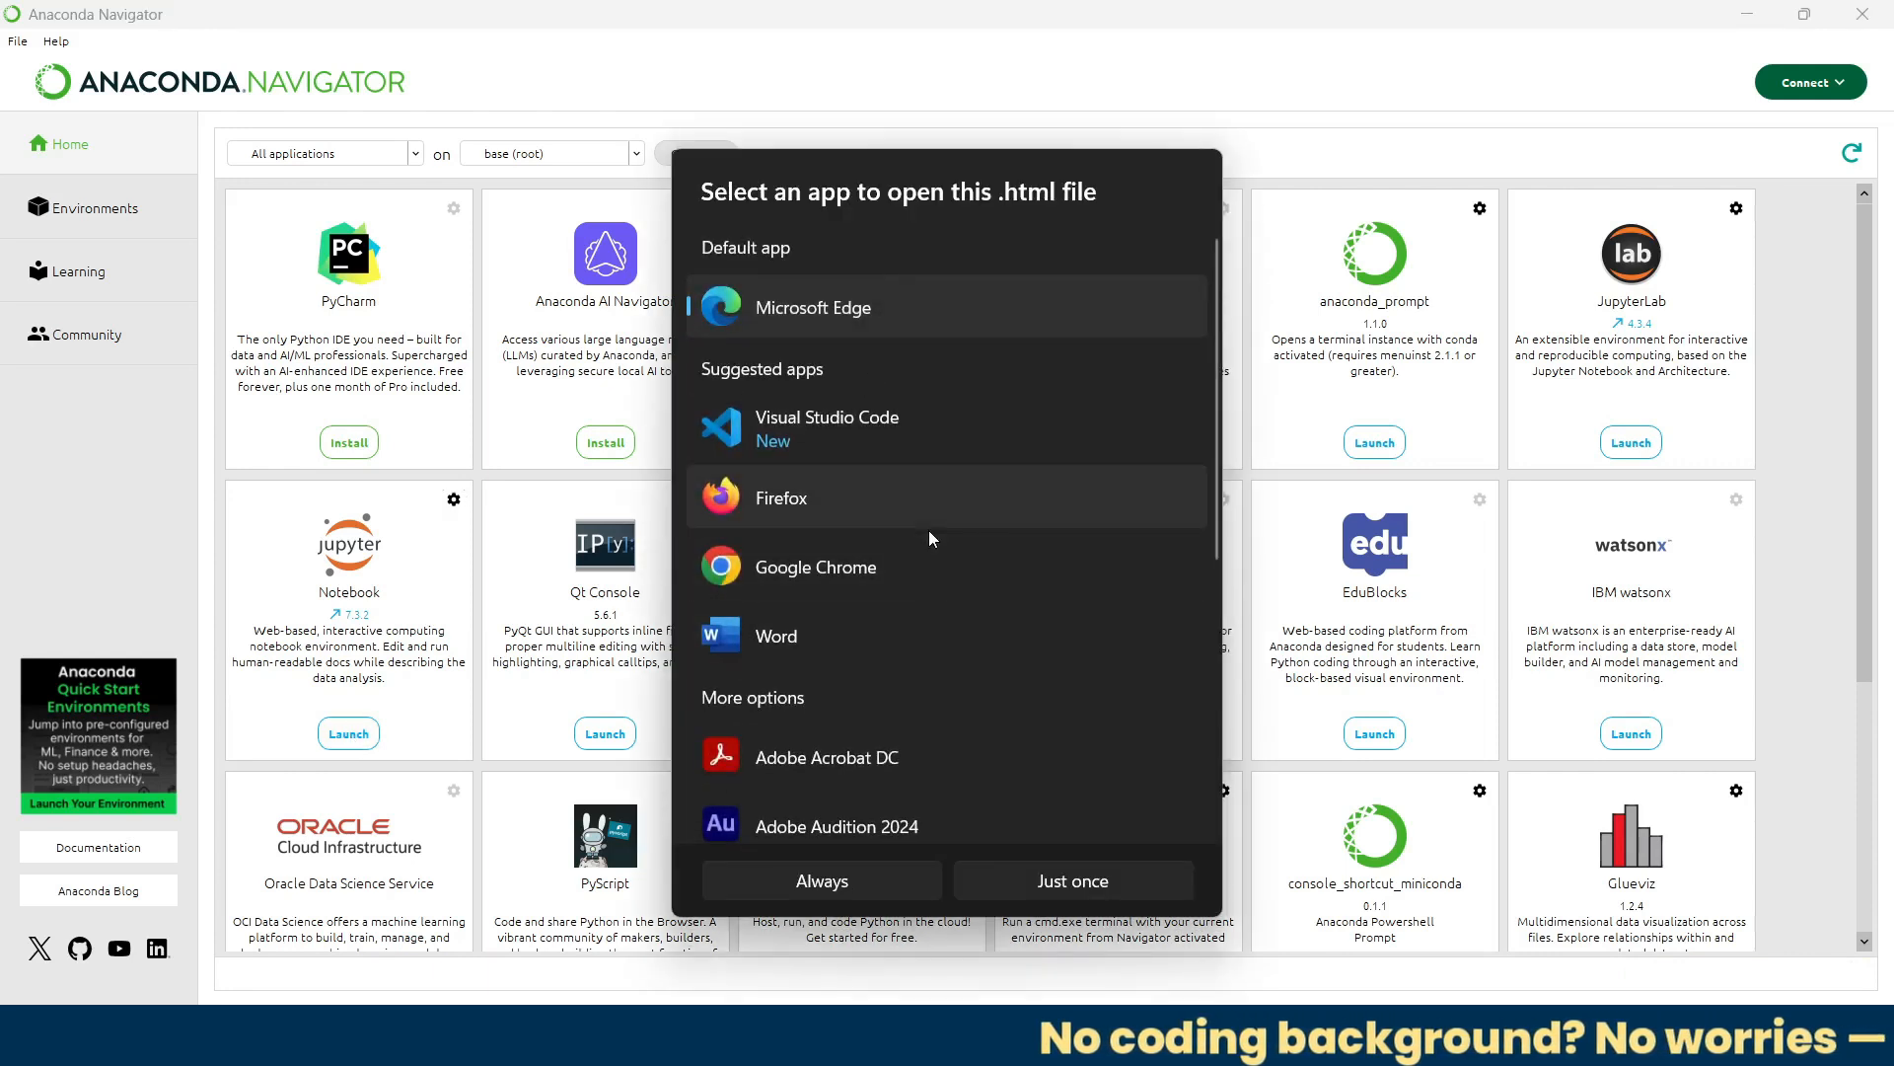
{"action": "mouse_move", "coordinate": [878, 801]}
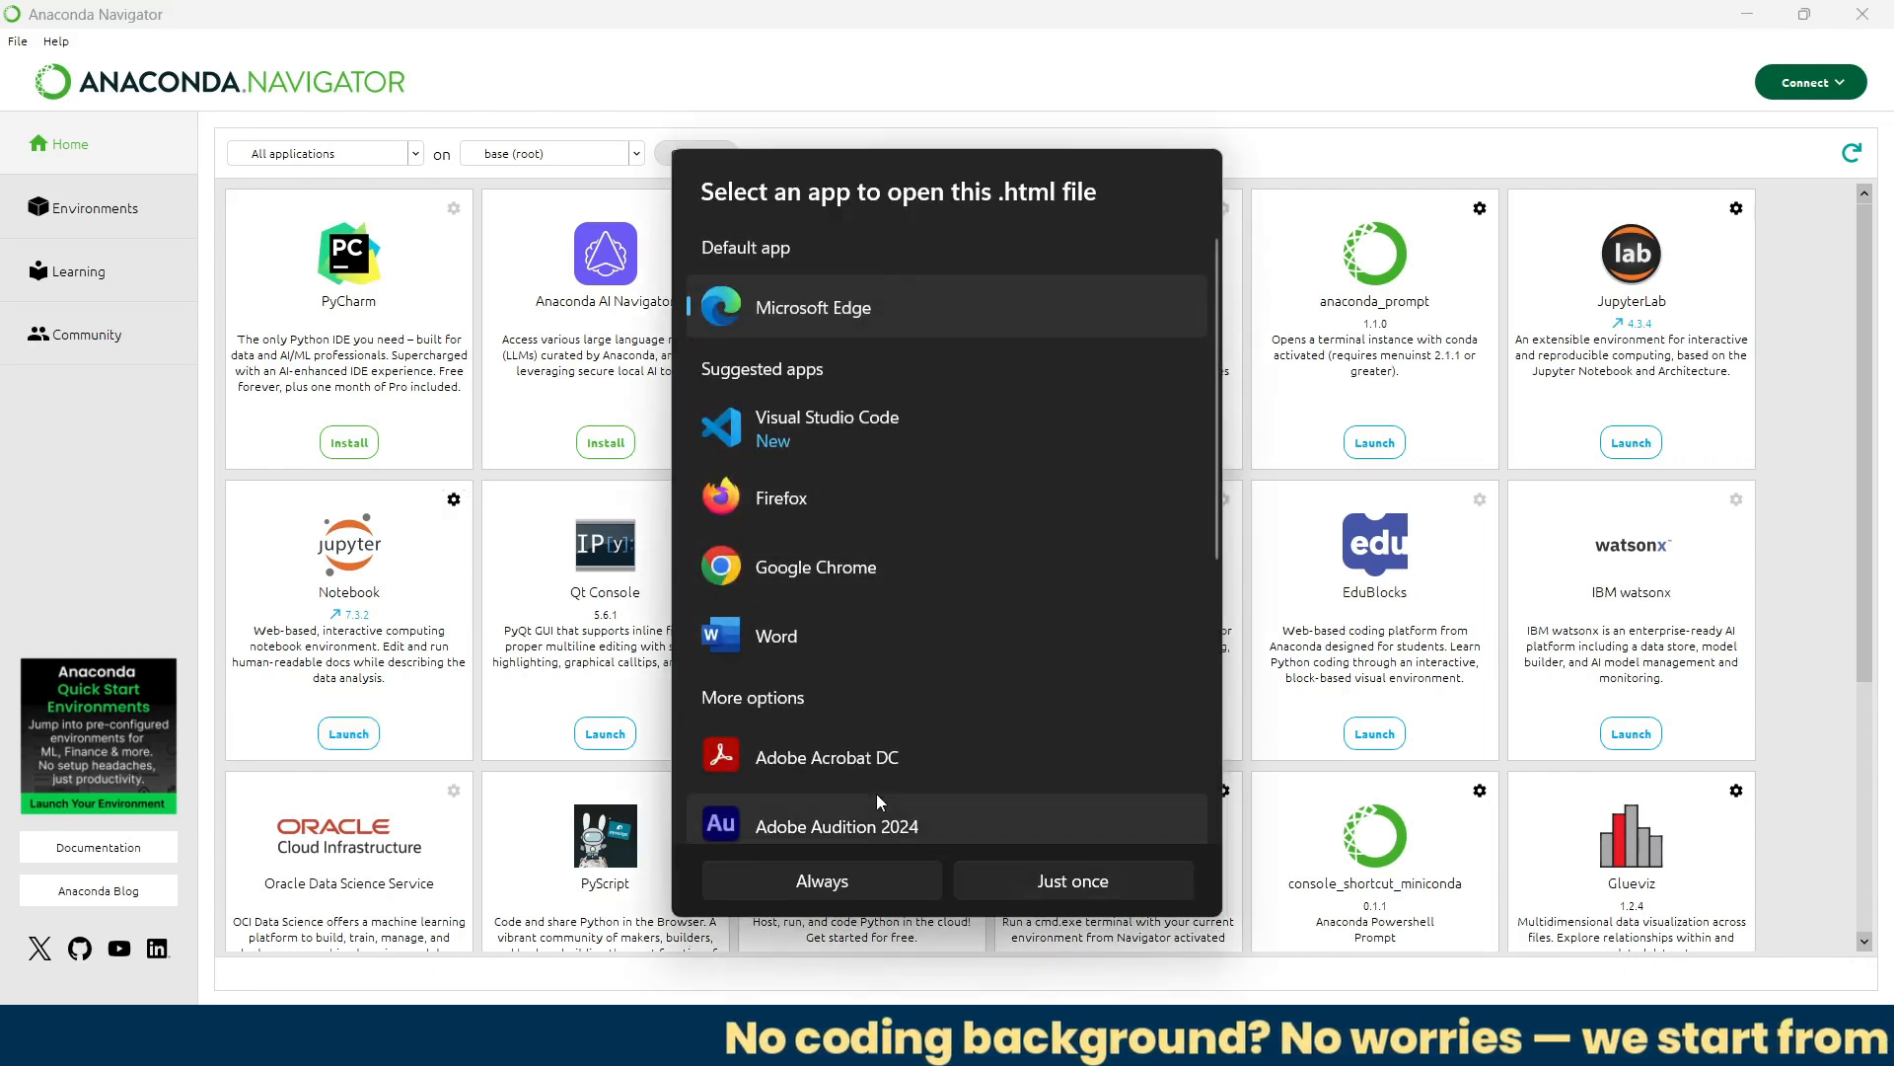
{"action": "mouse_move", "coordinate": [1111, 908]}
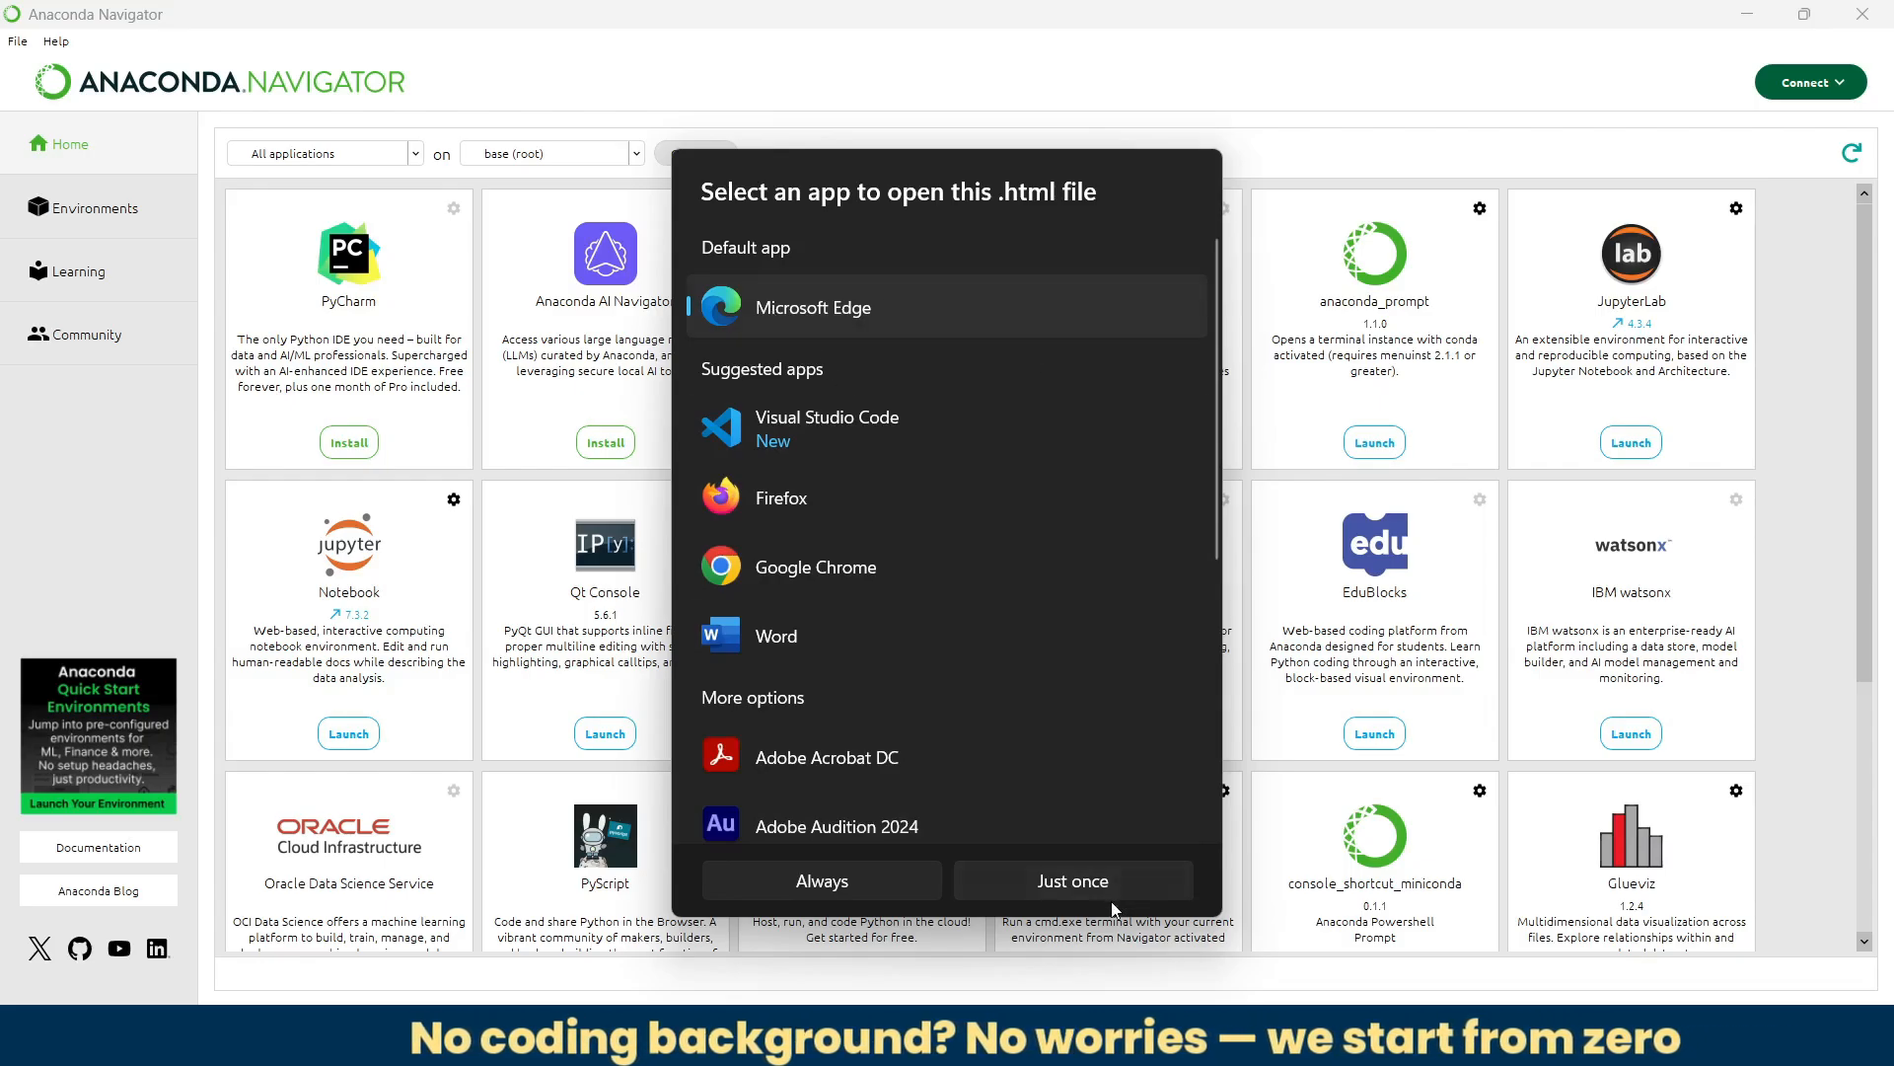
{"action": "left_click", "coordinate": [1072, 881]}
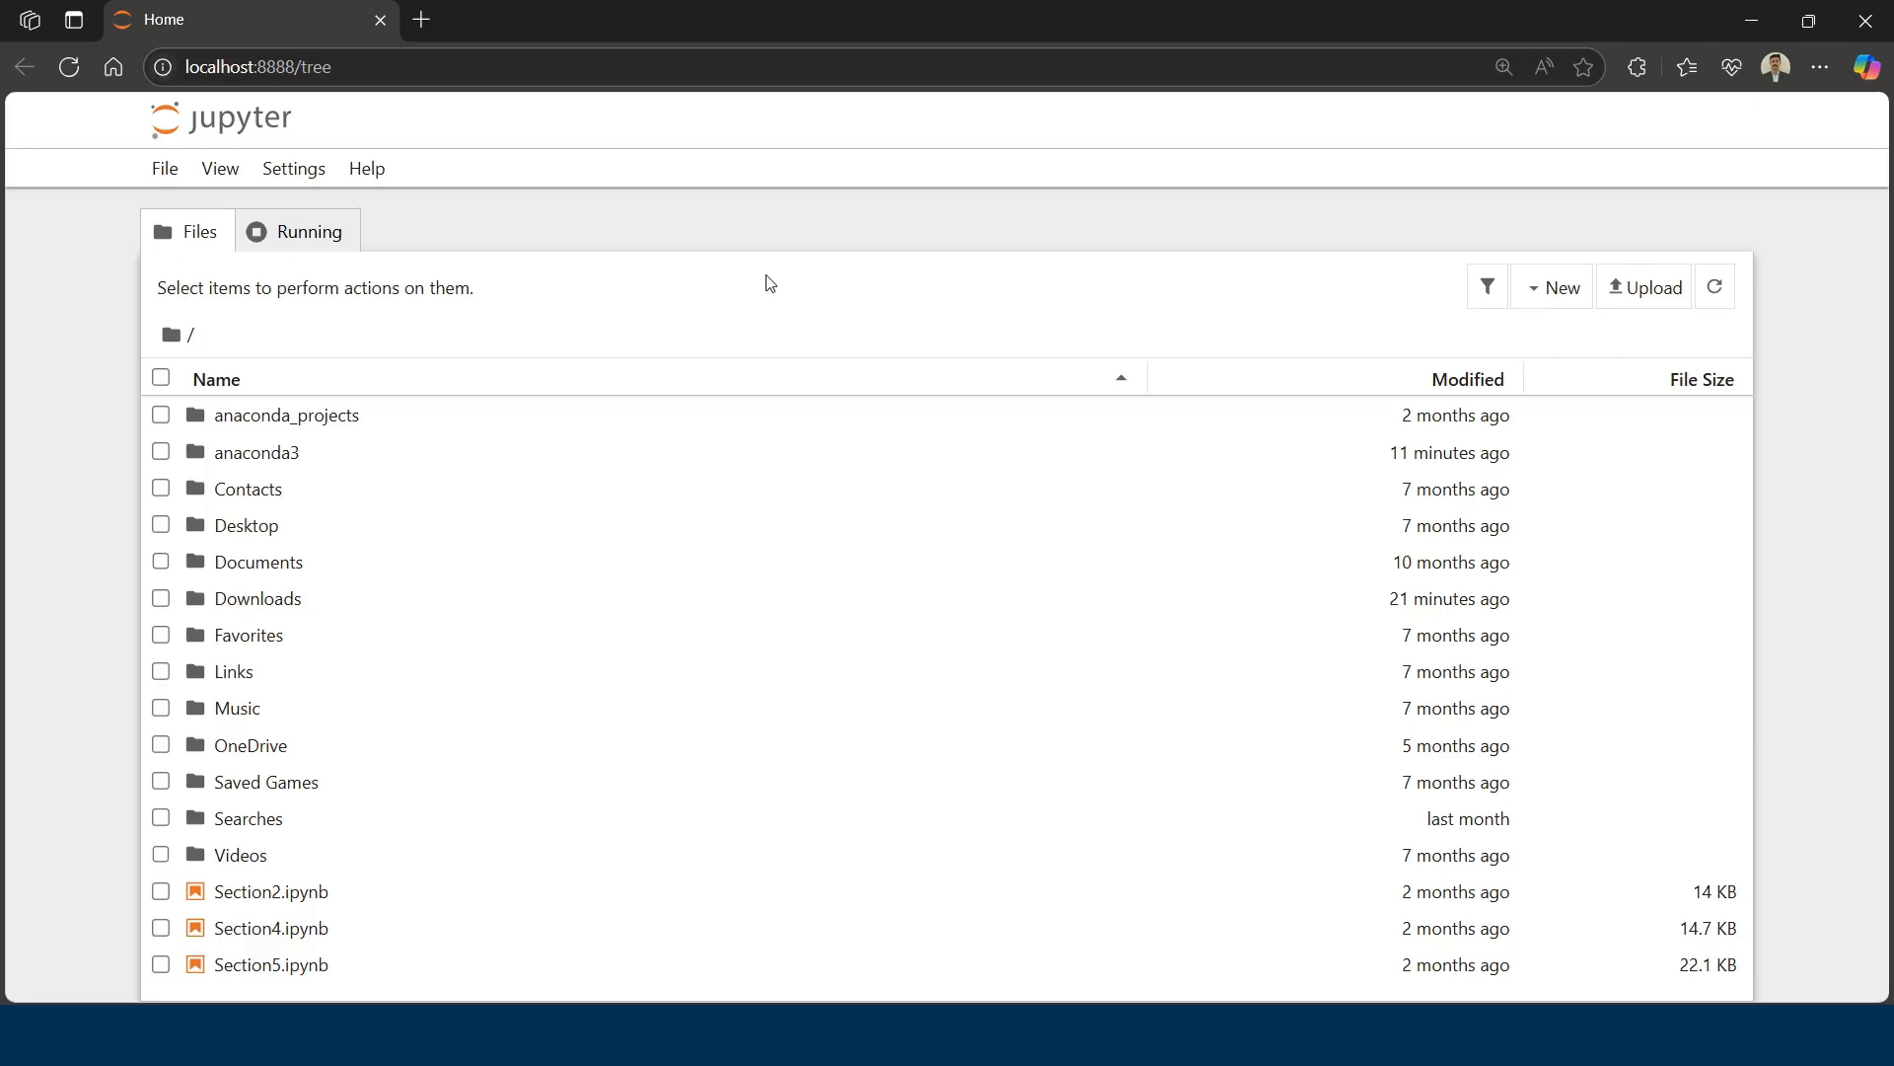
Step: Write print("Hello!! Mruduraj") in the notebook's first code cell
{"action": "left_click", "coordinate": [1551, 288]}
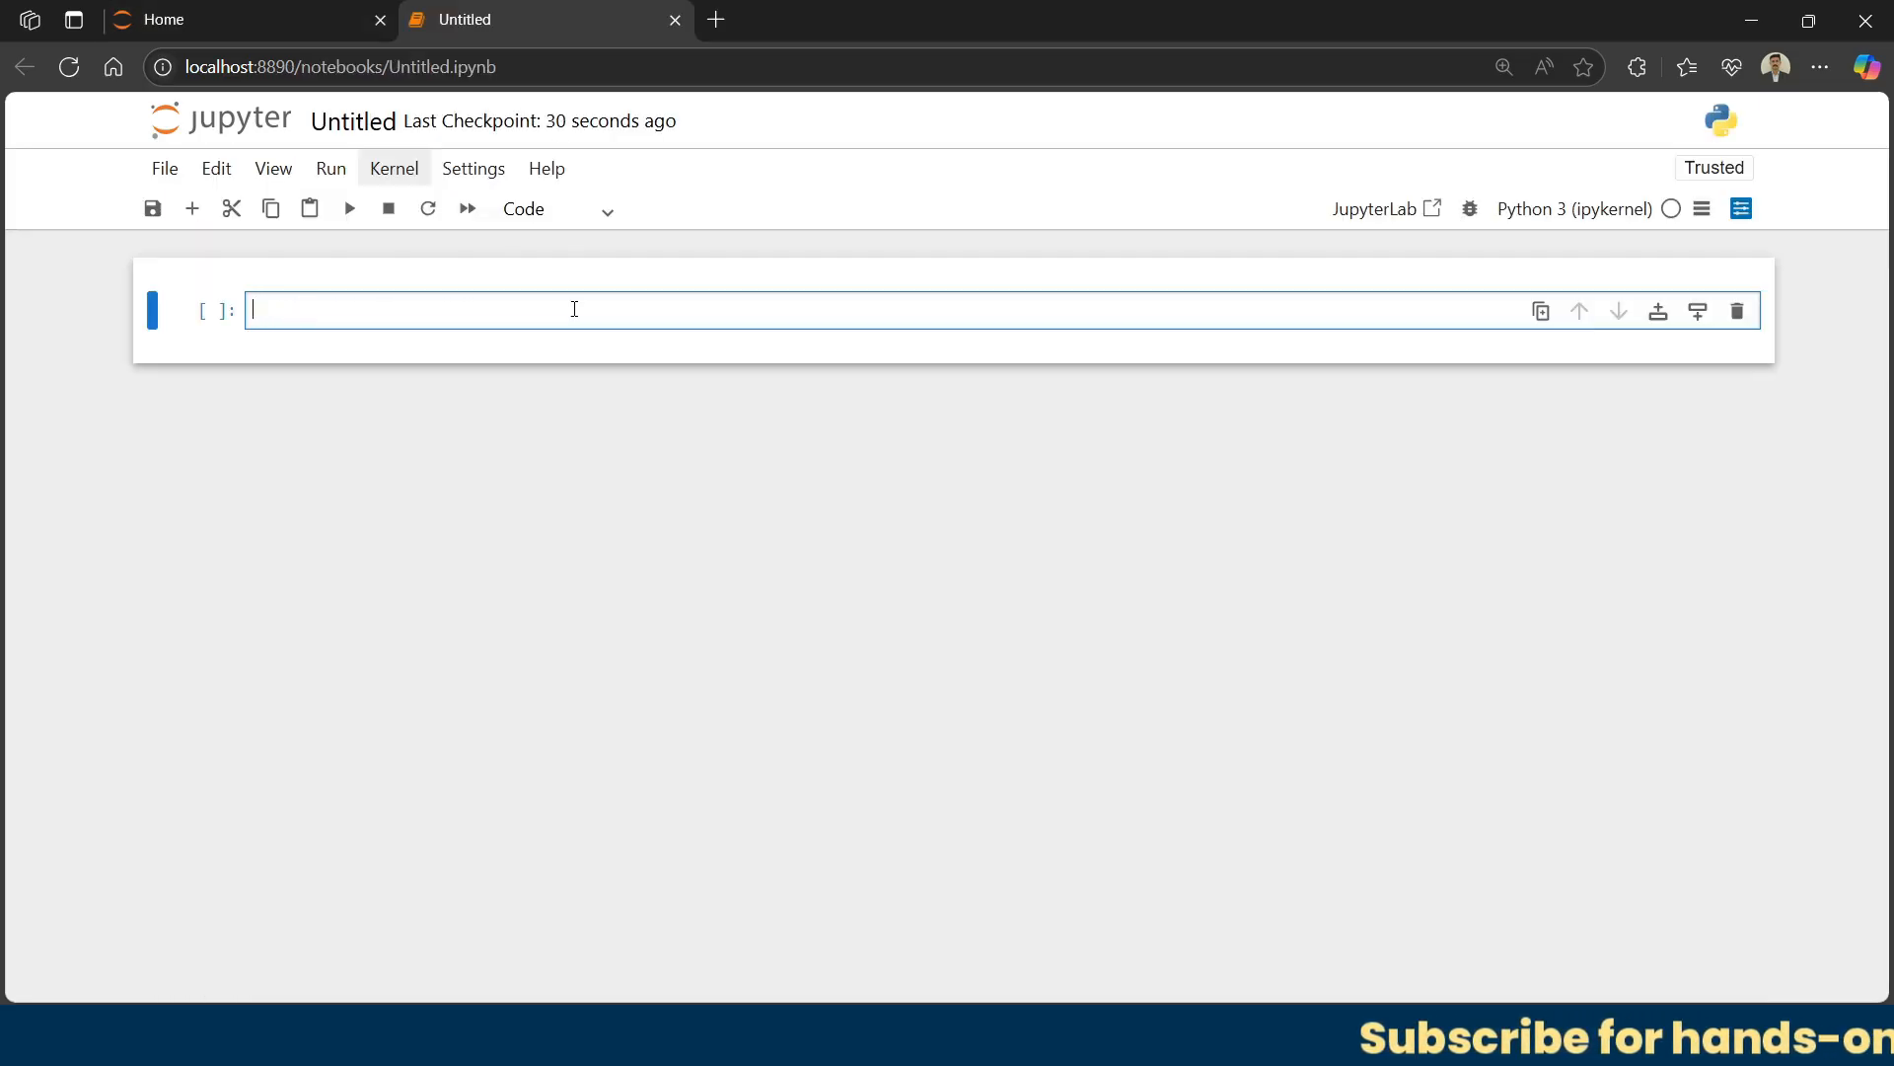
{"action": "type", "text": "print()"}
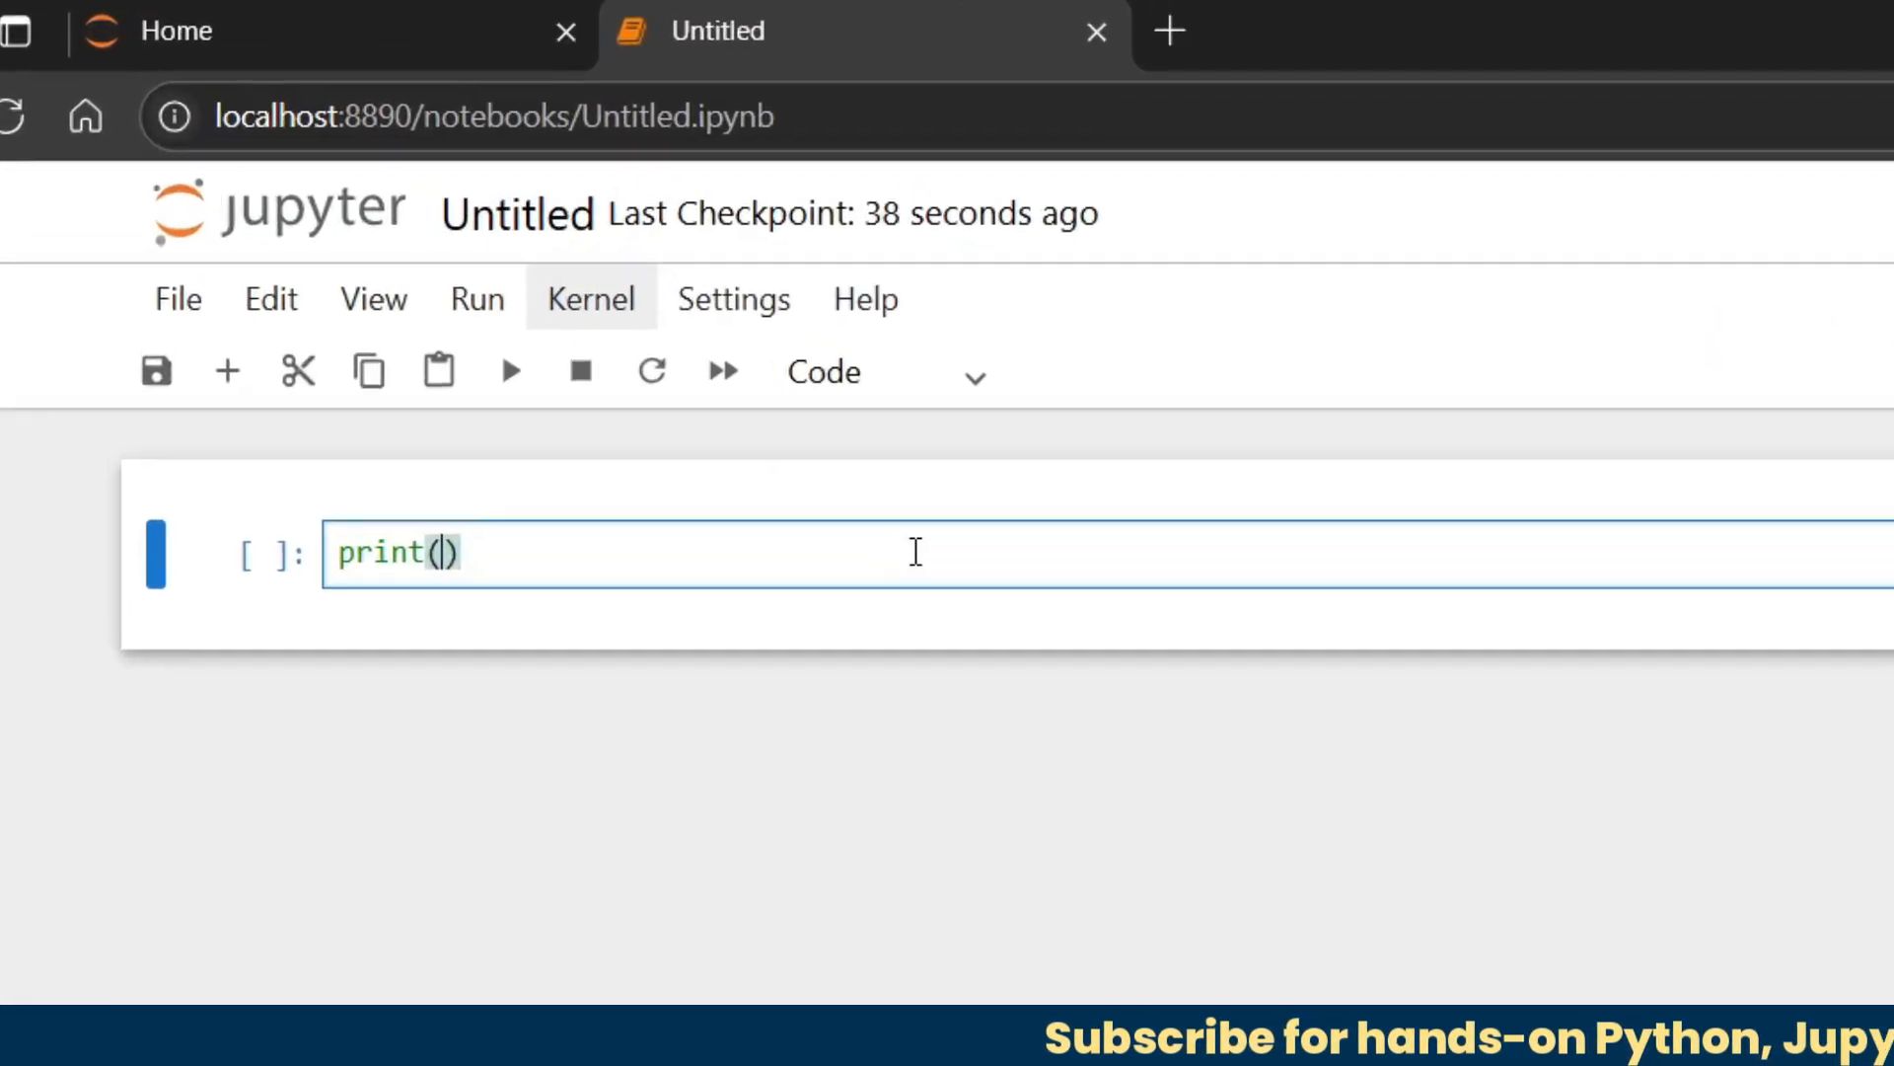
{"action": "type", "text": "\"Hello\""}
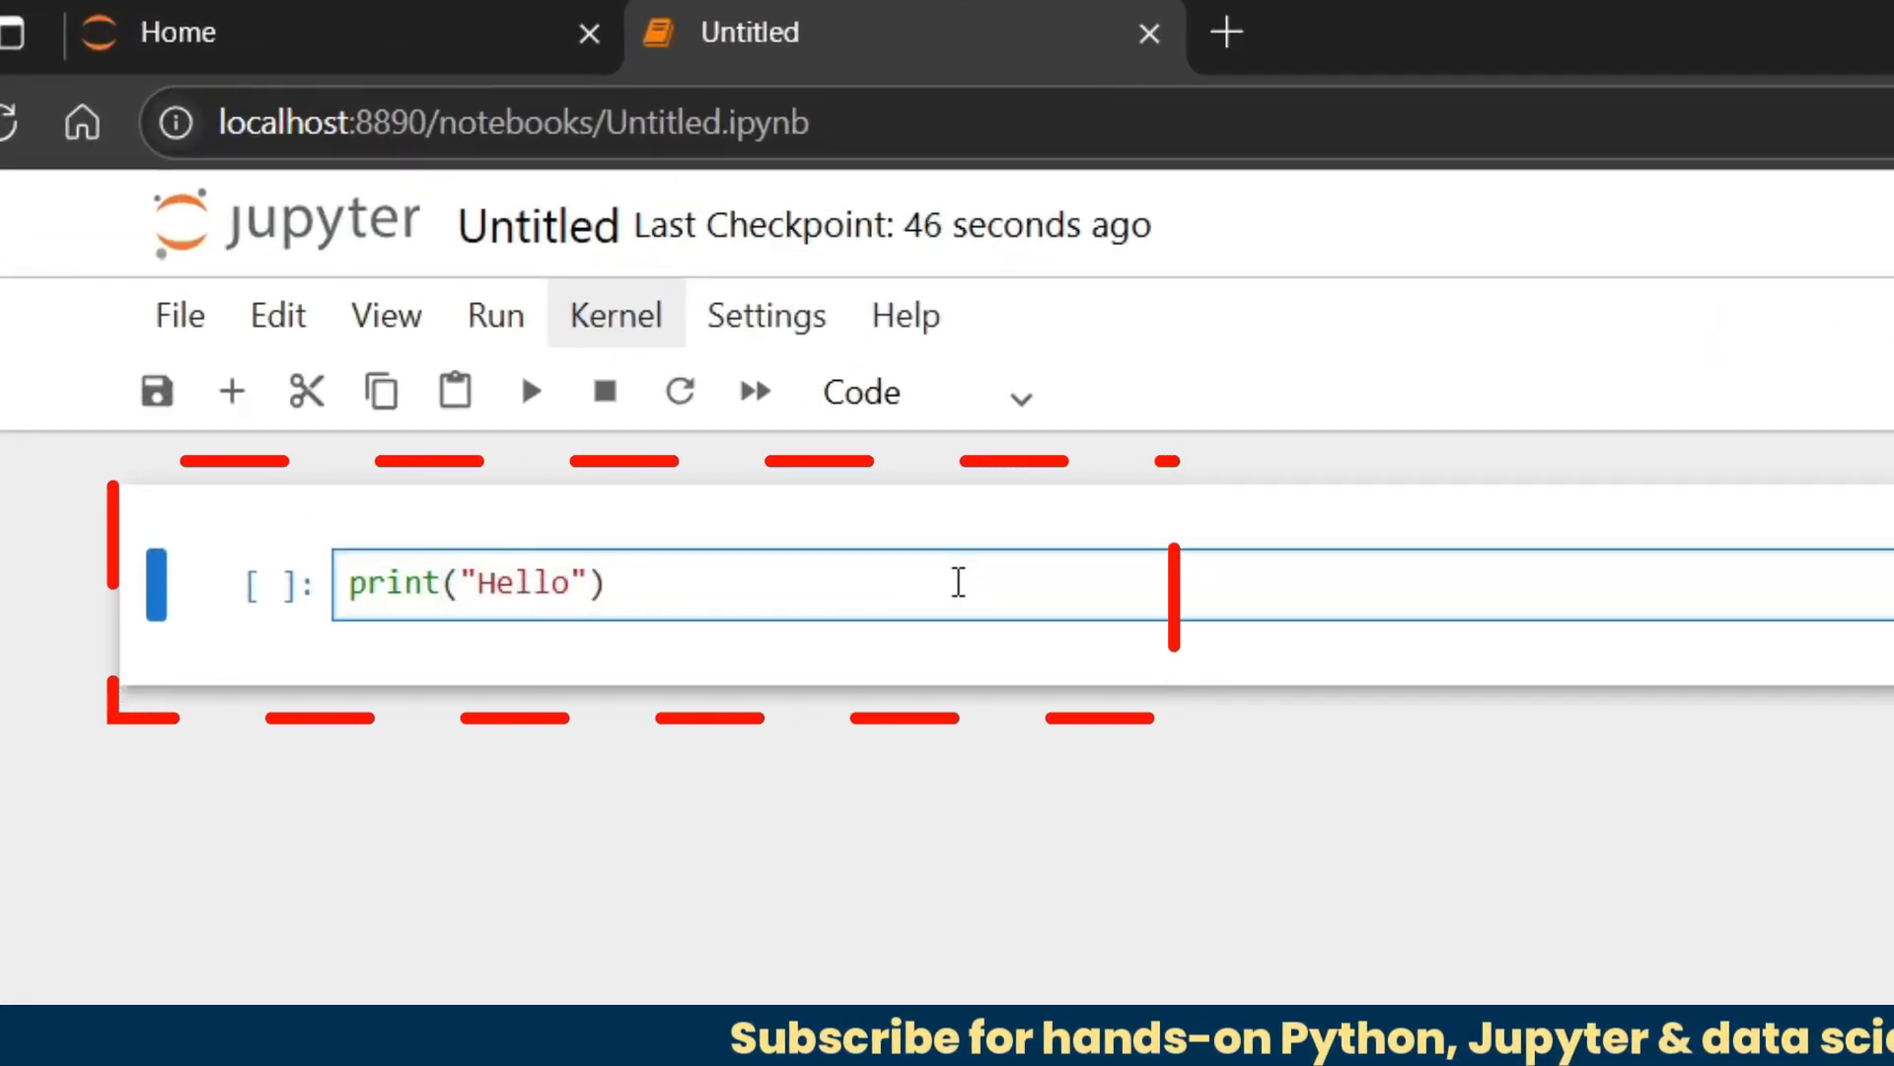
{"action": "type", "text": "!! Mruduraj"}
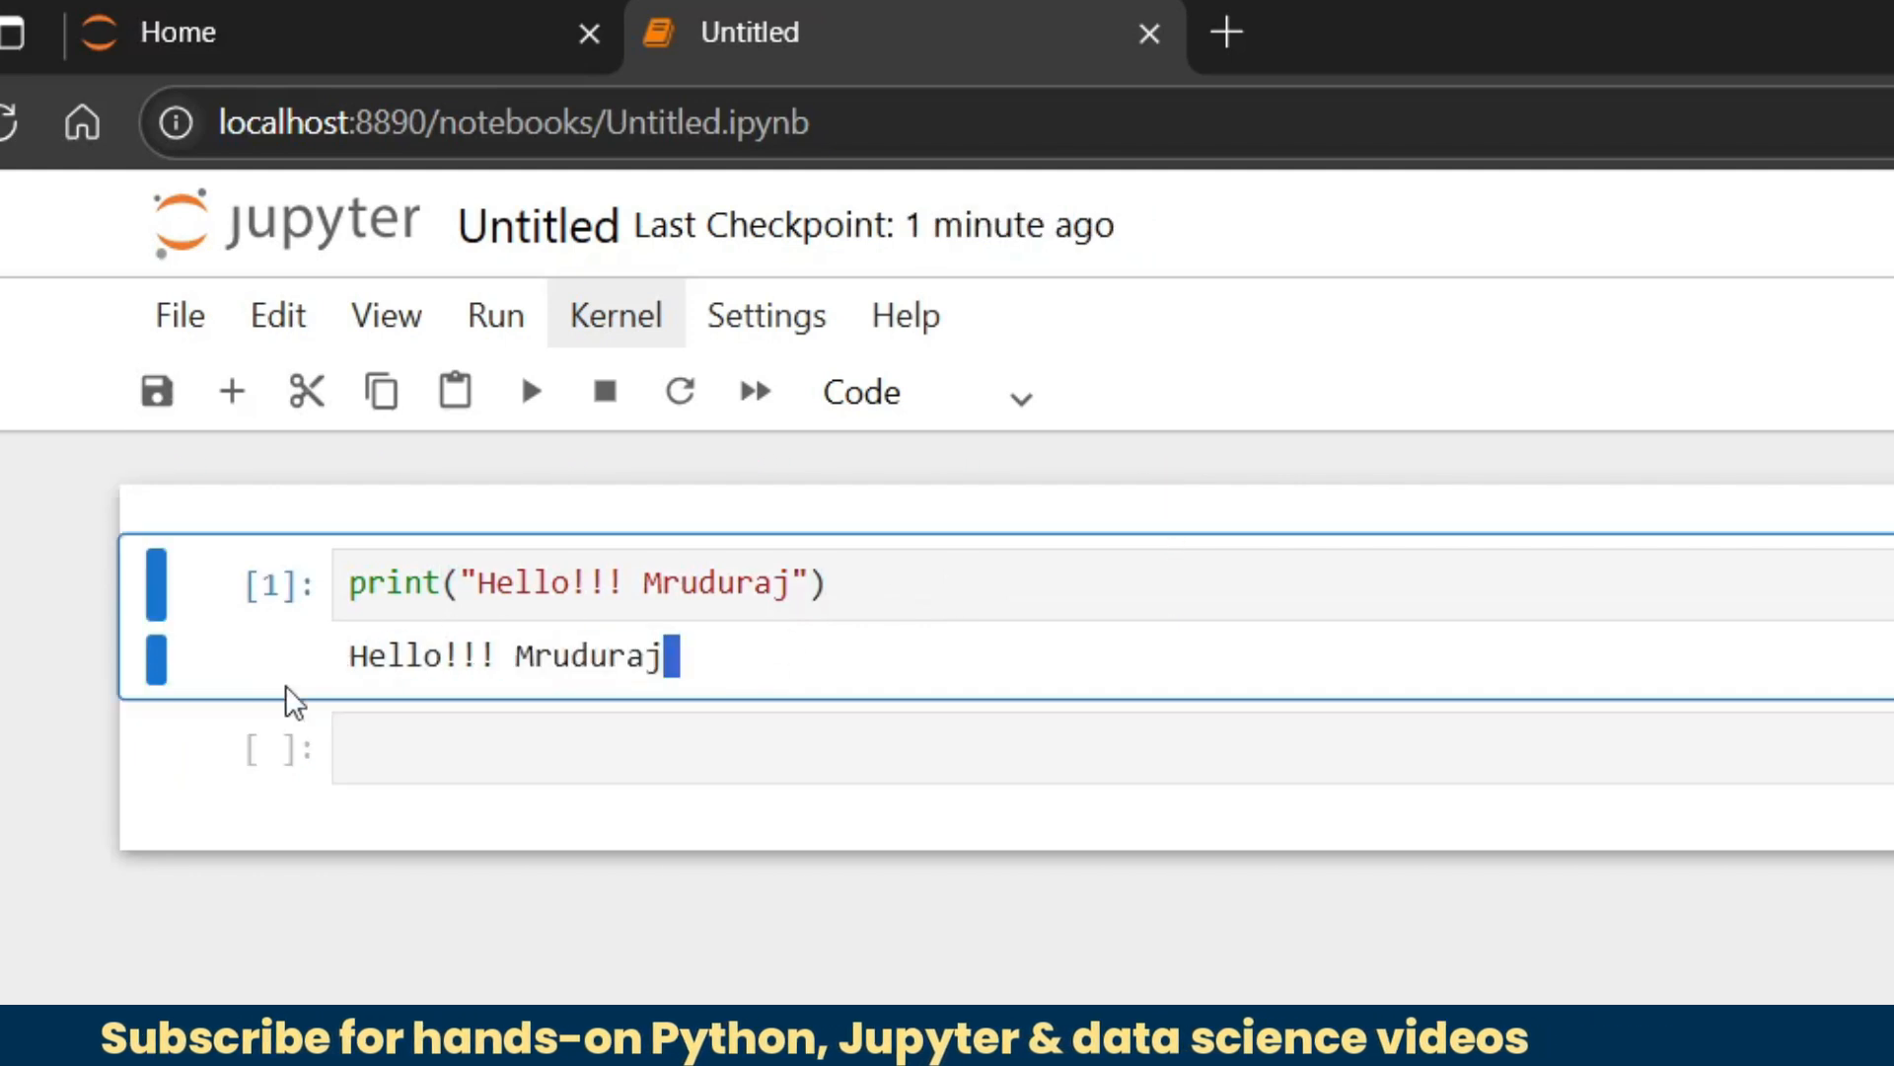
{"action": "mouse_move", "coordinate": [659, 689]}
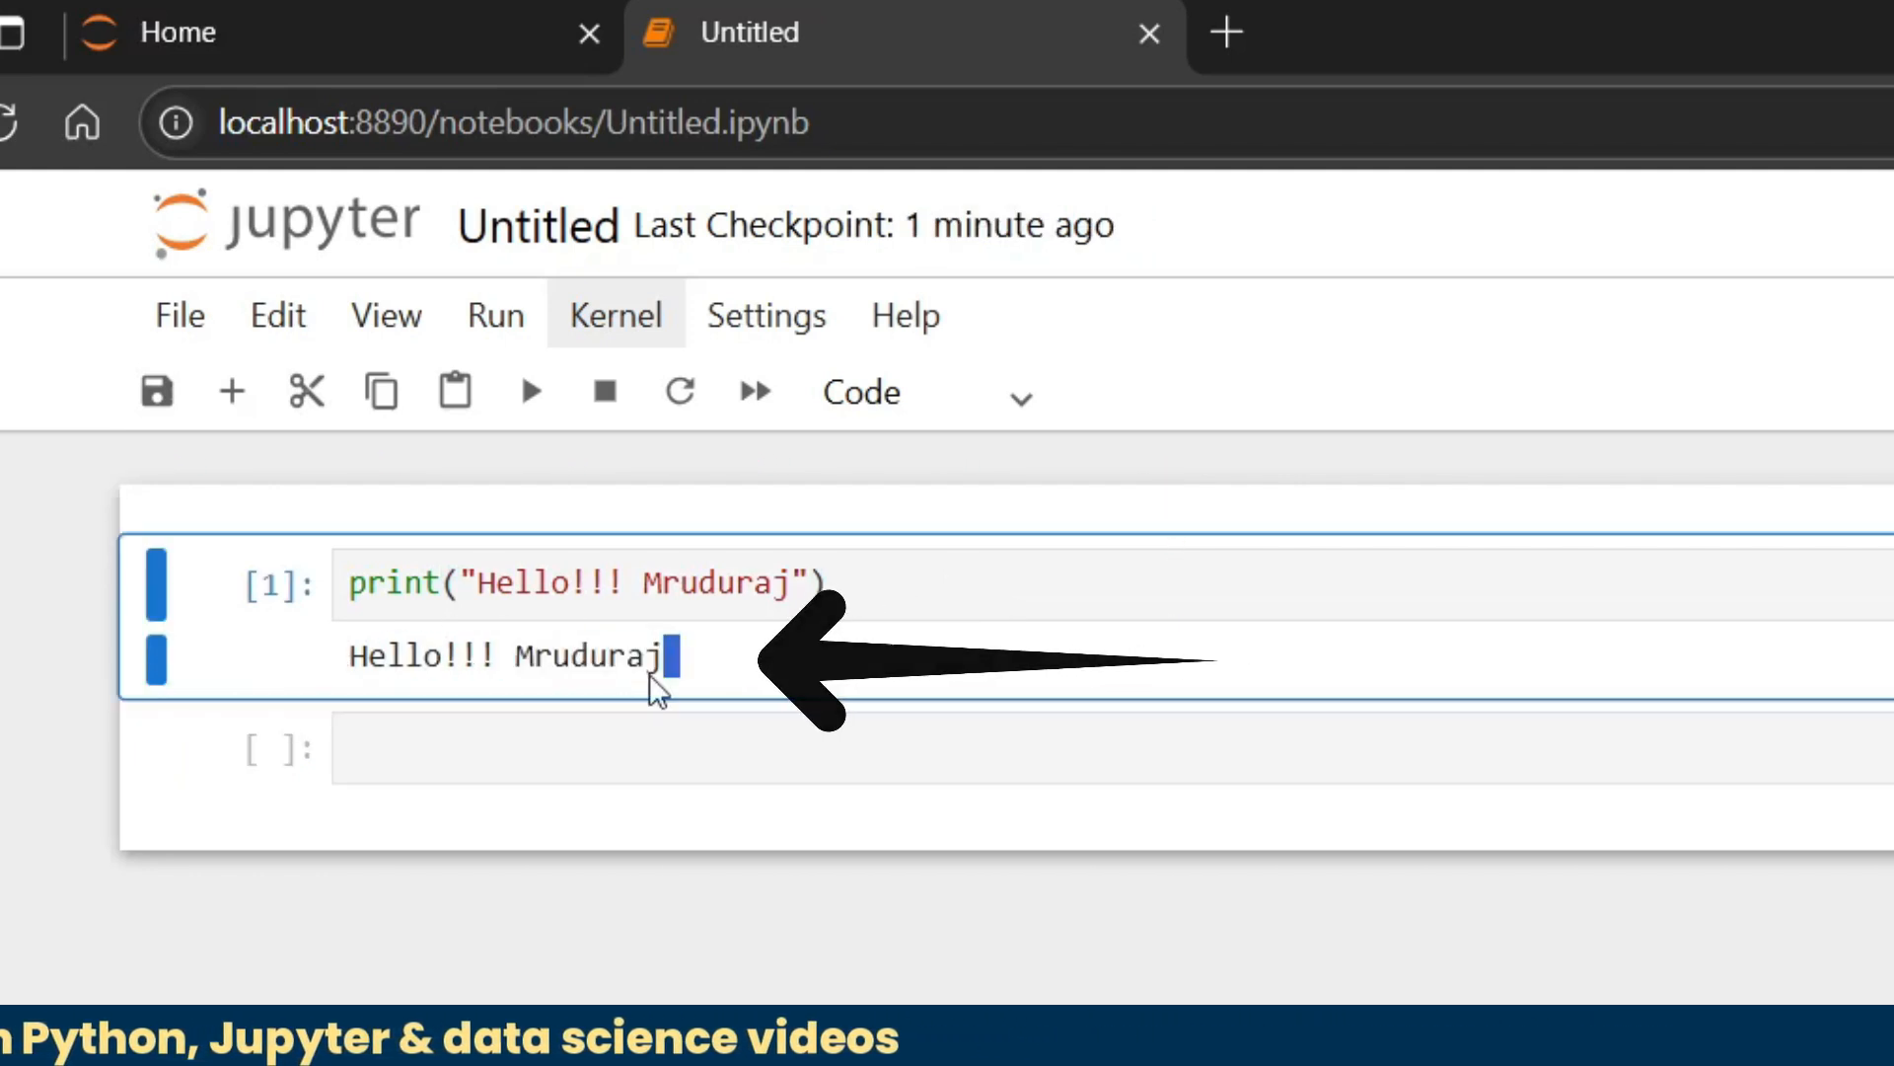
{"action": "mouse_move", "coordinate": [669, 945]}
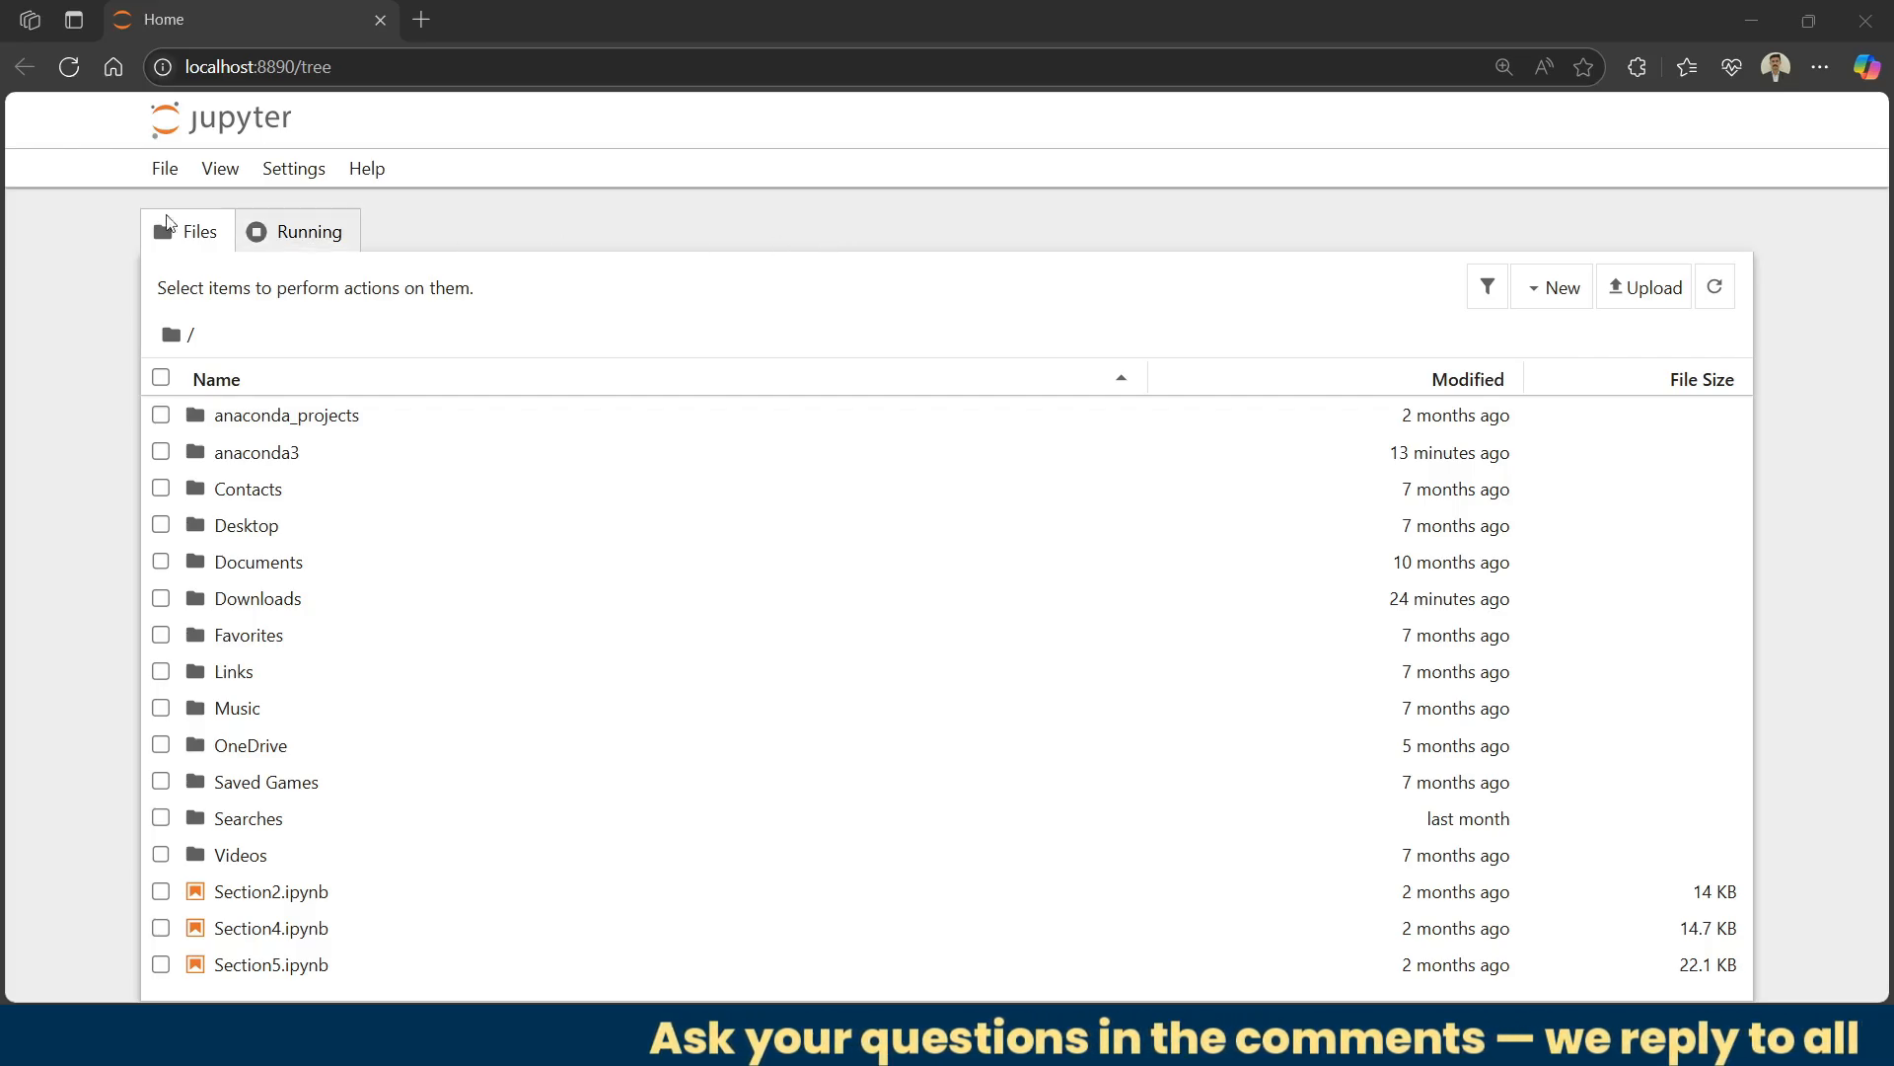
{"action": "left_click", "coordinate": [310, 231]}
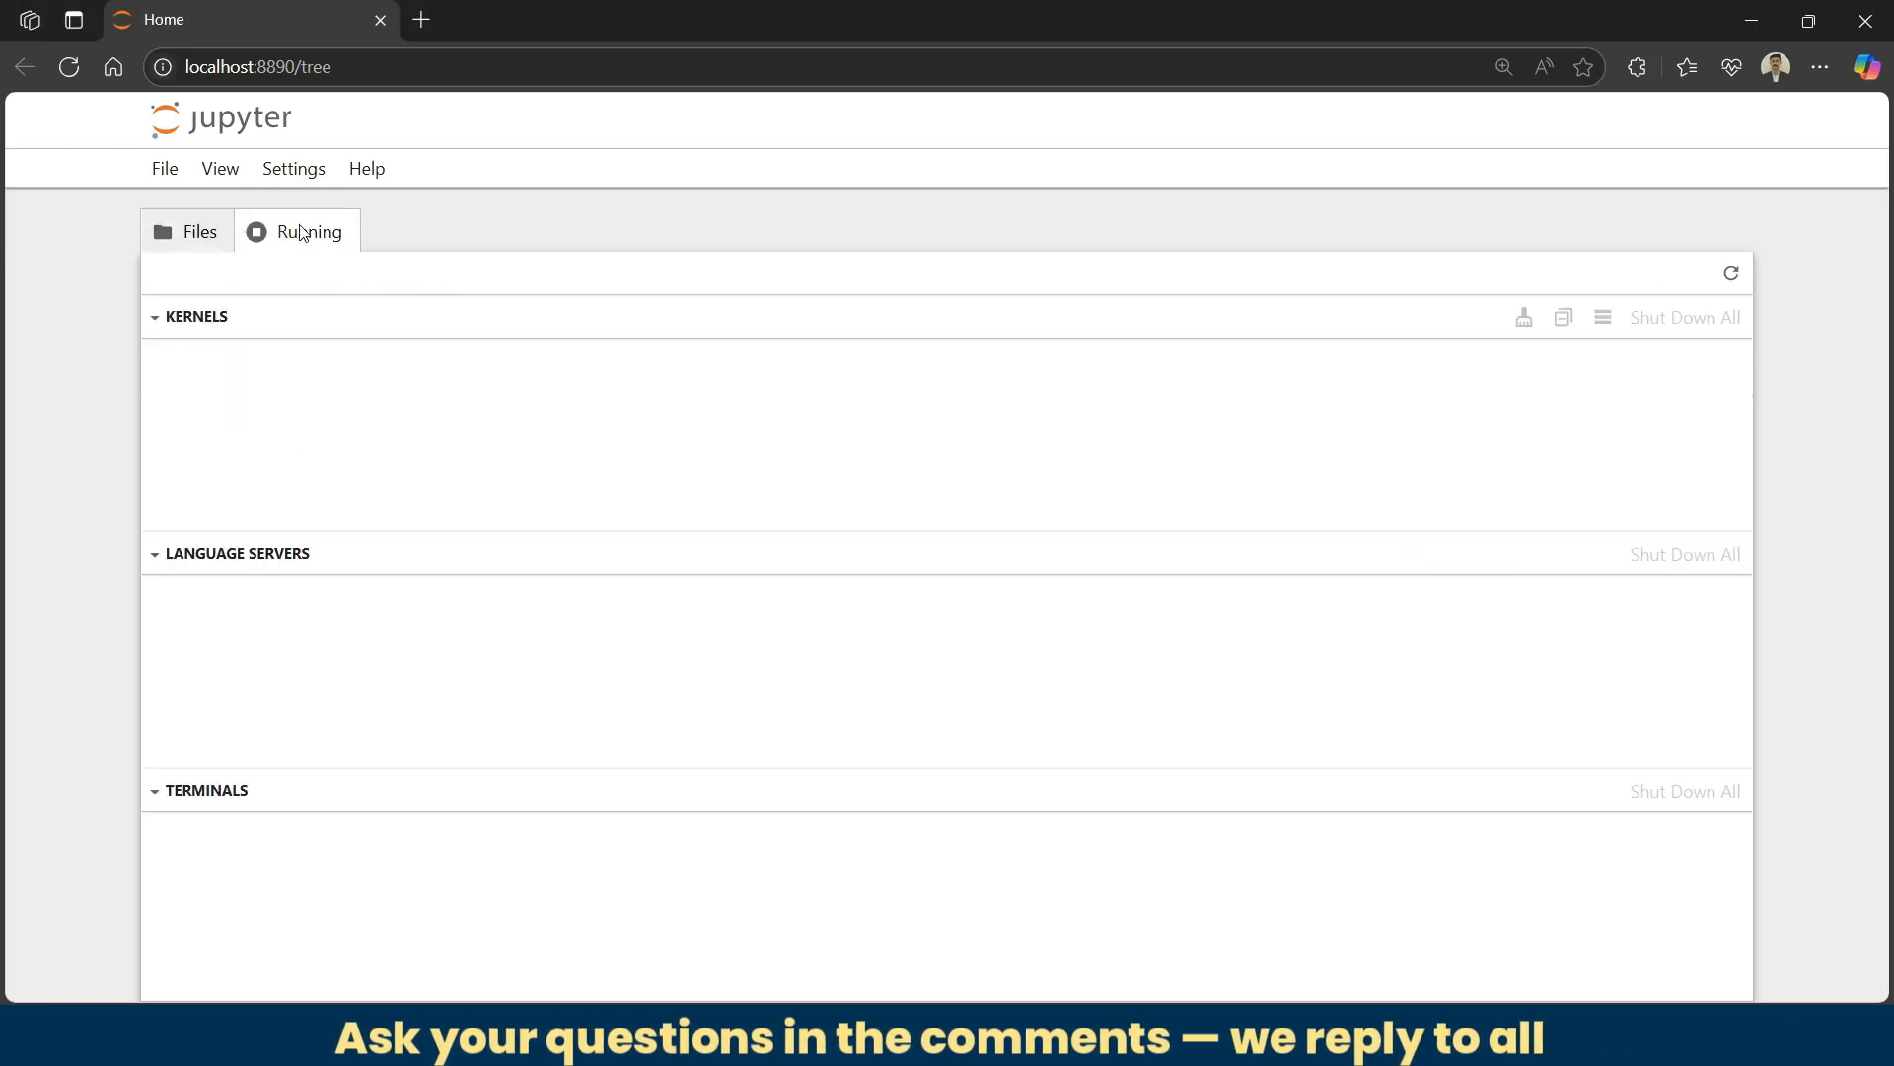
{"action": "left_click", "coordinate": [186, 231]}
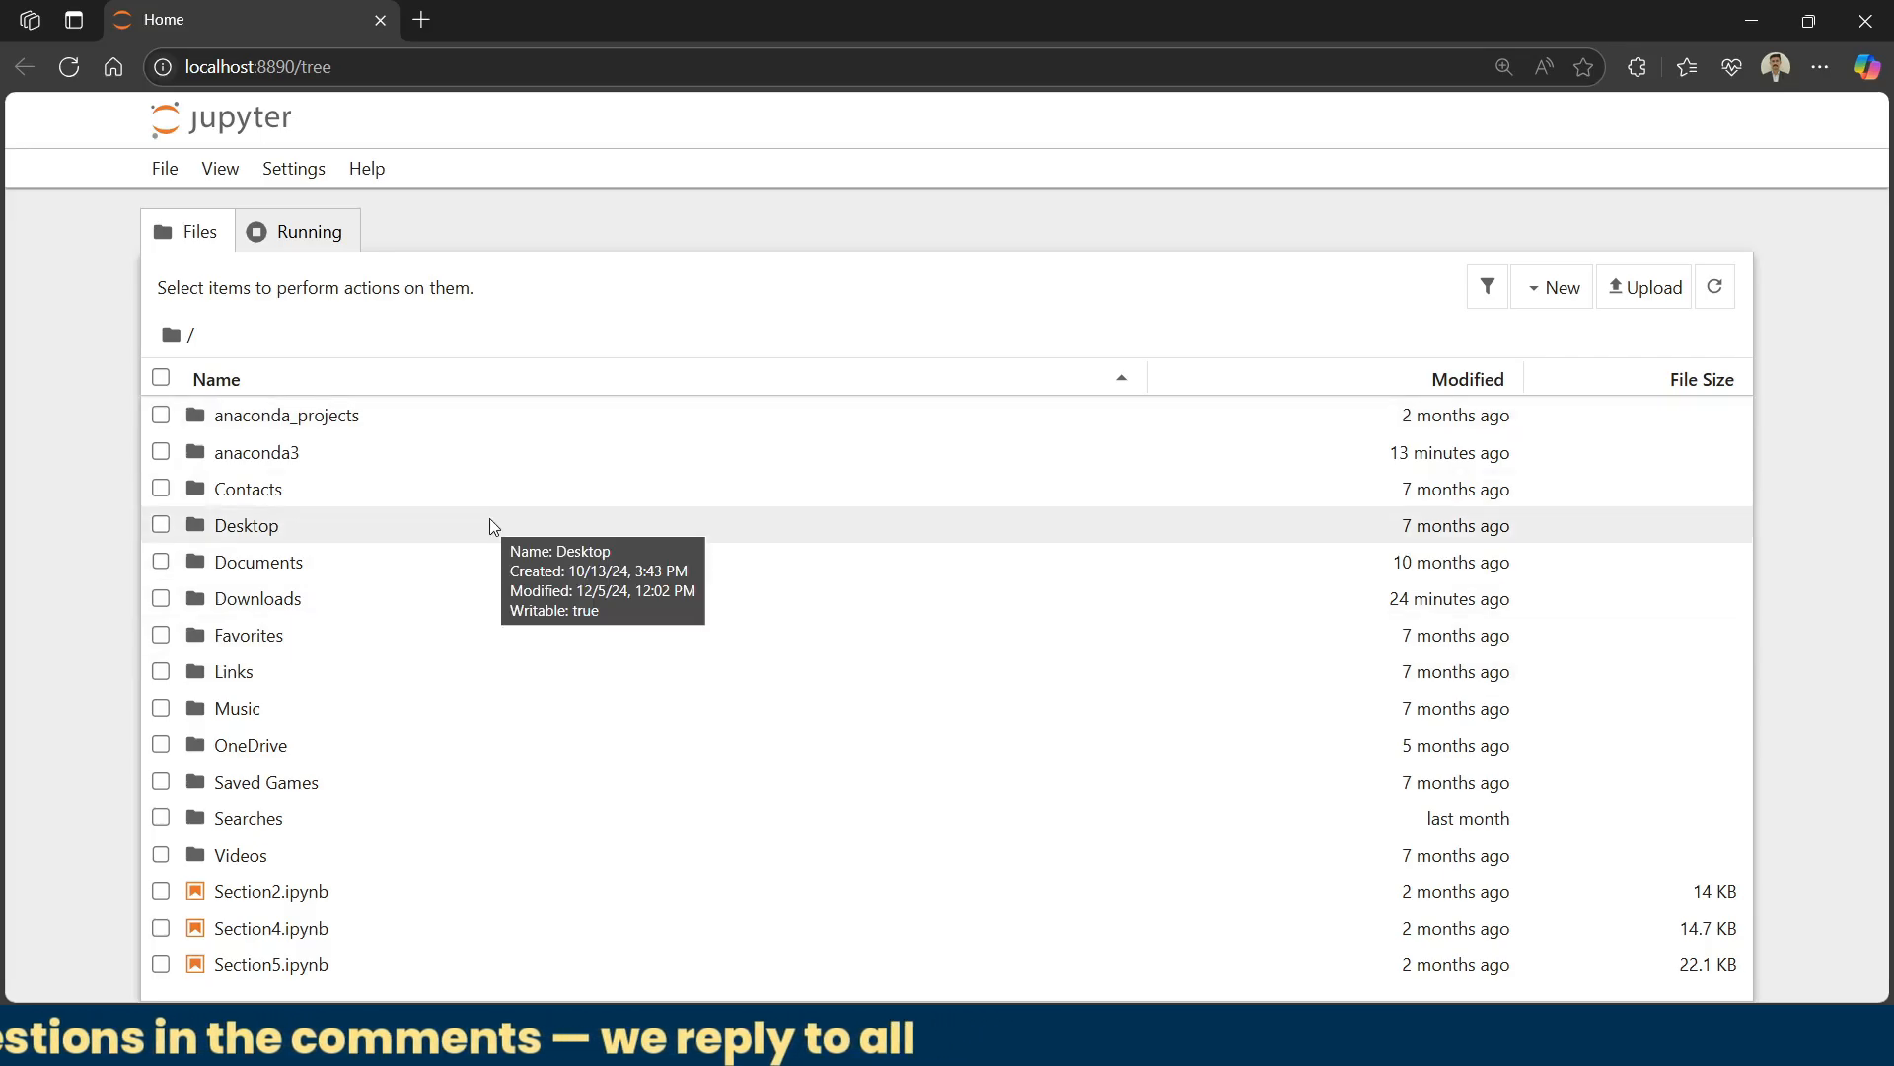
{"action": "mouse_move", "coordinate": [269, 451]}
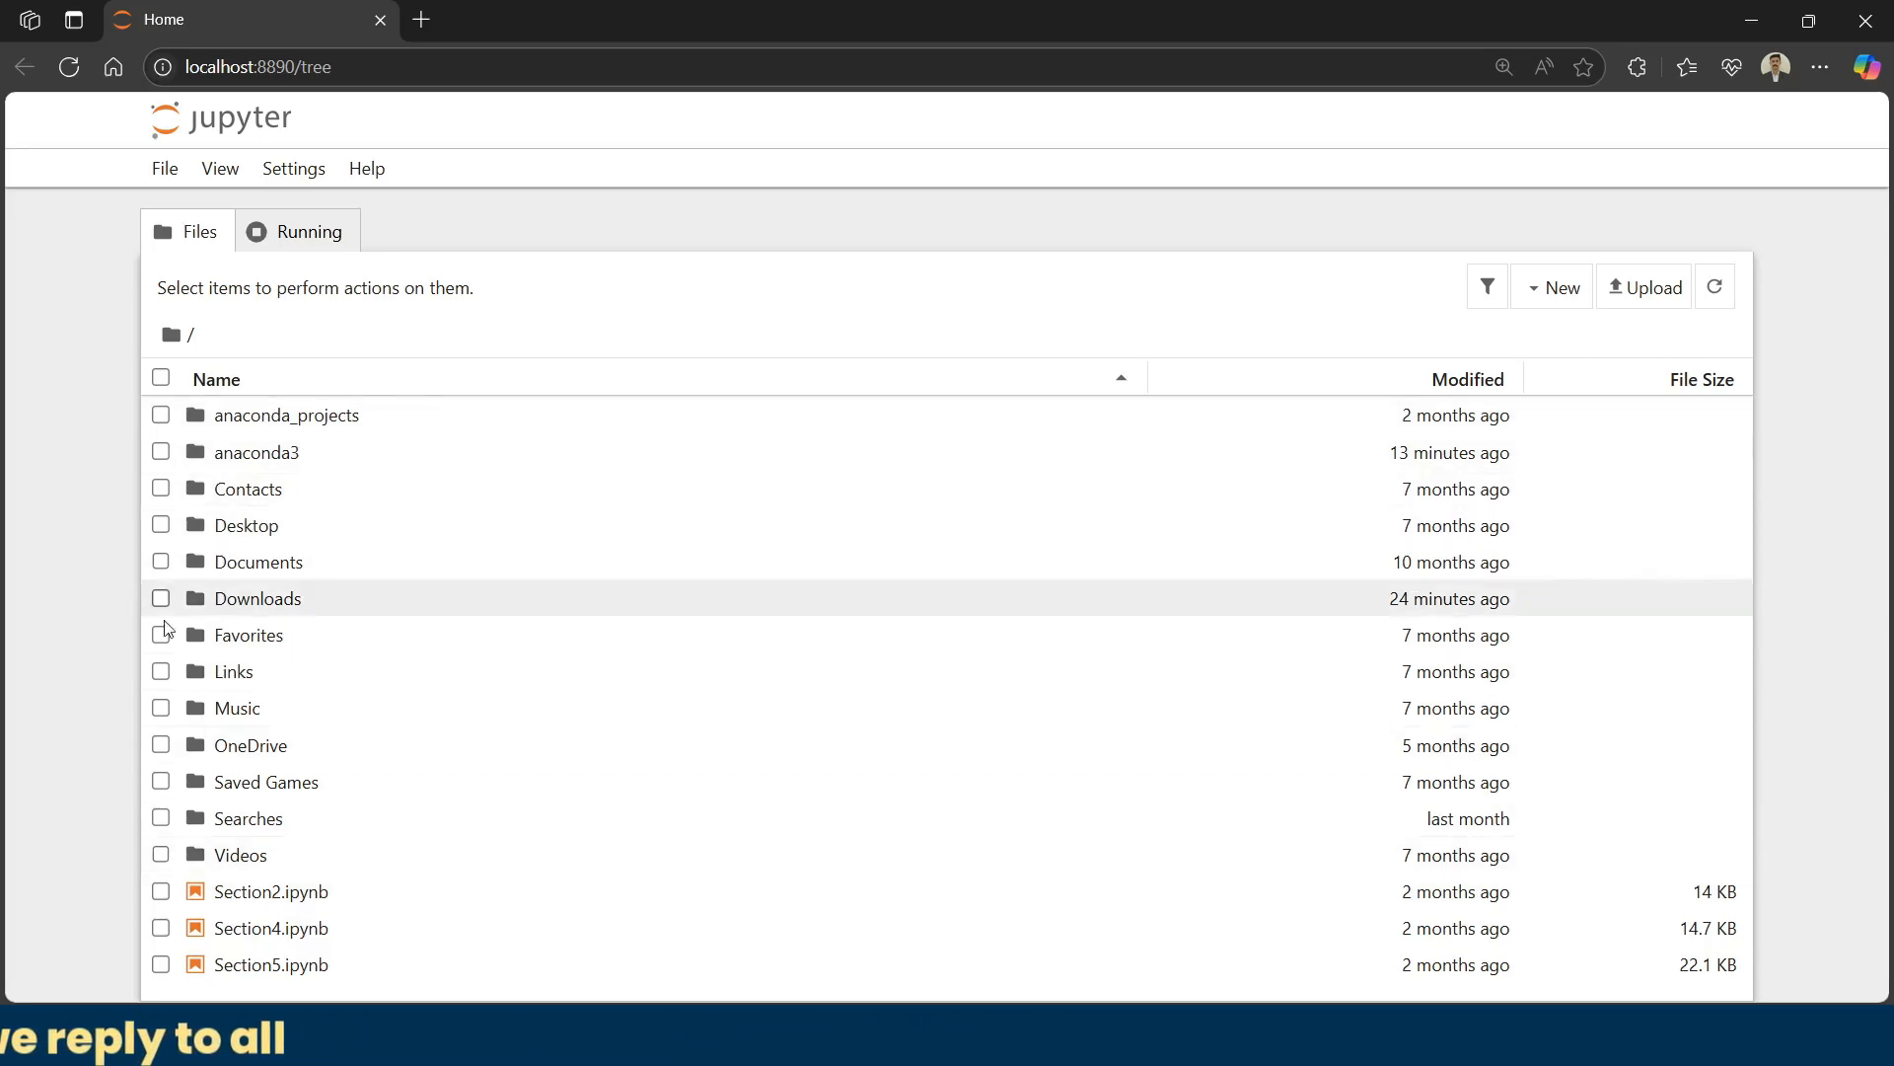
{"action": "mouse_move", "coordinate": [278, 927]}
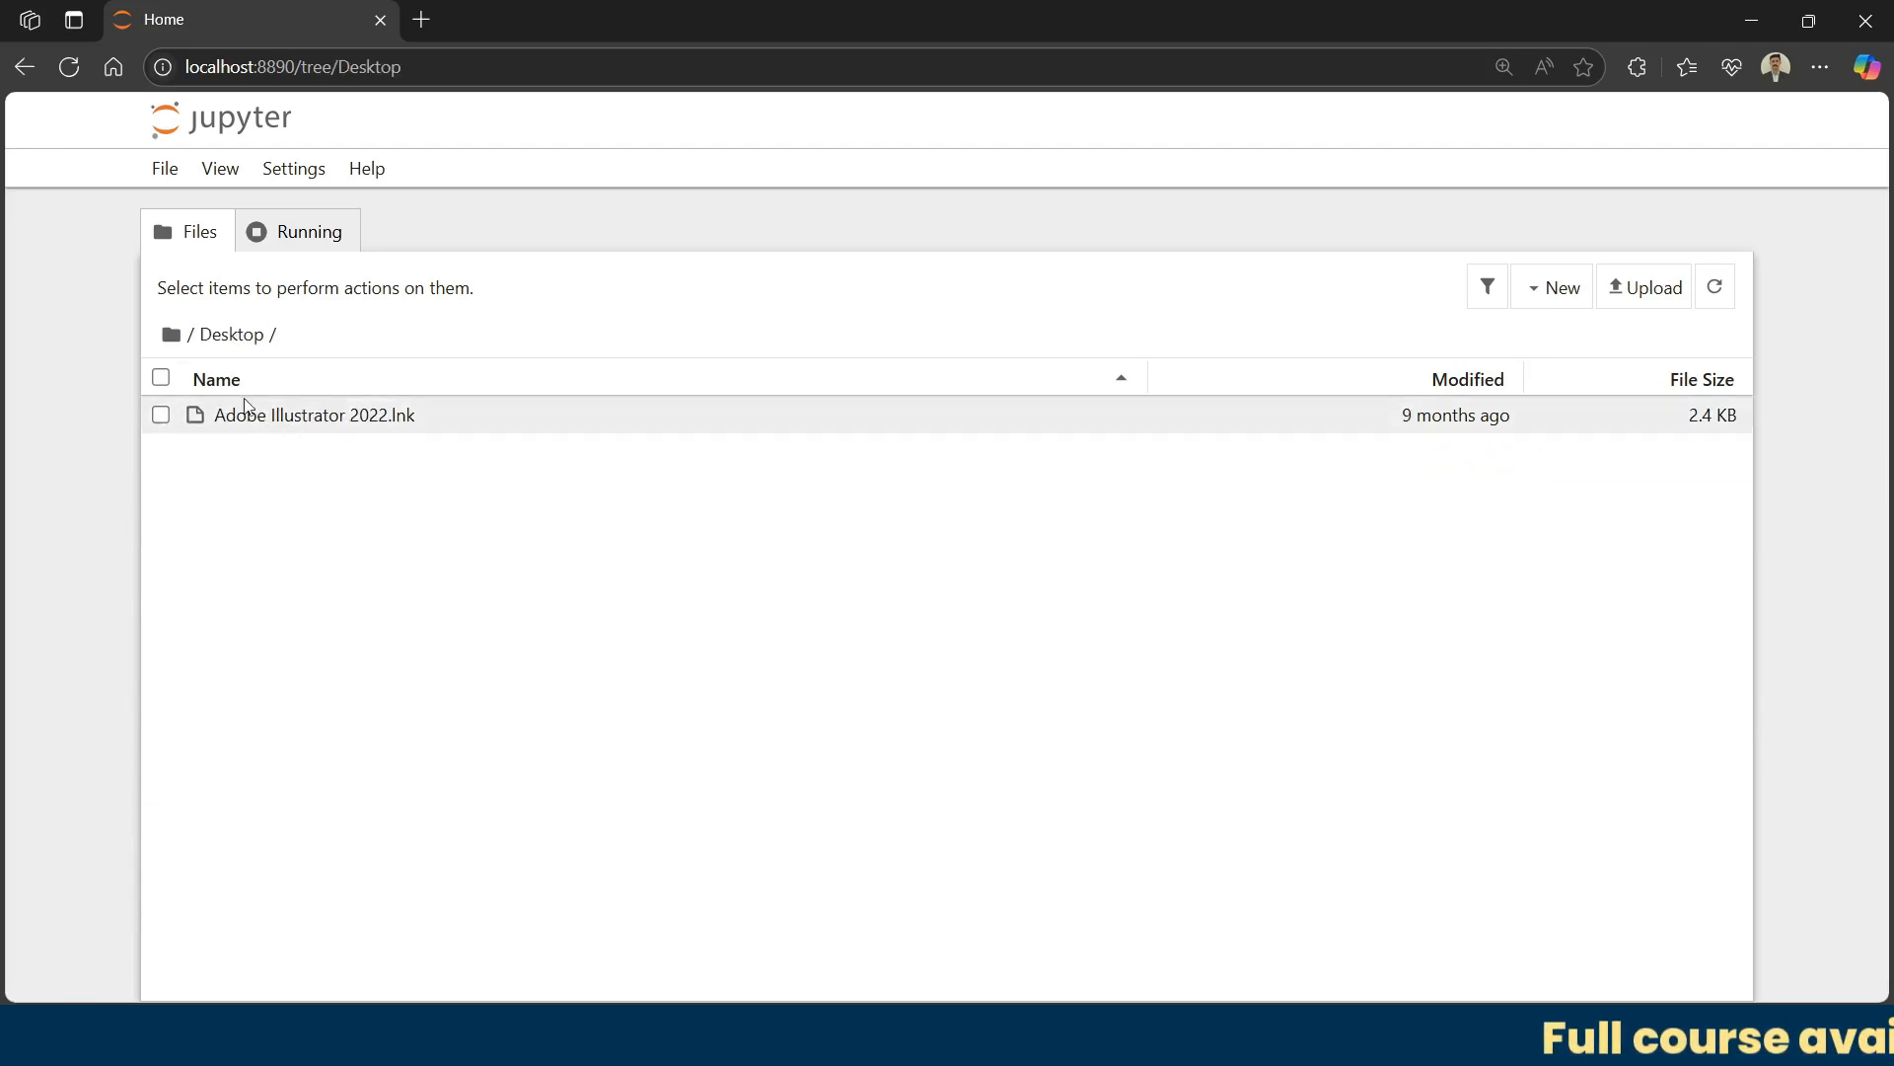
{"action": "left_click", "coordinate": [169, 335]}
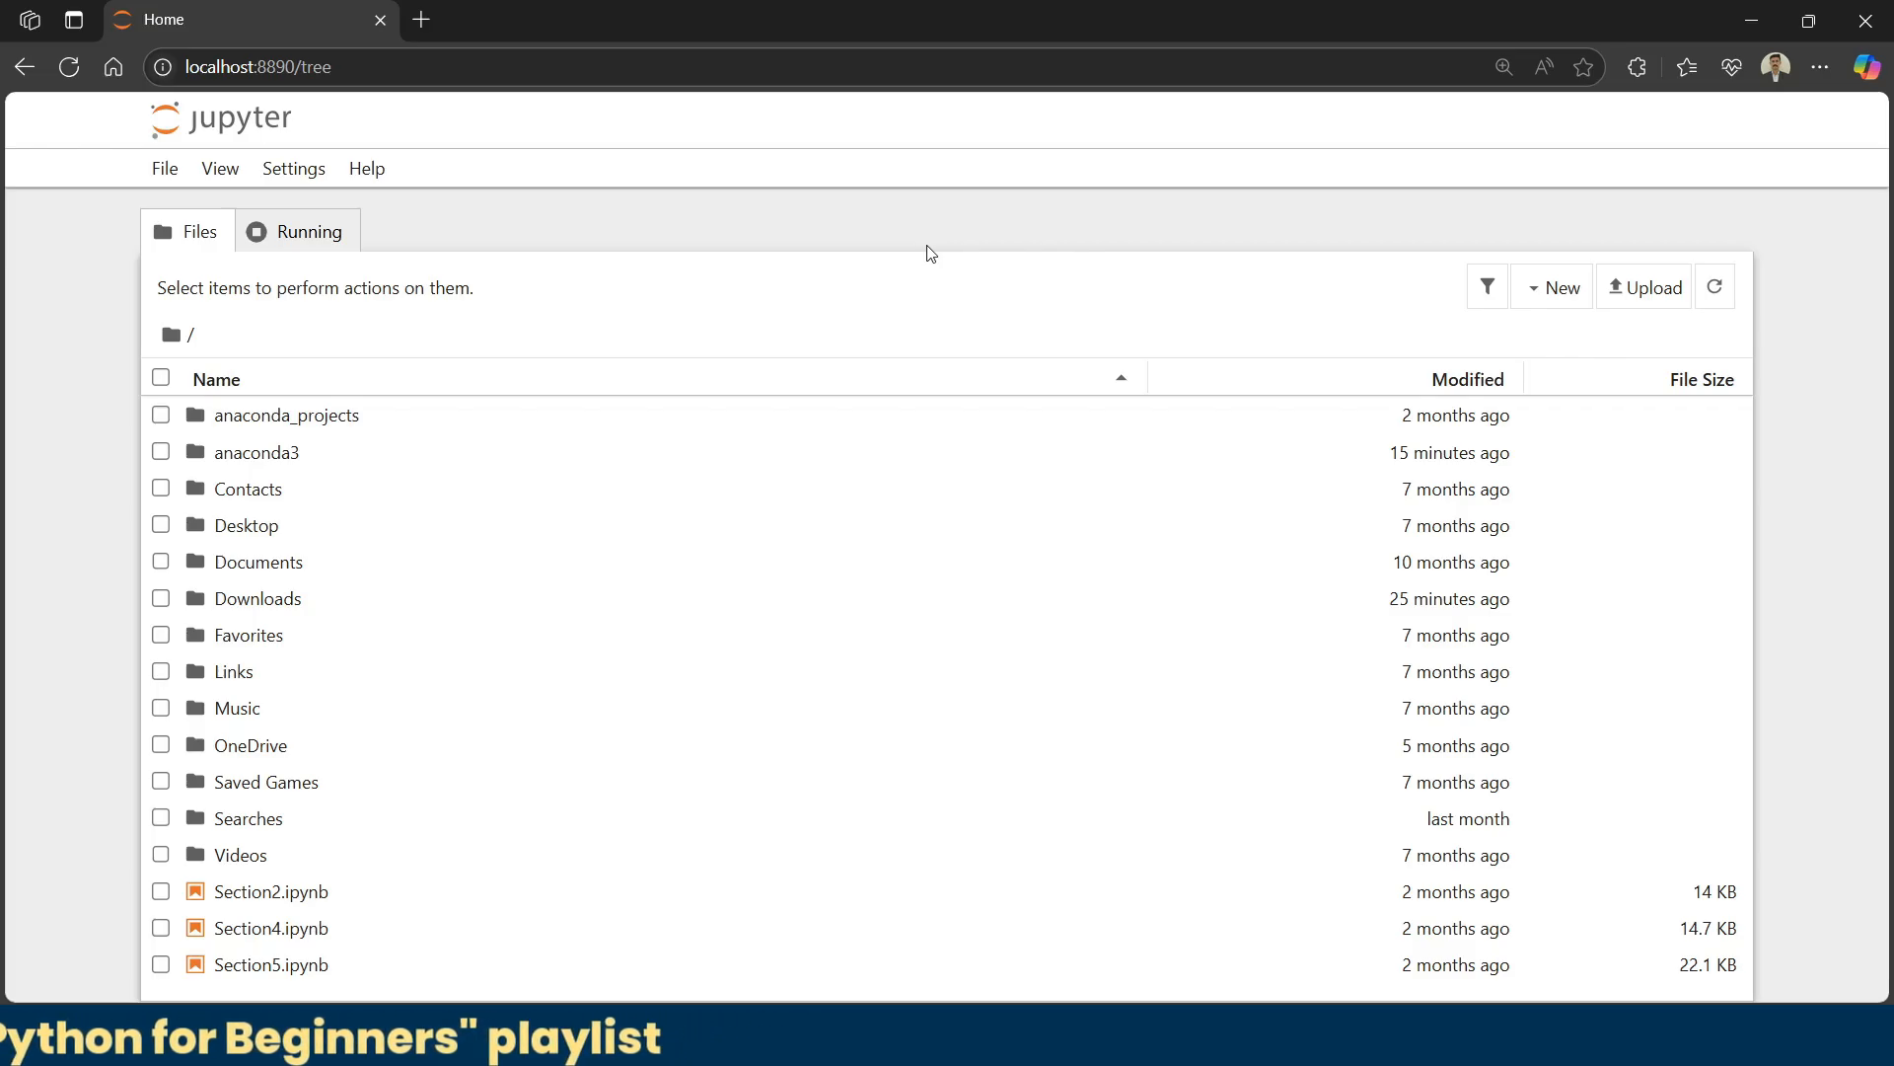
{"action": "mouse_move", "coordinate": [296, 231]}
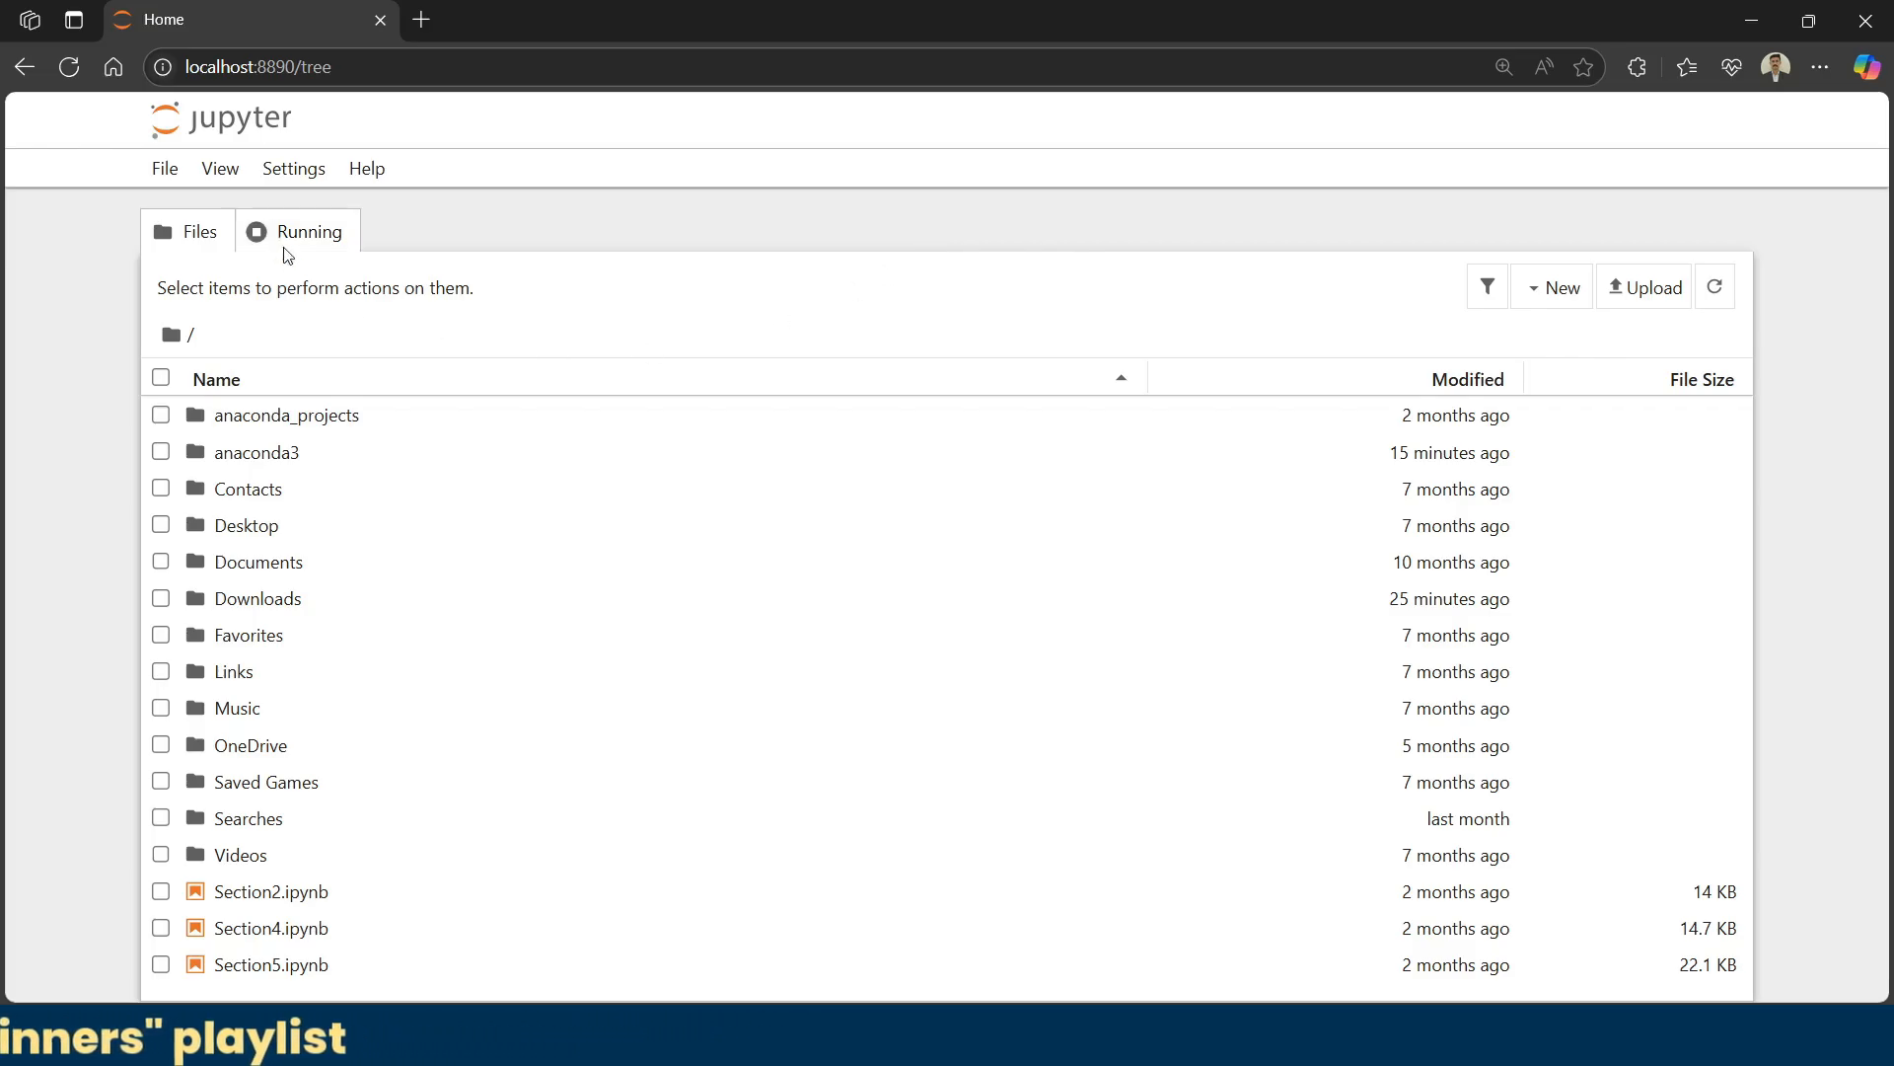
{"action": "left_click", "coordinate": [310, 231]}
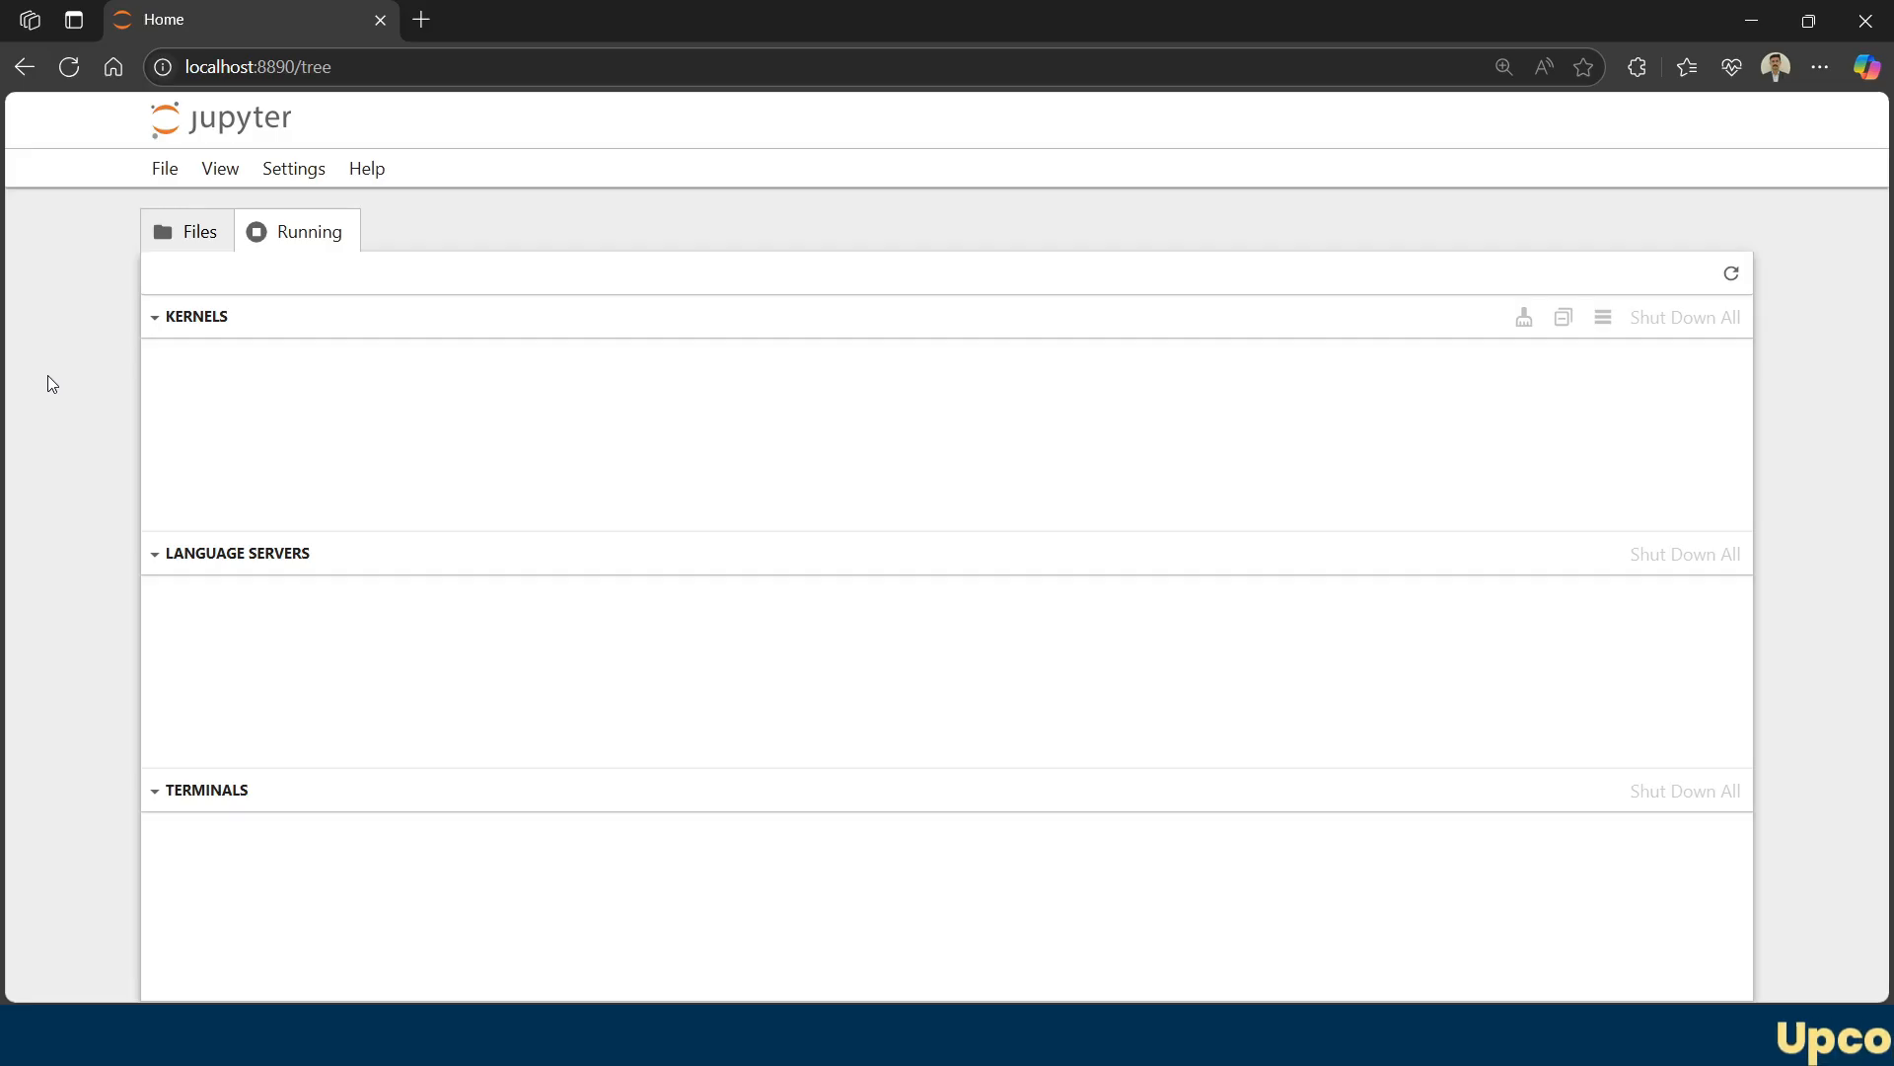
{"action": "mouse_move", "coordinate": [441, 622]}
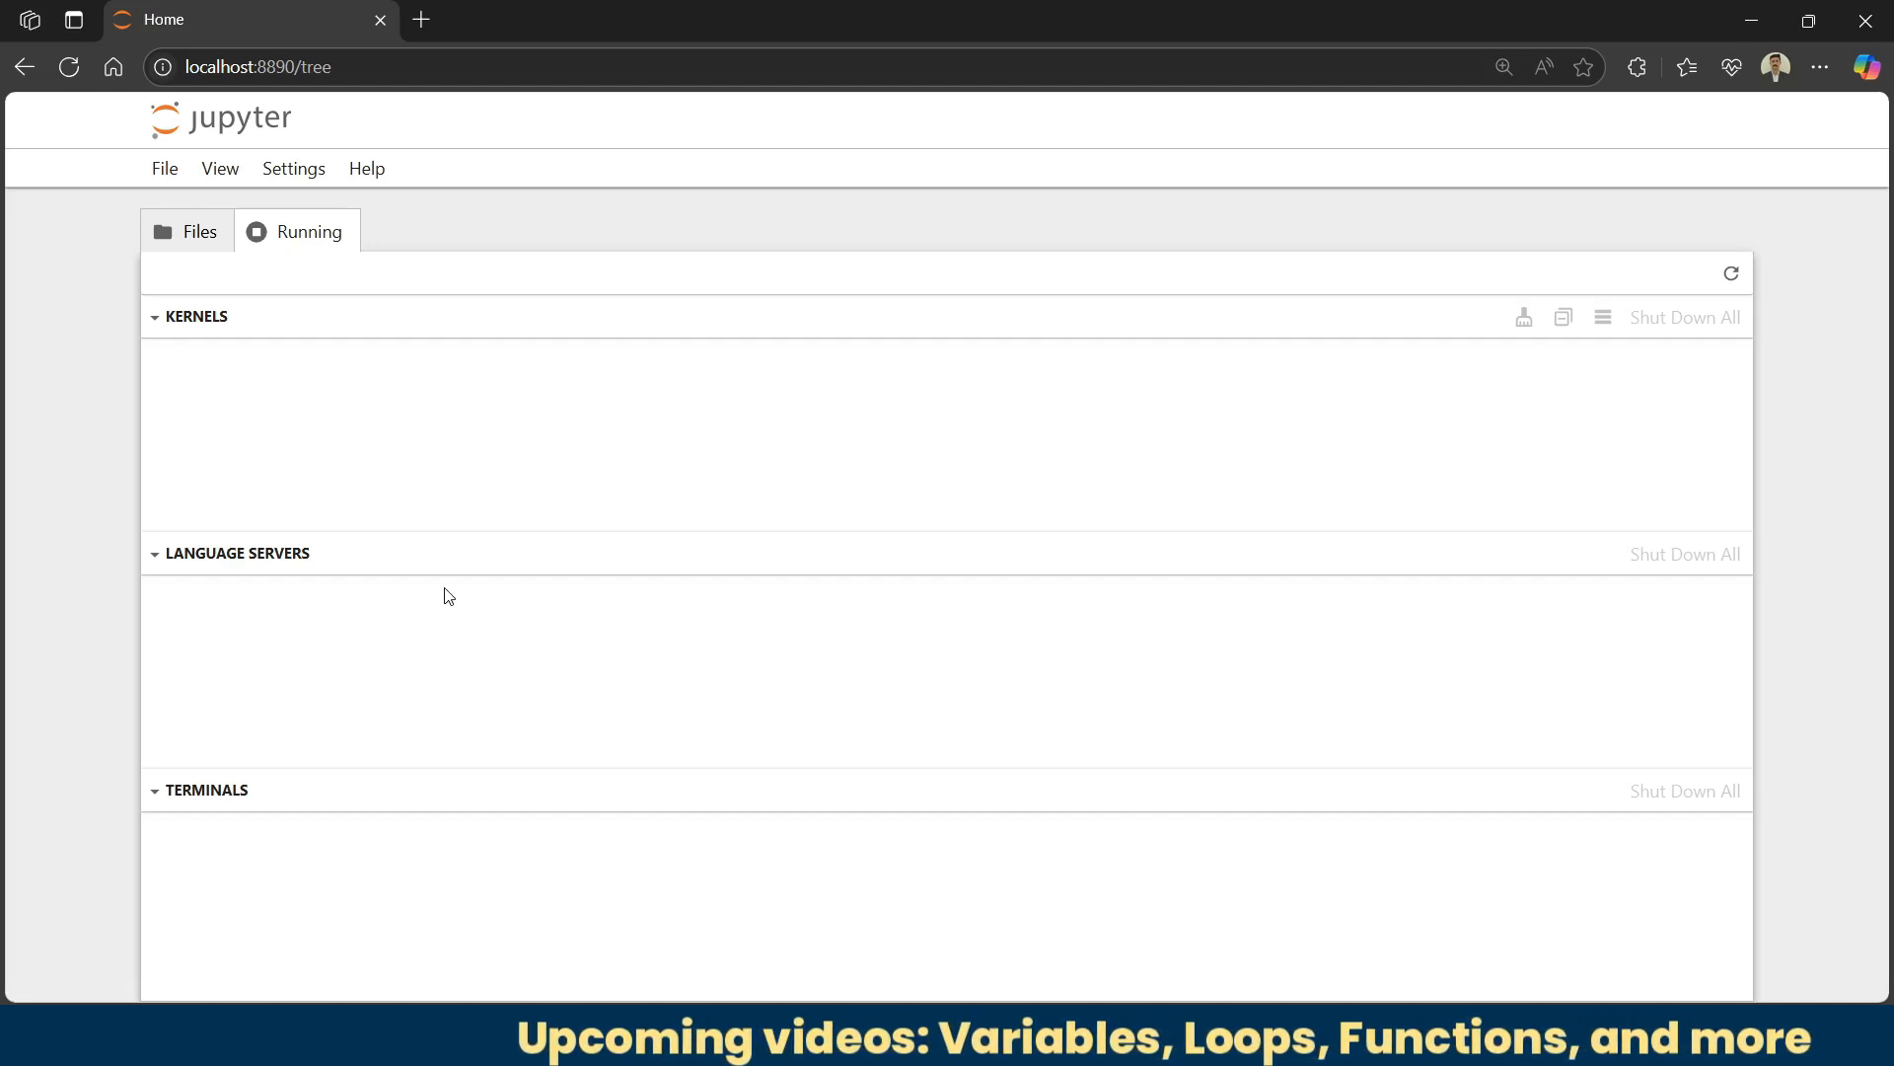
{"action": "mouse_move", "coordinate": [448, 562]}
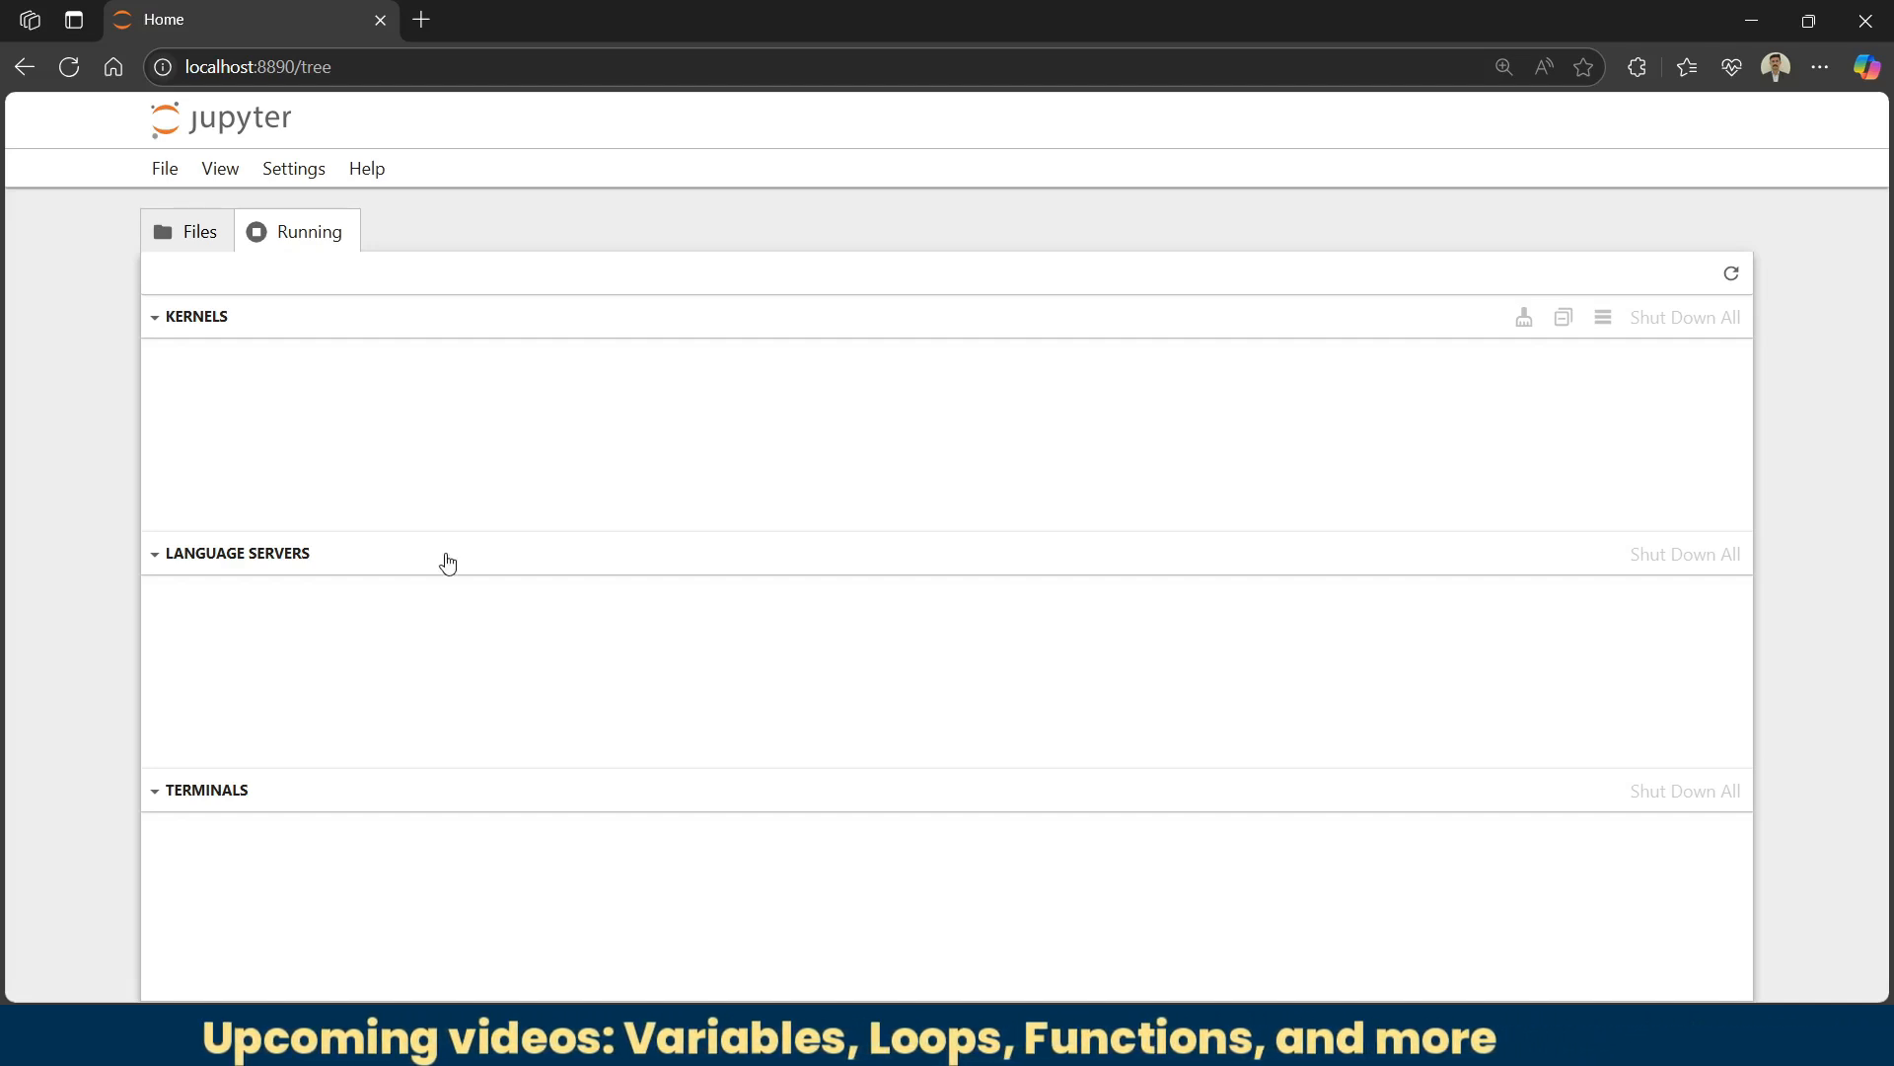
{"action": "mouse_move", "coordinate": [470, 388]}
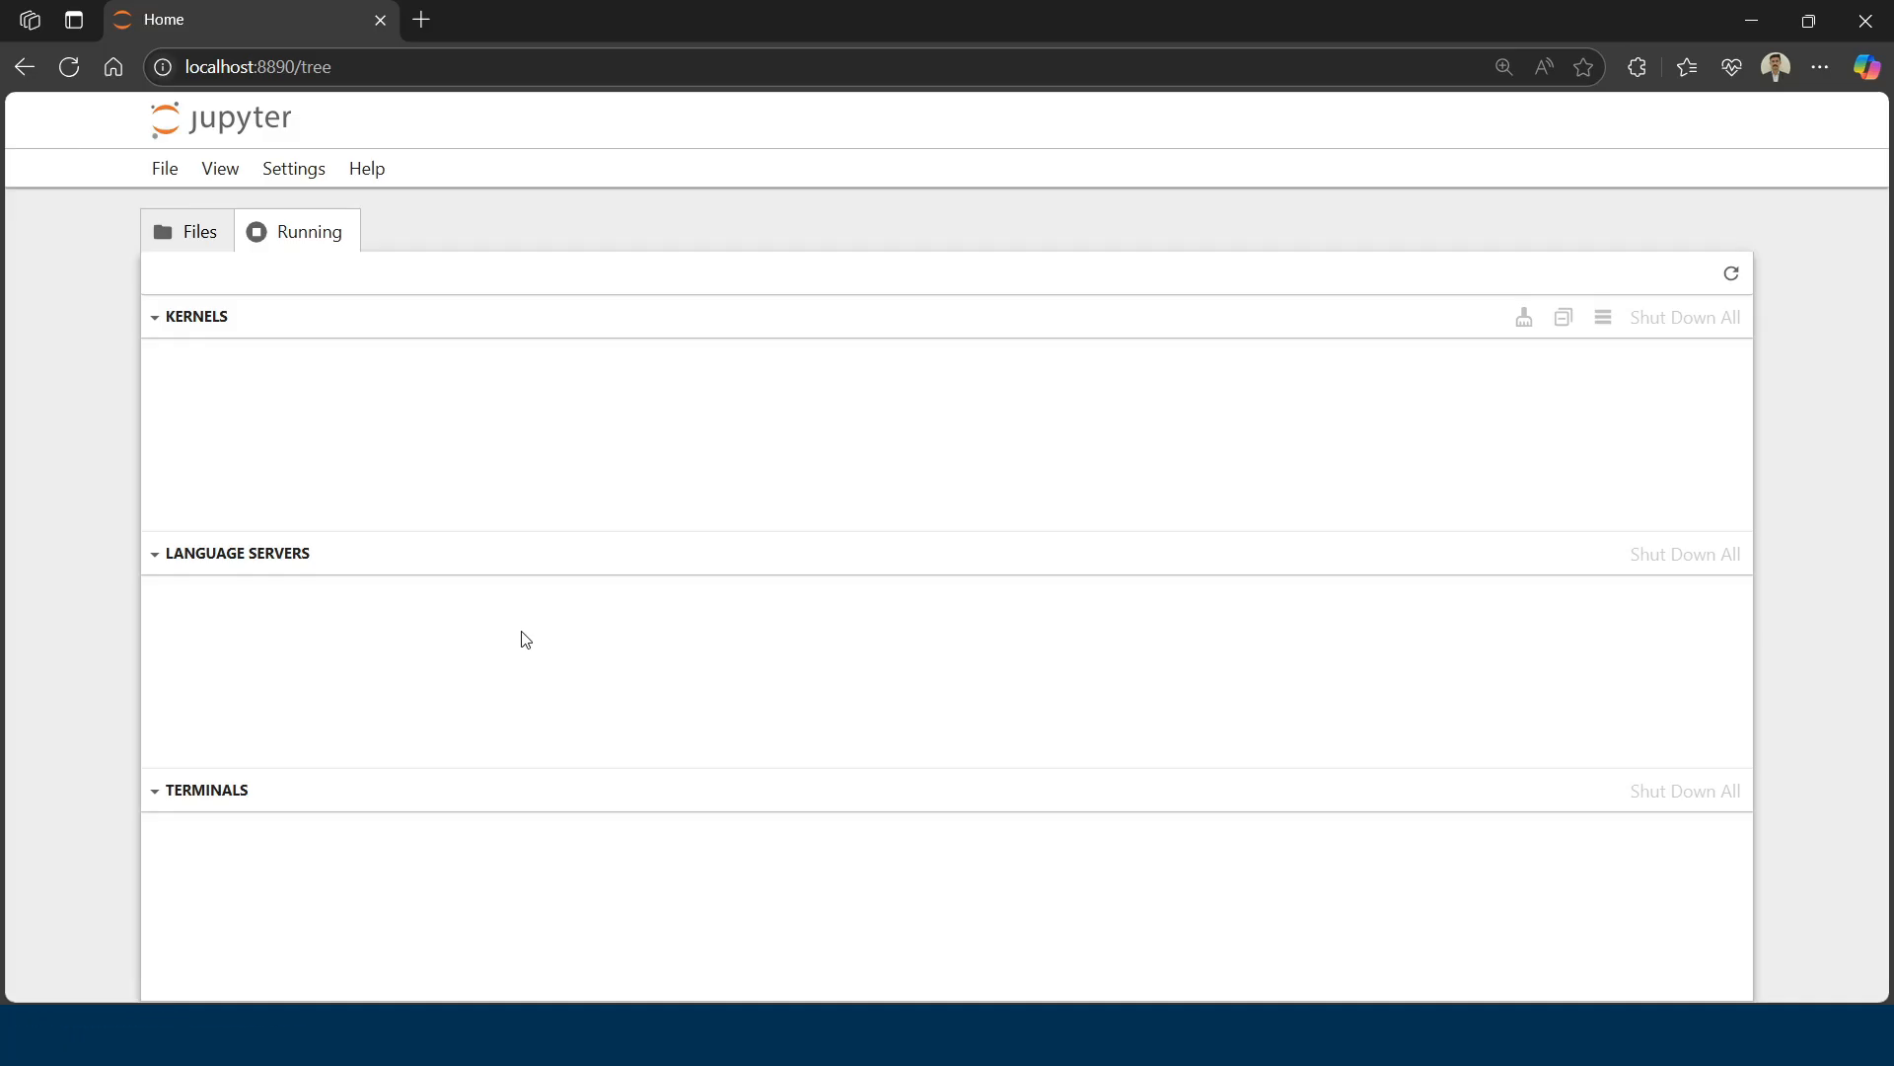
{"action": "left_click", "coordinate": [186, 231]}
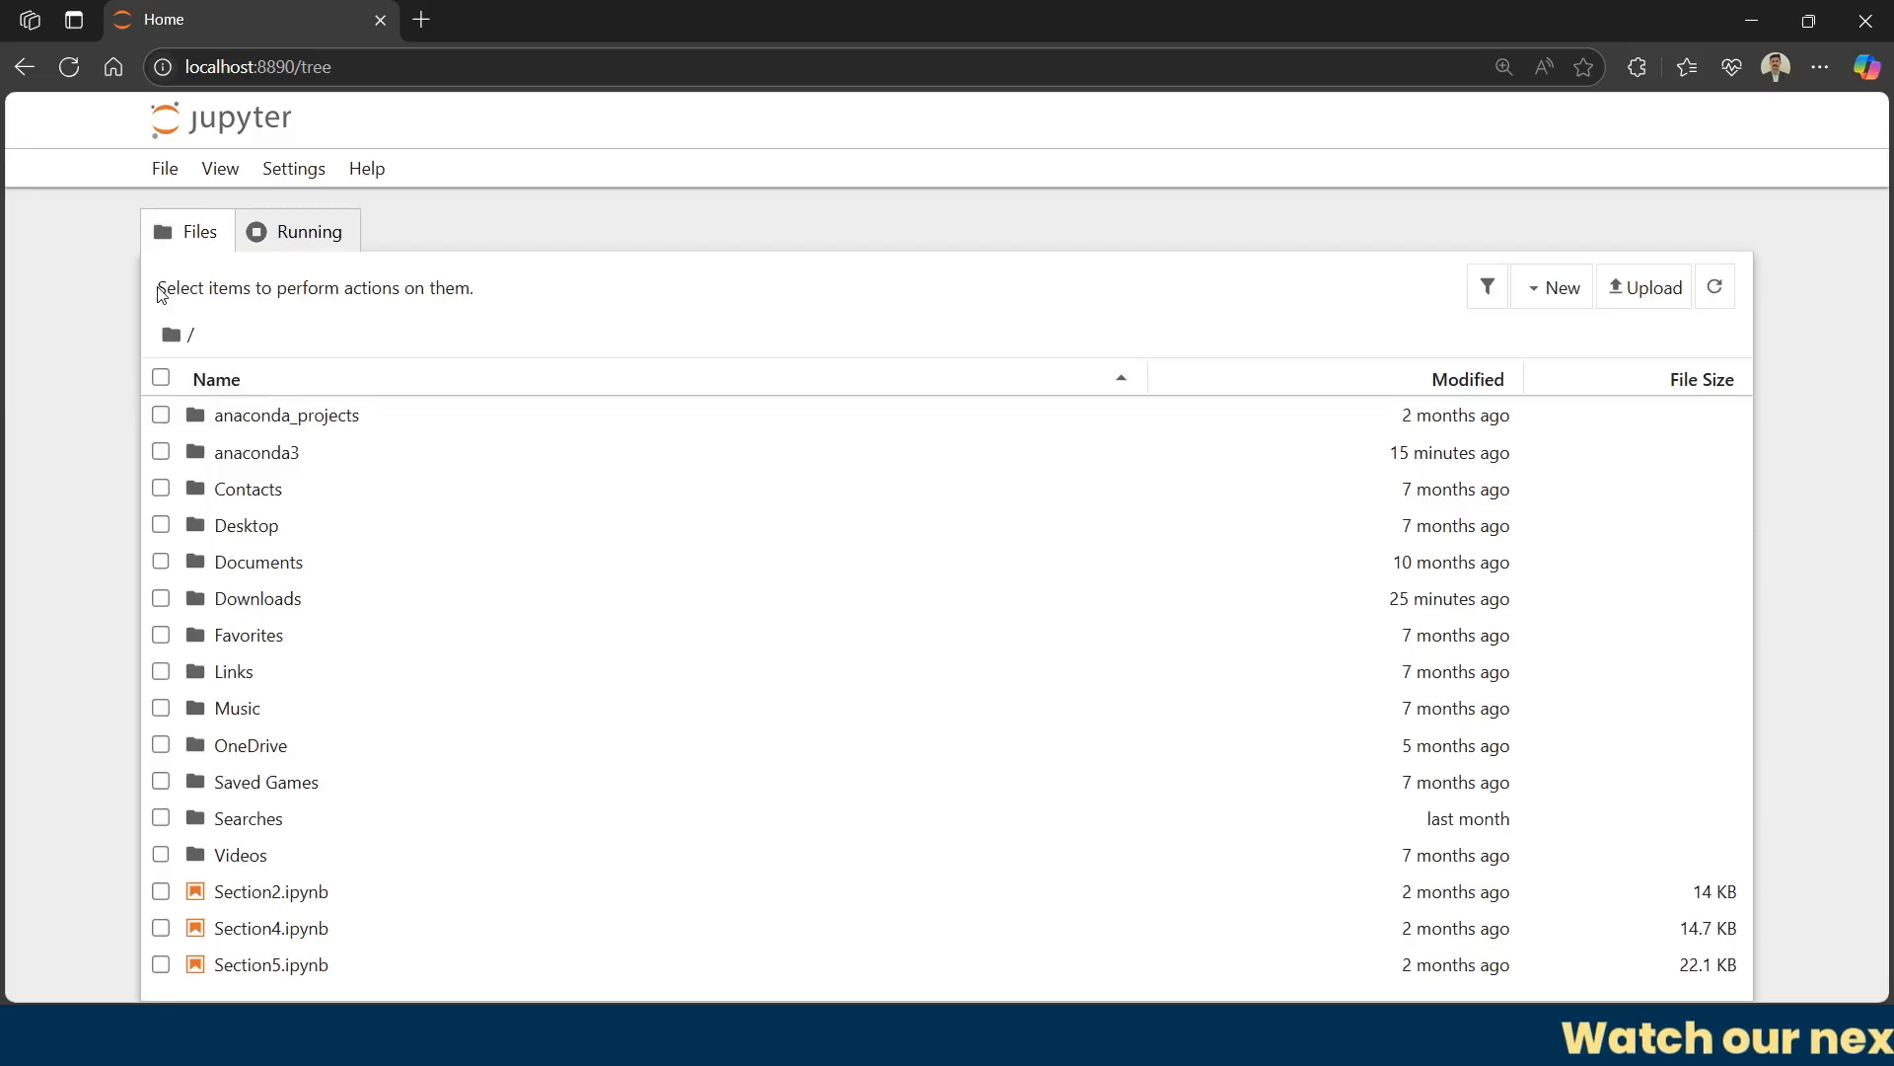
{"action": "mouse_move", "coordinate": [699, 241]}
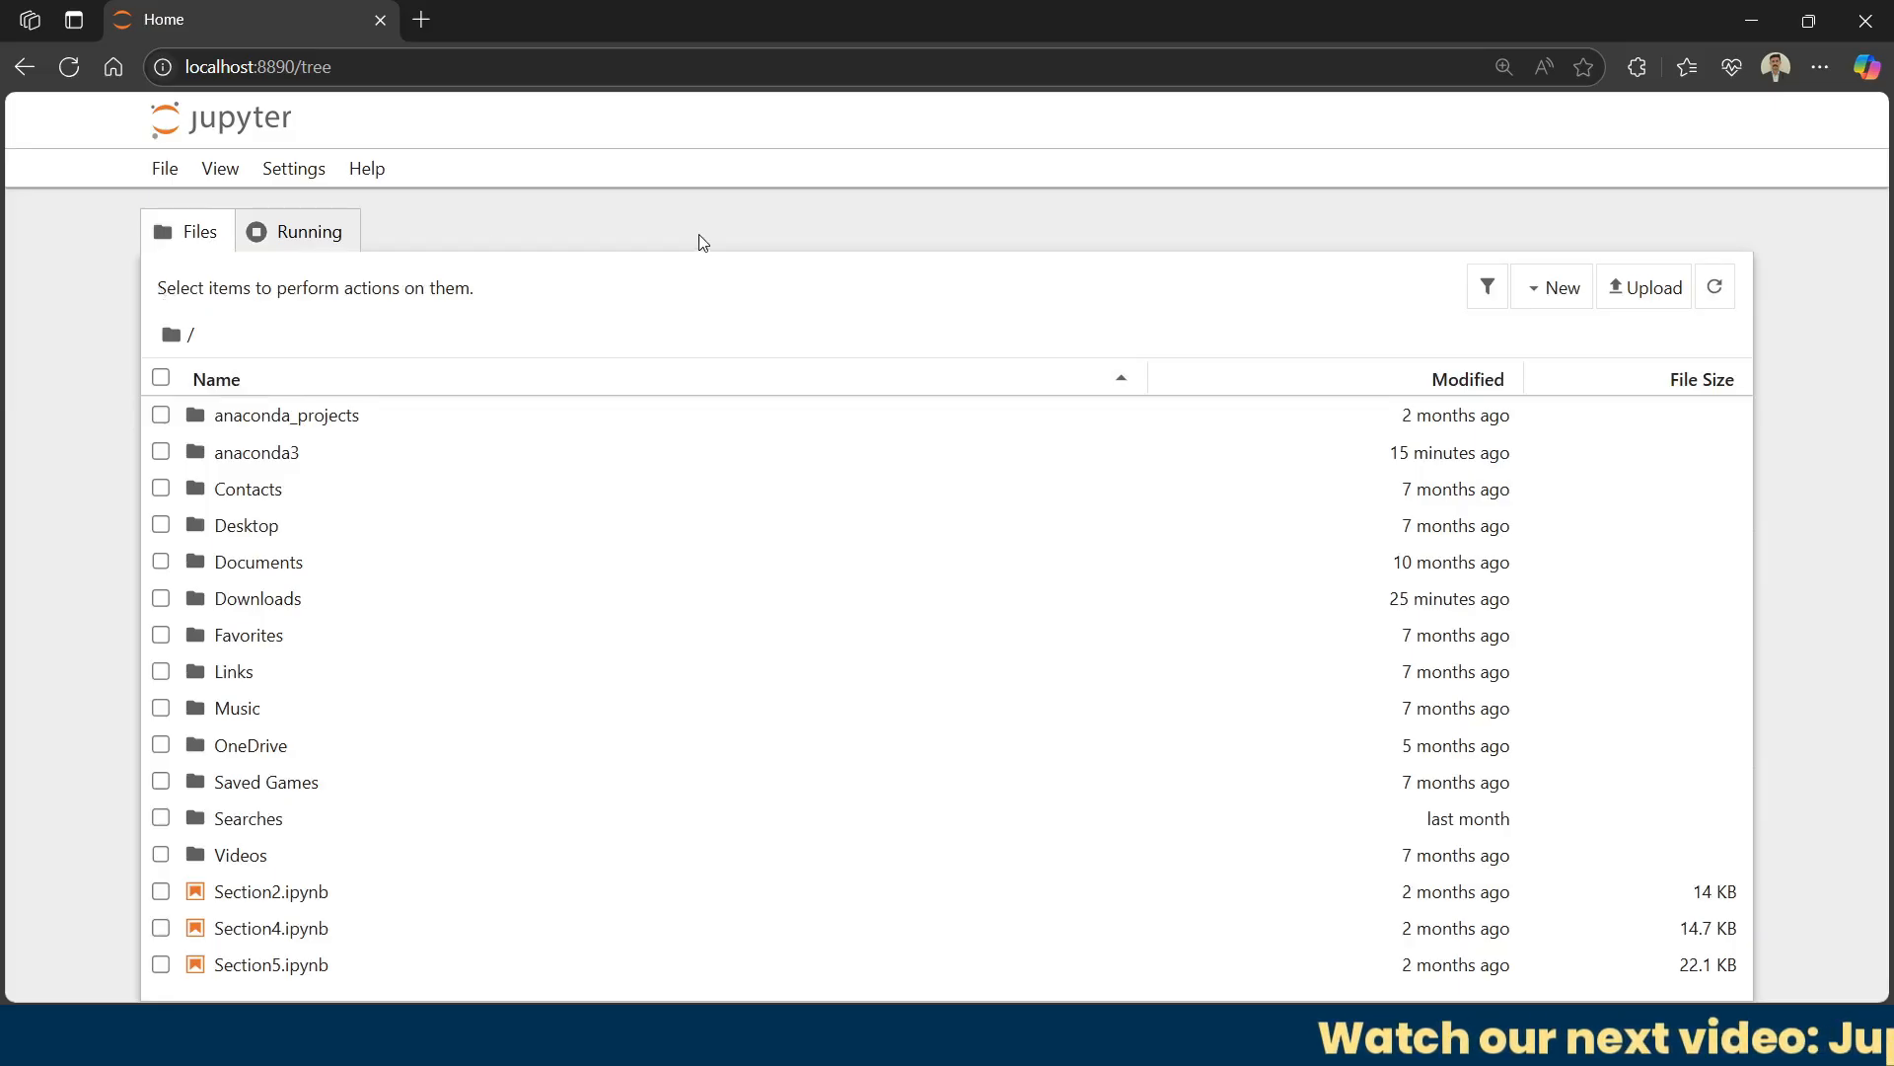
{"action": "mouse_move", "coordinate": [689, 258]}
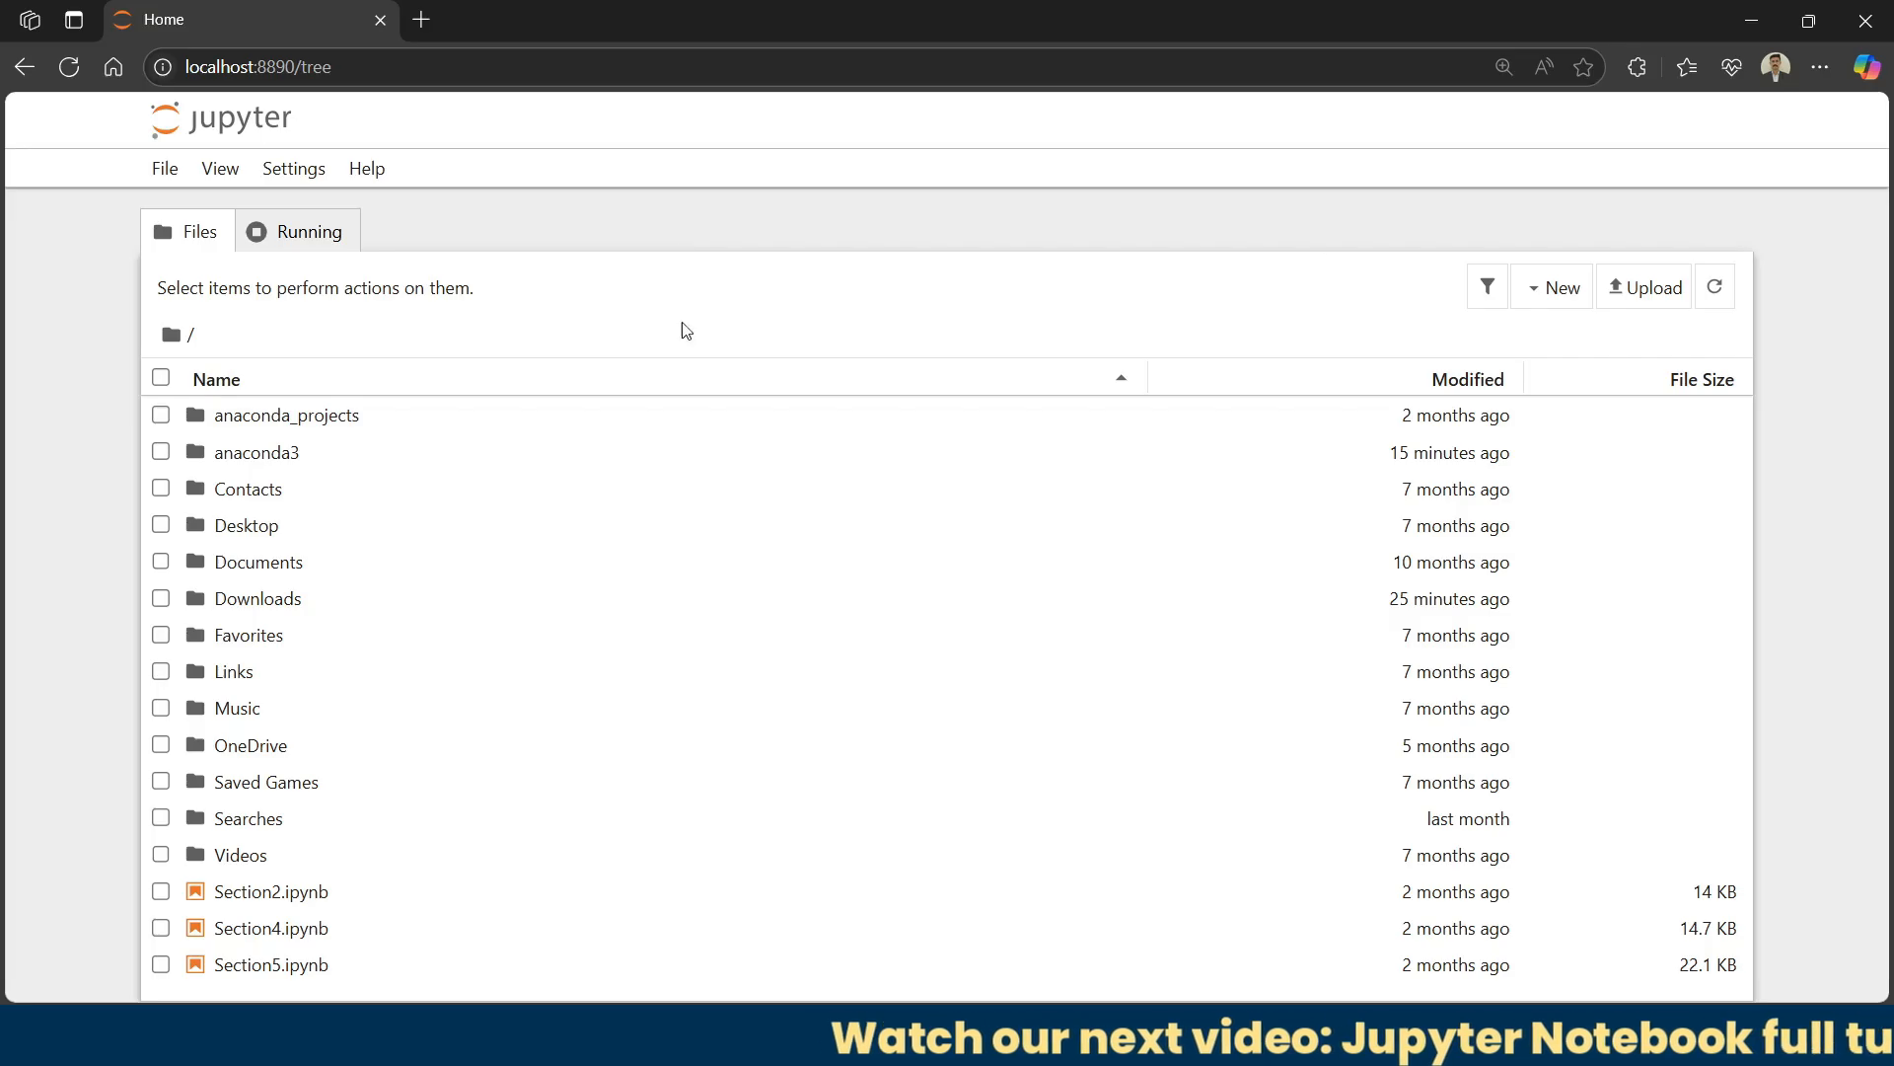
{"action": "mouse_move", "coordinate": [1237, 284]}
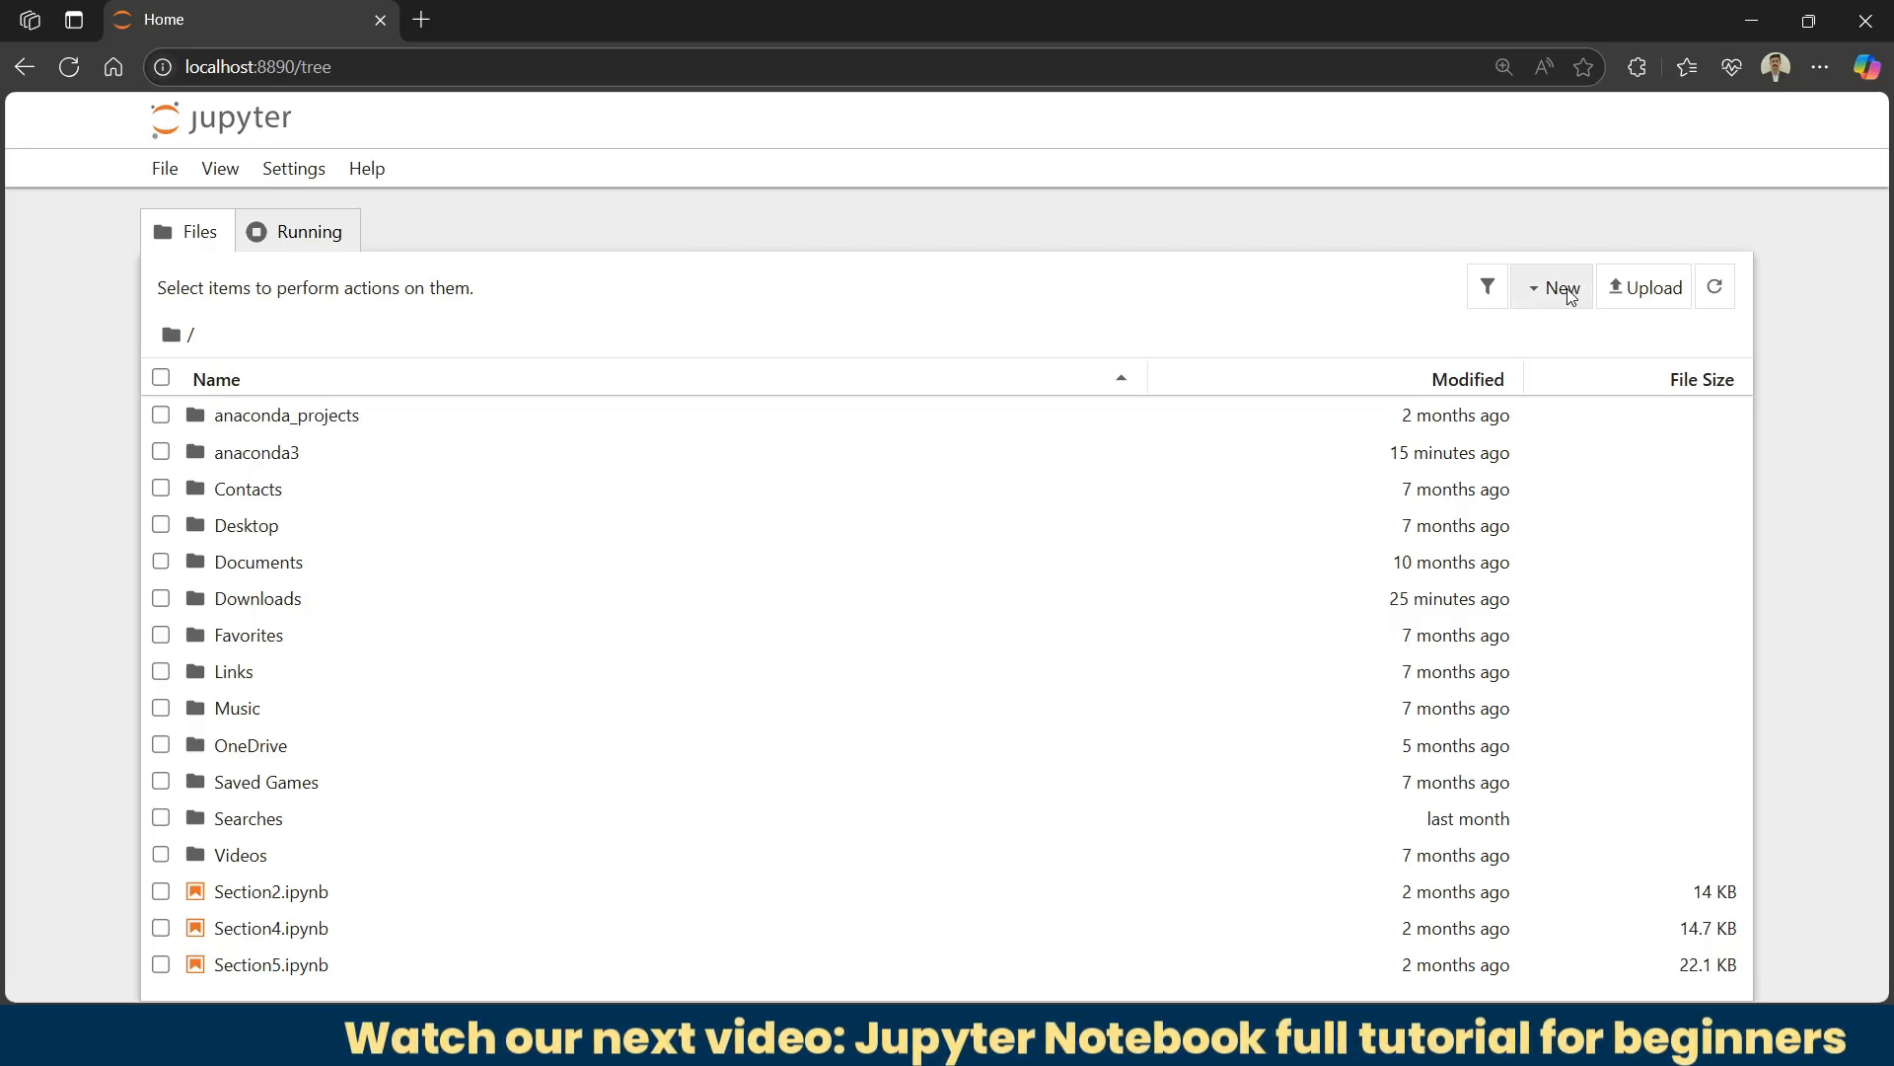
Step: Create a new Python 3 (ipykernel) notebook whose first cell is print("Hello!!! Mruduraj")
{"action": "left_click", "coordinate": [1550, 286]}
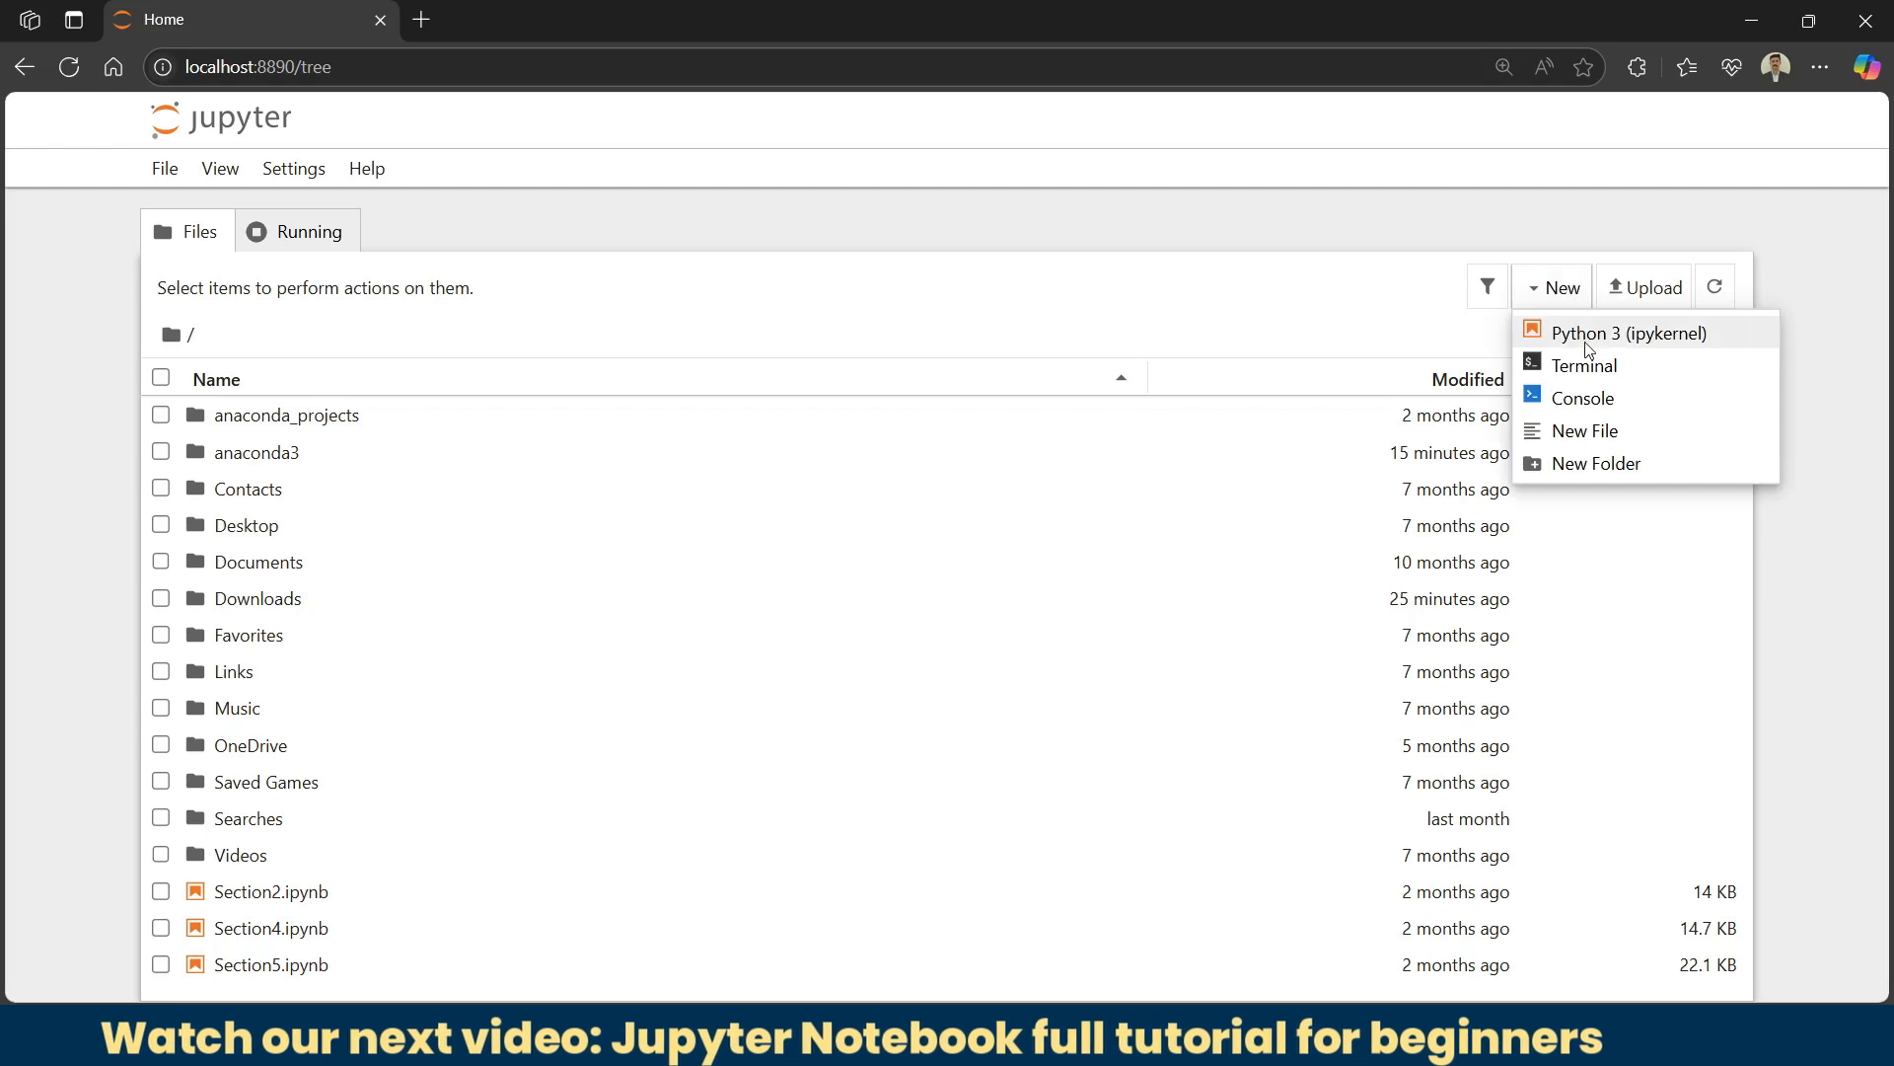
{"action": "left_click", "coordinate": [1630, 332]}
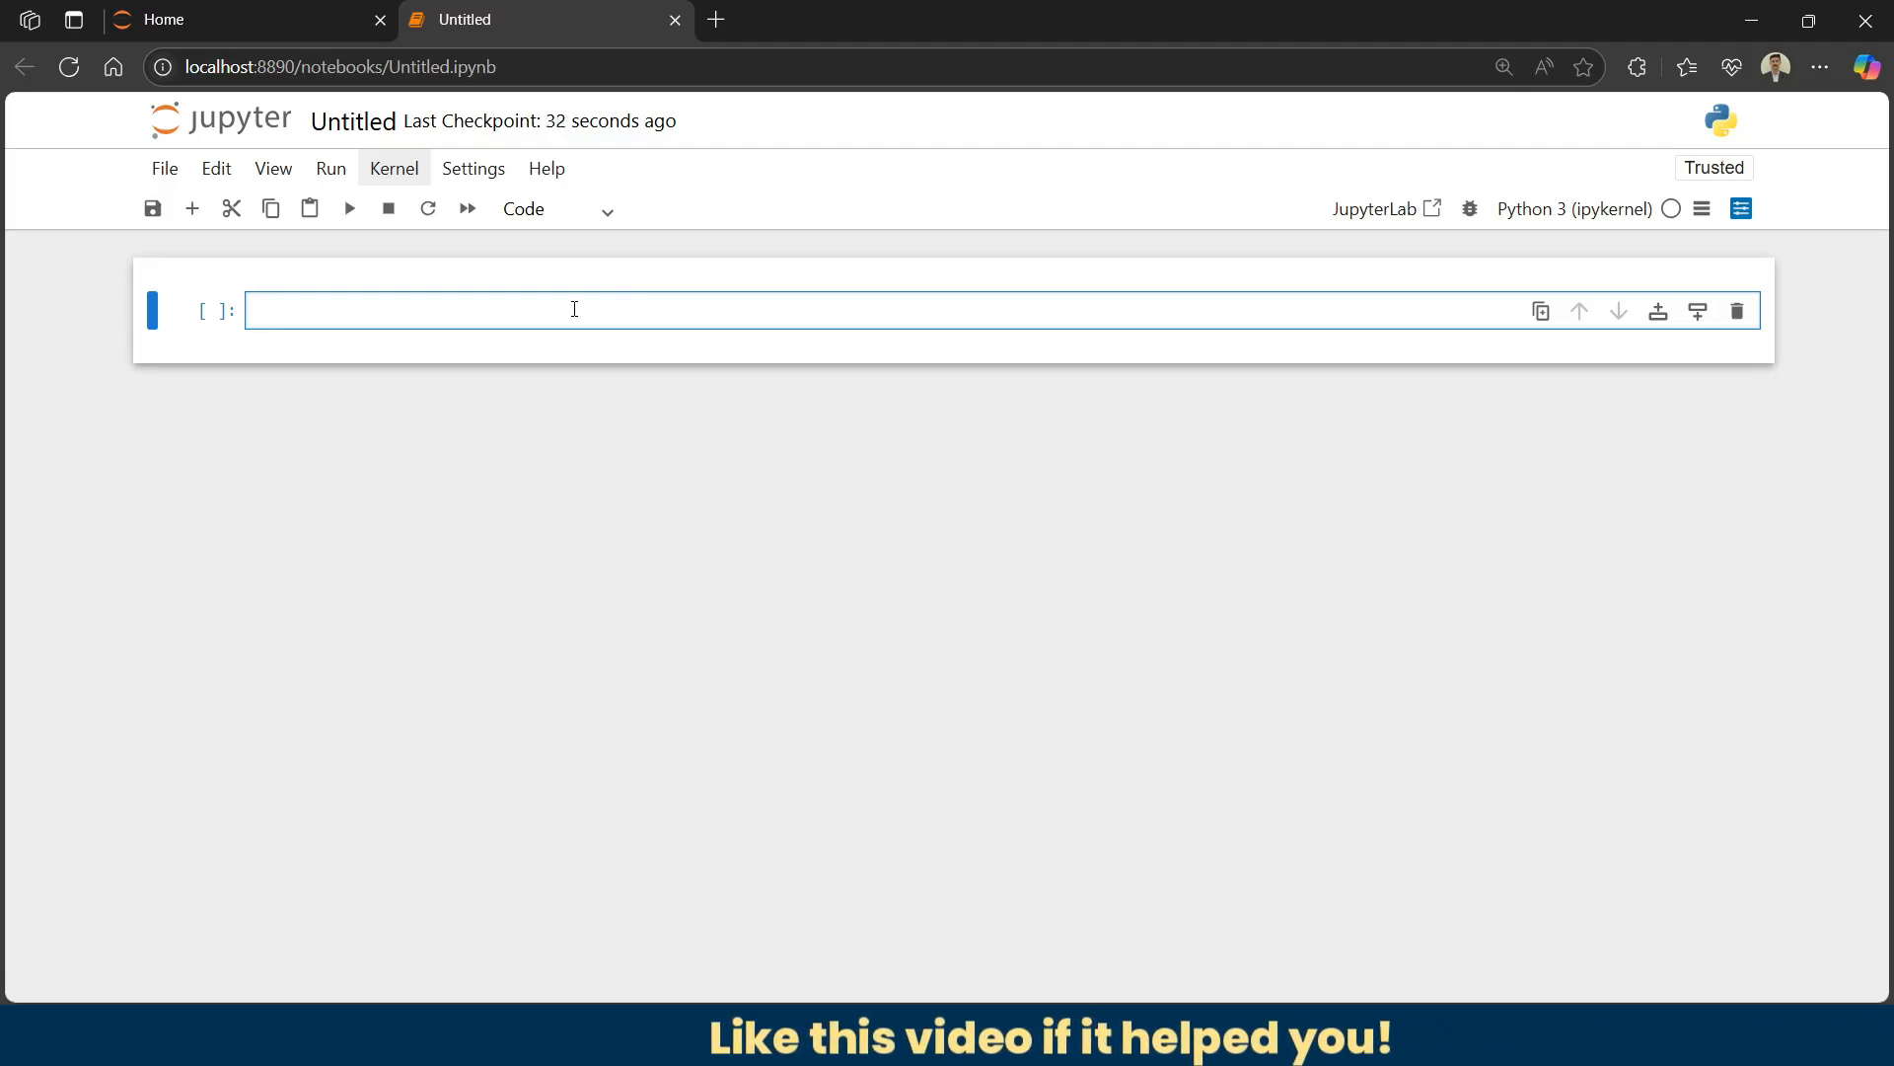
{"action": "type", "text": "print(\"\")"}
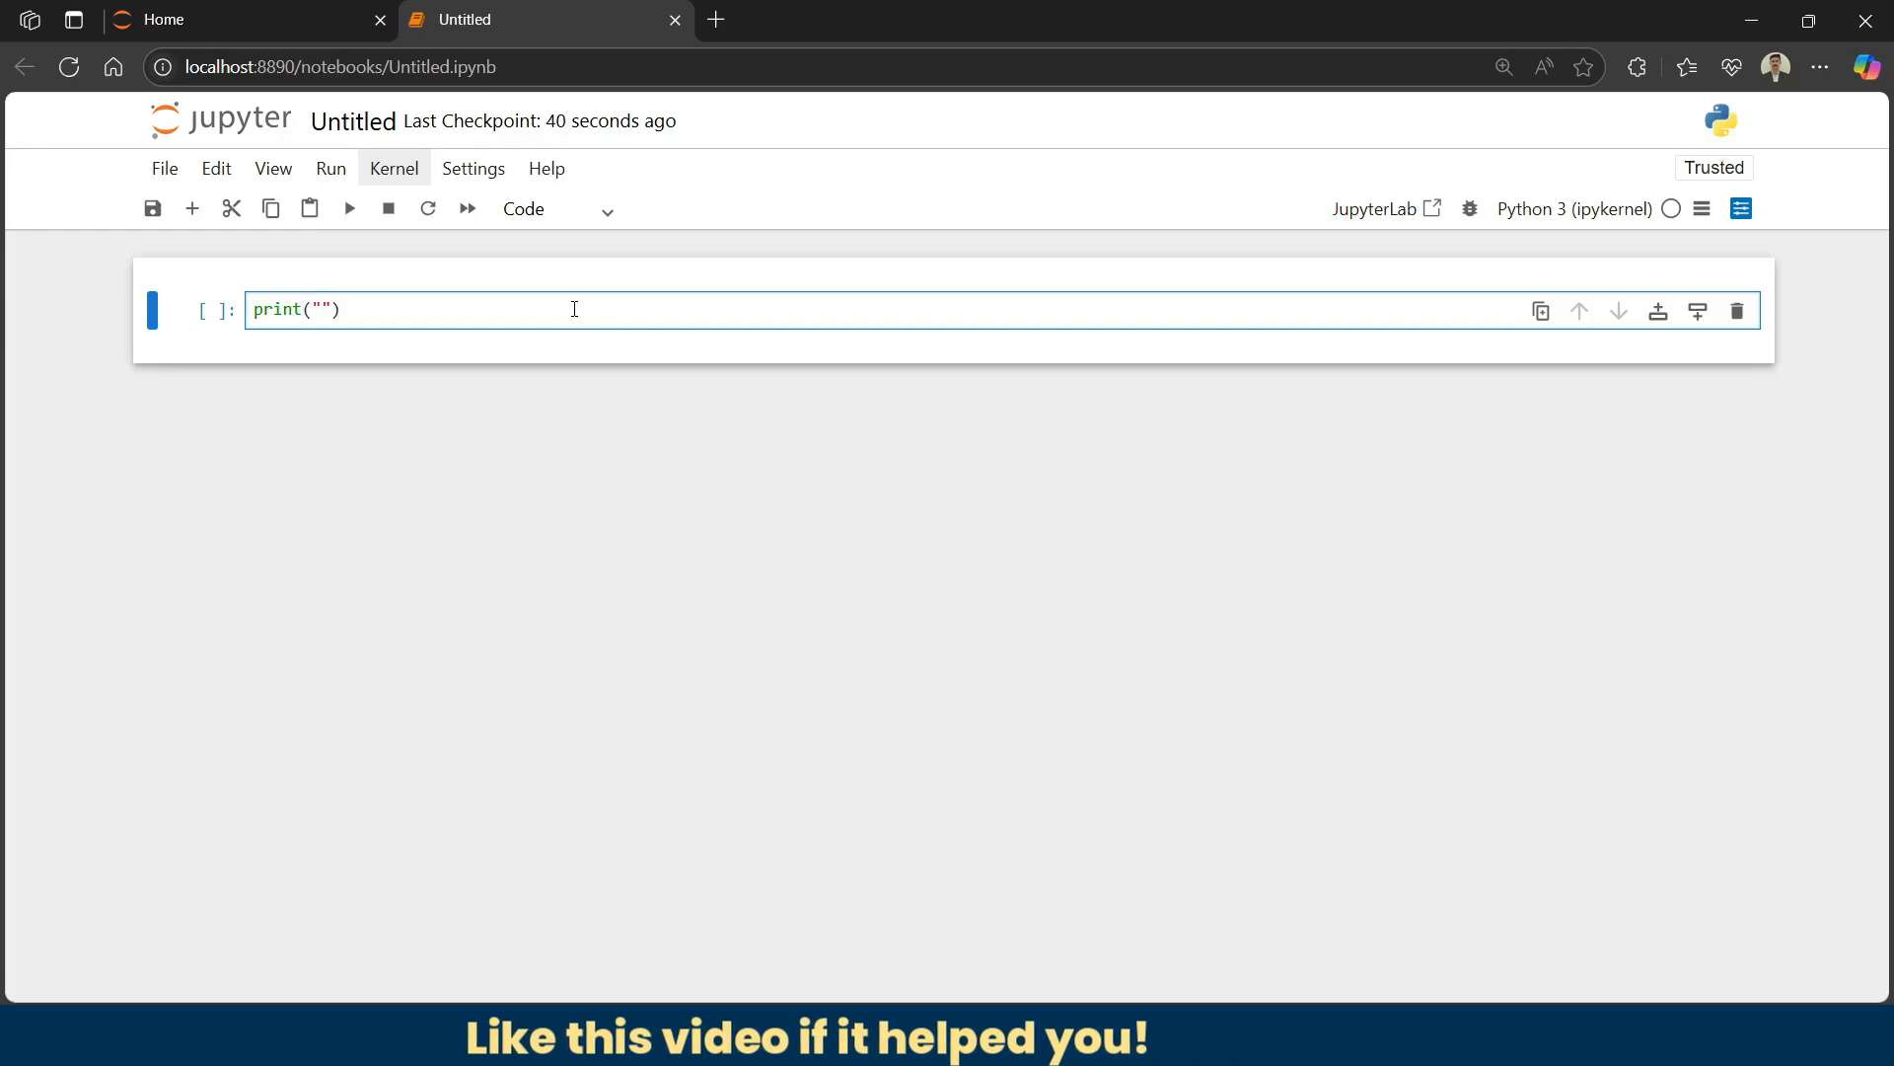
{"action": "type", "text": "Hello!!! Mruduraj"}
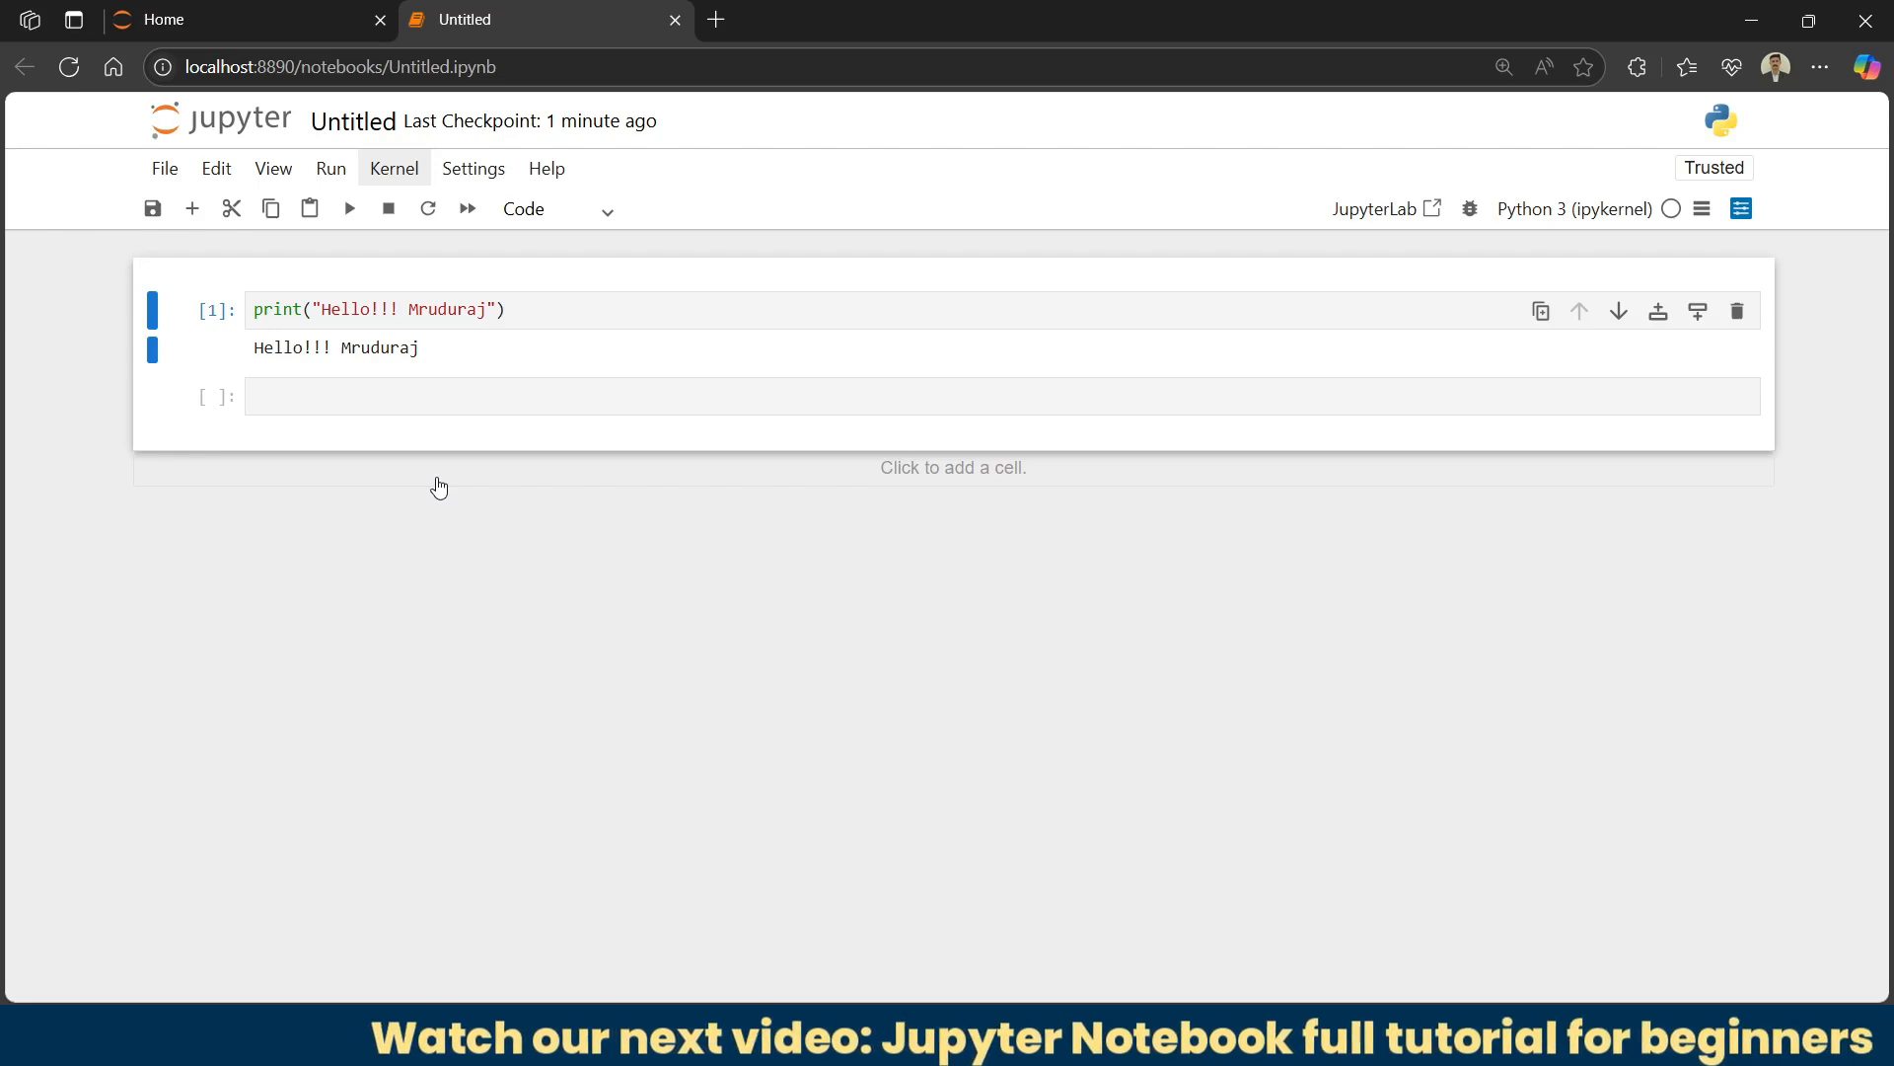
{"action": "left_click", "coordinate": [472, 167]}
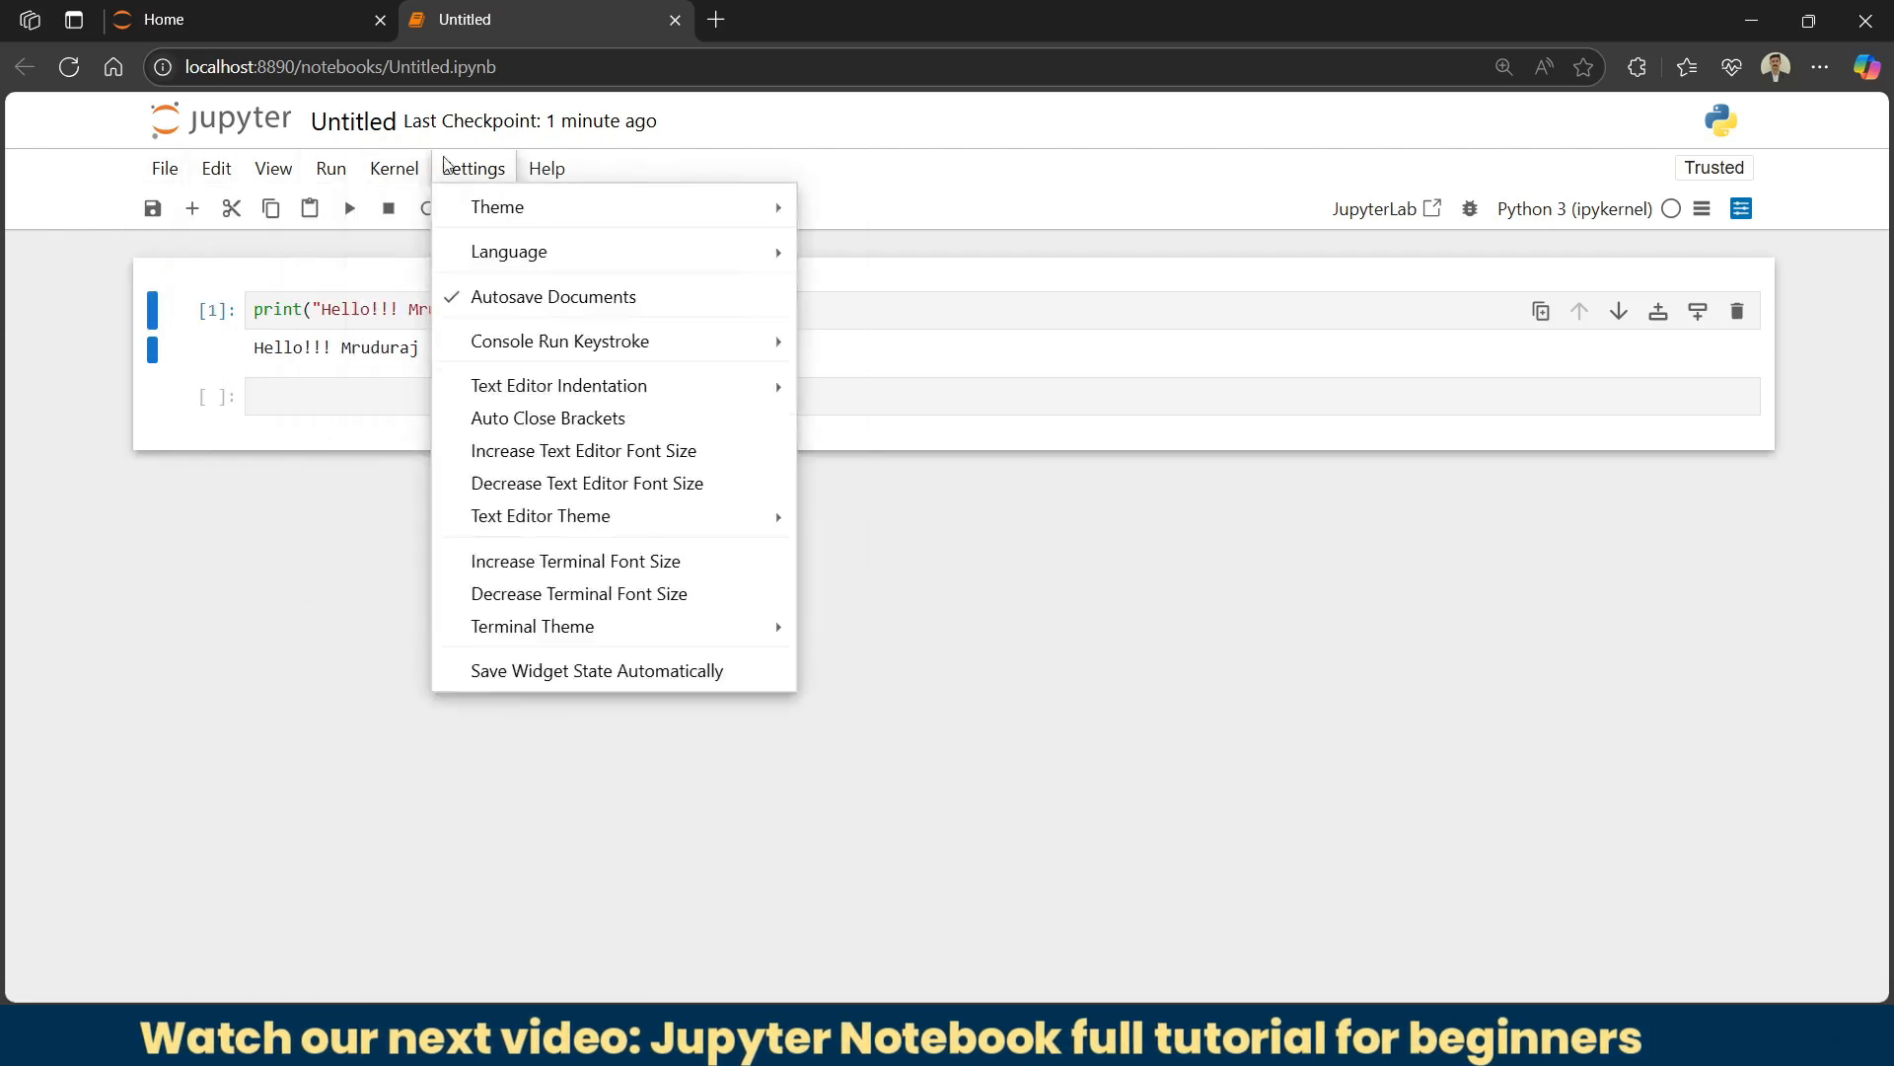